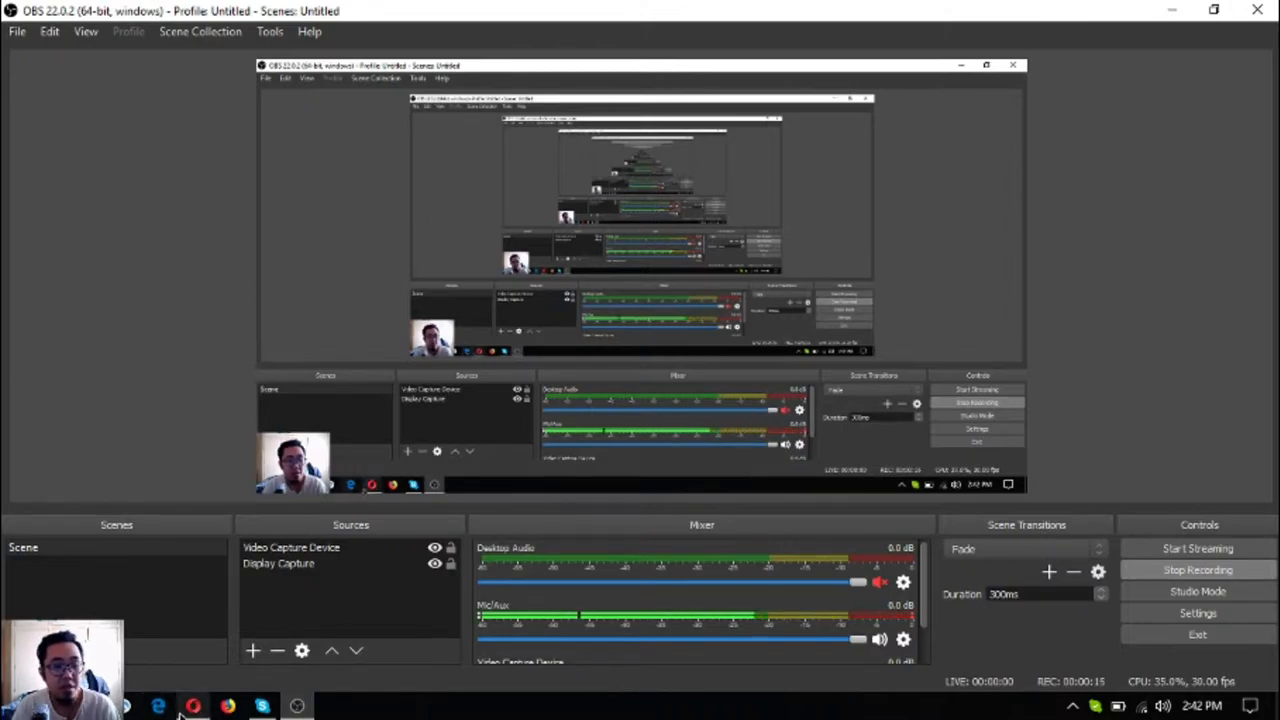
Step: Bring the PCN.today homepage forward and scroll its latest crypto posts down and back up
click(194, 707)
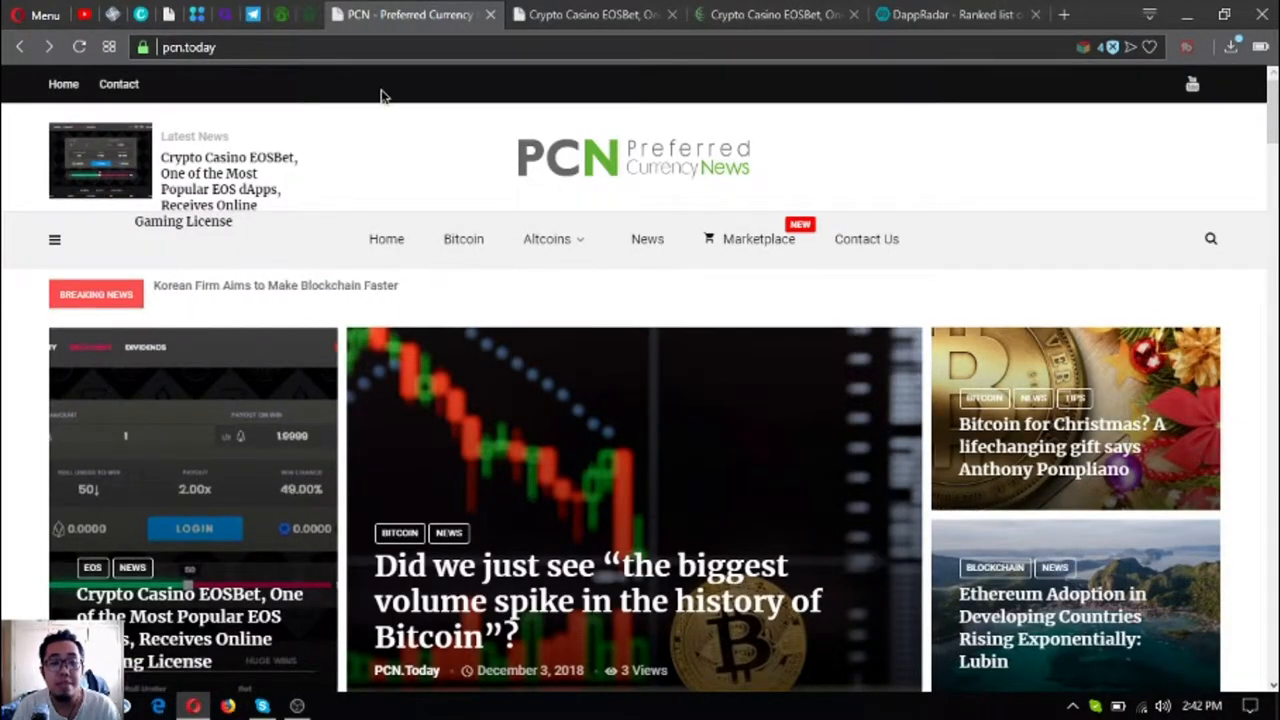
mouse_move(975, 313)
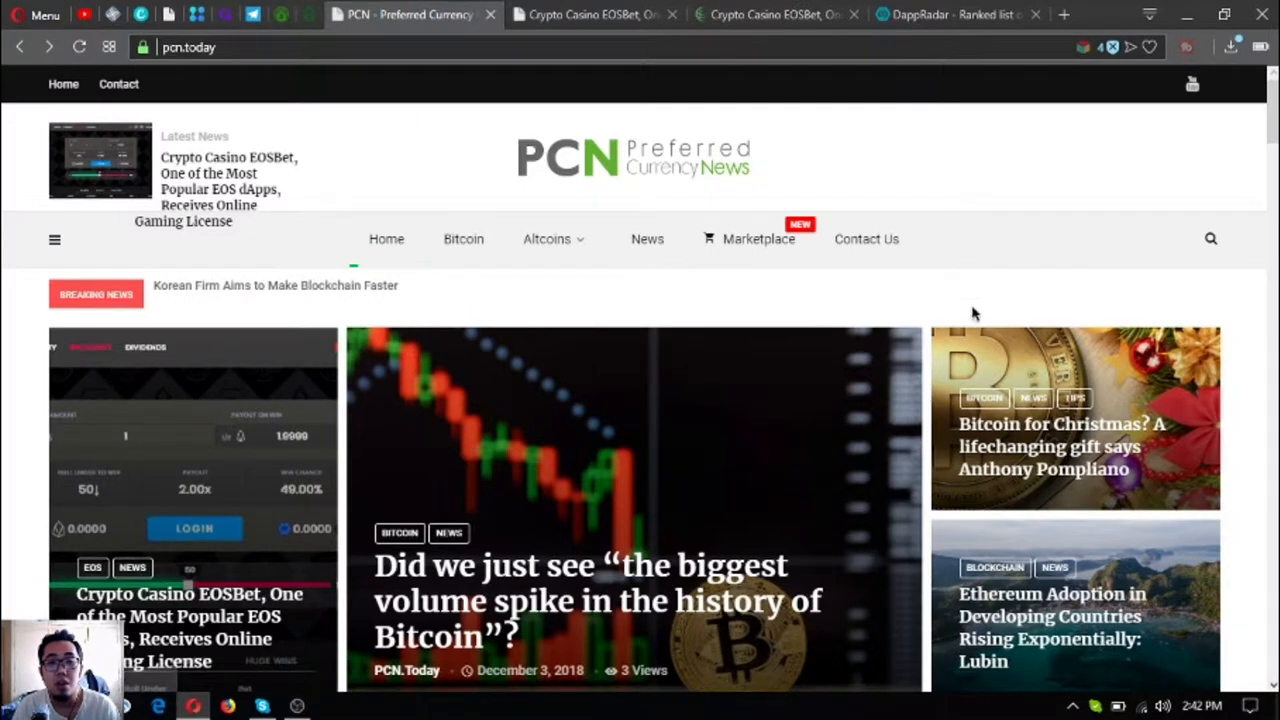
mouse_move(745, 190)
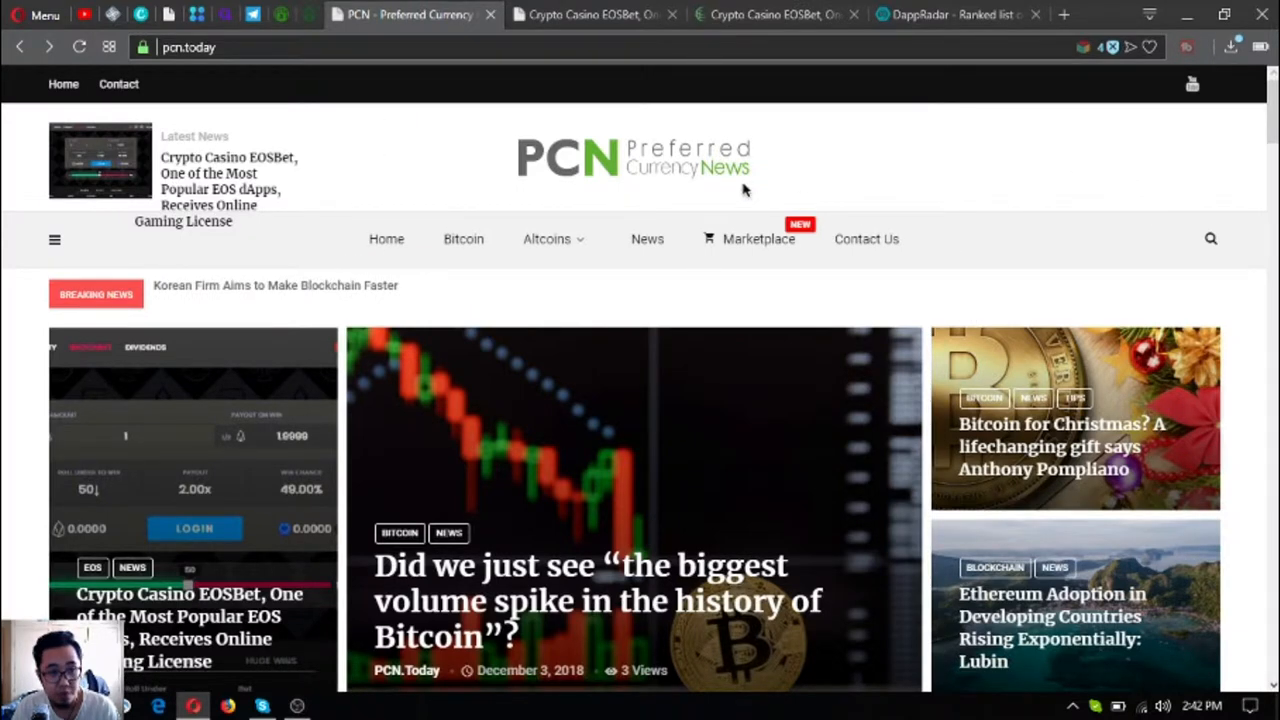
scroll(down, 3)
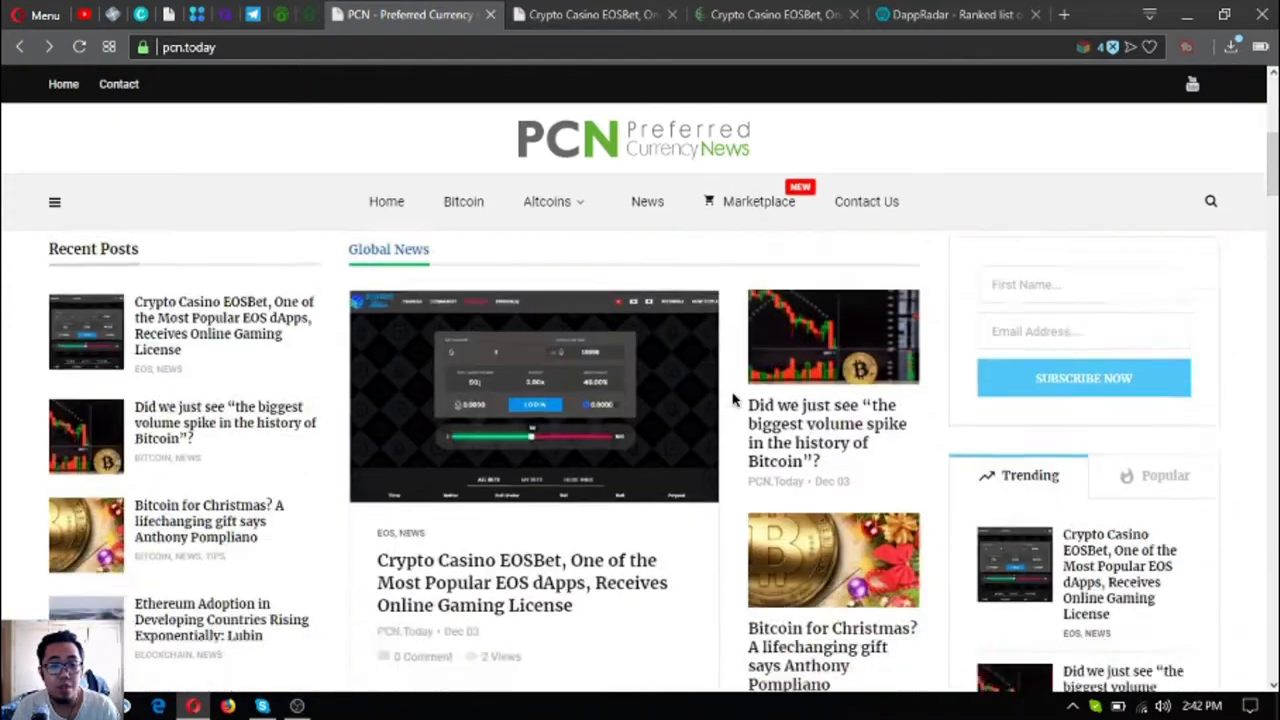
scroll(down, 3)
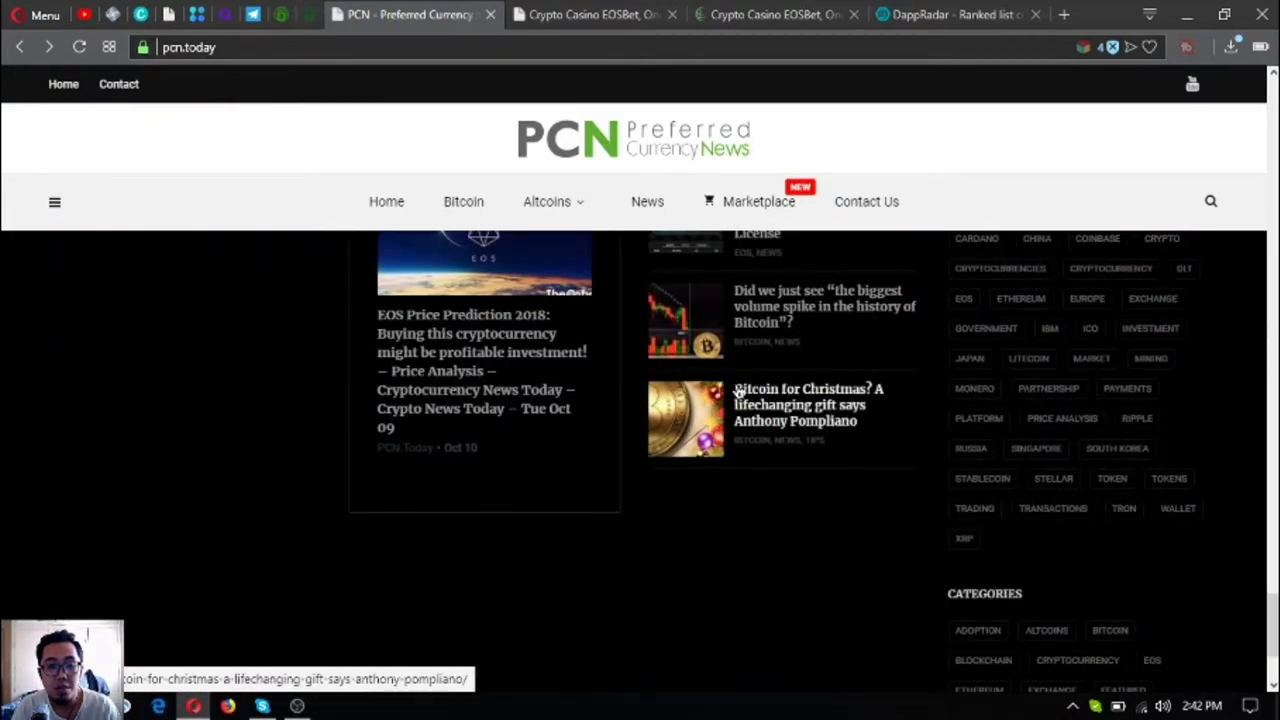
scroll(up, 3)
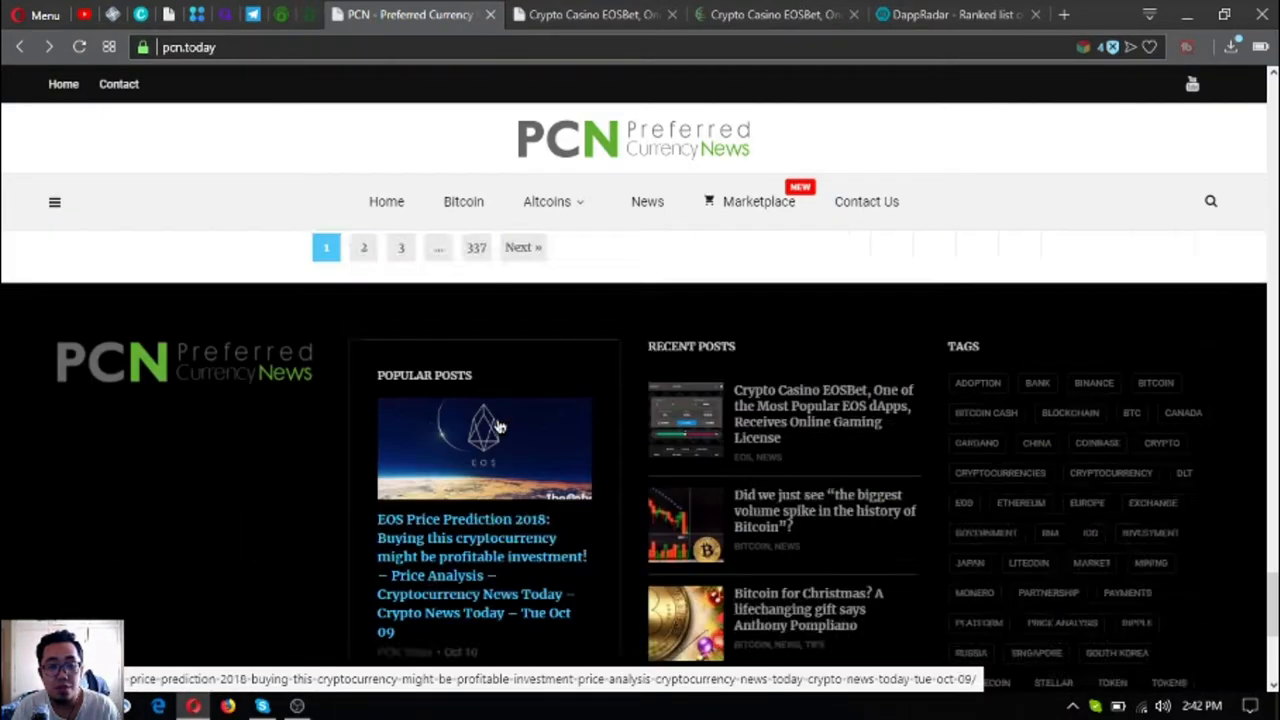
scroll(down, 3)
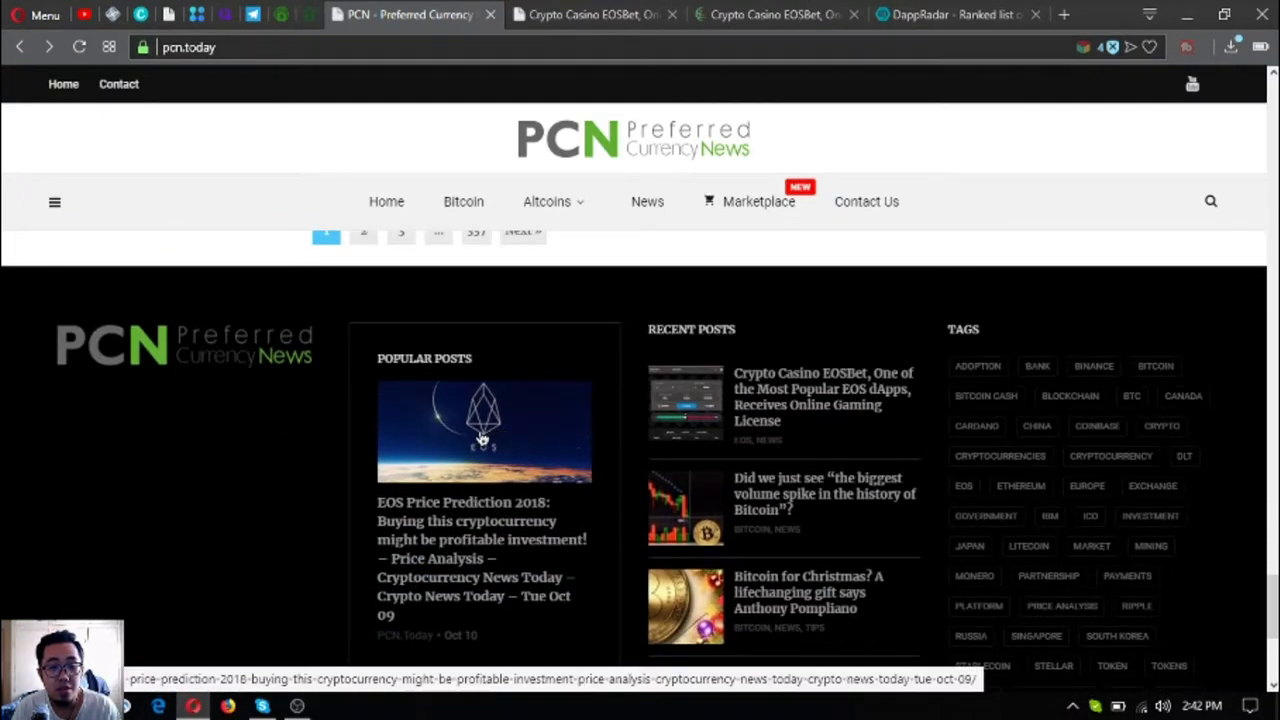
scroll(up, 3)
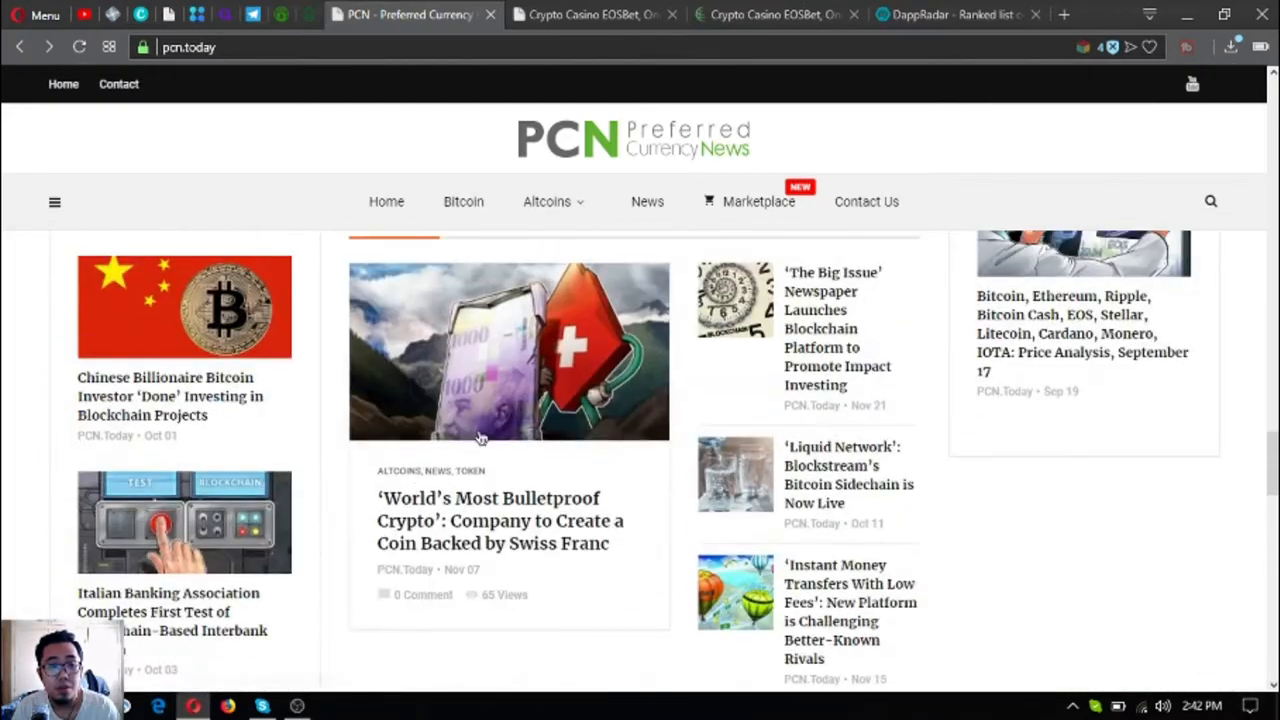
scroll(down, 3)
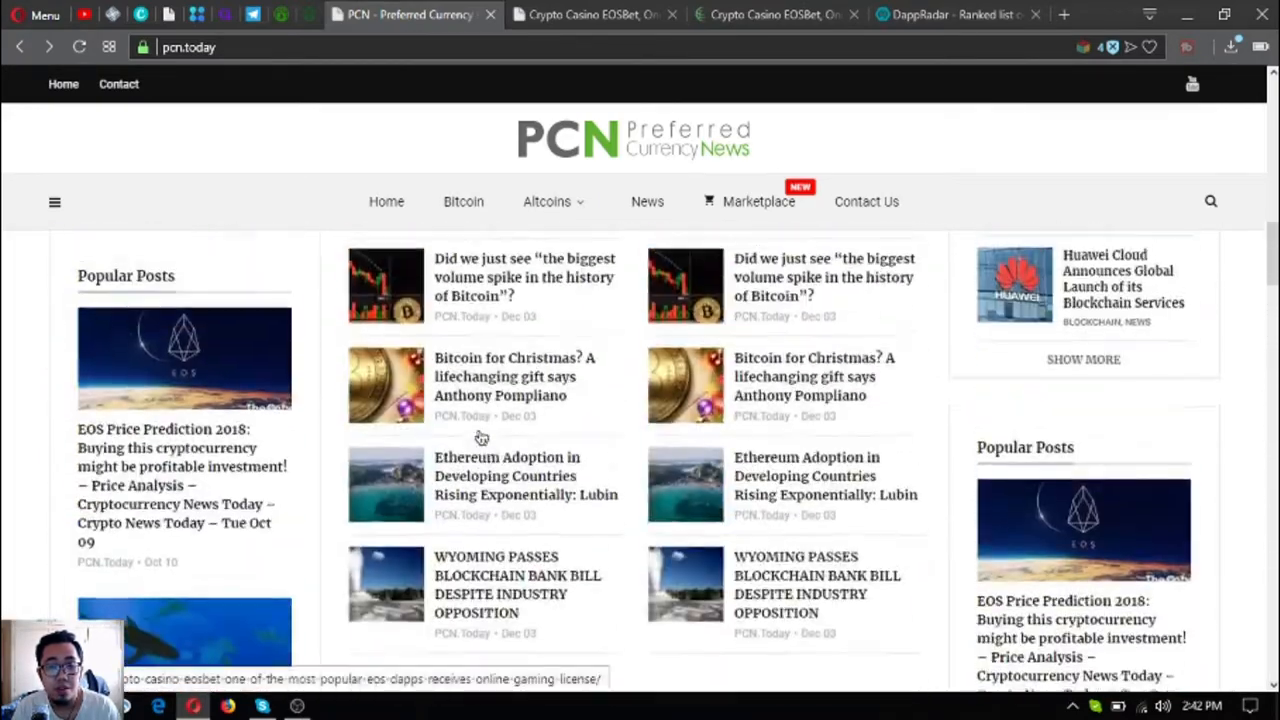
scroll(up, 3)
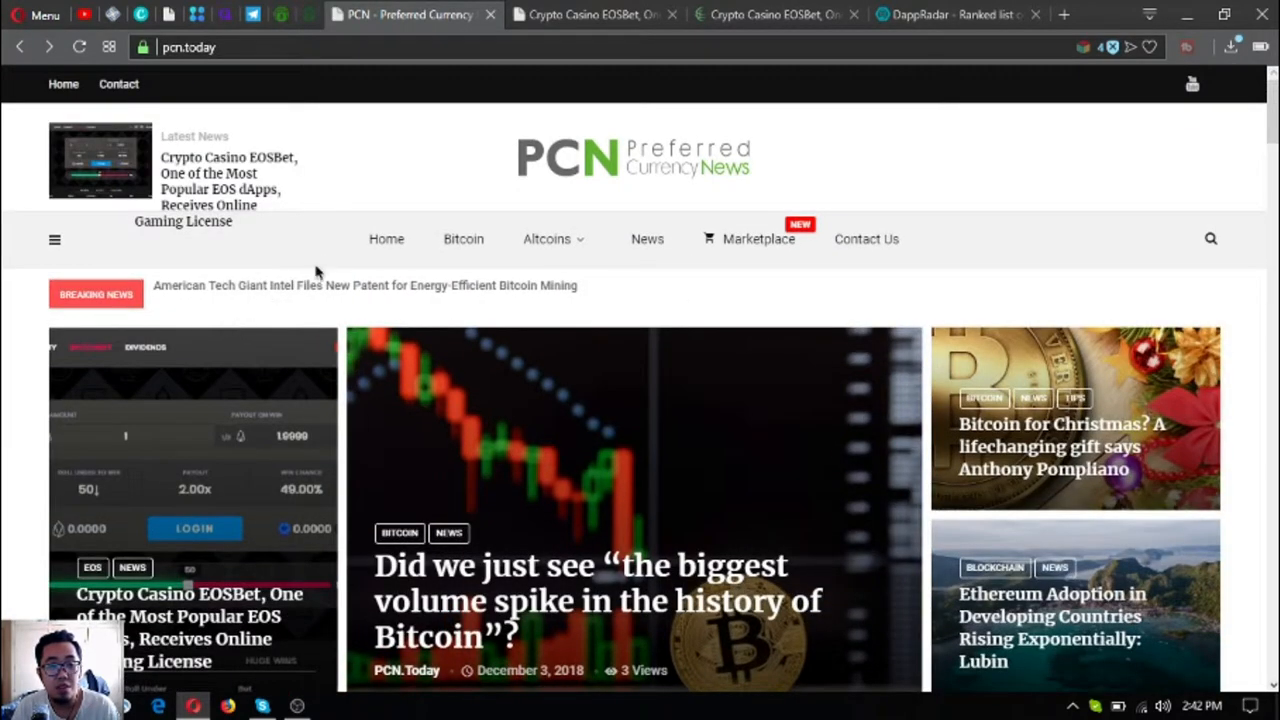
mouse_move(1013, 470)
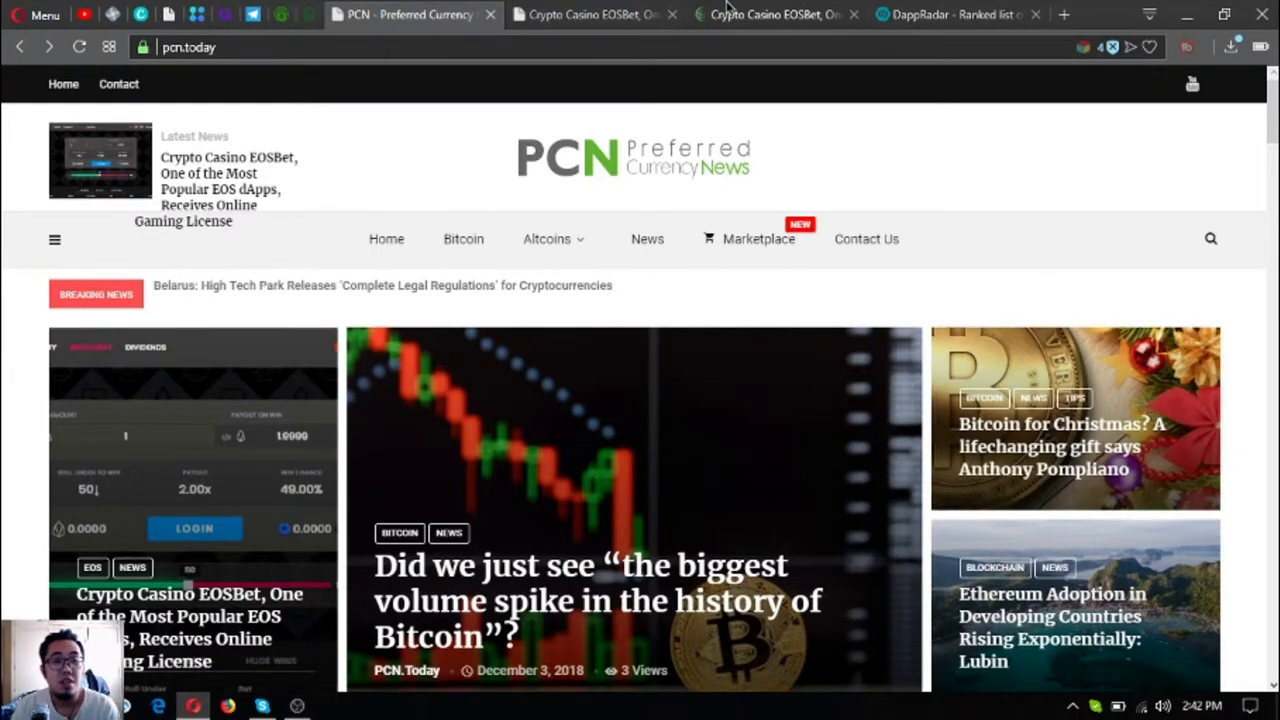
Step: Open the EOSBet online gaming license article and read into its opening paragraphs
click(210, 189)
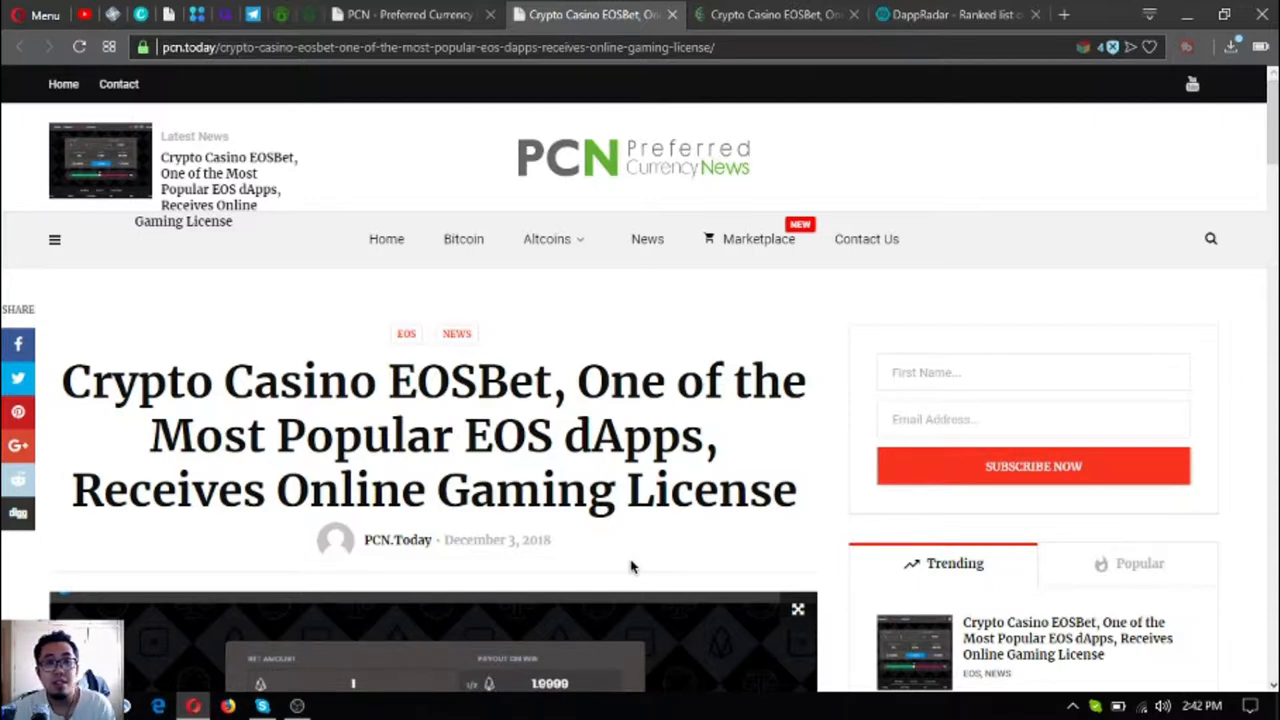
scroll(down, 3)
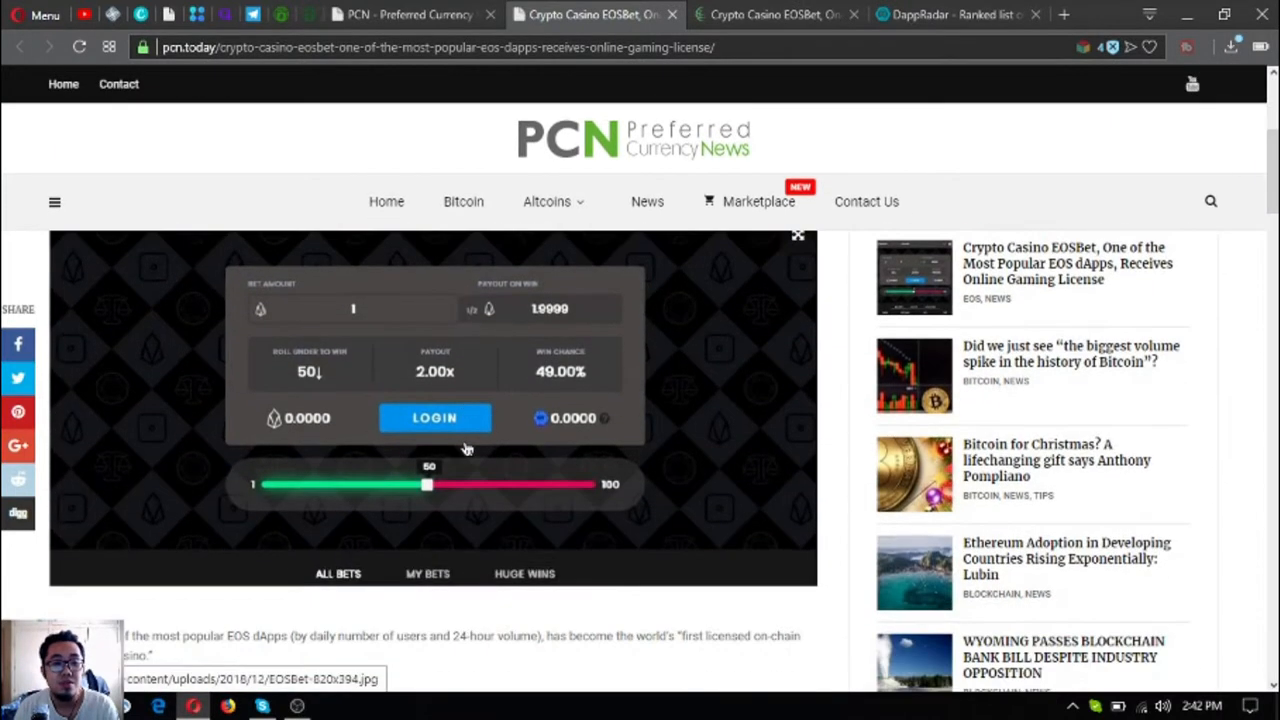
mouse_move(455, 451)
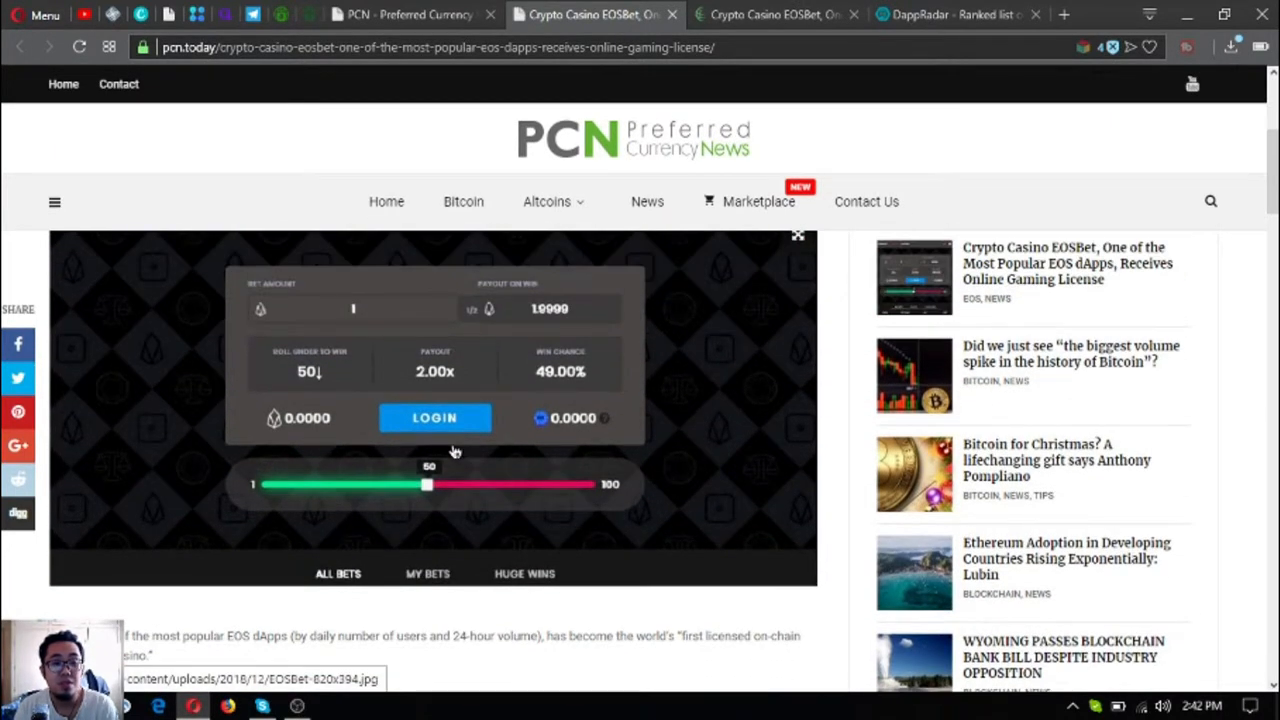
scroll(up, 3)
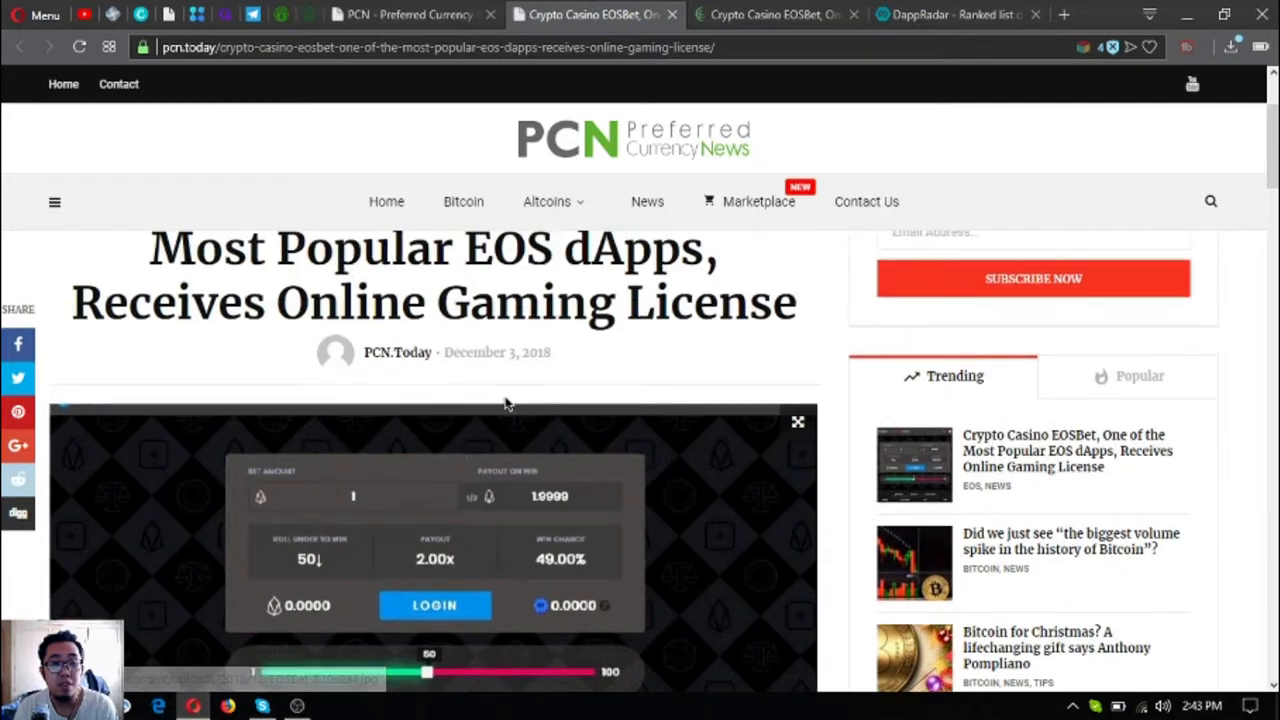
scroll(down, 3)
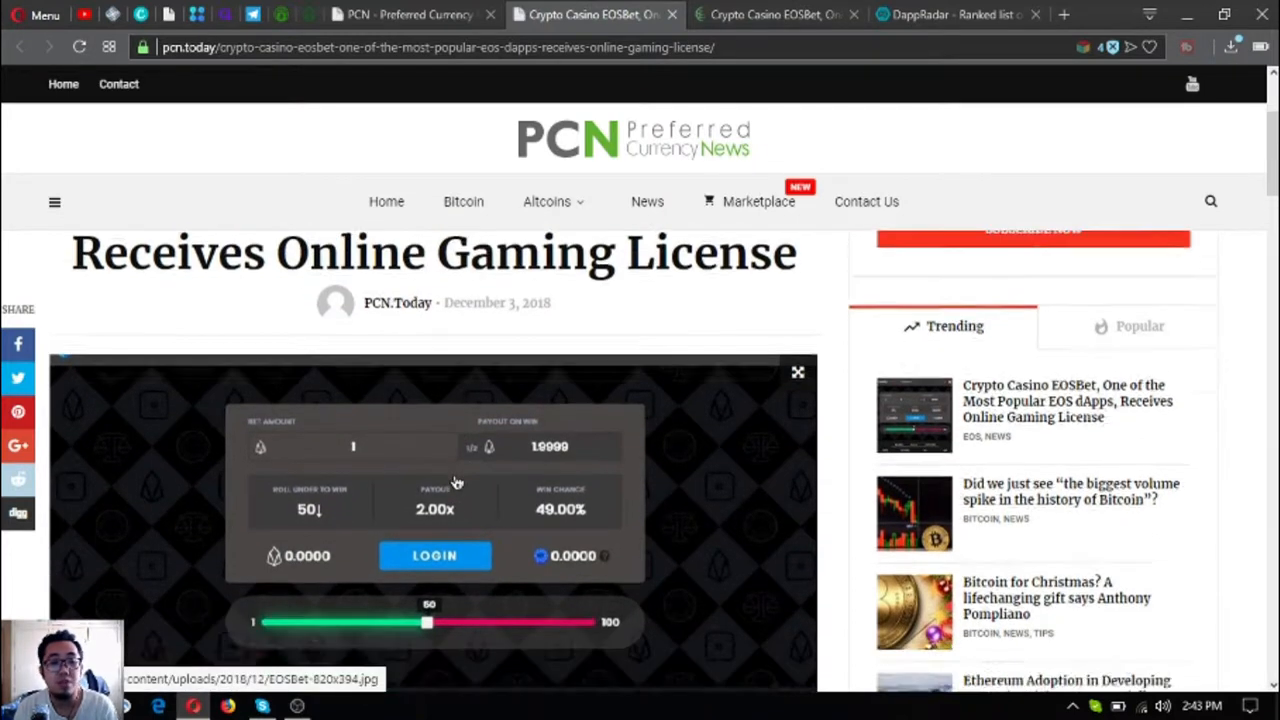
scroll(down, 3)
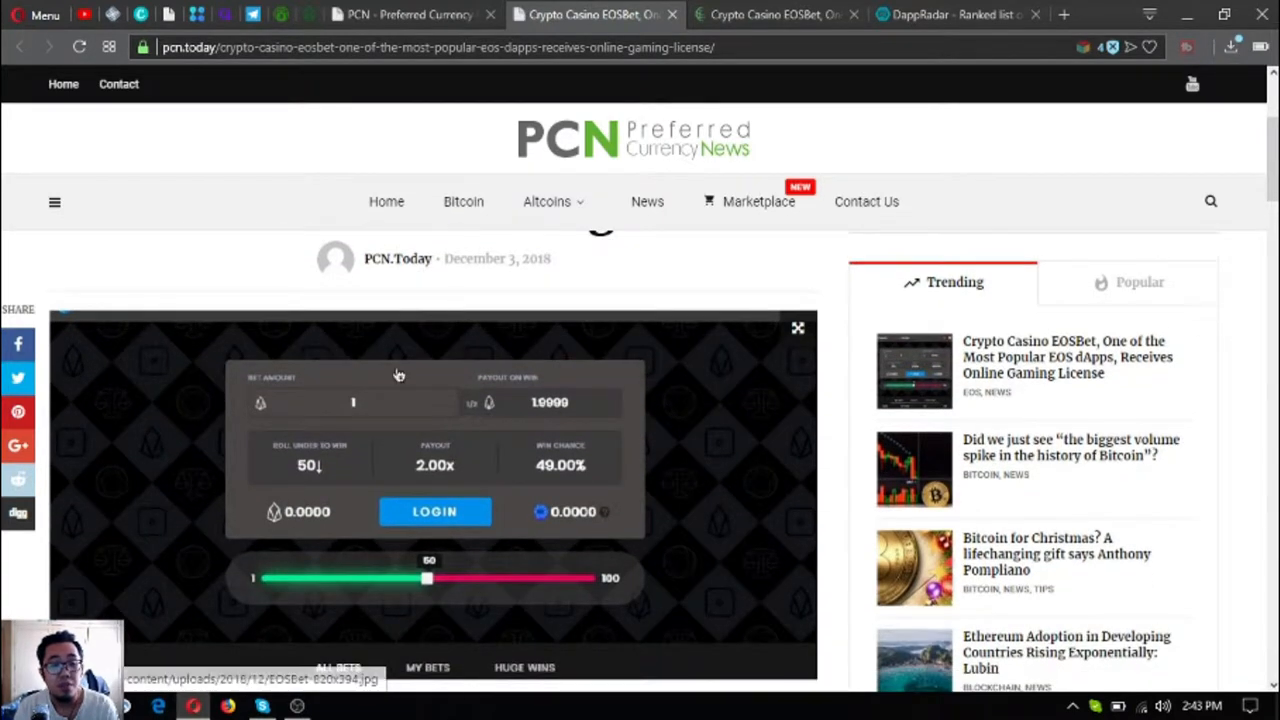
scroll(down, 3)
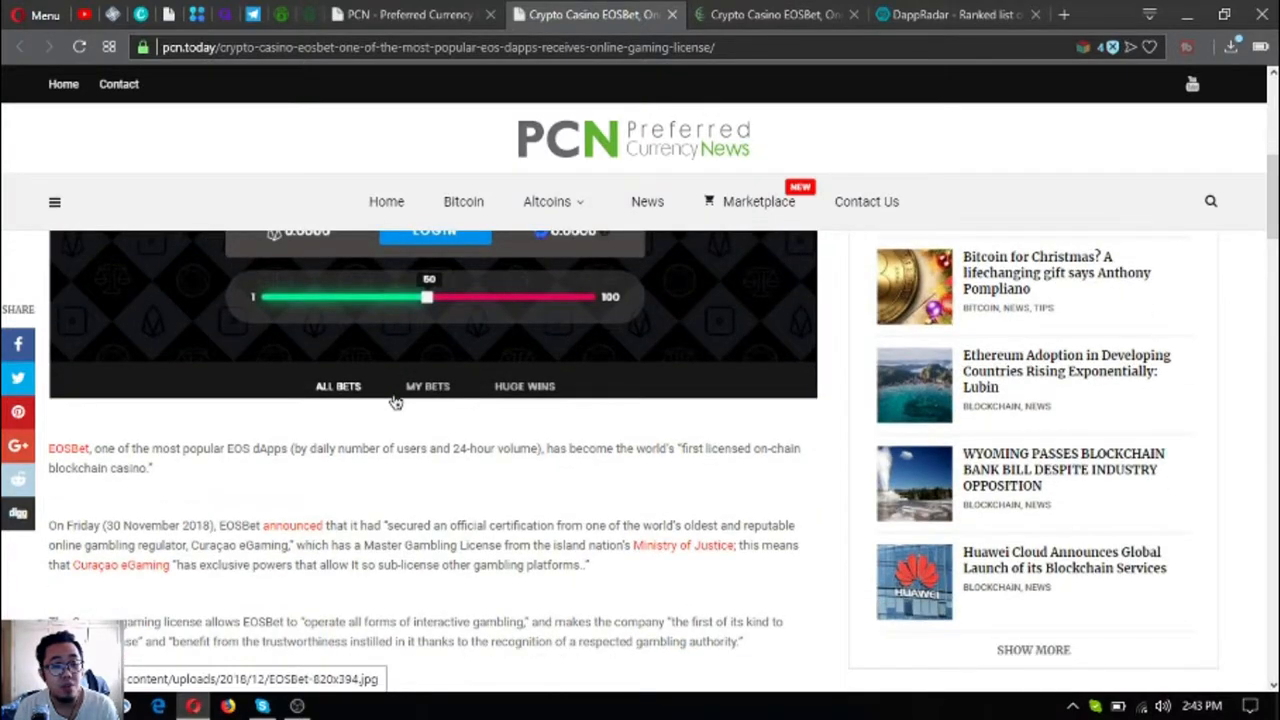
scroll(up, 3)
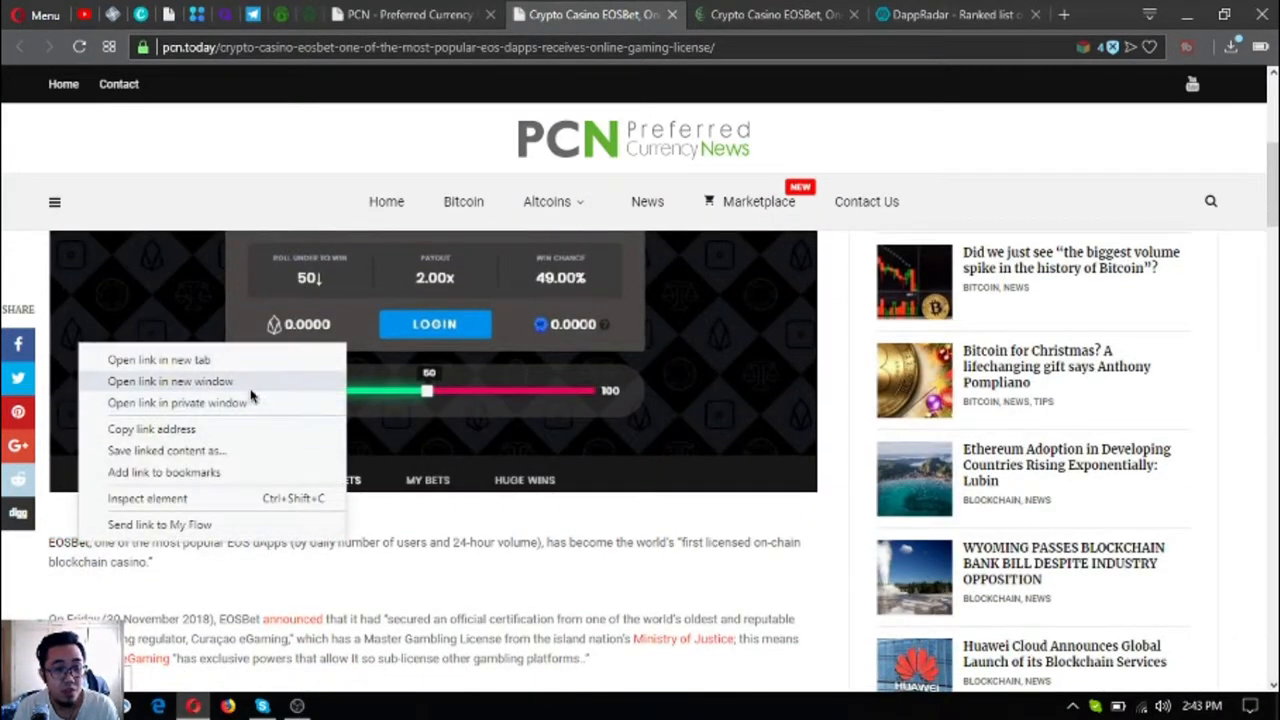
Step: Open the EOSBet Dice game in a new tab and set roll-under-to-win to 52
click(159, 359)
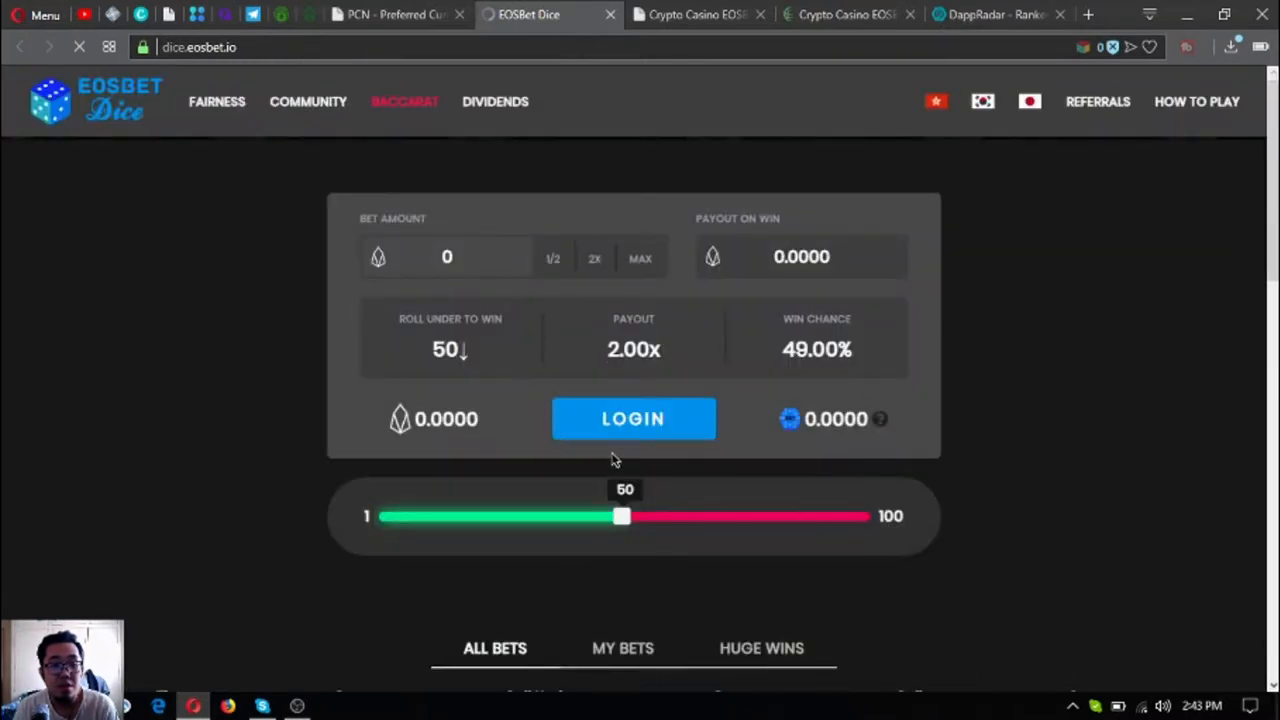
drag(622, 516, 588, 516)
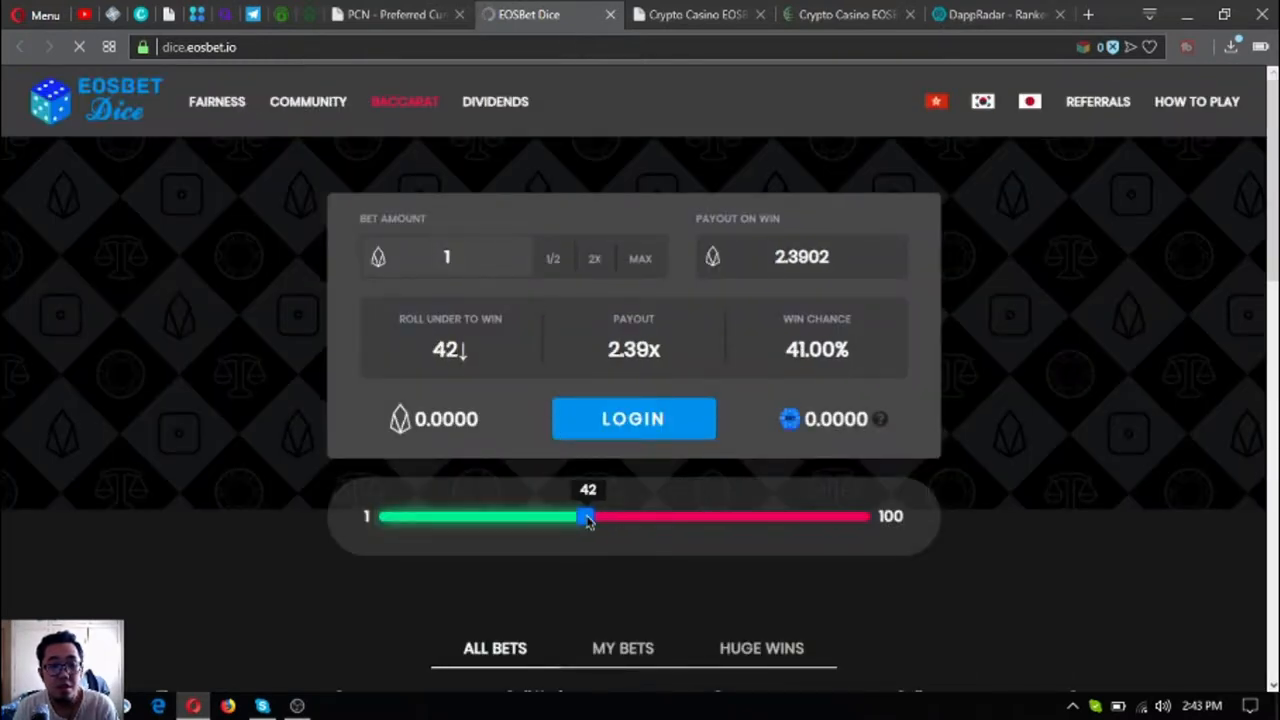
drag(588, 516, 638, 516)
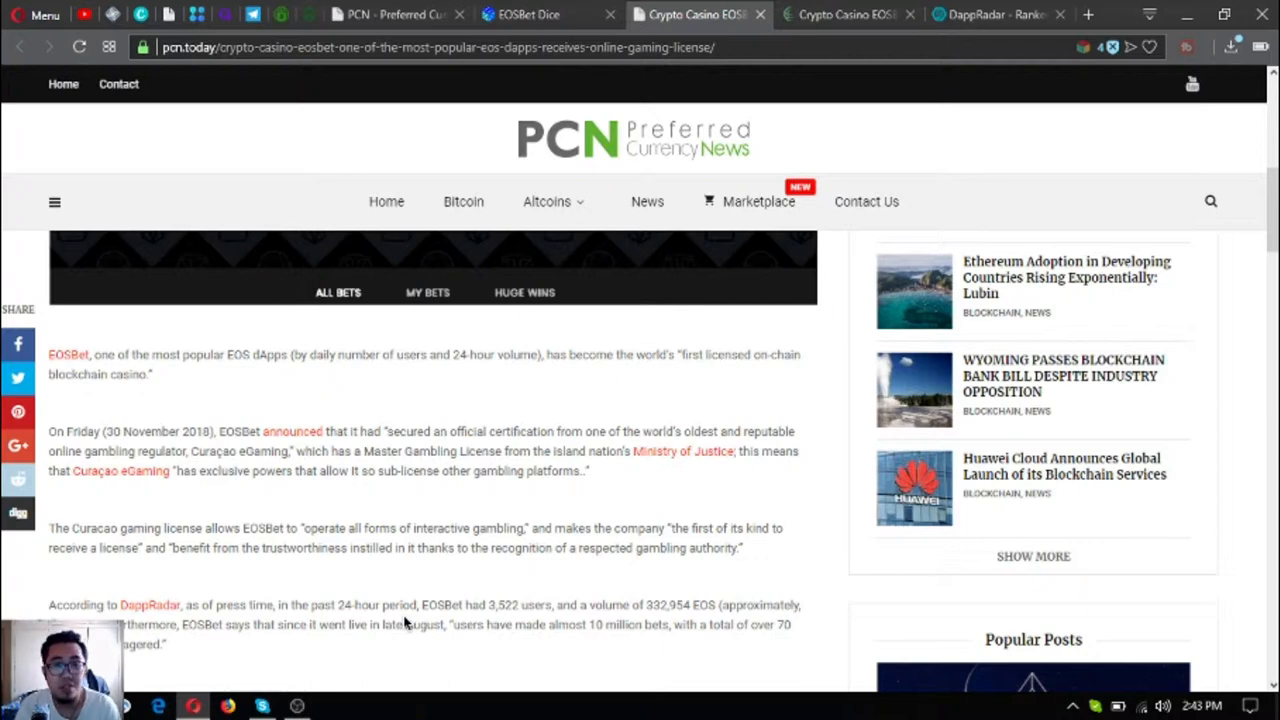
click(547, 14)
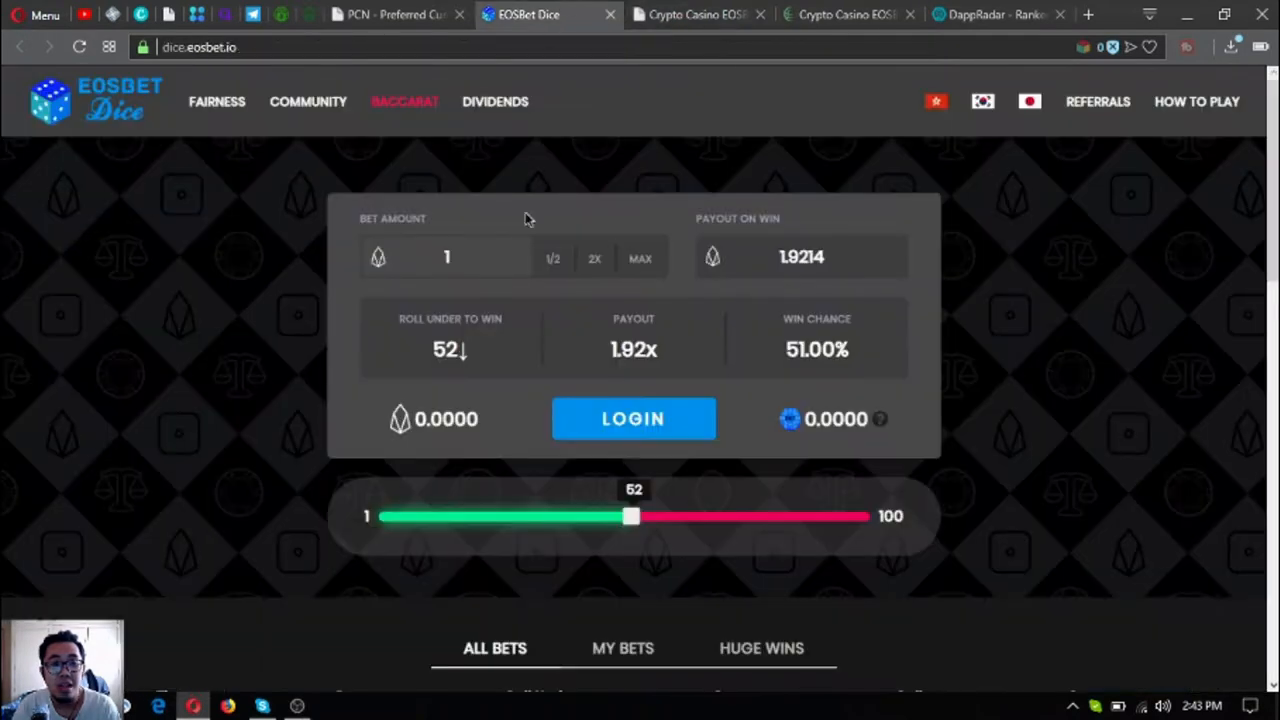
scroll(down, 3)
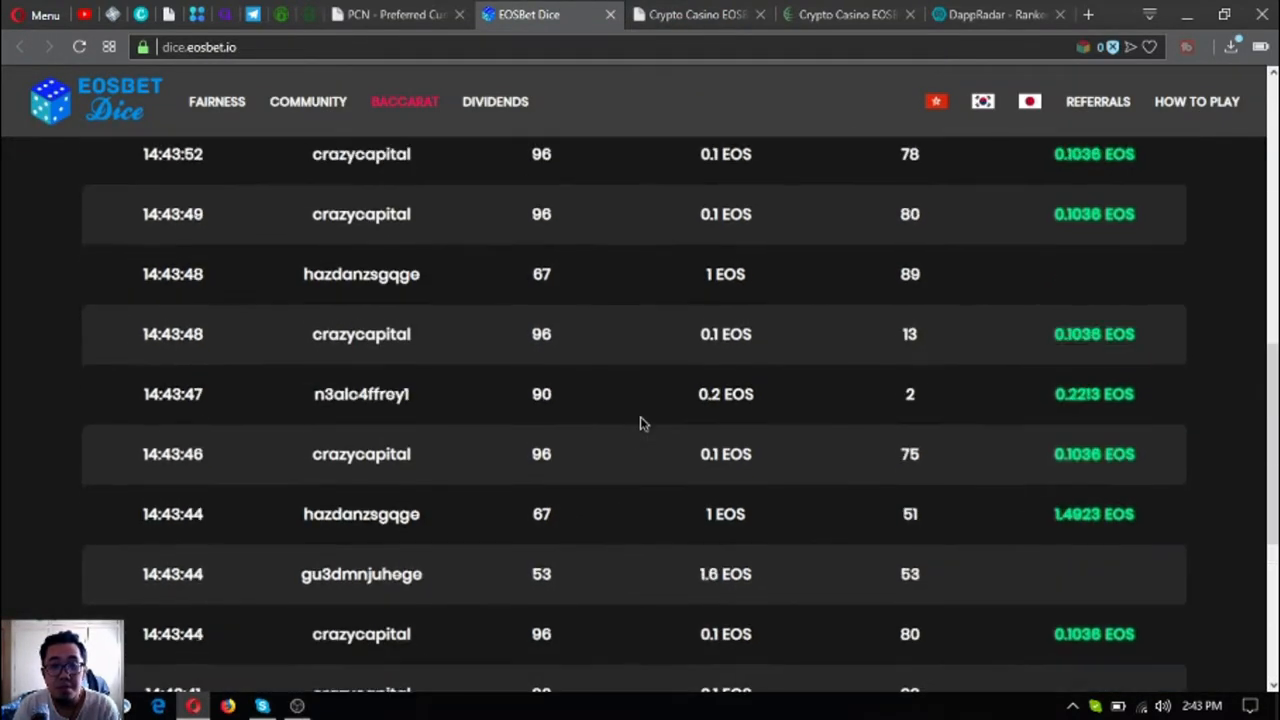
scroll(up, 3)
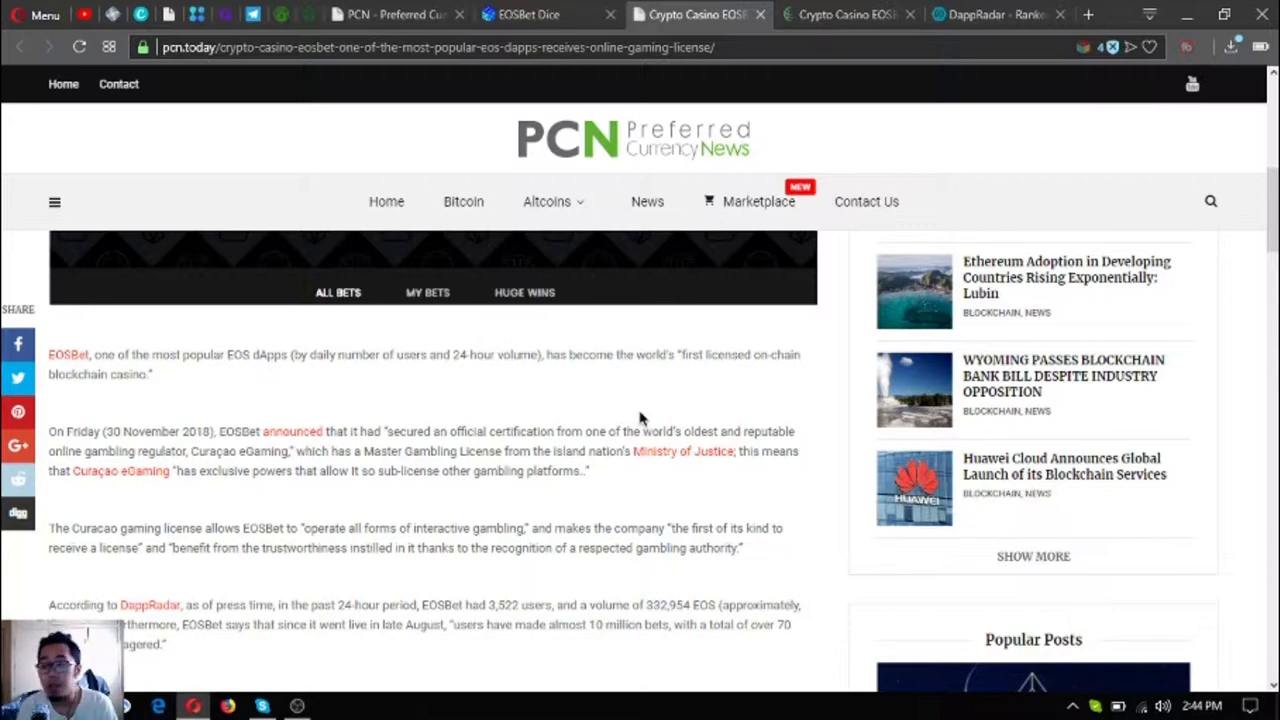
click(528, 14)
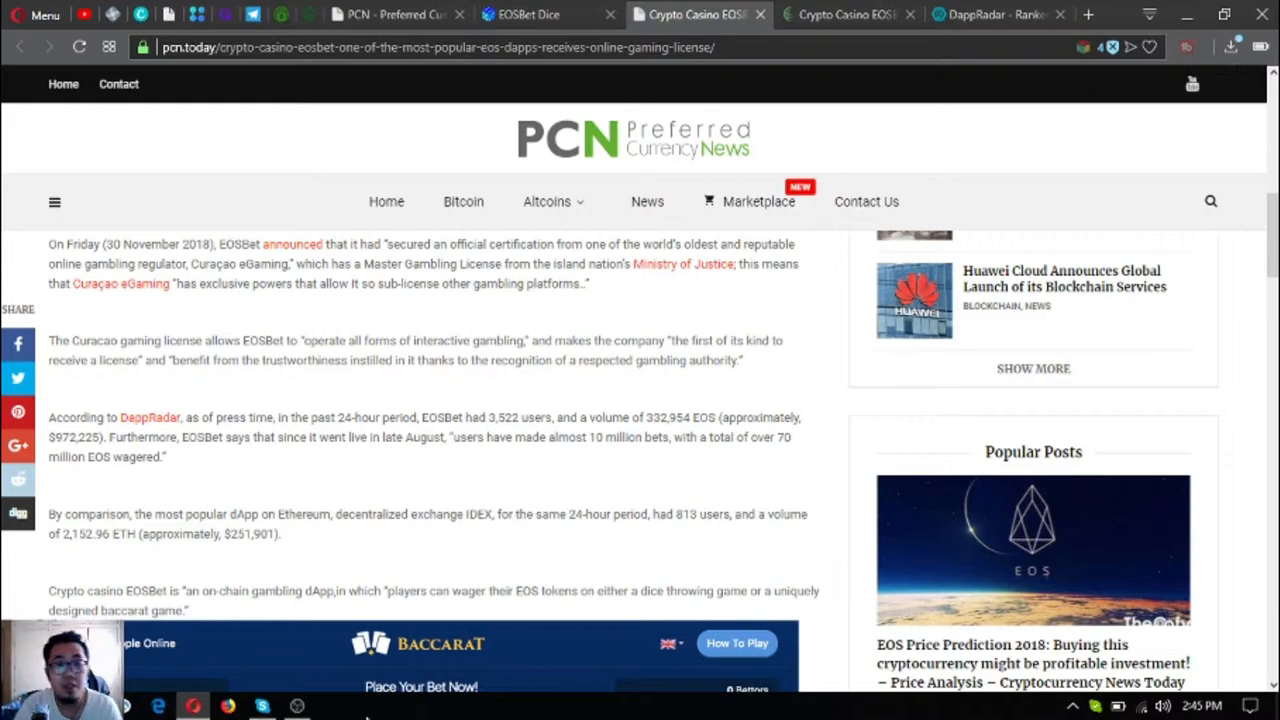
Step: Browse EOSBet Dice's All Bets table, then scroll the article to its baccarat screenshot
click(528, 14)
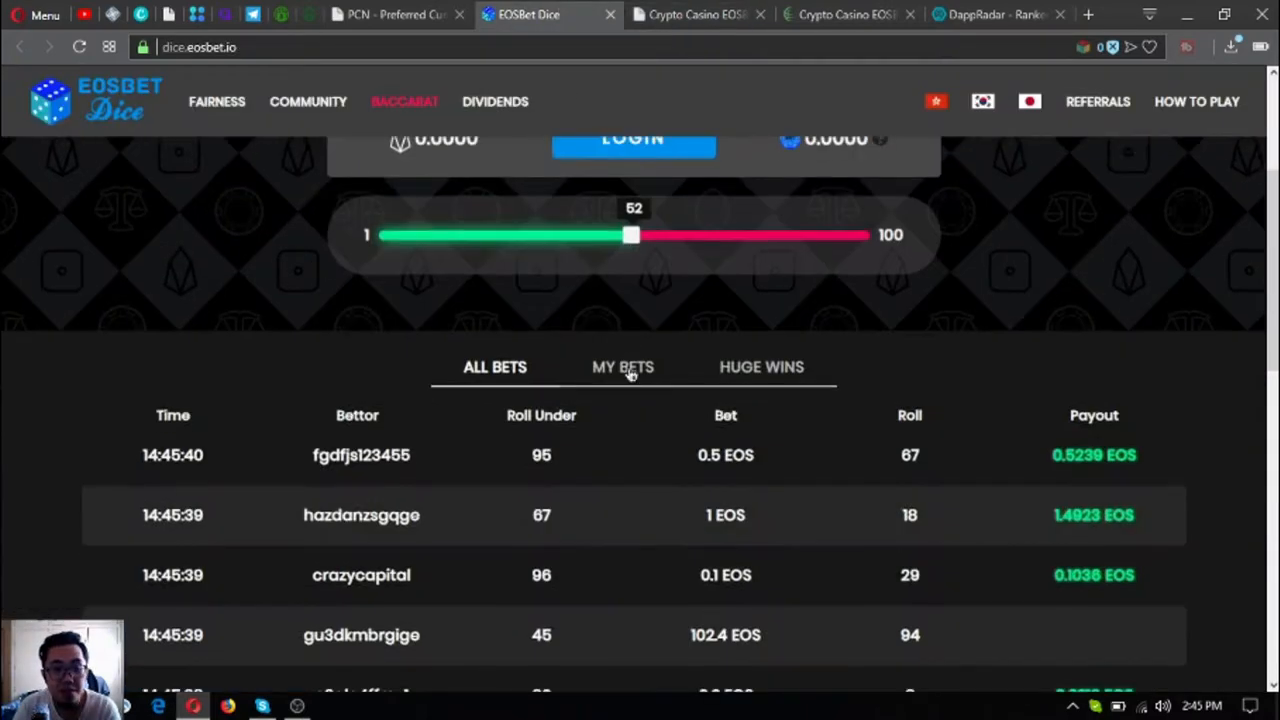
scroll(down, 3)
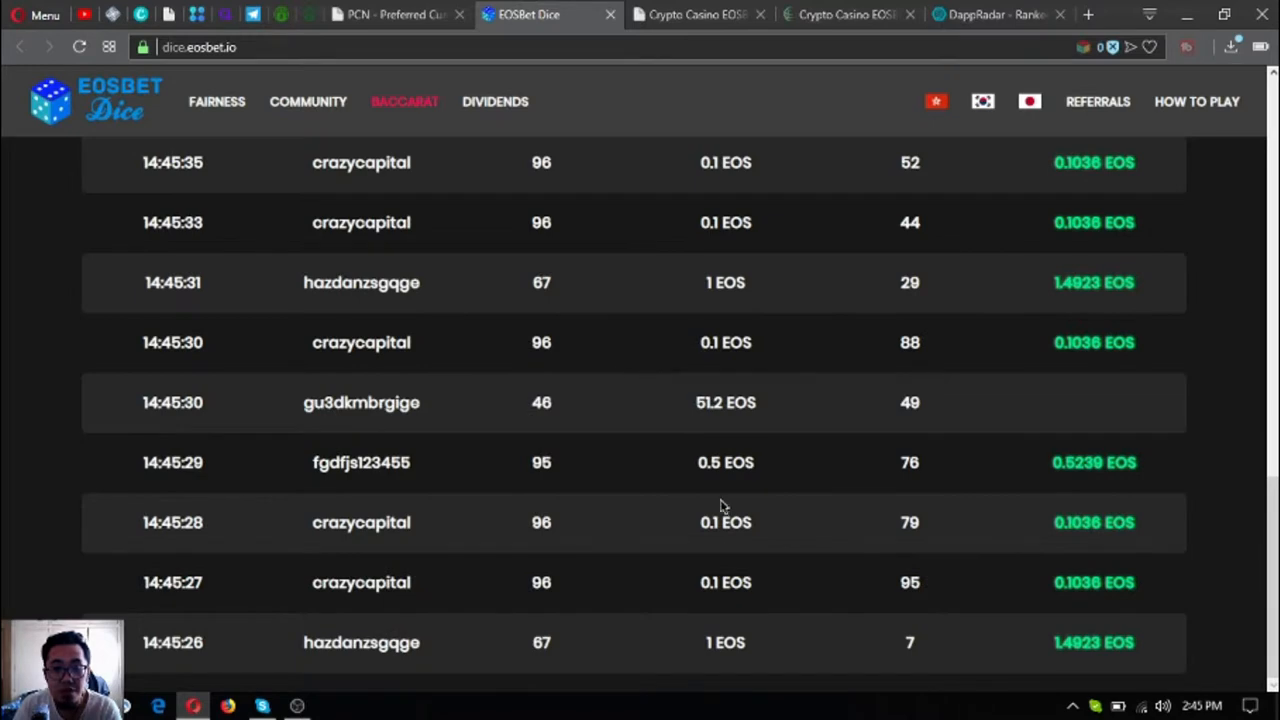
scroll(up, 3)
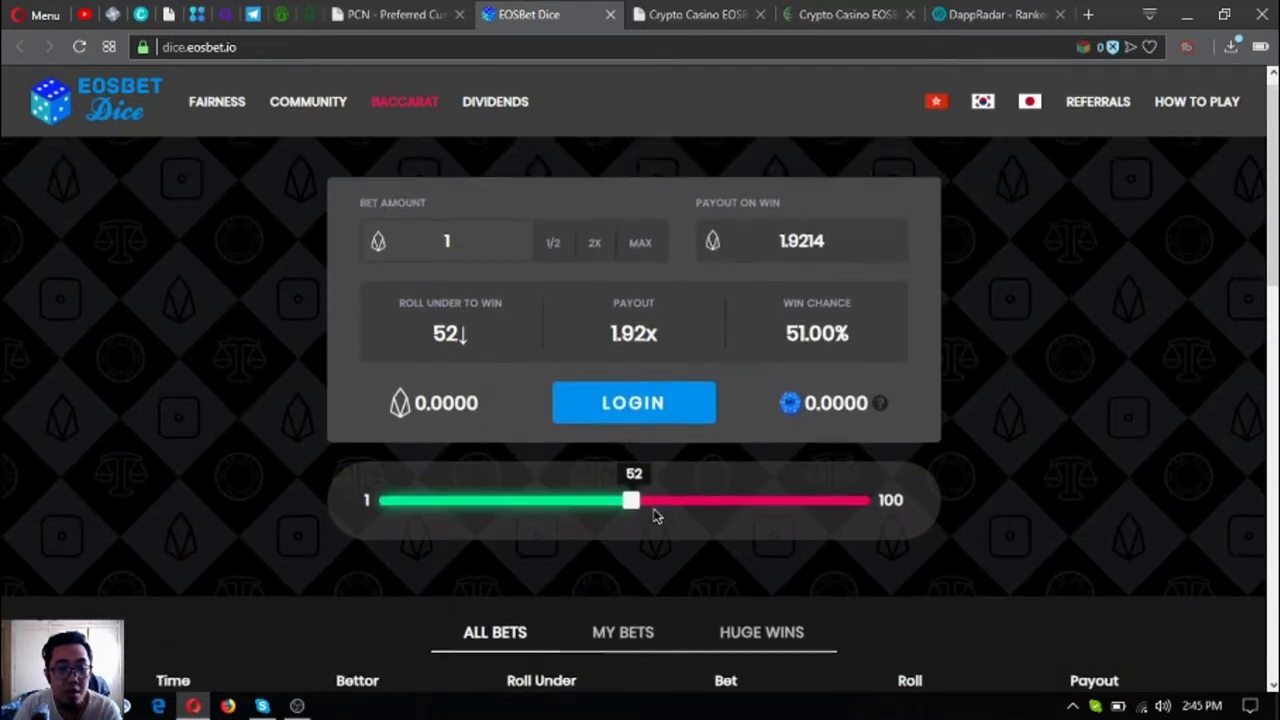
scroll(down, 3)
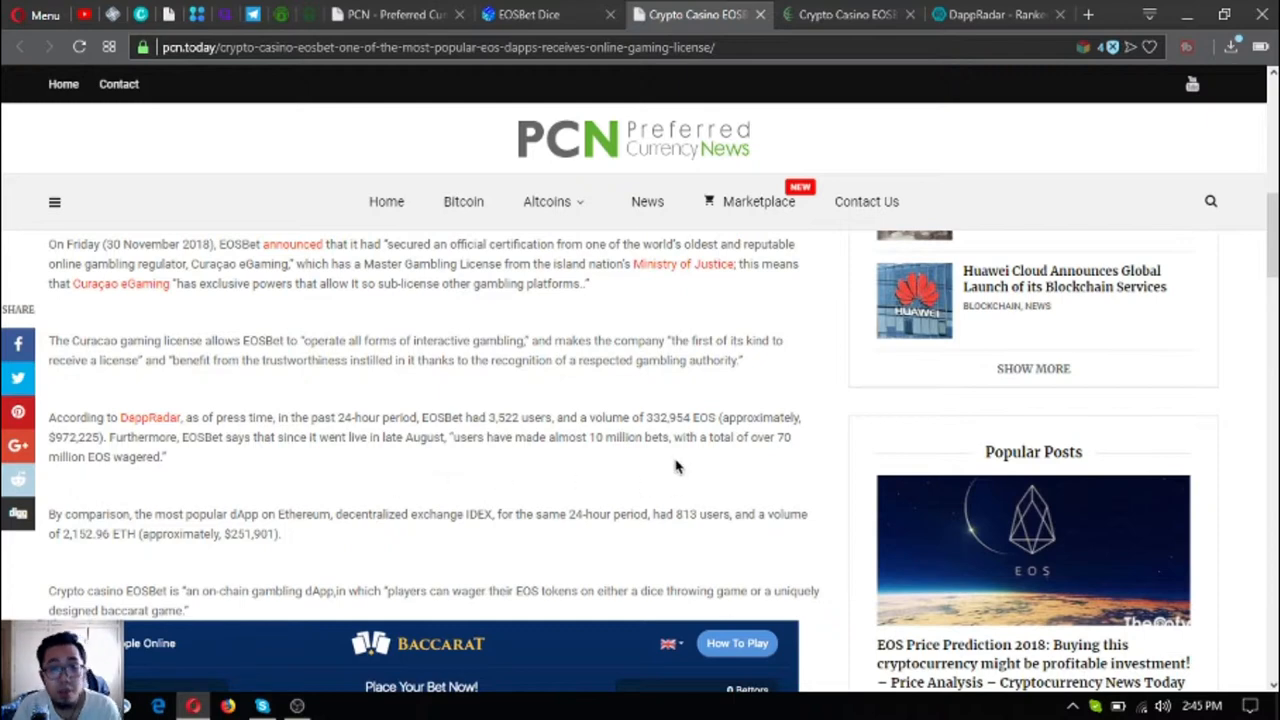
mouse_move(95, 474)
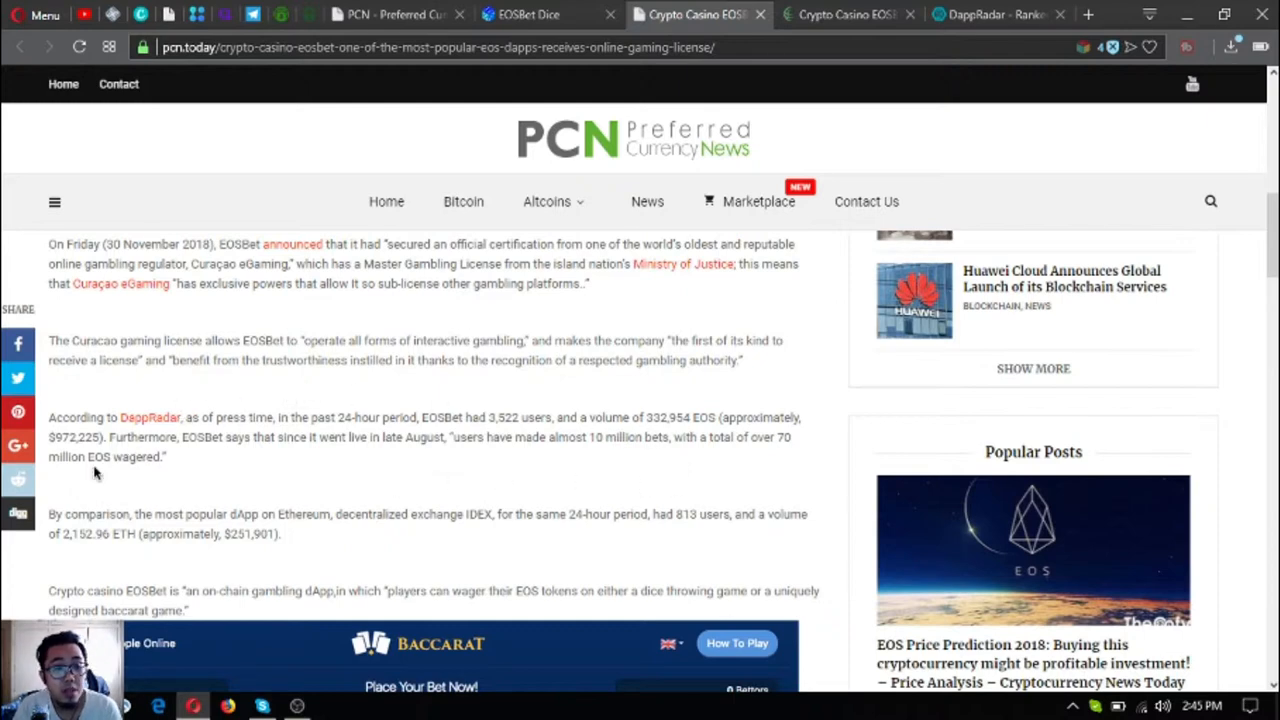
scroll(down, 3)
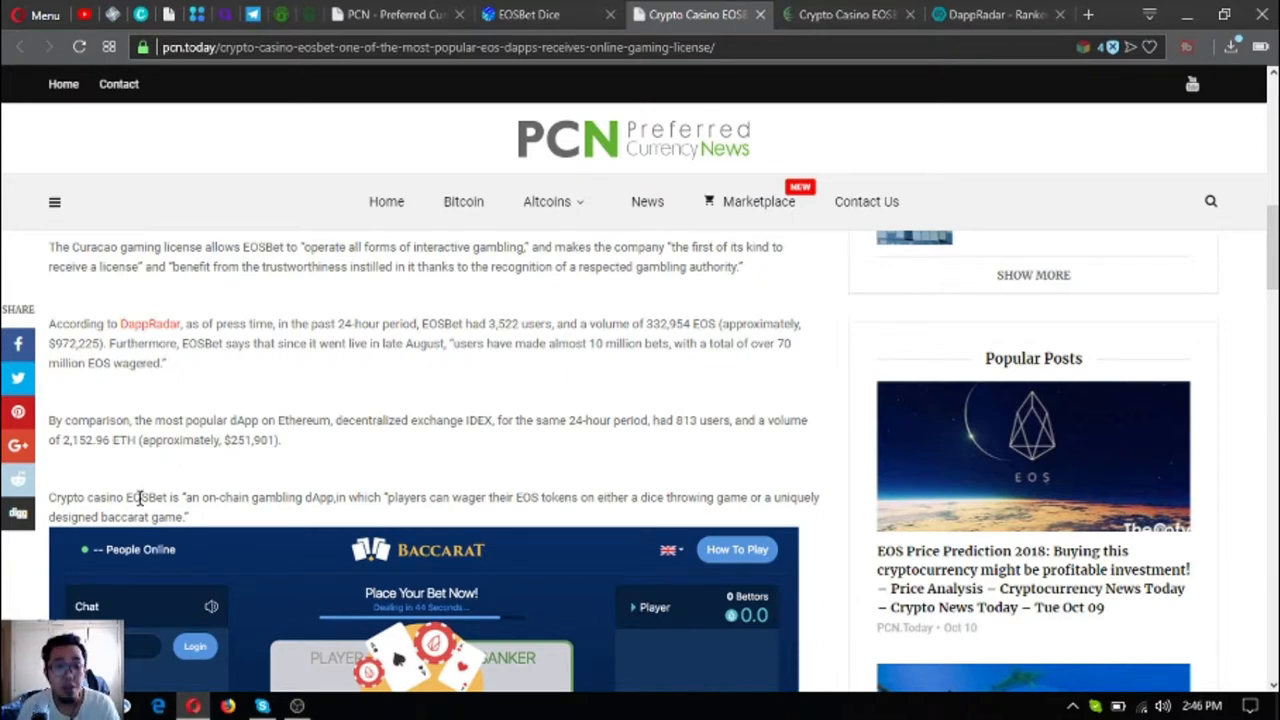
scroll(down, 3)
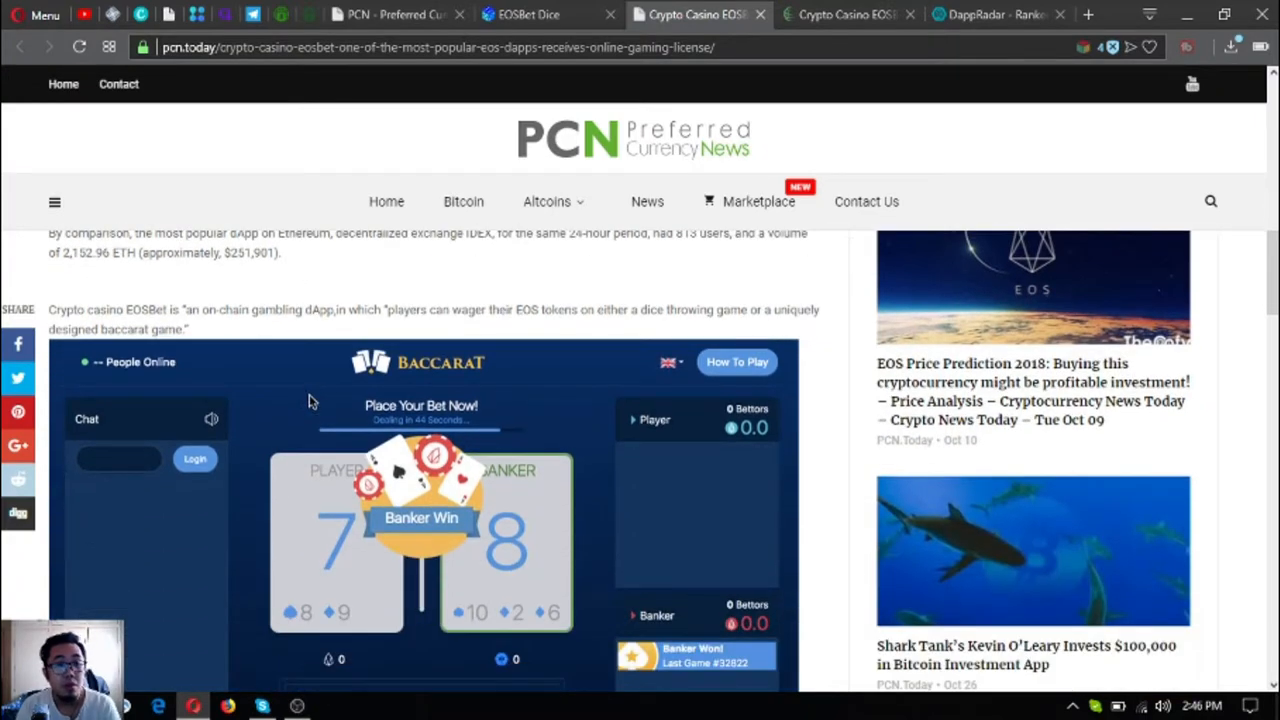
scroll(up, 3)
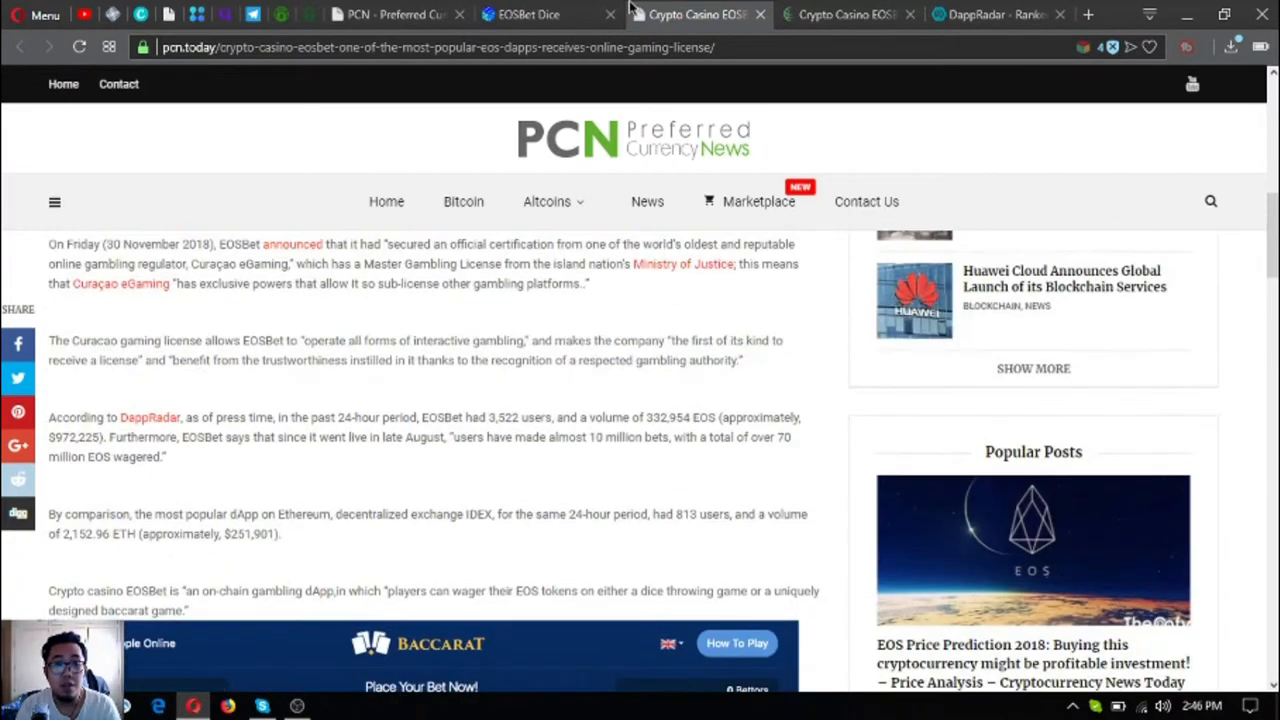
click(527, 14)
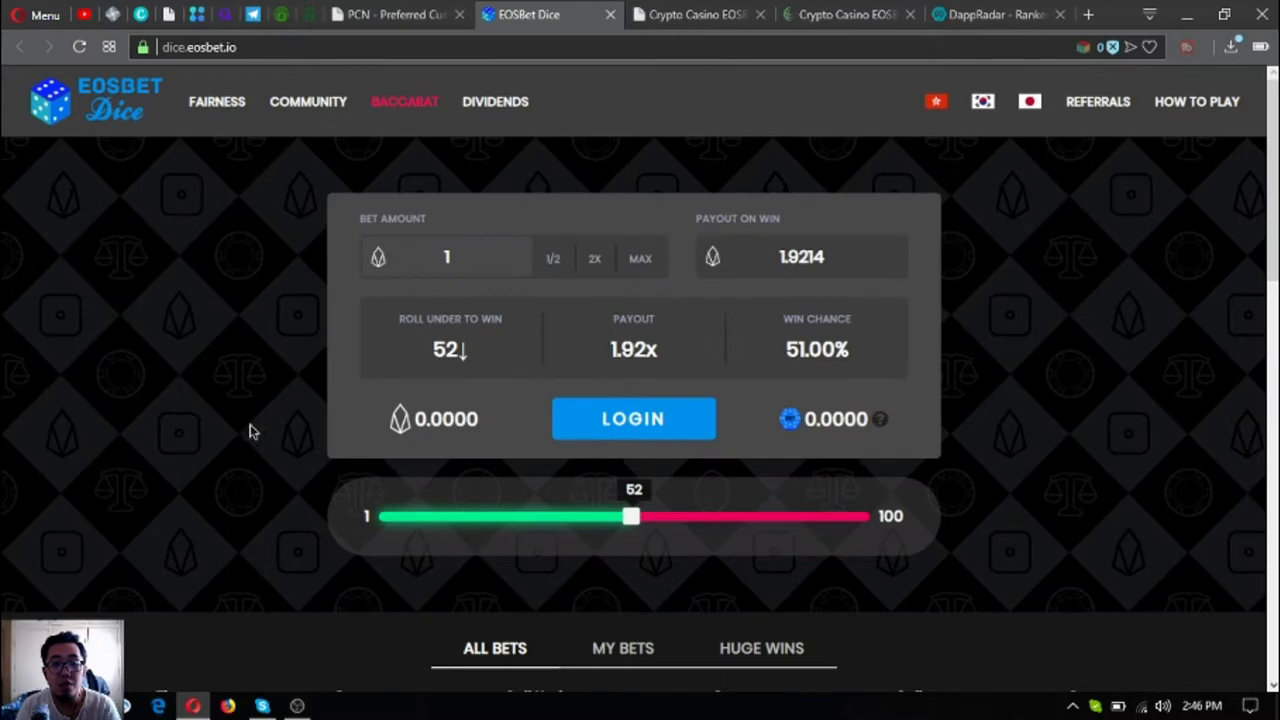
scroll(down, 3)
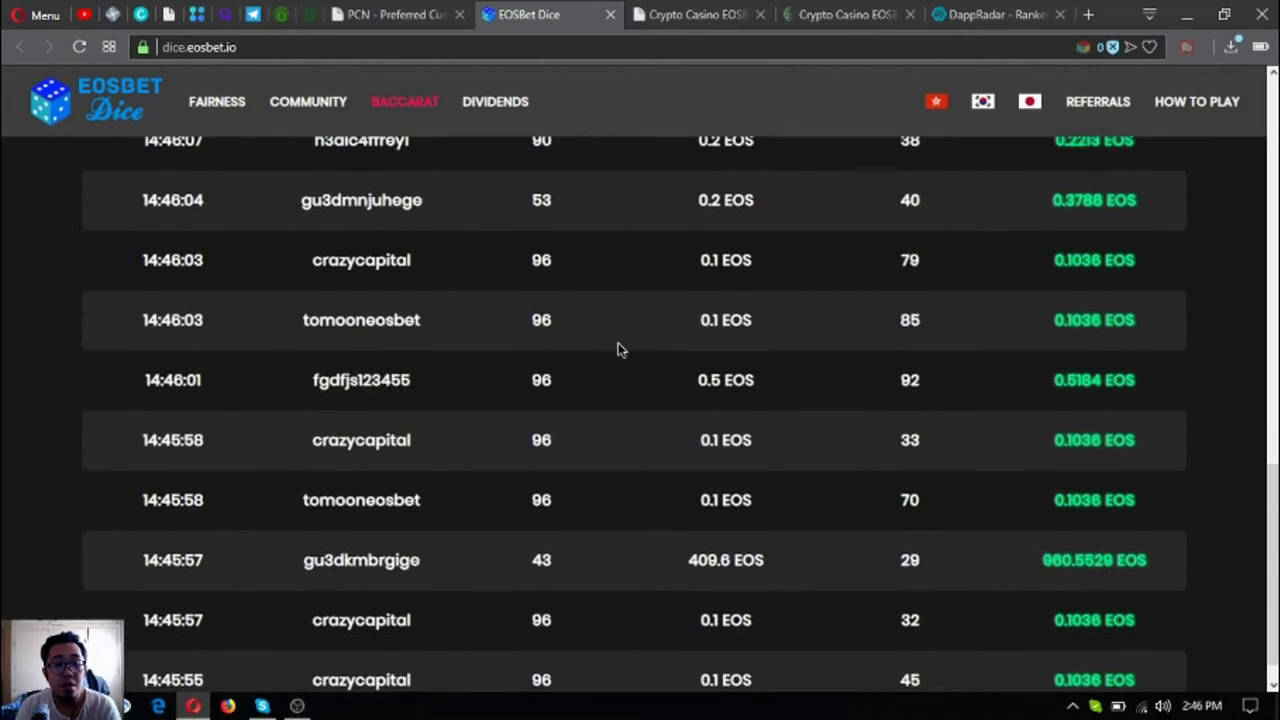
click(695, 14)
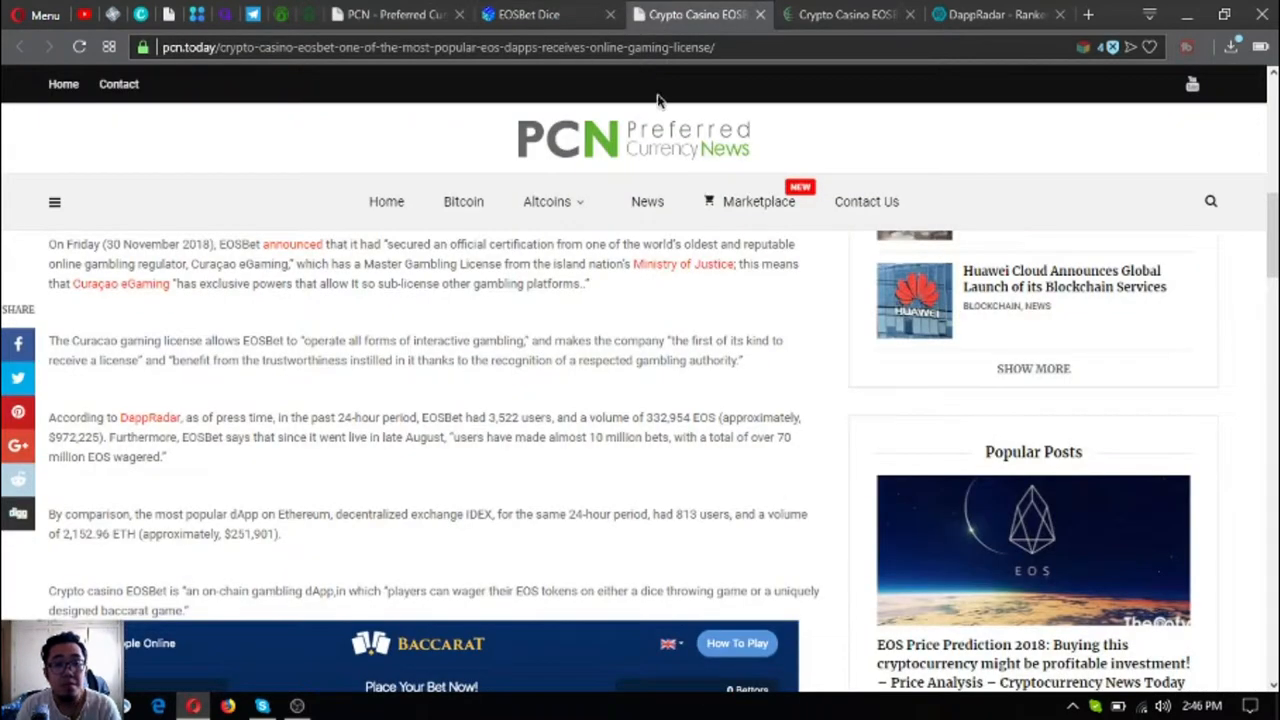
mouse_move(405, 458)
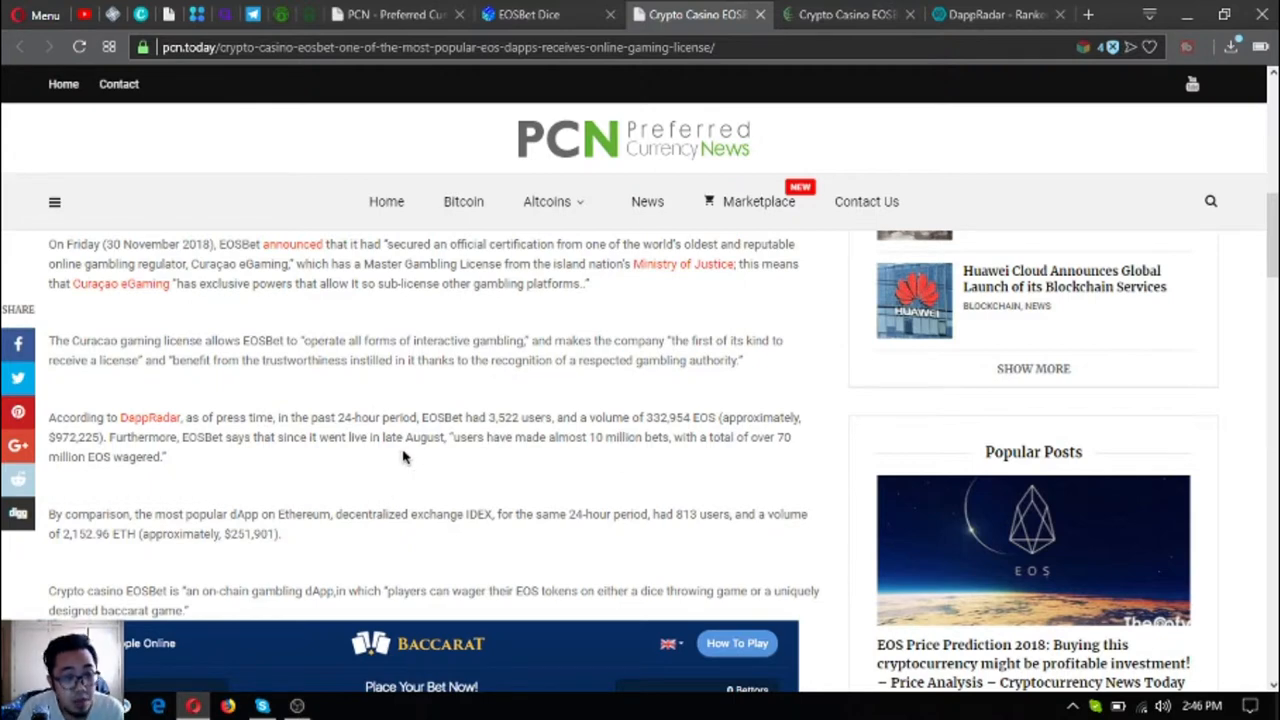
scroll(down, 3)
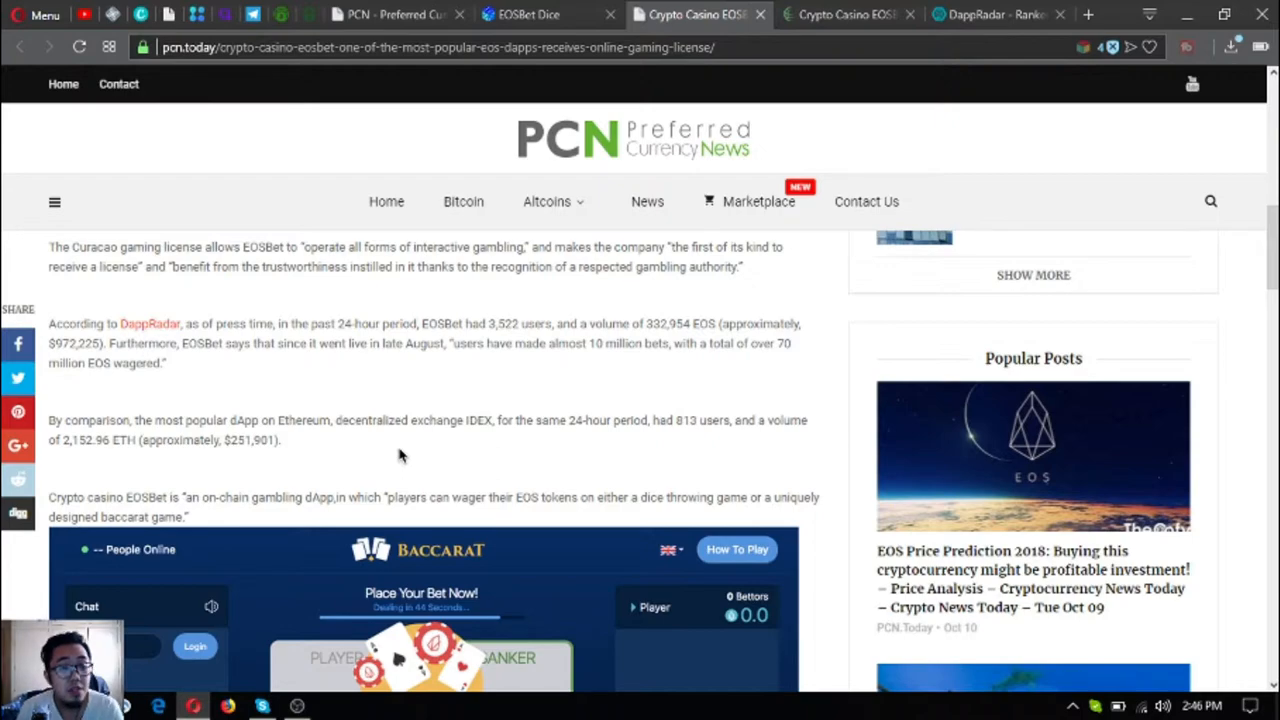
scroll(down, 3)
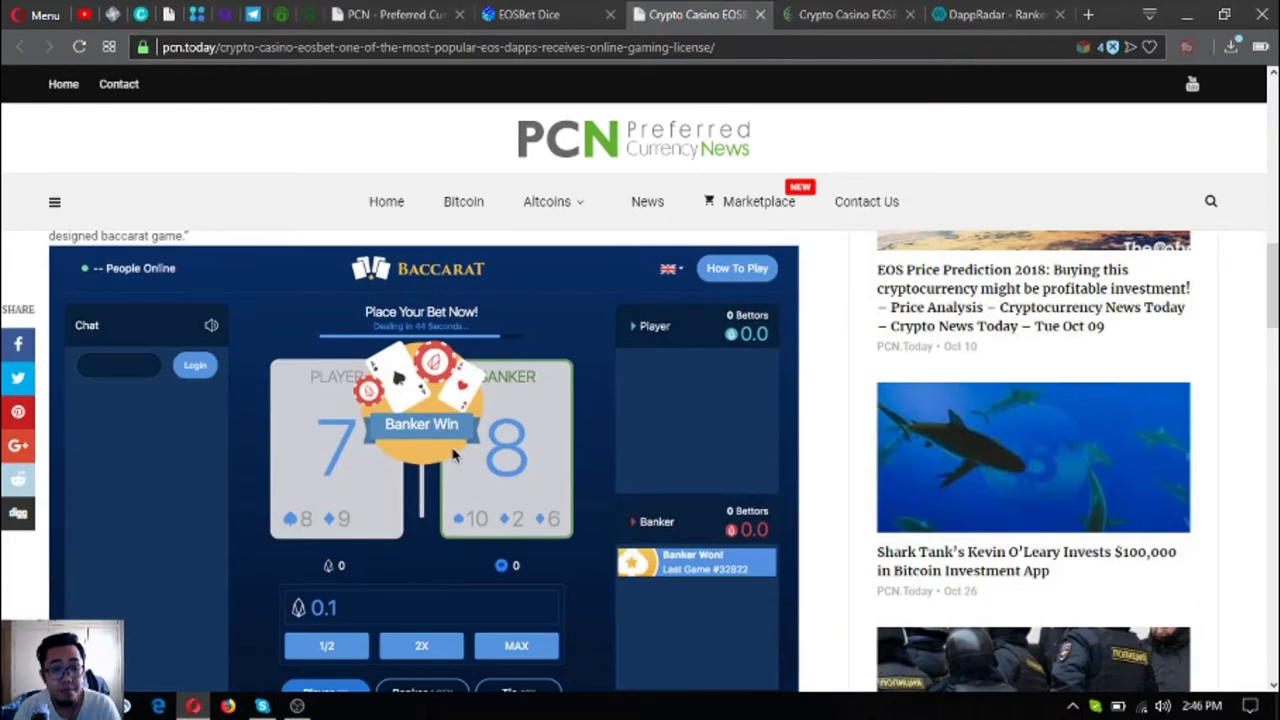
scroll(down, 3)
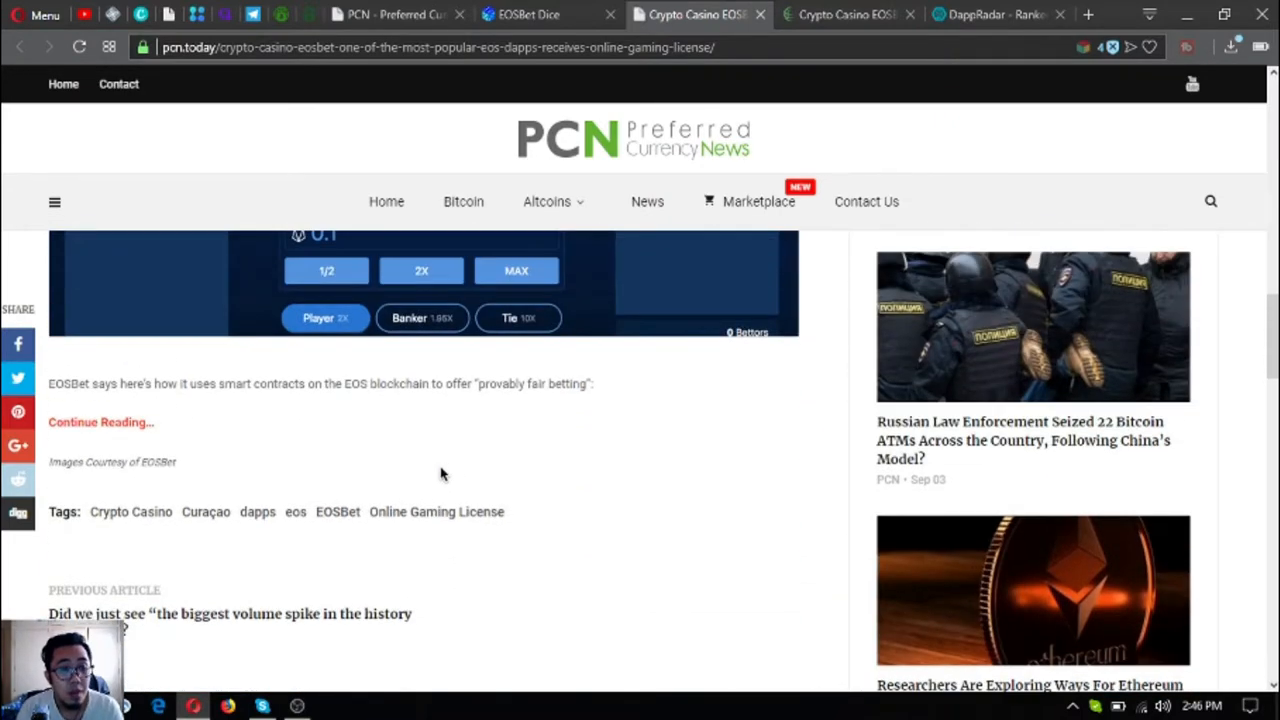
mouse_move(420, 435)
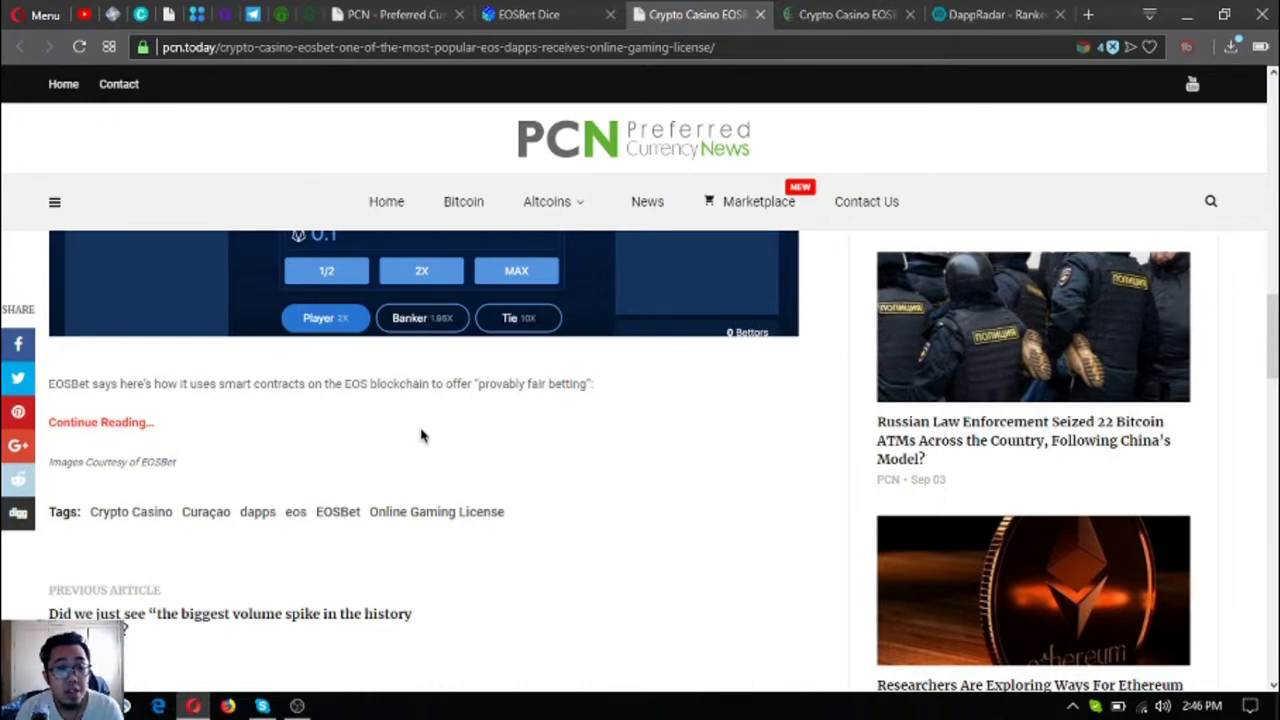
mouse_move(407, 450)
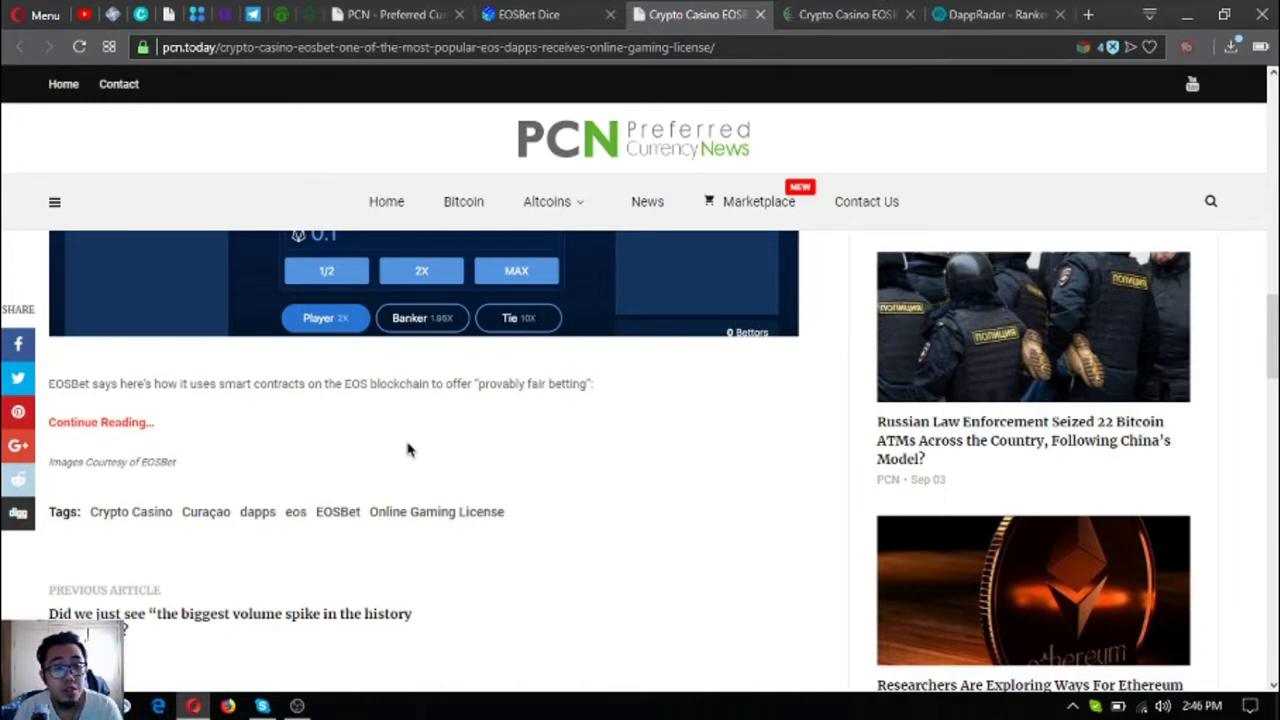
mouse_move(368, 430)
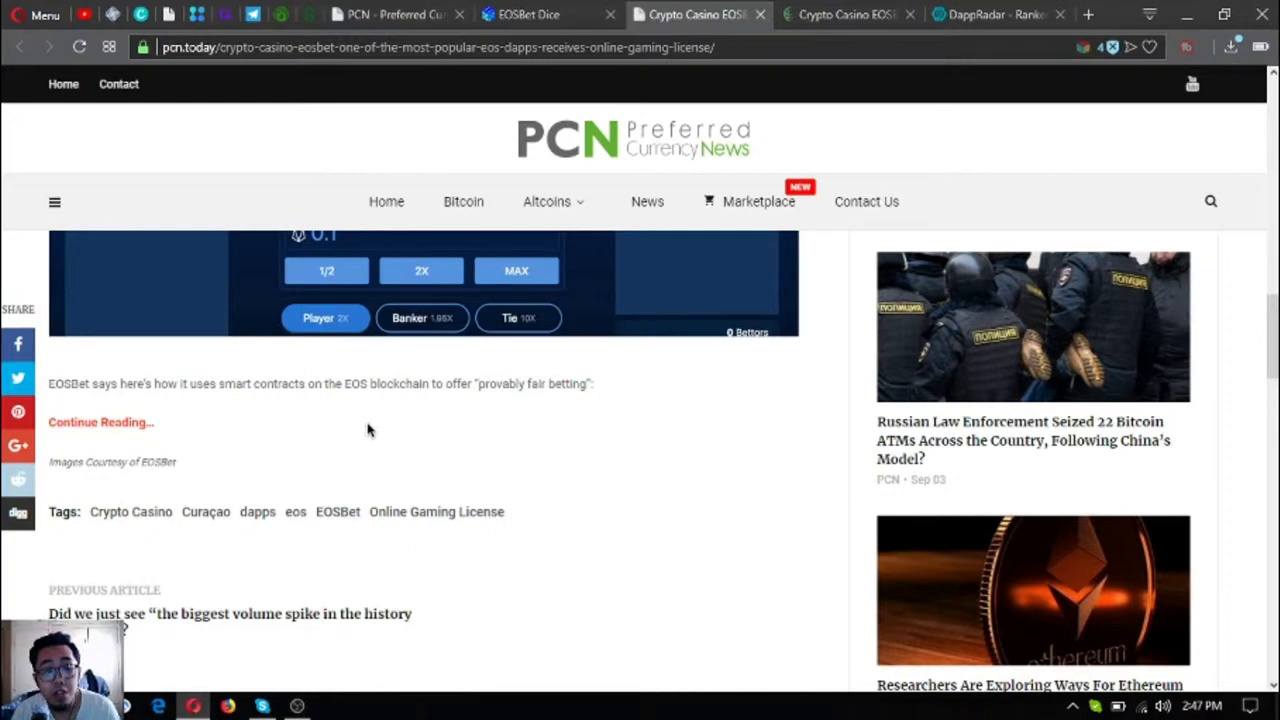
mouse_move(758, 201)
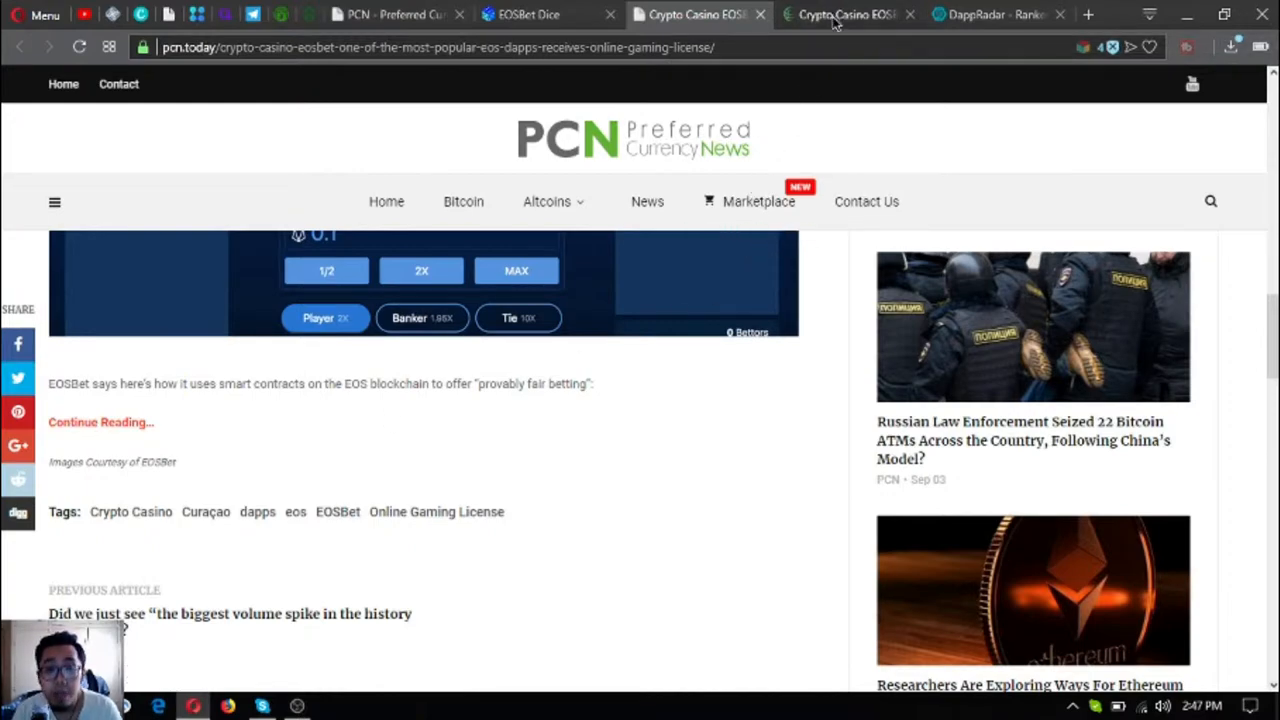
Step: Read the CryptoGlobe EOSBet article, cycling through the Dice, PCN.today and CryptoGlobe tabs
click(845, 14)
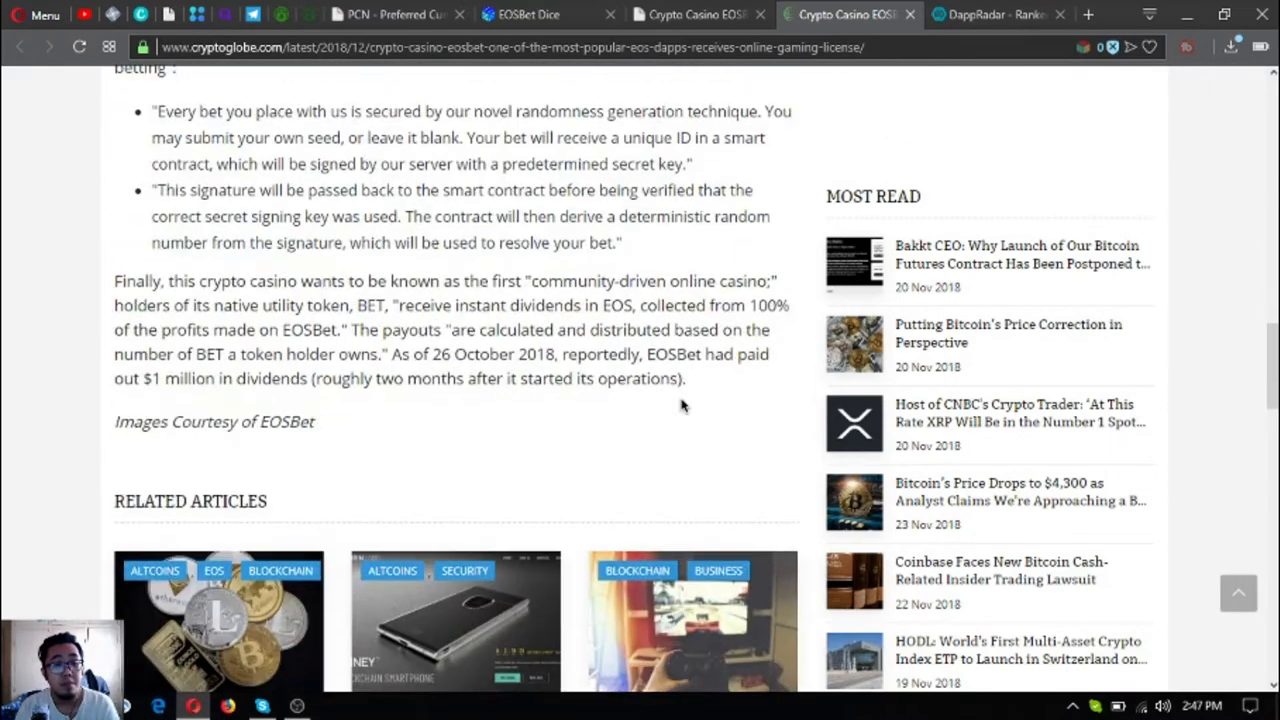
scroll(up, 3)
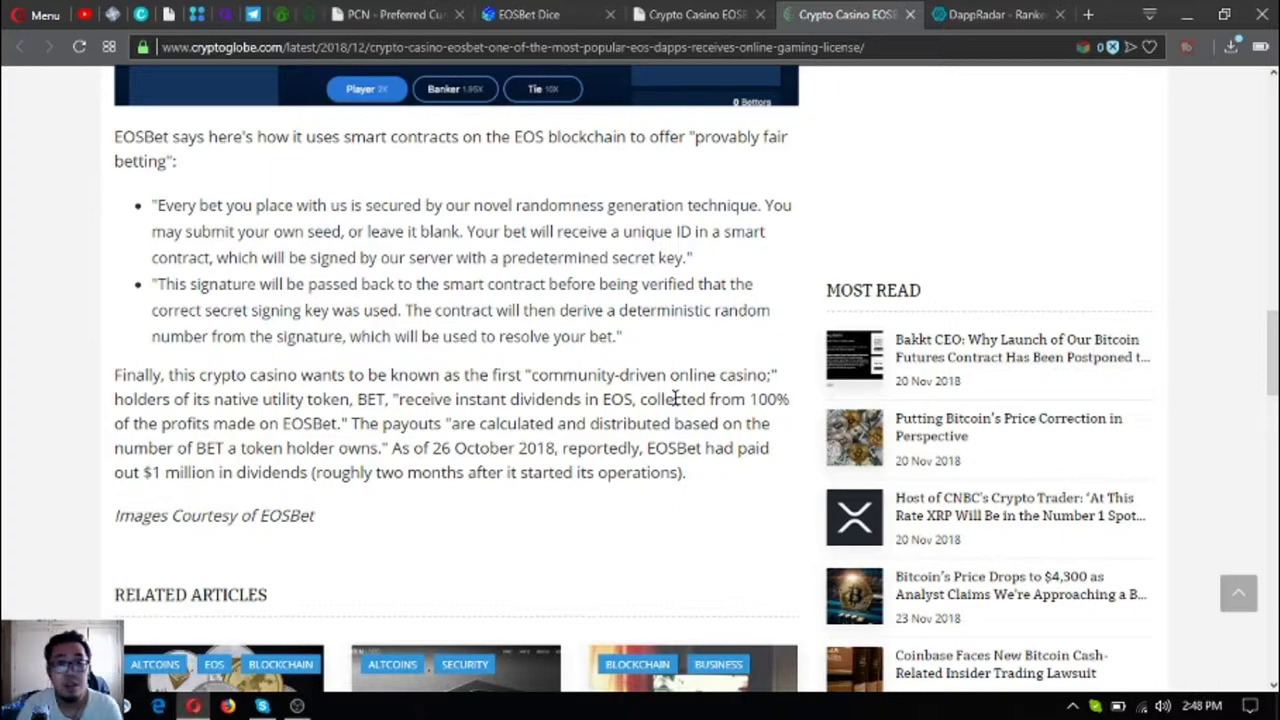
click(528, 14)
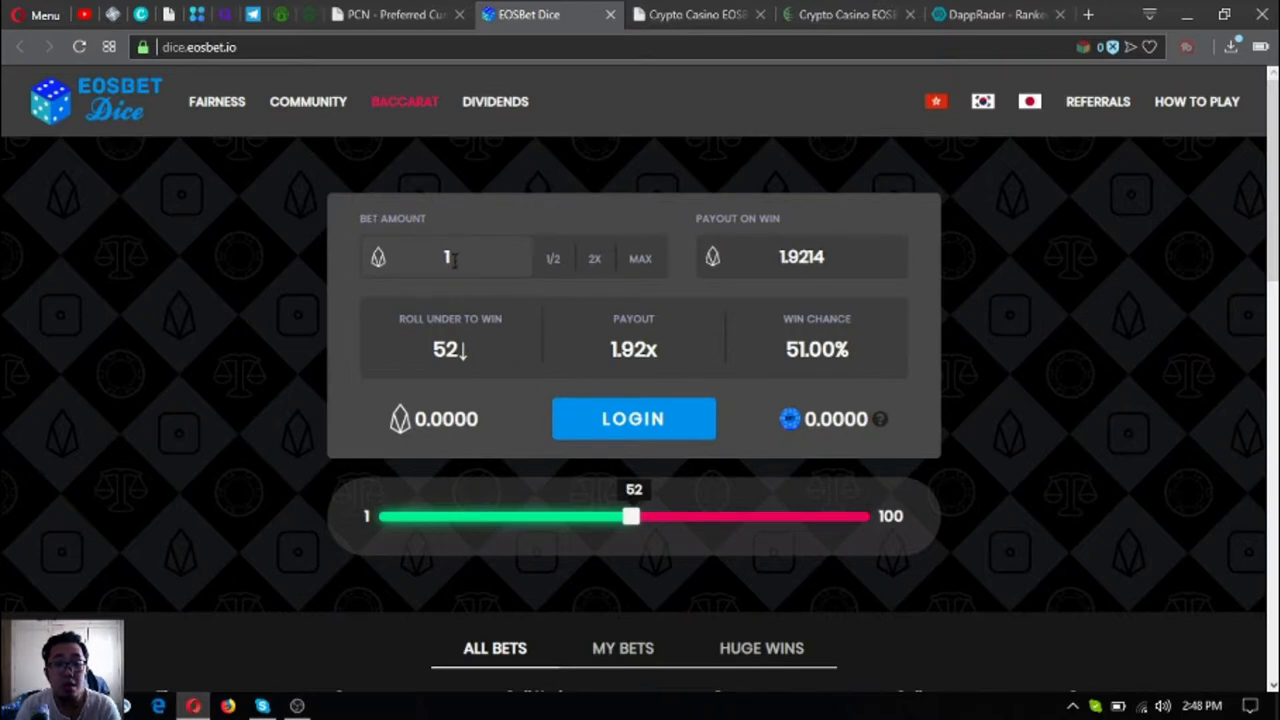
click(695, 14)
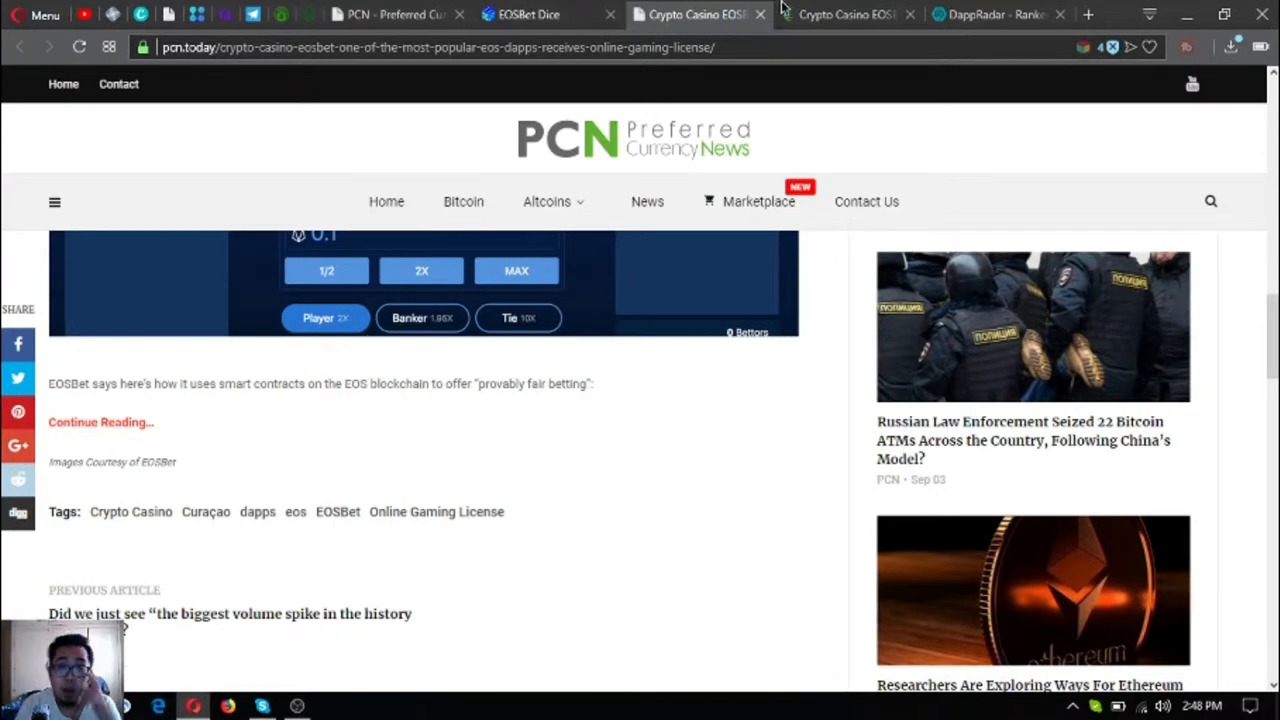
click(845, 14)
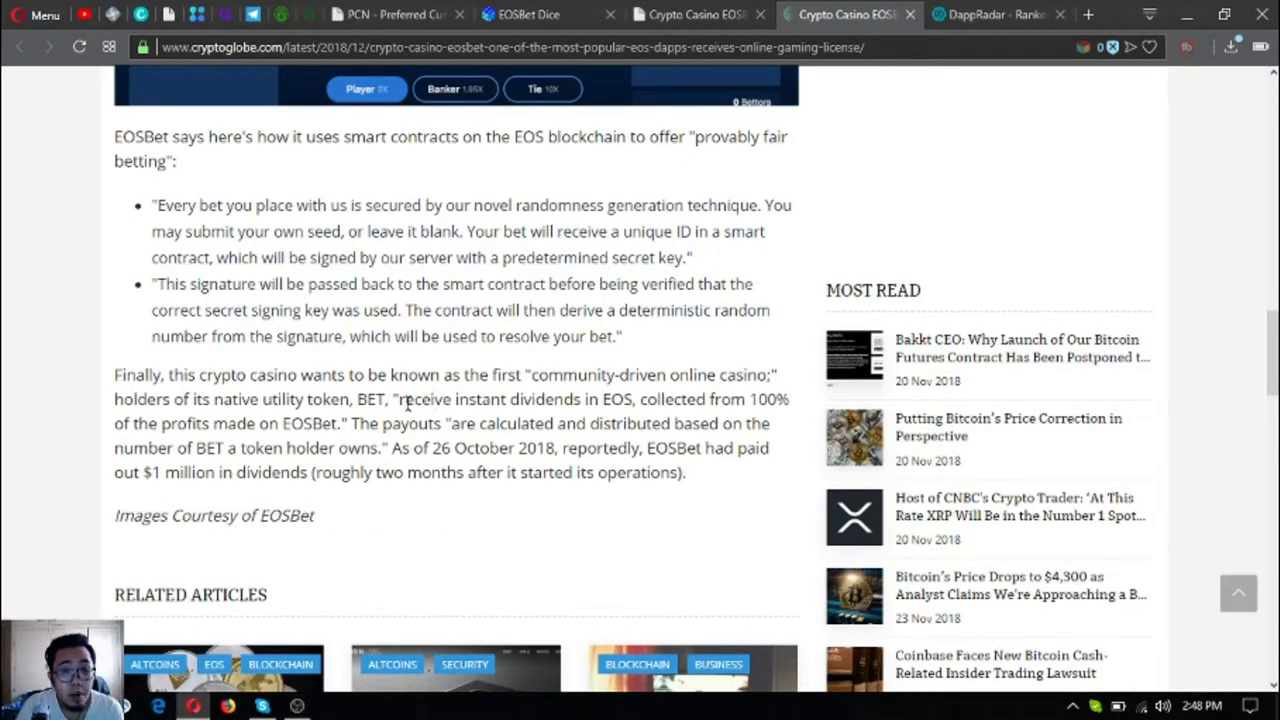
mouse_move(645, 401)
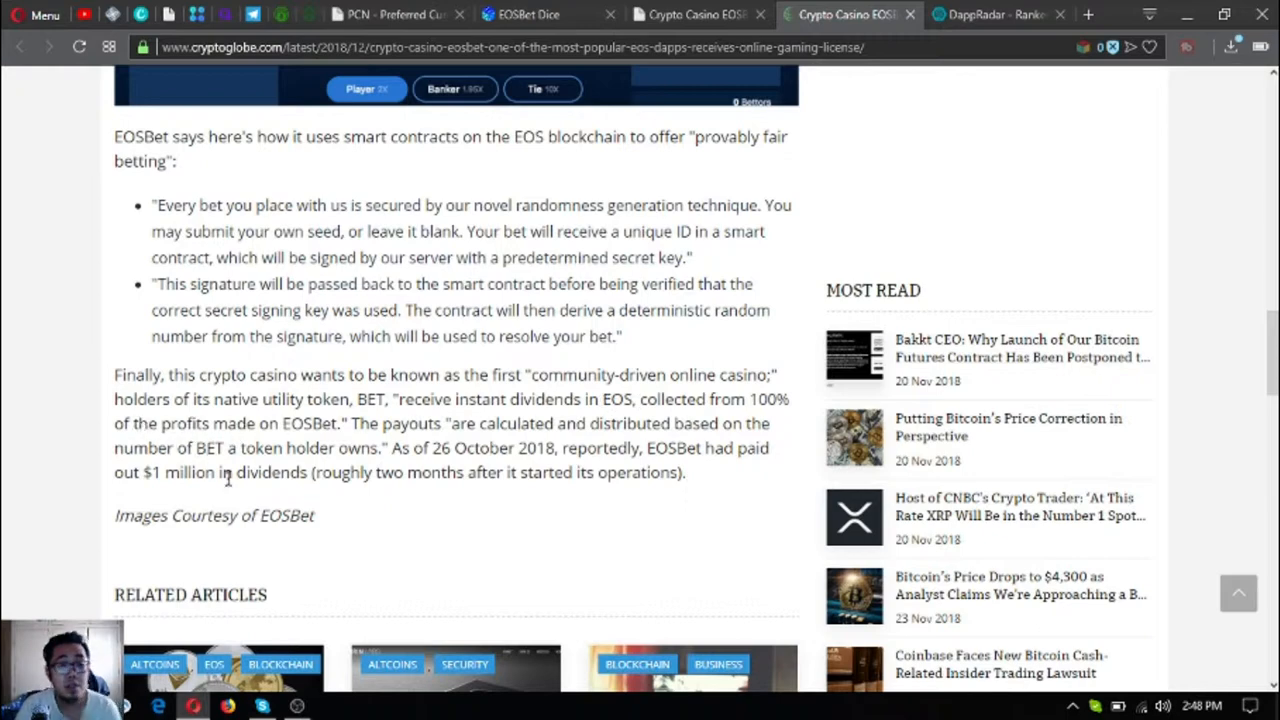
mouse_move(375, 440)
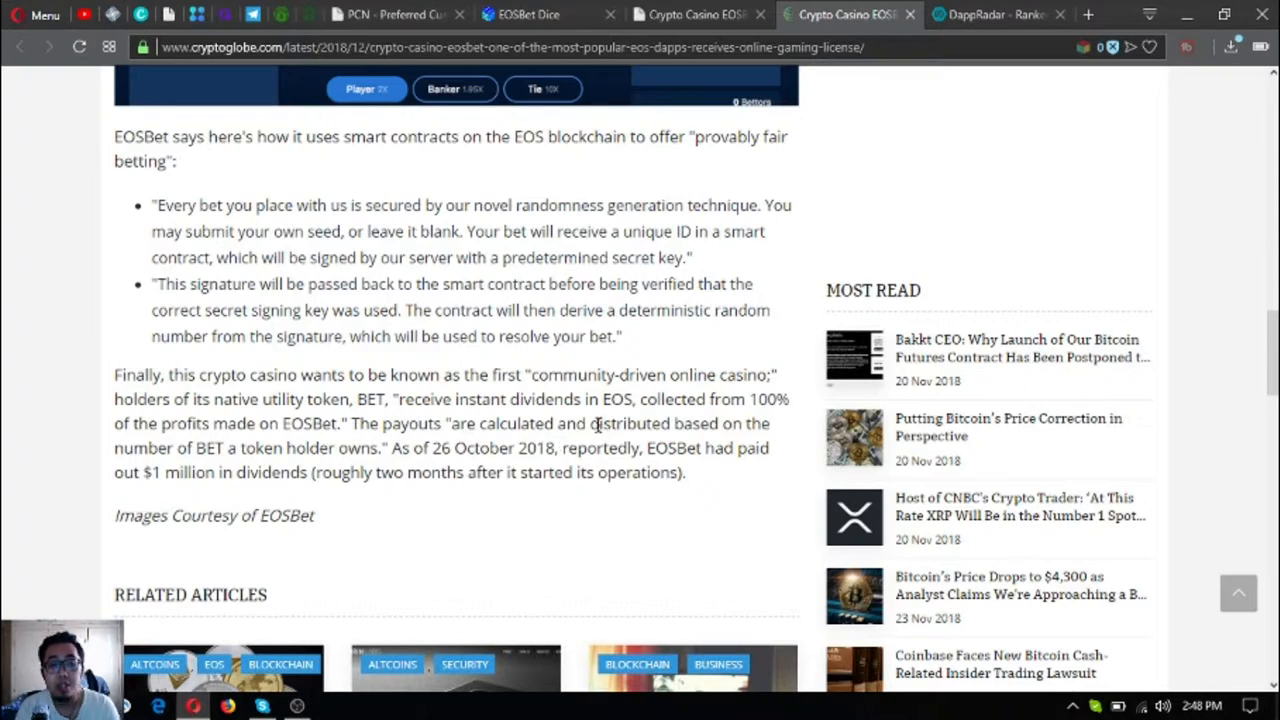
mouse_move(255, 463)
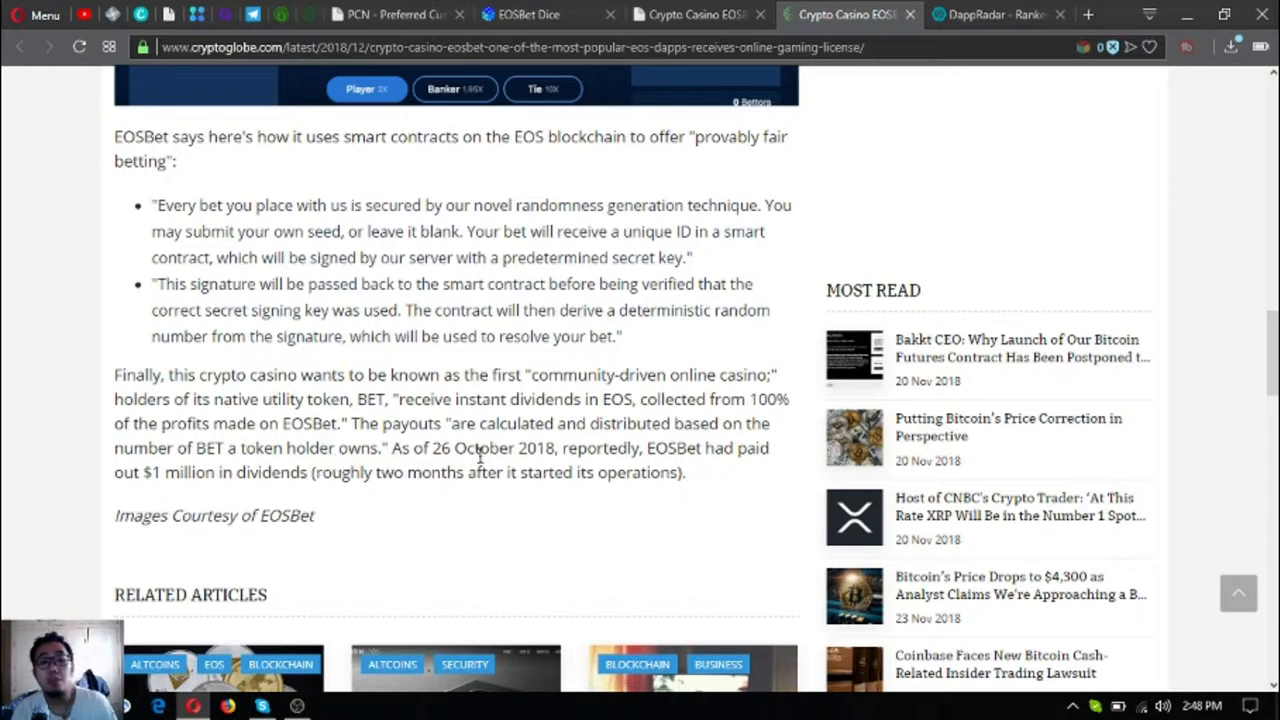
mouse_move(465, 592)
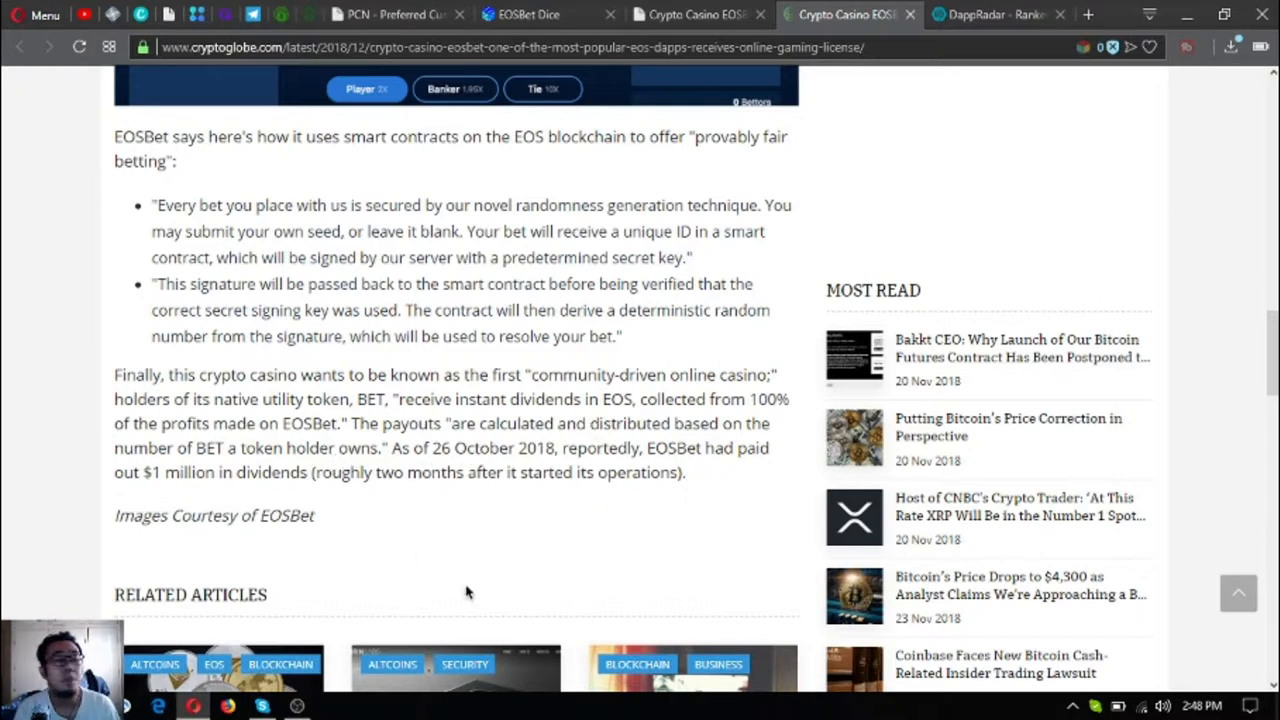
mouse_move(500, 458)
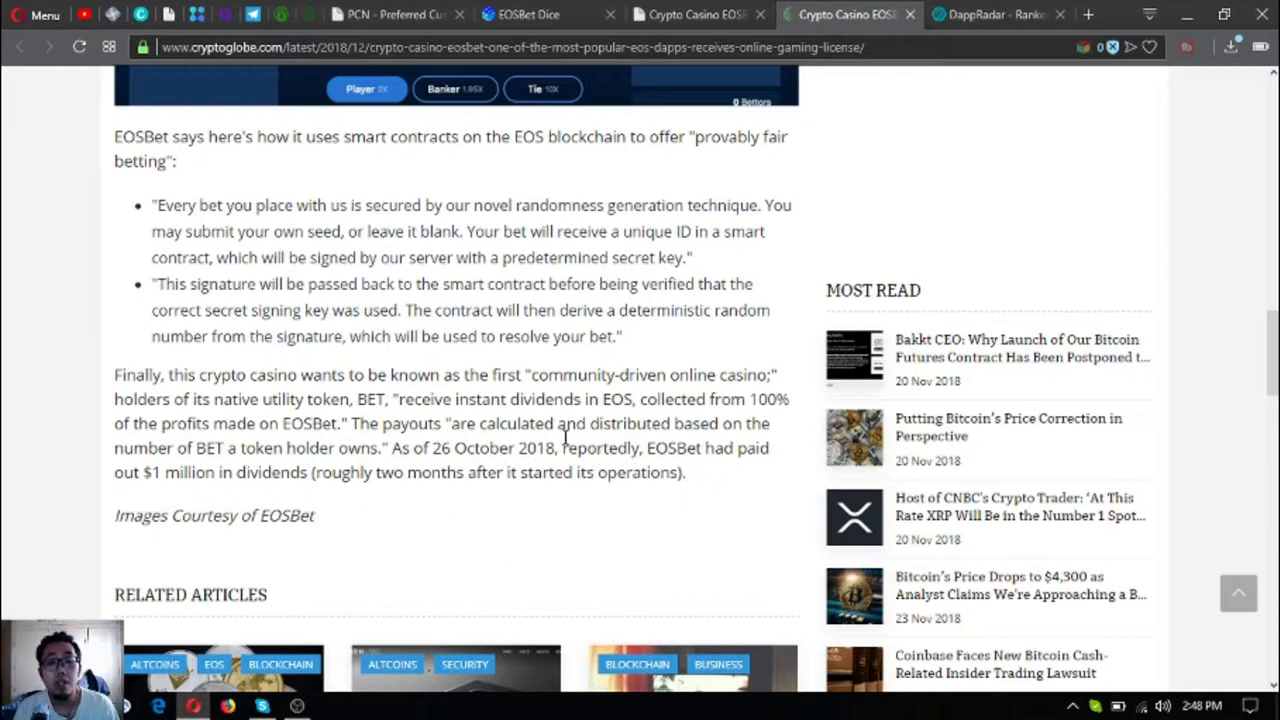
mouse_move(250, 500)
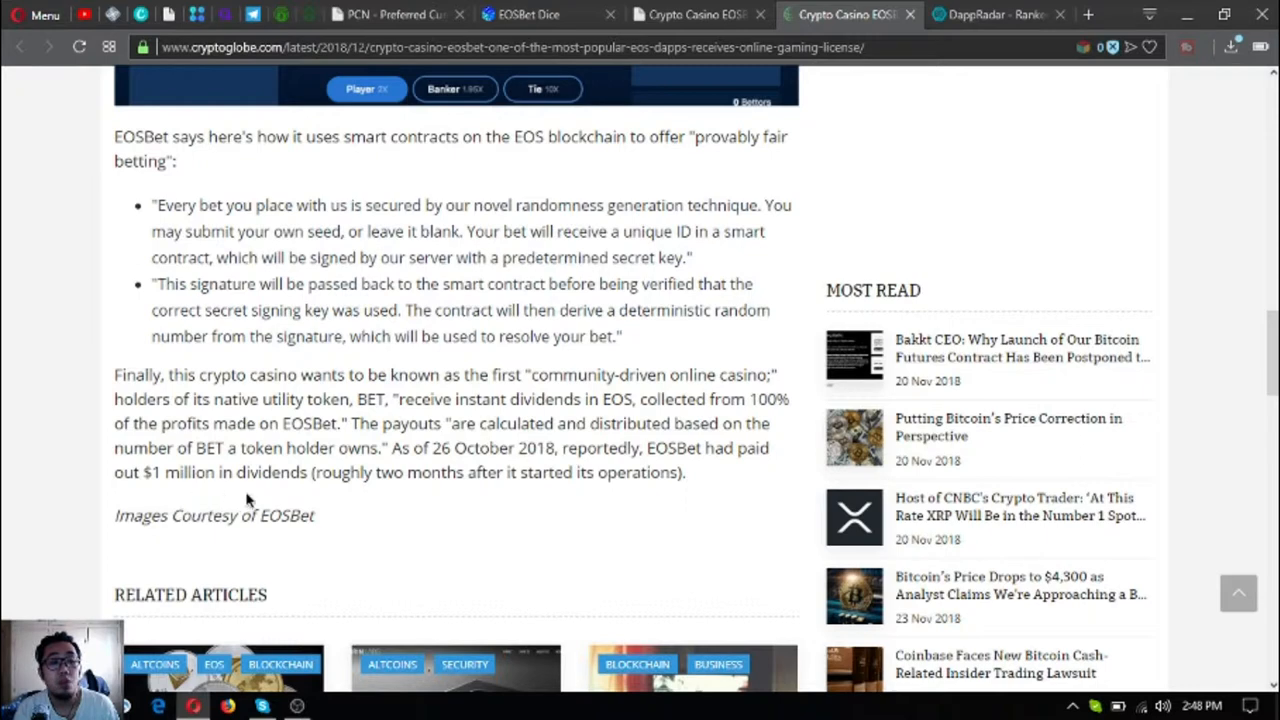
mouse_move(464, 507)
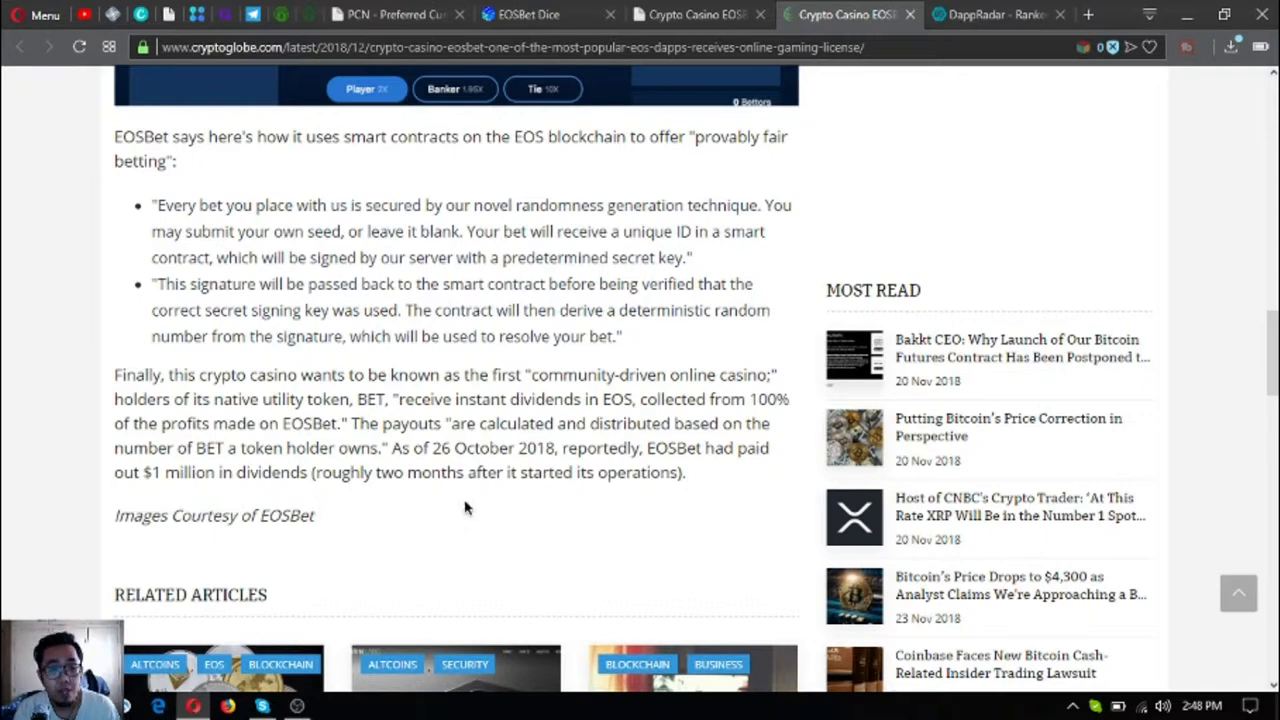
mouse_move(510, 325)
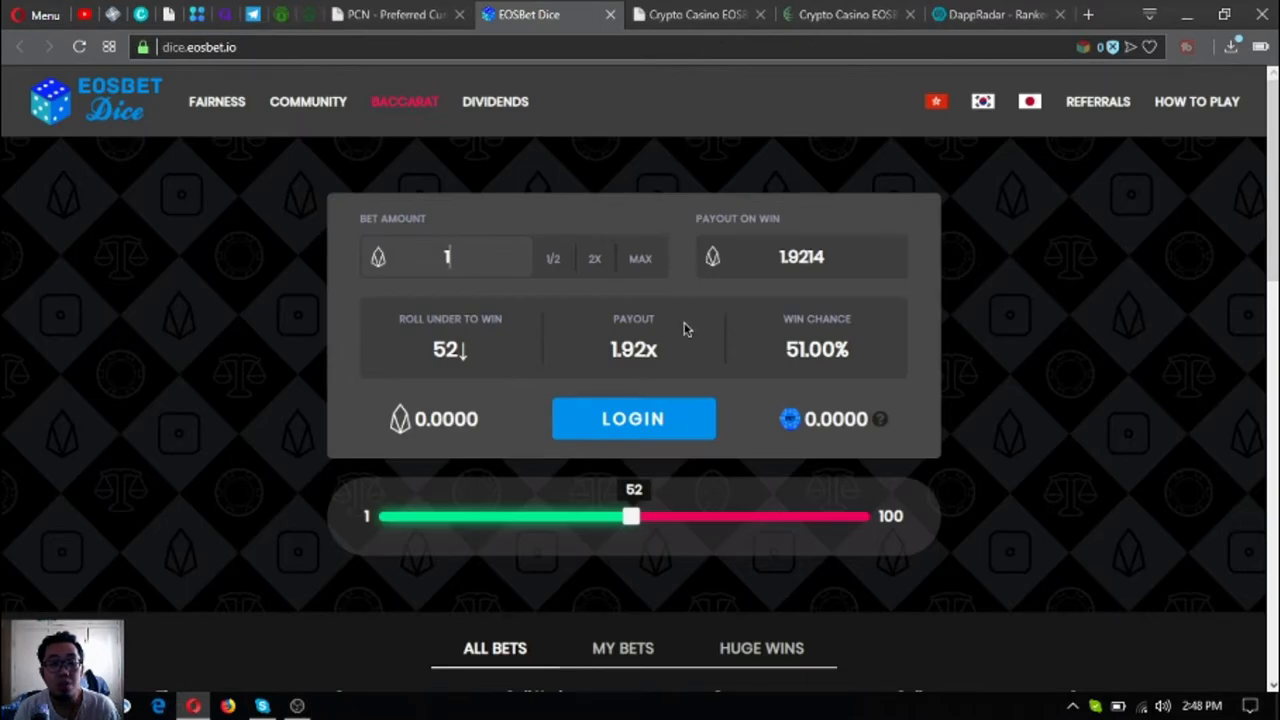
Step: Open EOSBet Dice's Provably Fair Betting panel, then return to the CryptoGlobe article to compare
scroll(down, 3)
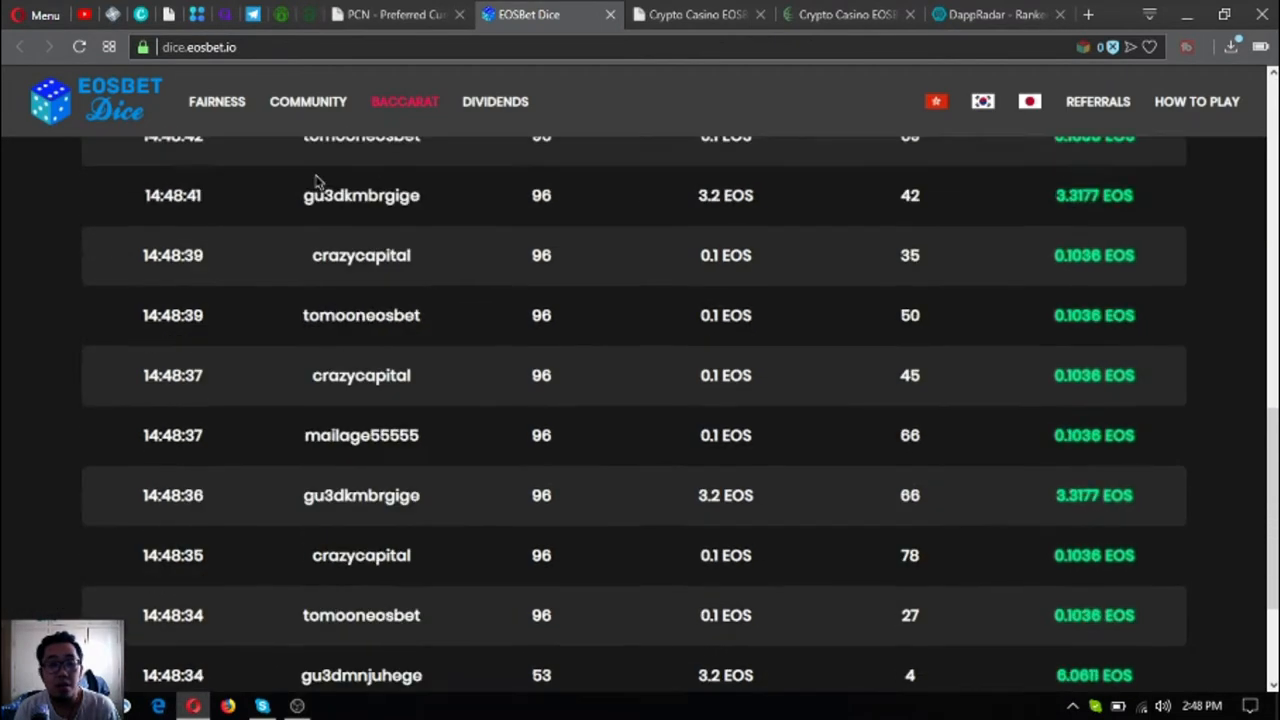
click(217, 101)
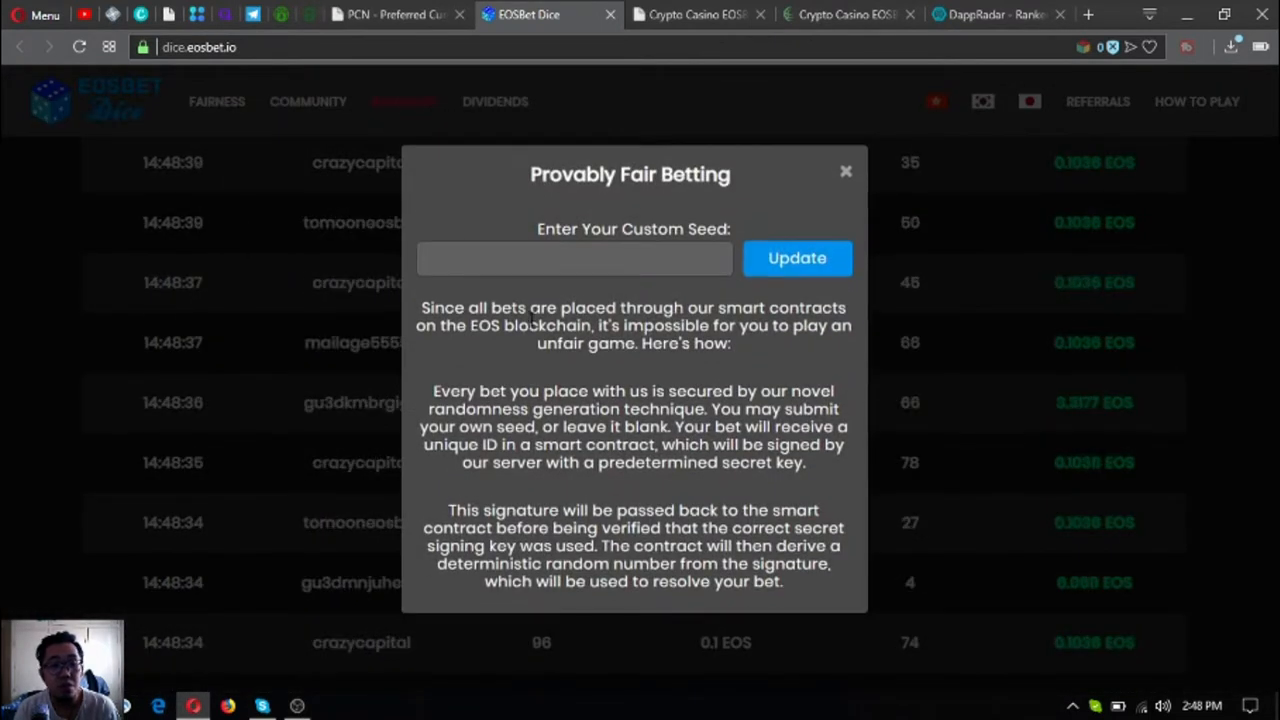
click(574, 258)
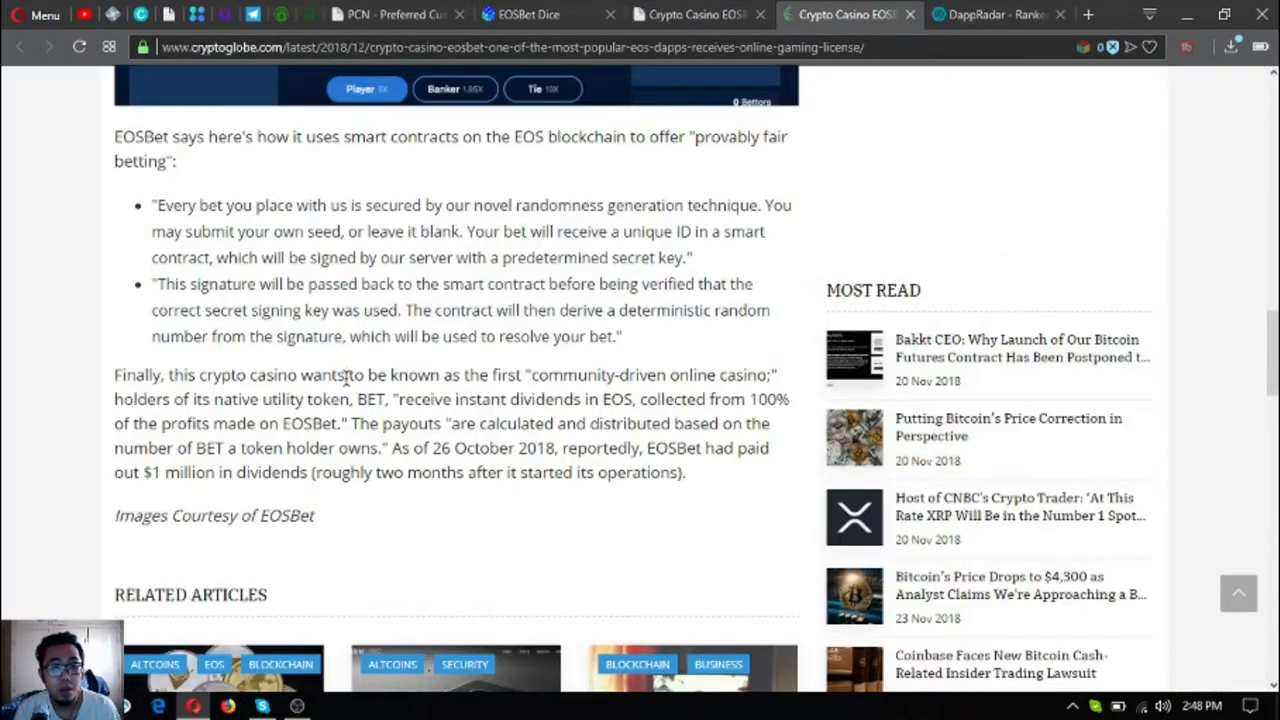
mouse_move(510, 300)
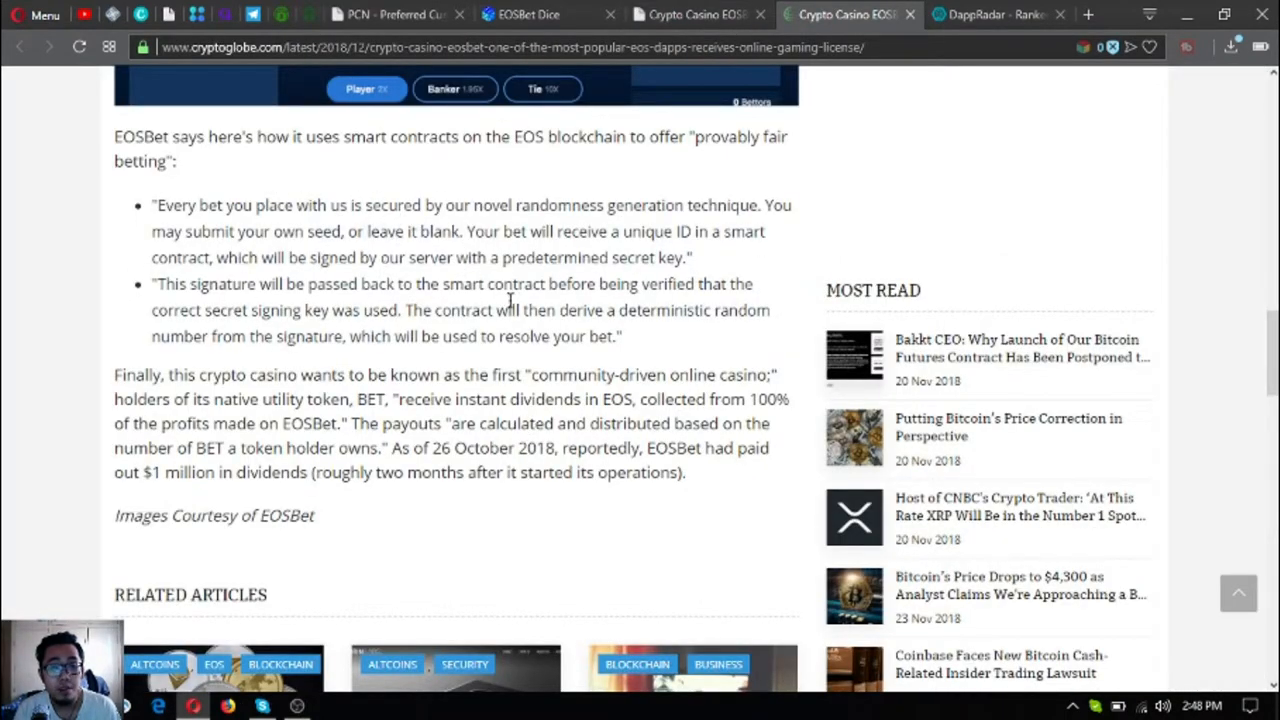
Step: Switch back to the EOSBet Dice game tab
click(528, 14)
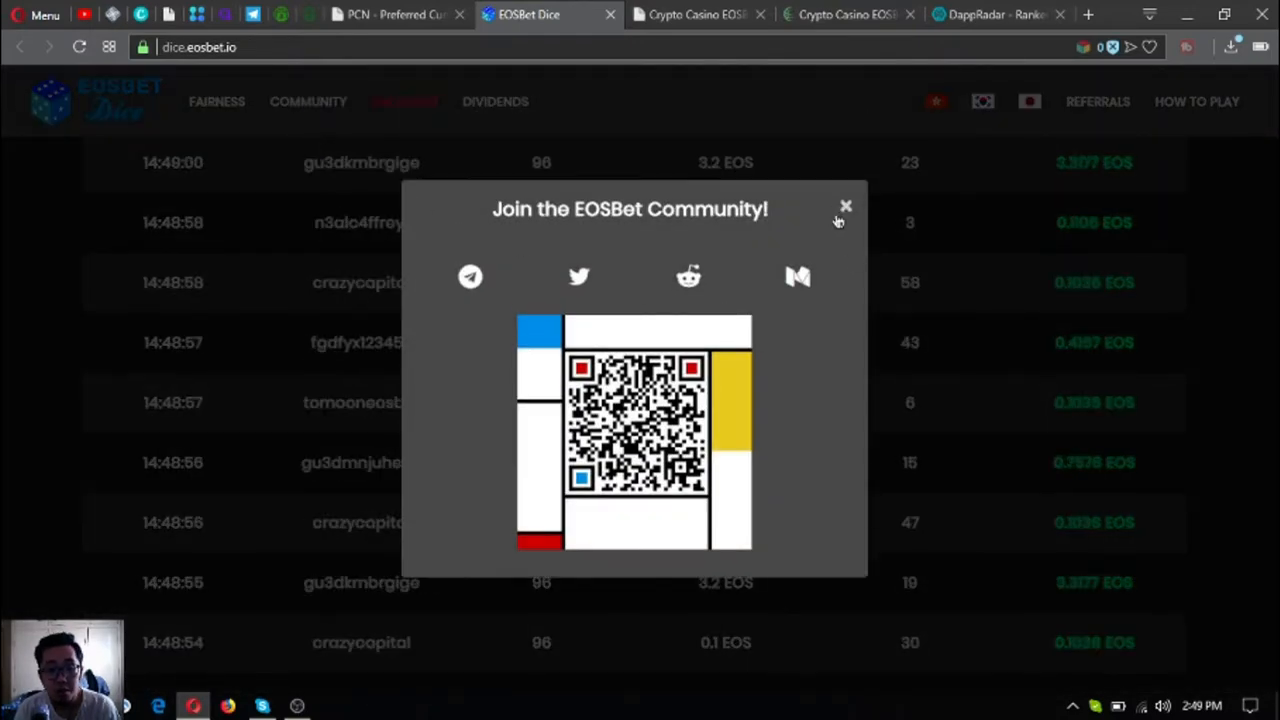
mouse_move(470, 277)
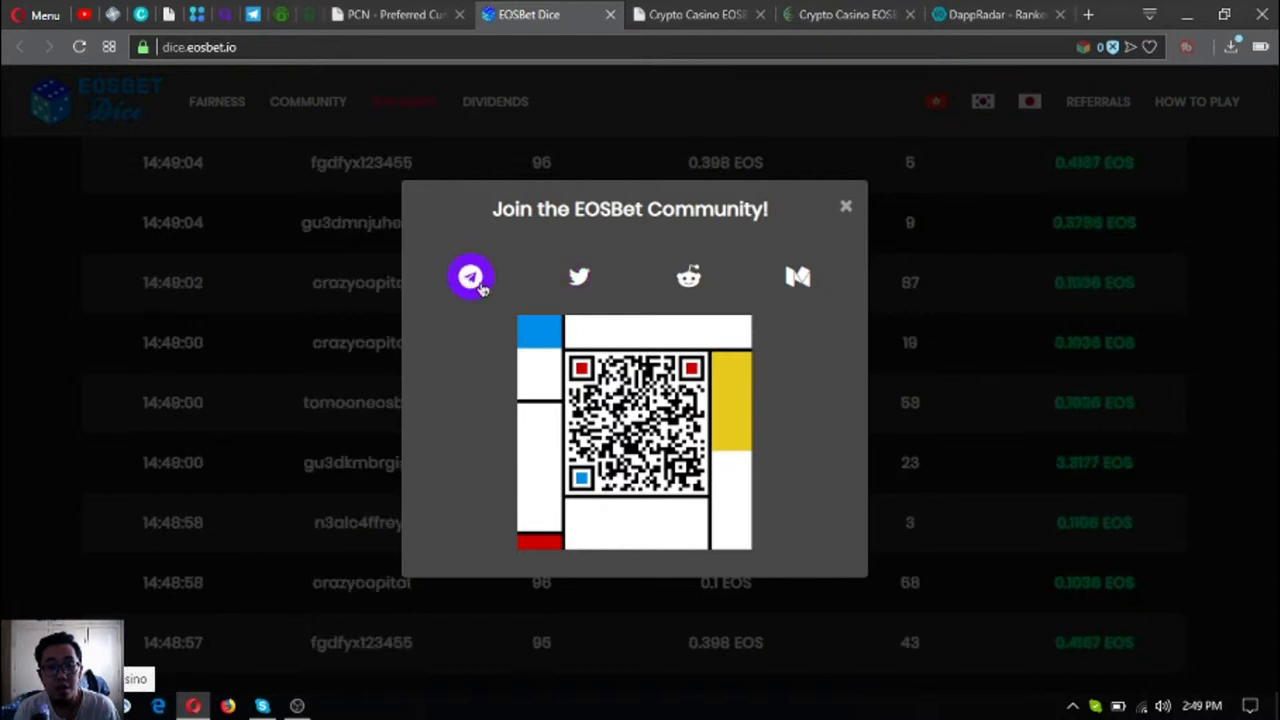
Step: Open EOSBet's Twitter, Medium and Telegram pages in new tabs, dismissing the Telegram Desktop prompt
click(579, 277)
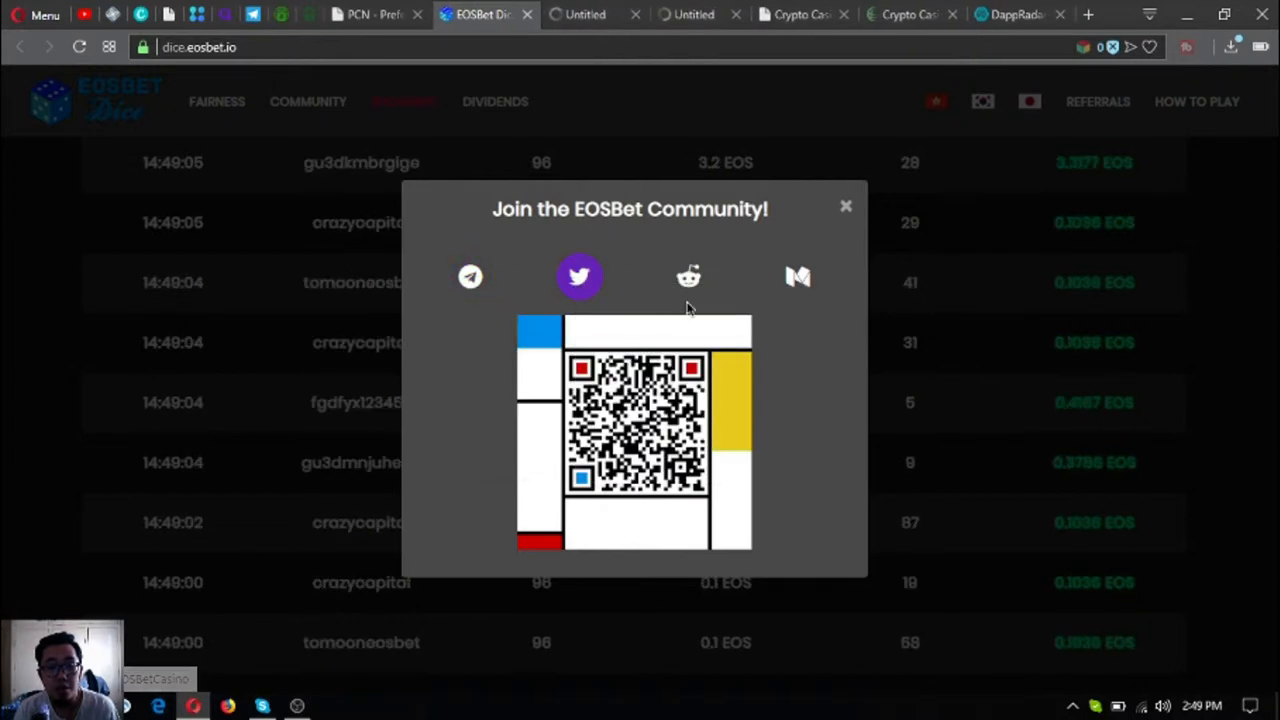
right_click(797, 277)
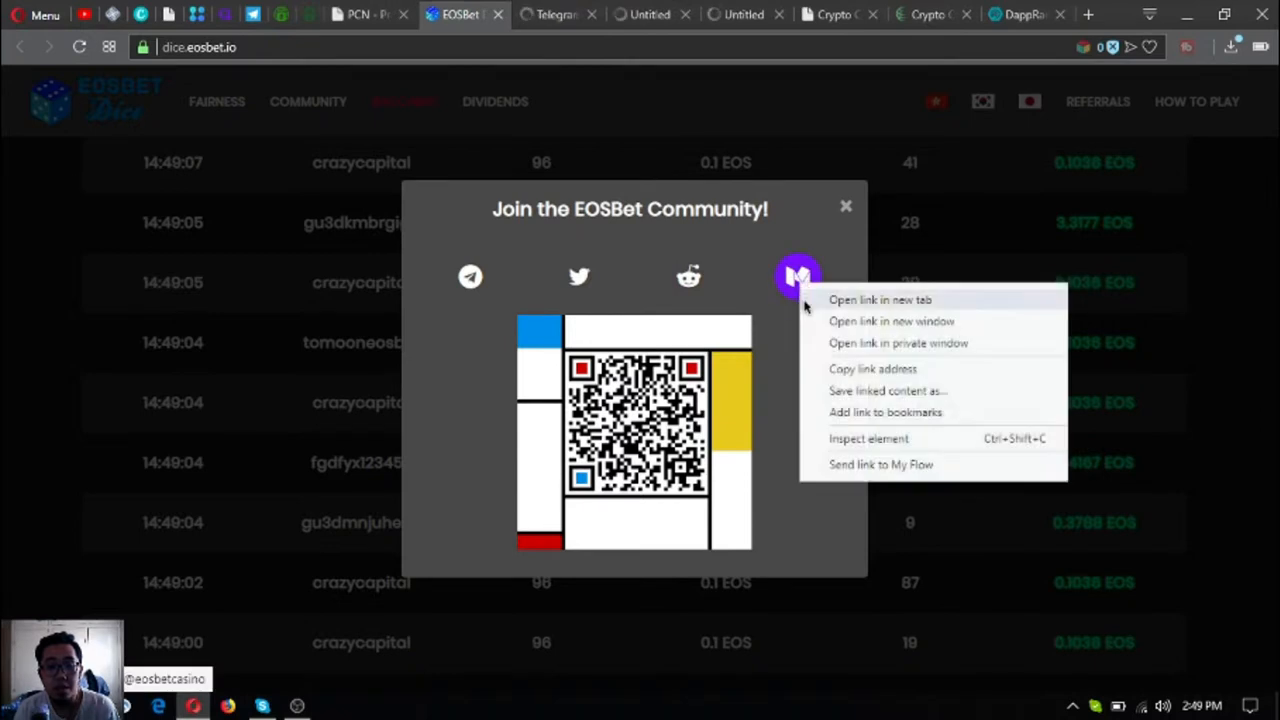
click(879, 299)
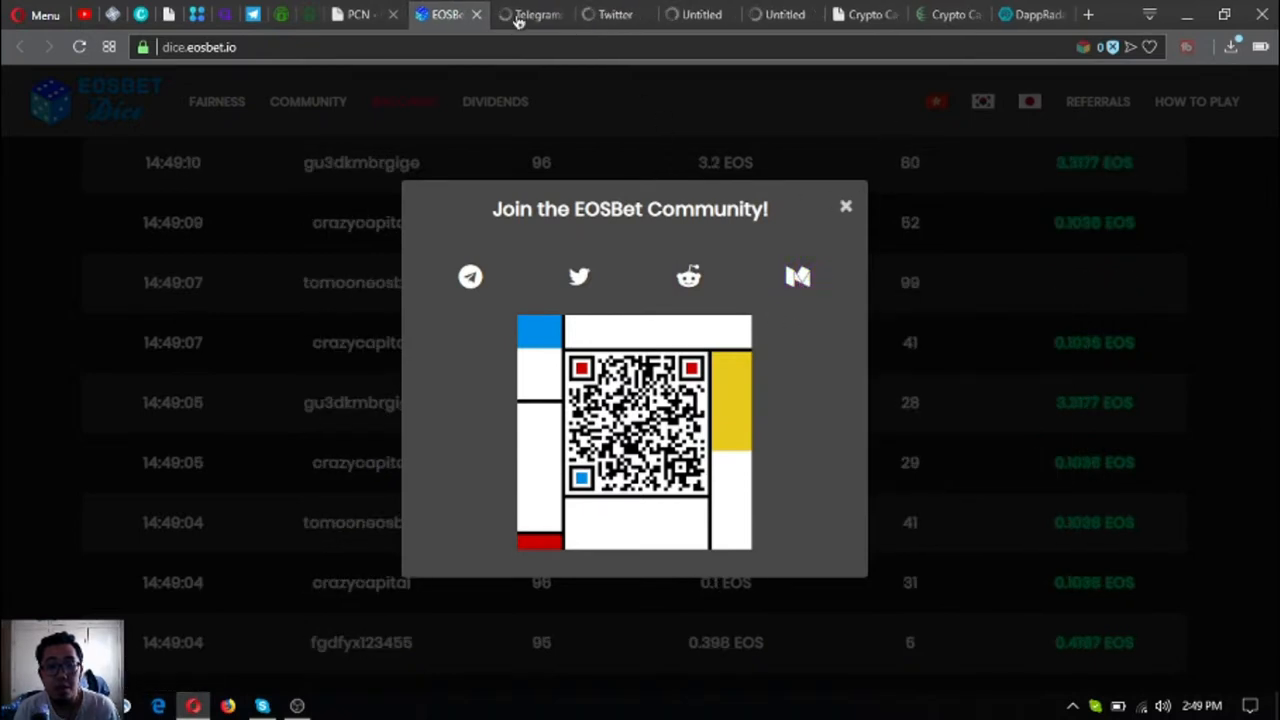
click(470, 277)
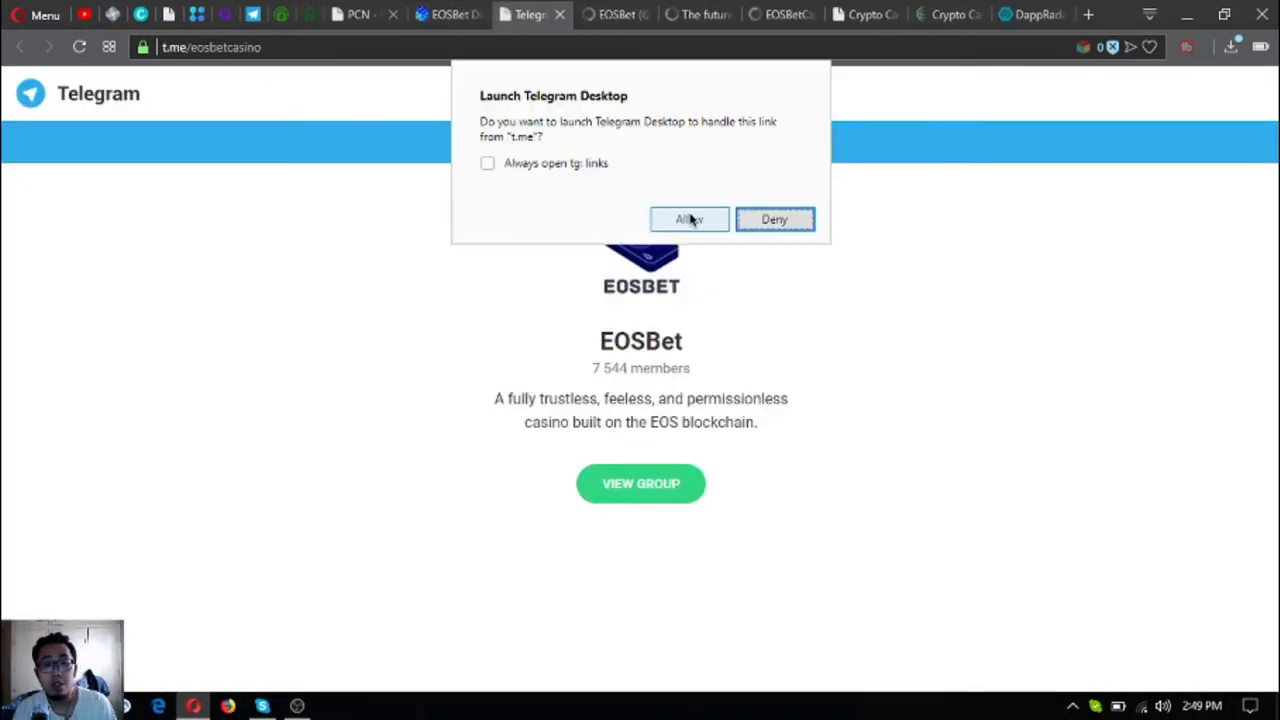
click(774, 219)
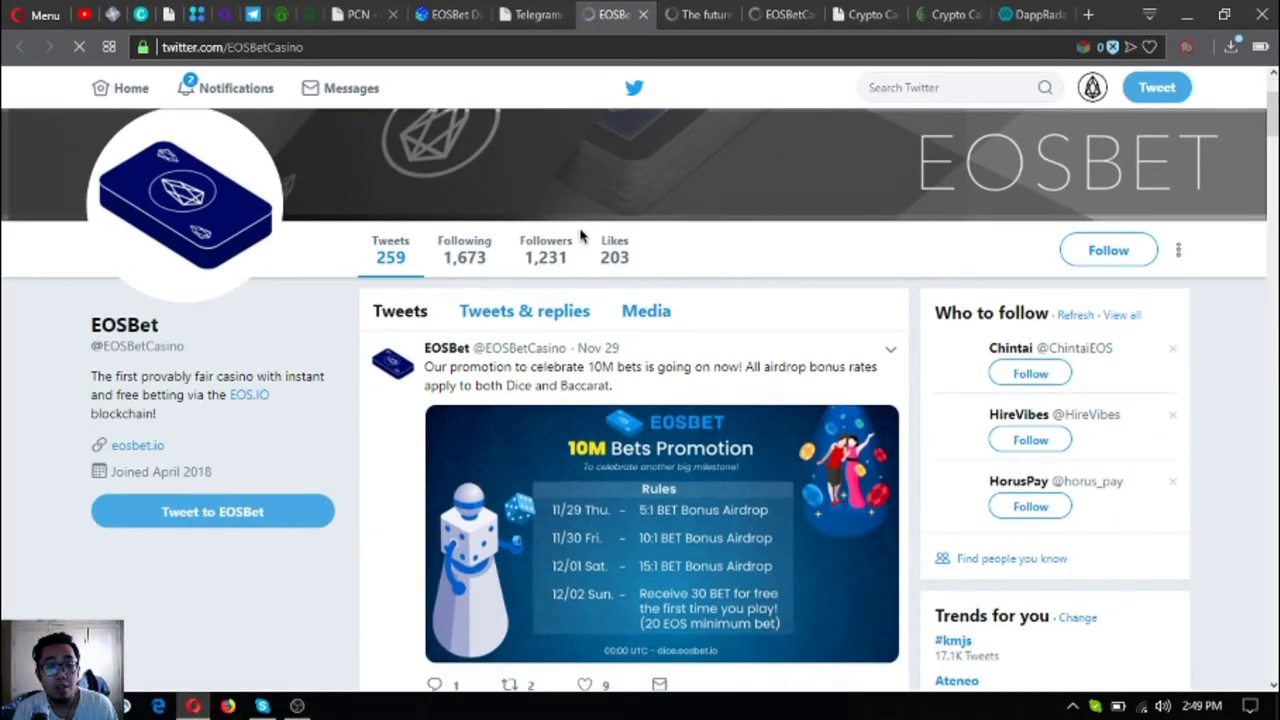
Step: Scroll EOSBet's Twitter profile to its promotion tweet, then browse the r/EOSBetCasino subreddit
scroll(down, 3)
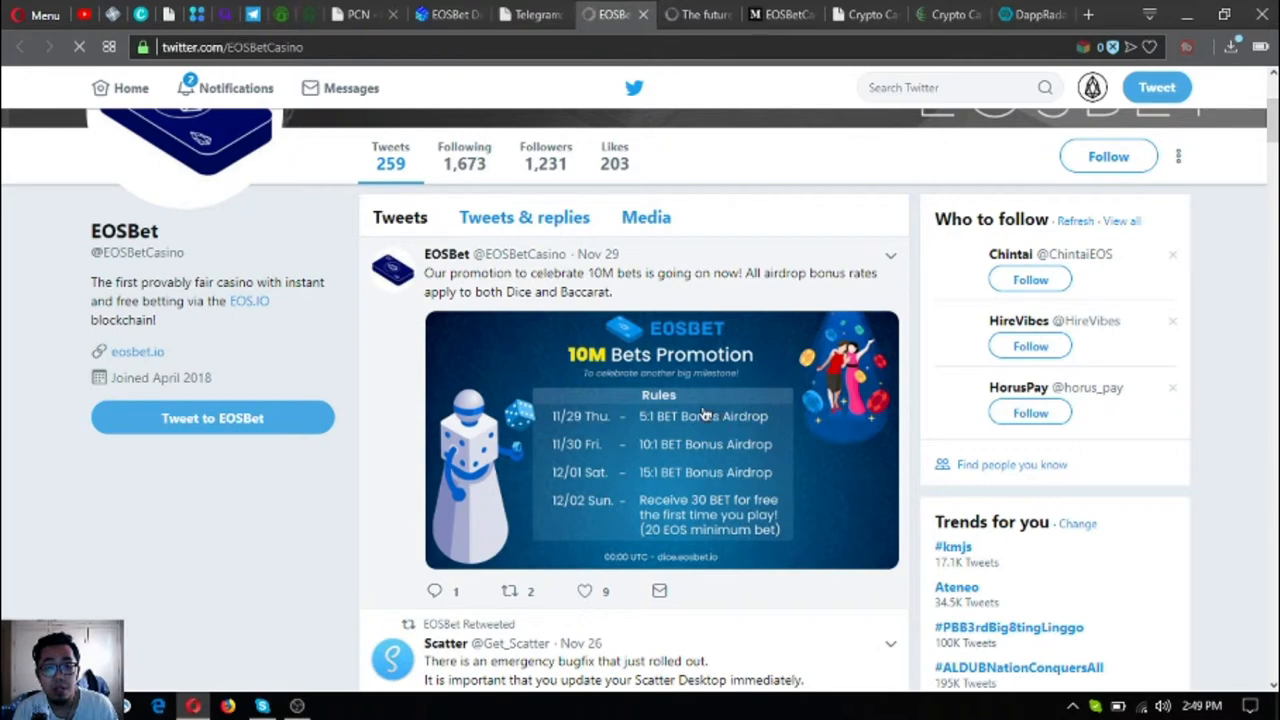
click(697, 14)
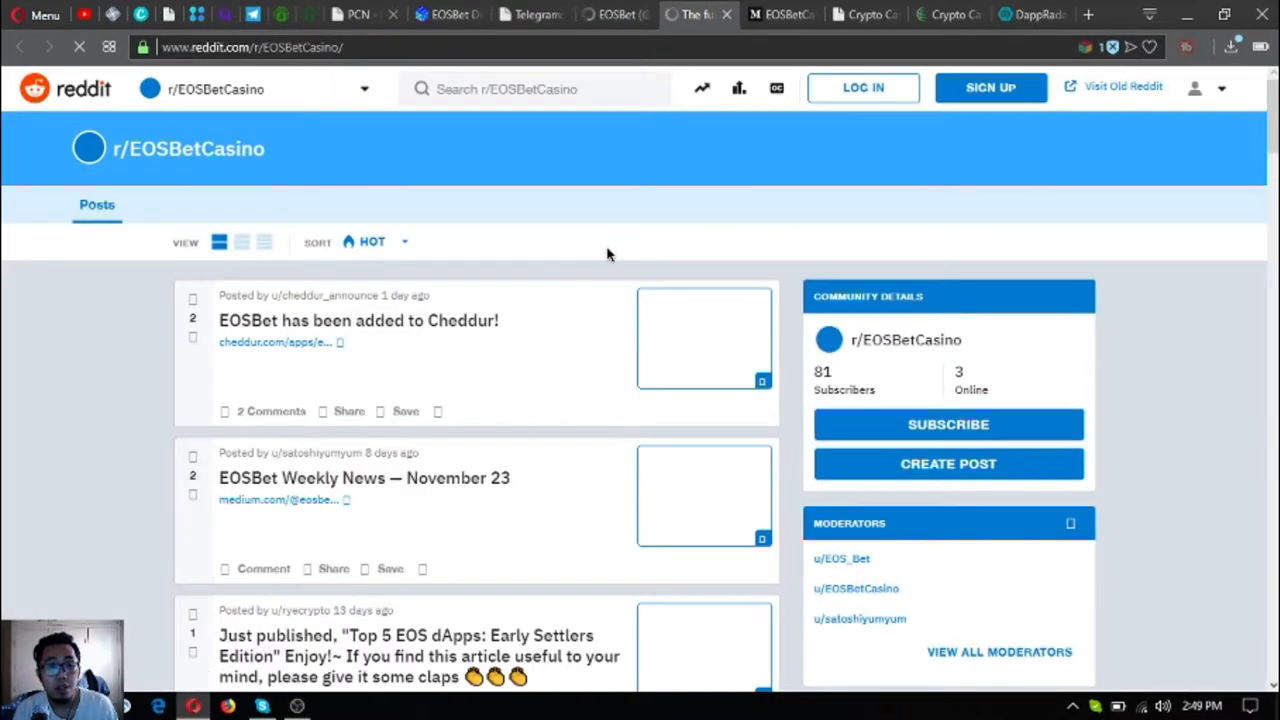
mouse_move(346, 339)
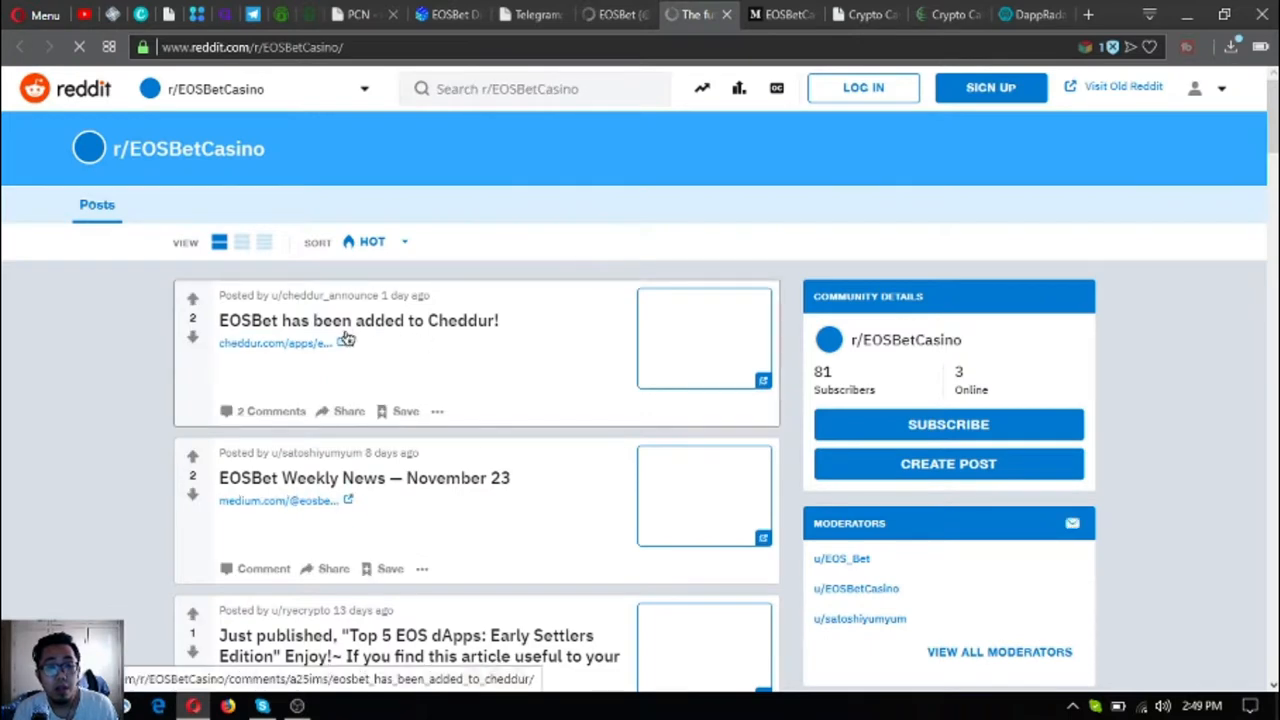
scroll(down, 3)
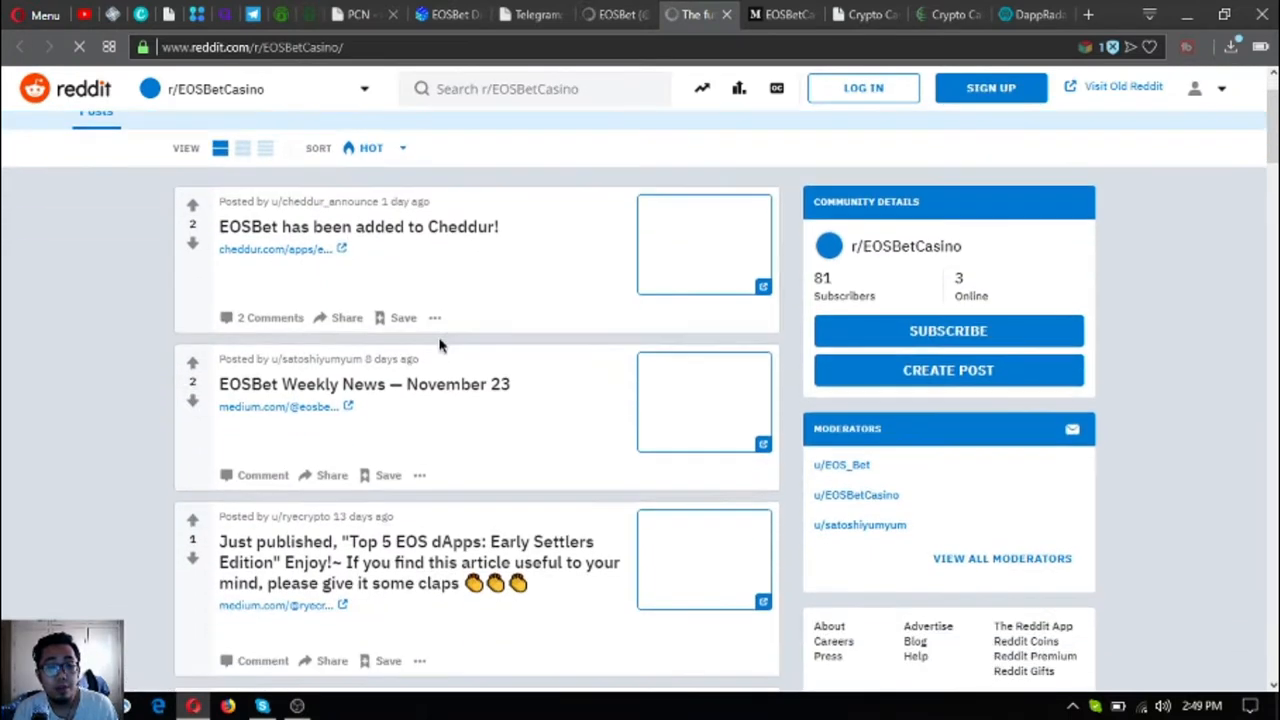
mouse_move(517, 437)
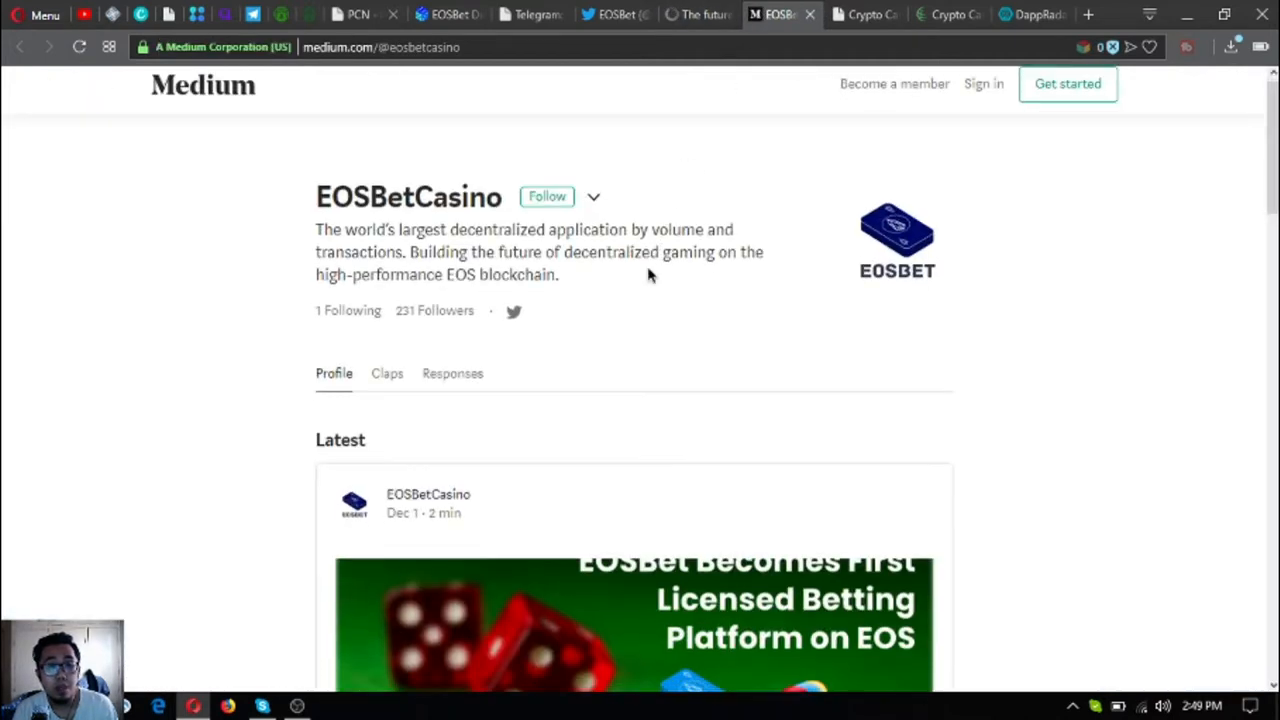
scroll(down, 3)
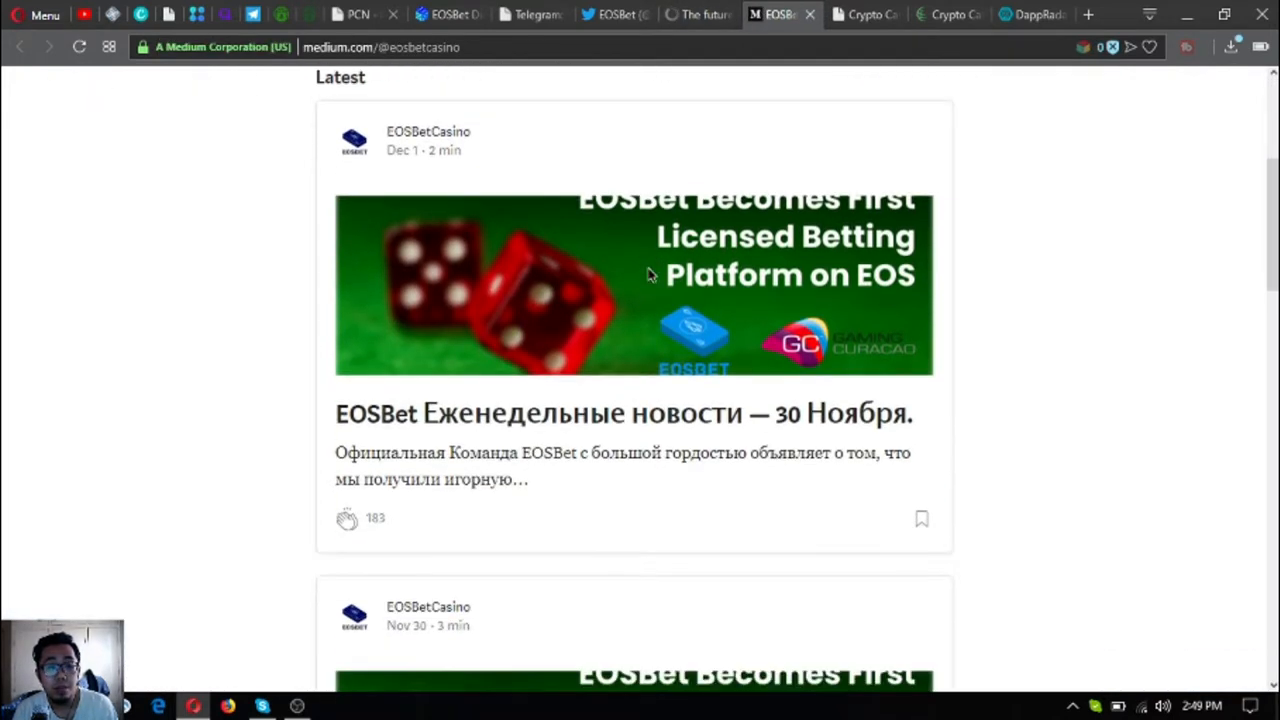
scroll(up, 3)
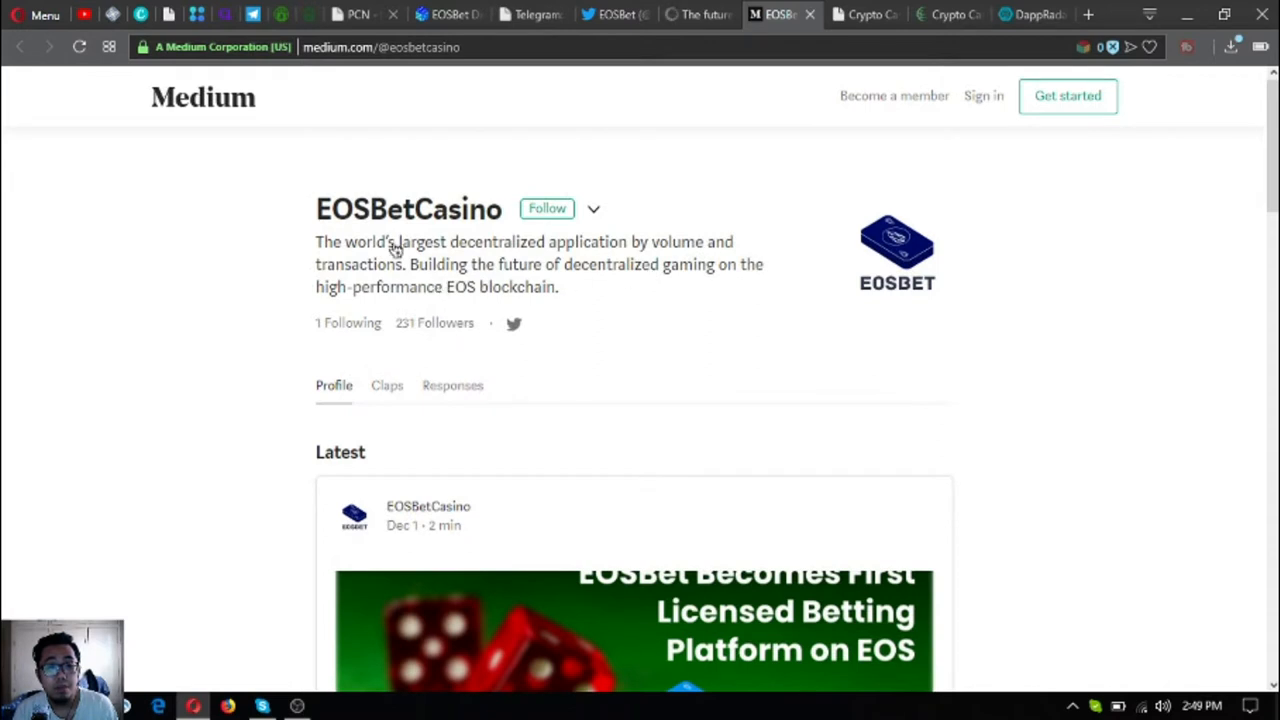
mouse_move(608, 255)
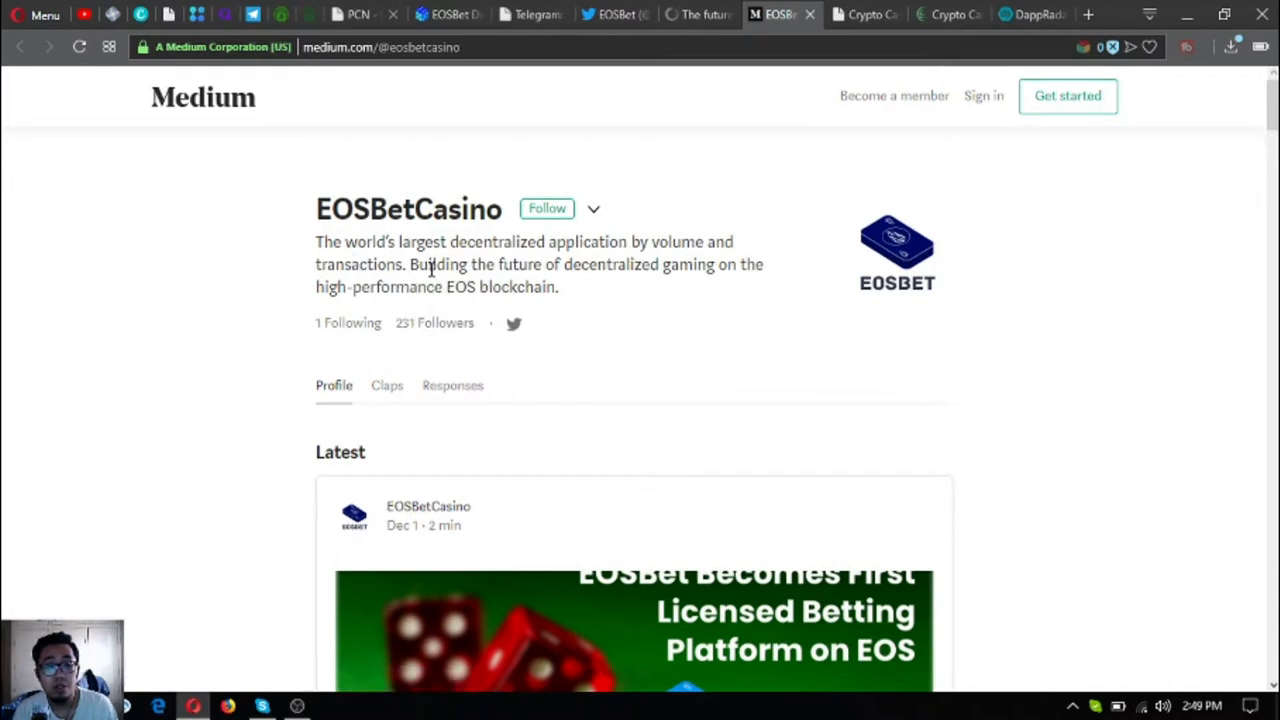
mouse_move(372, 280)
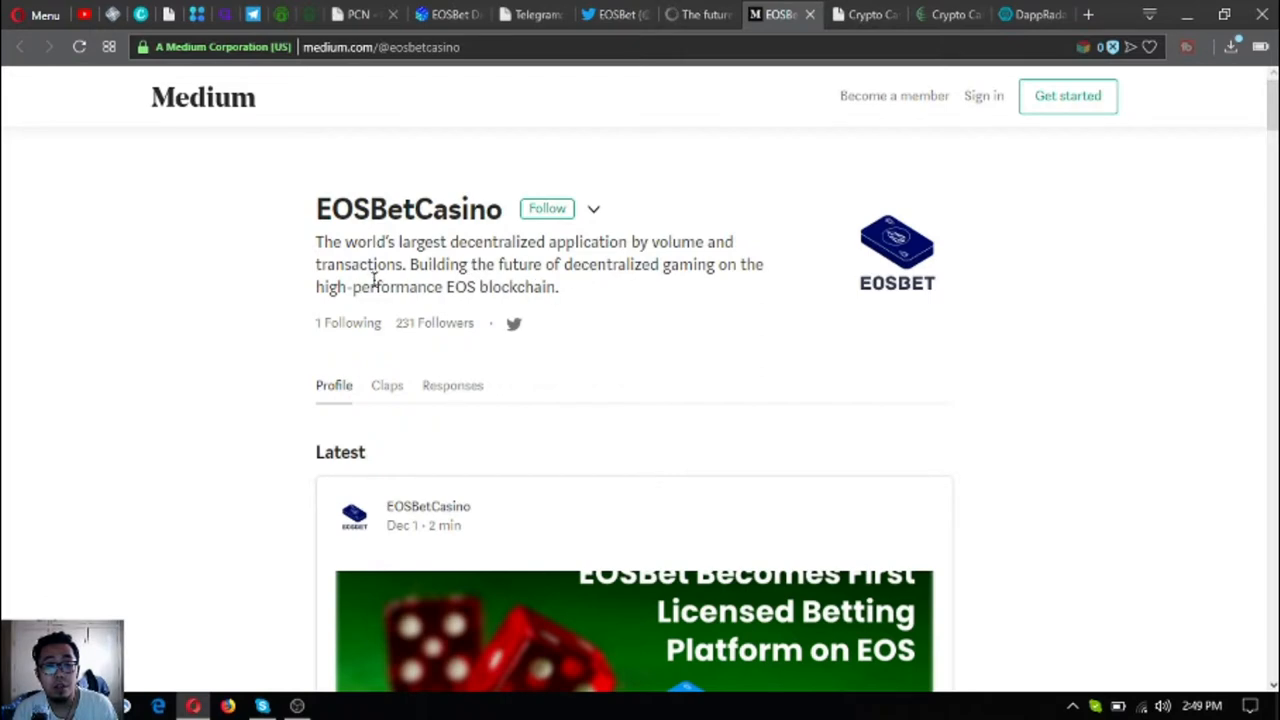
Step: Return to EOSBet Dice and close the Community and 8.8 Million BET Token Giveaway panels
click(448, 14)
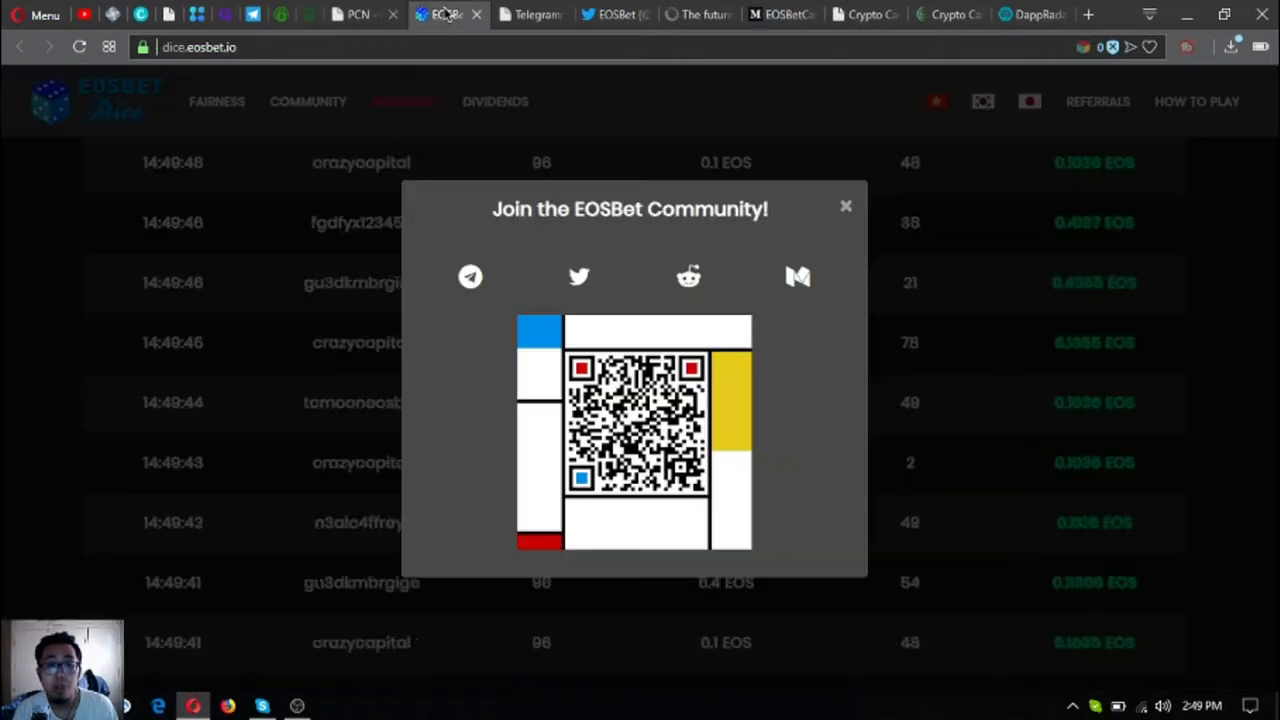
click(845, 206)
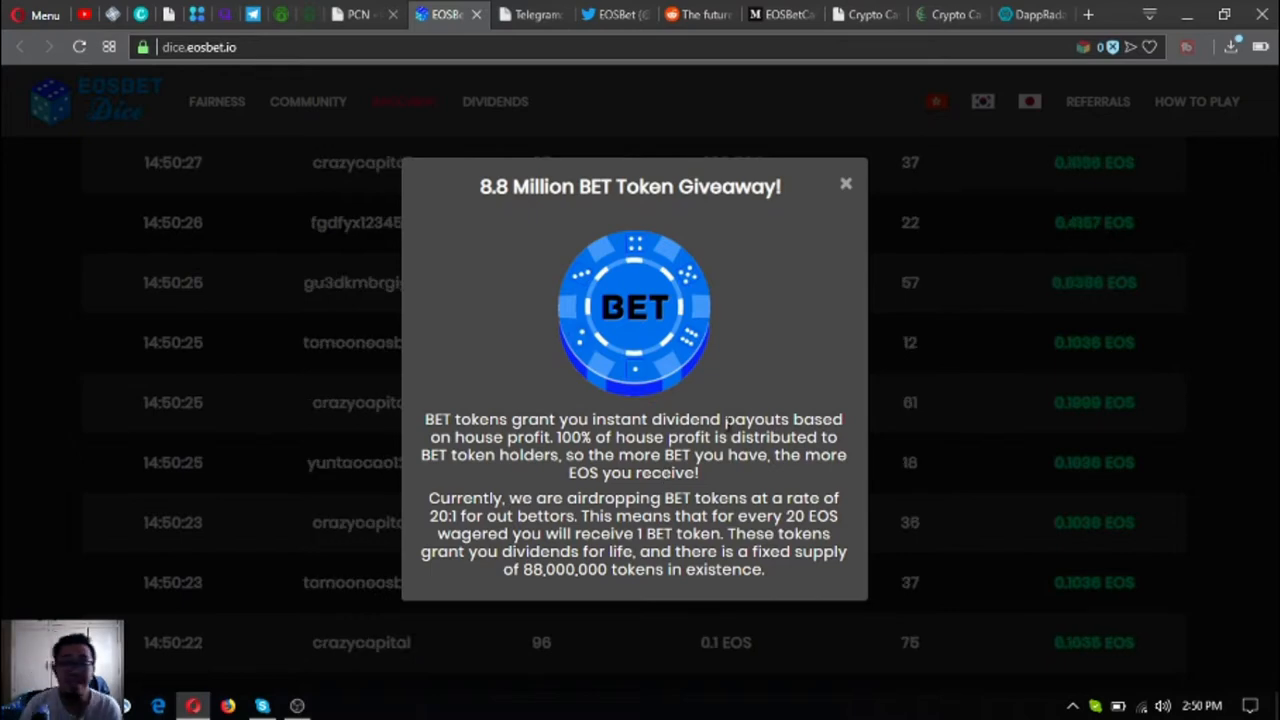
click(845, 183)
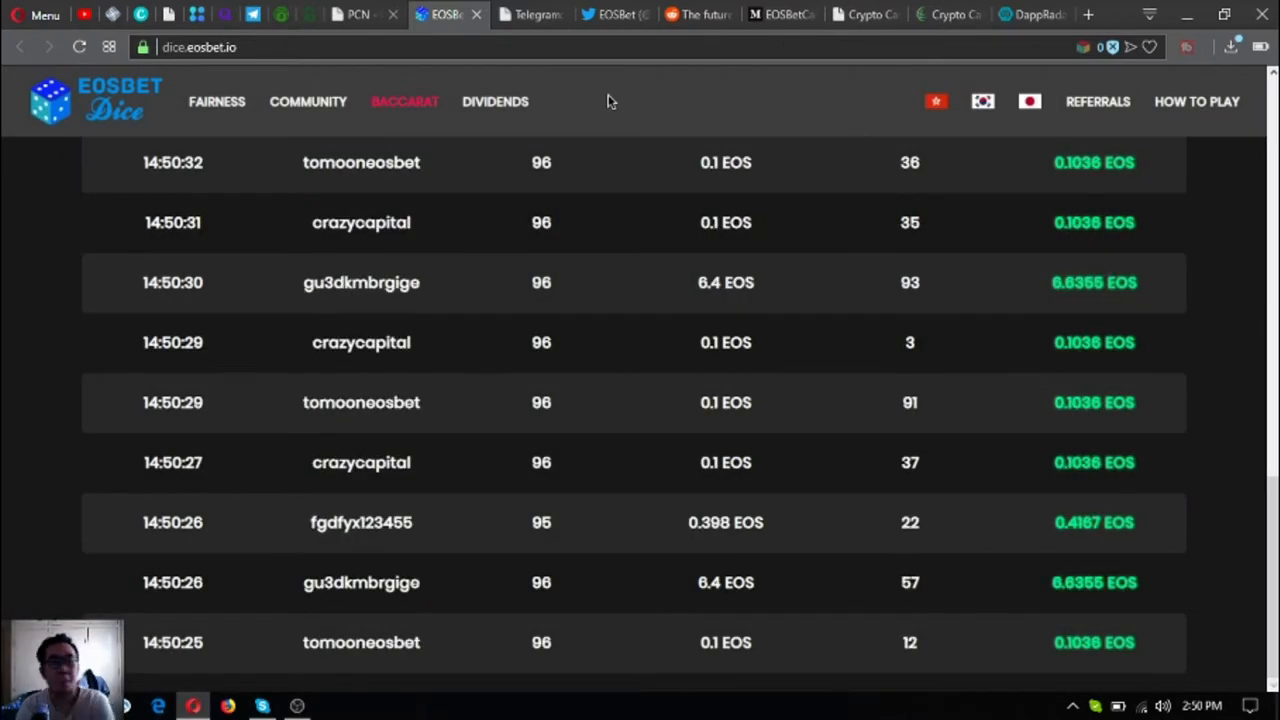
Step: Close the EOSBet Telegram, Twitter, Reddit and Medium tabs and return to the CryptoGlobe article
click(357, 14)
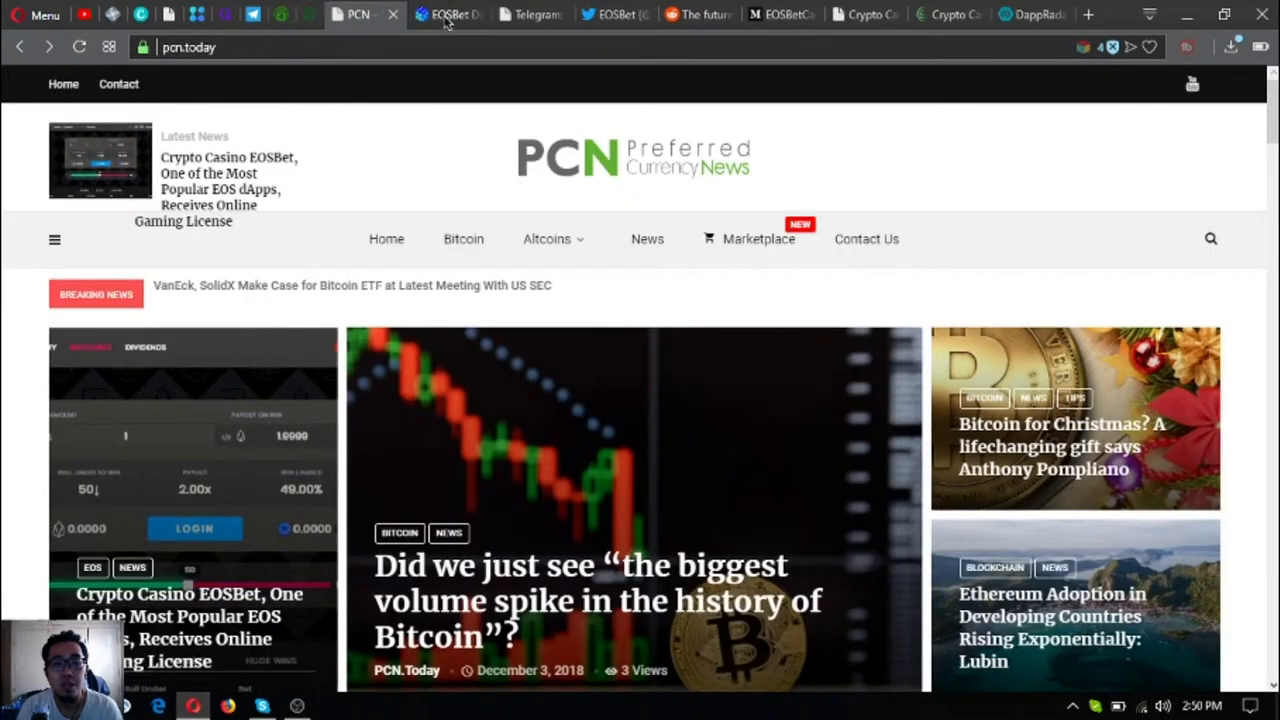
click(448, 14)
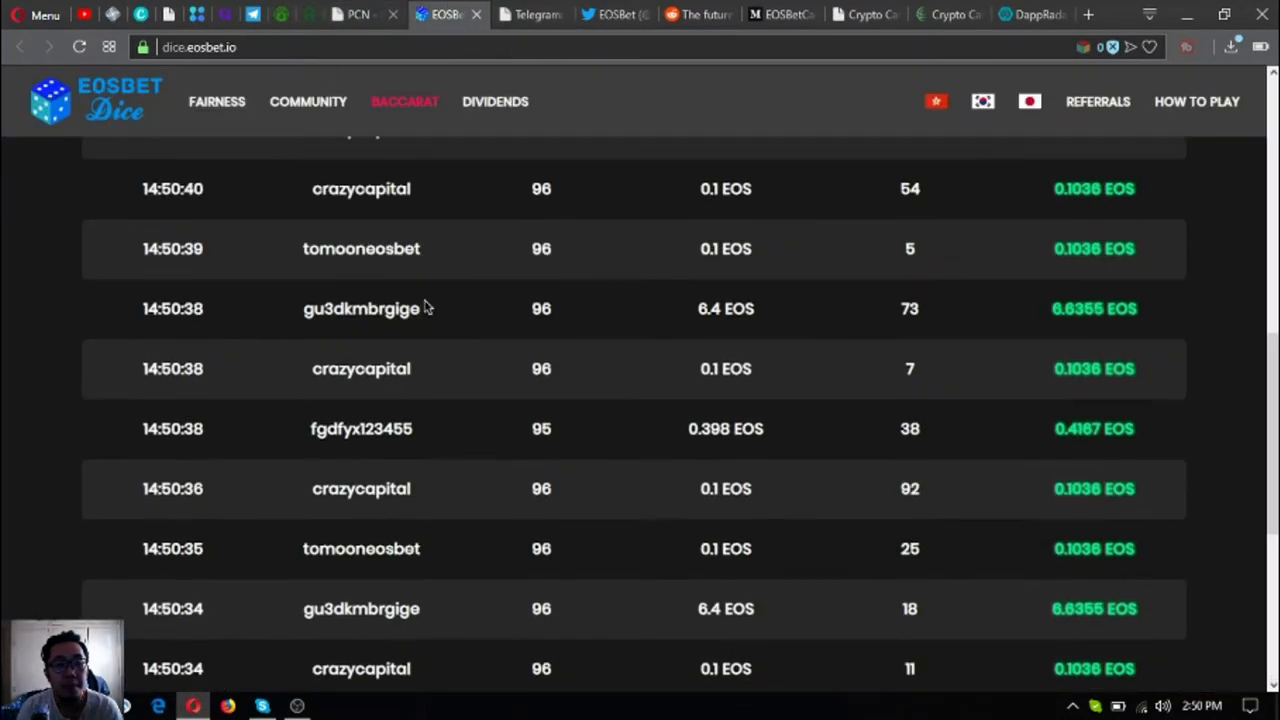
click(528, 14)
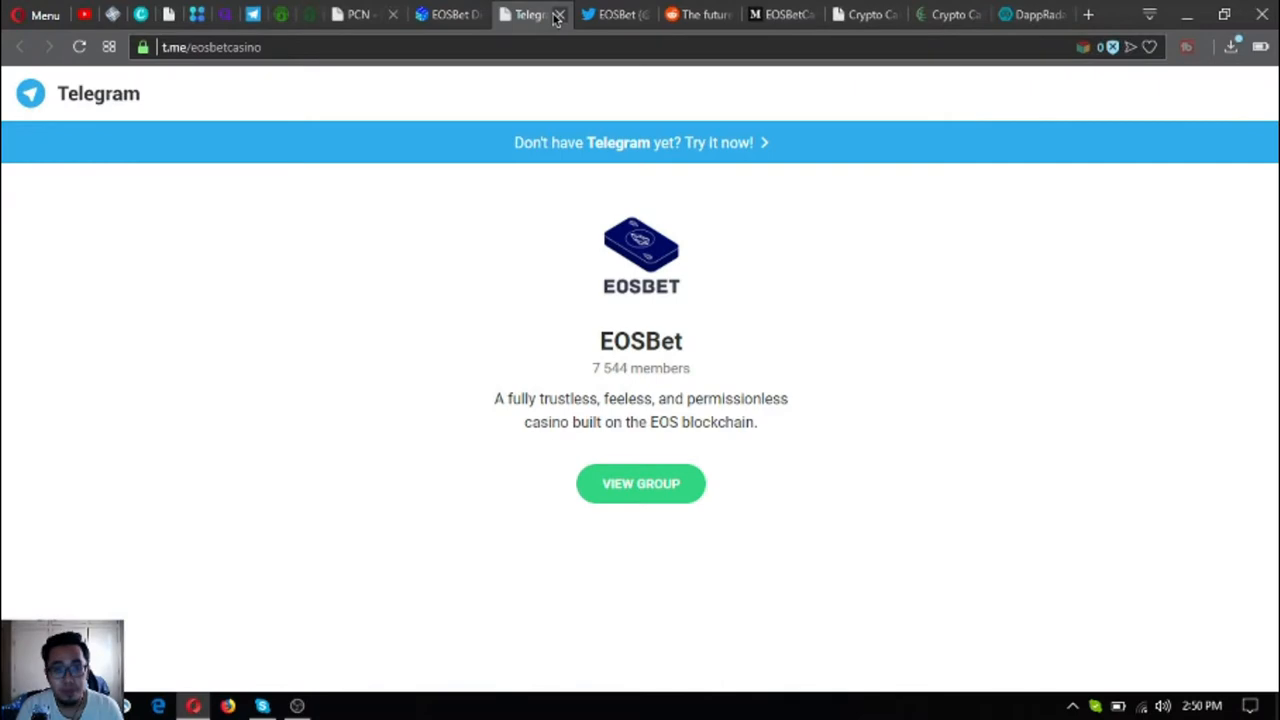
click(560, 14)
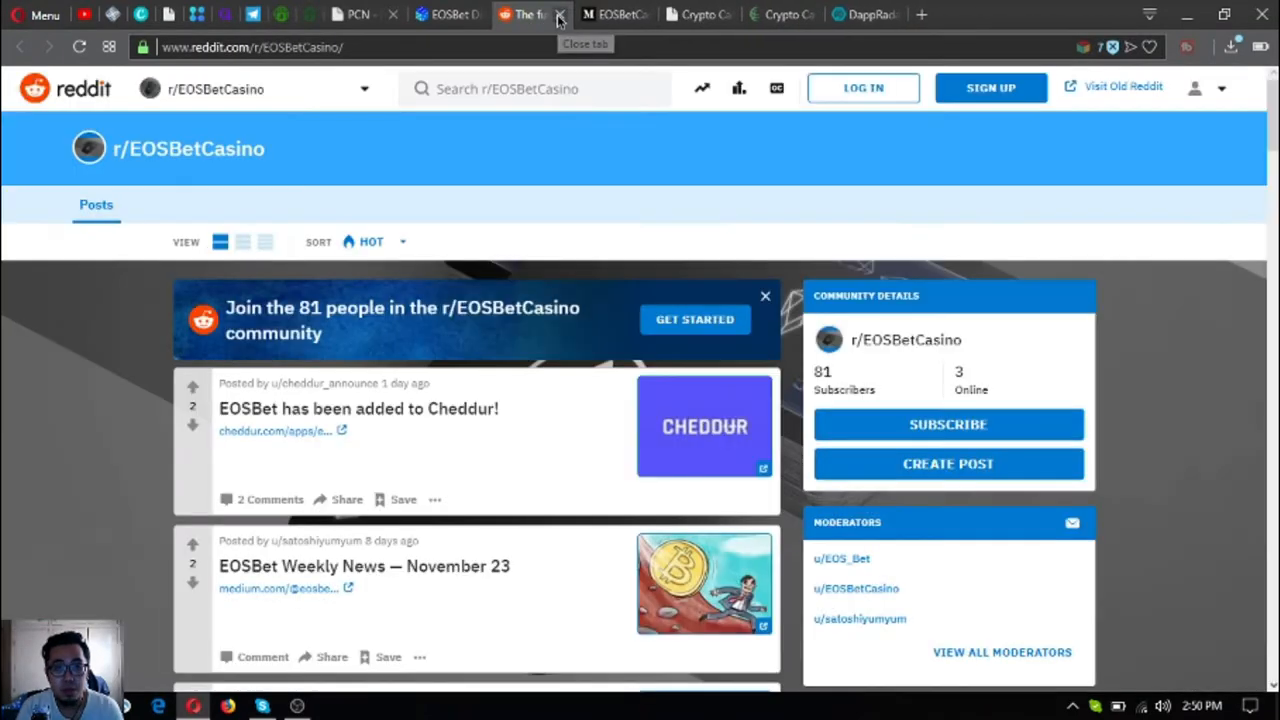
click(560, 14)
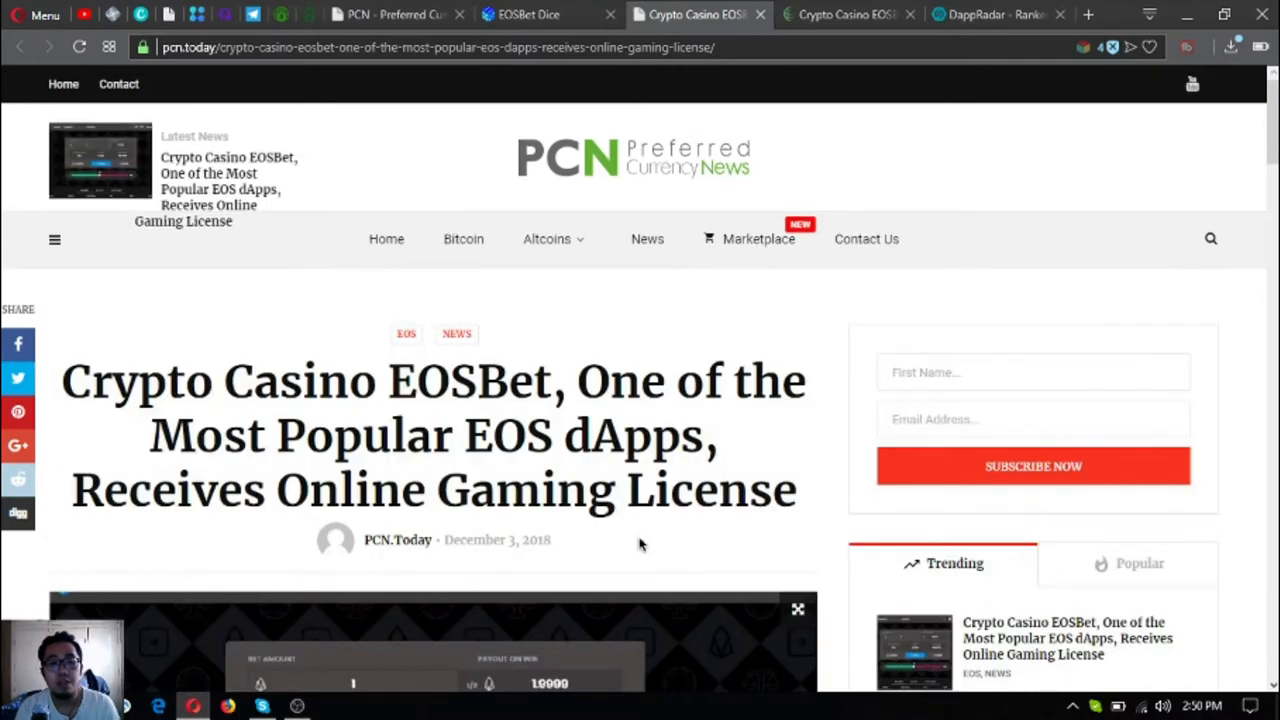
click(845, 14)
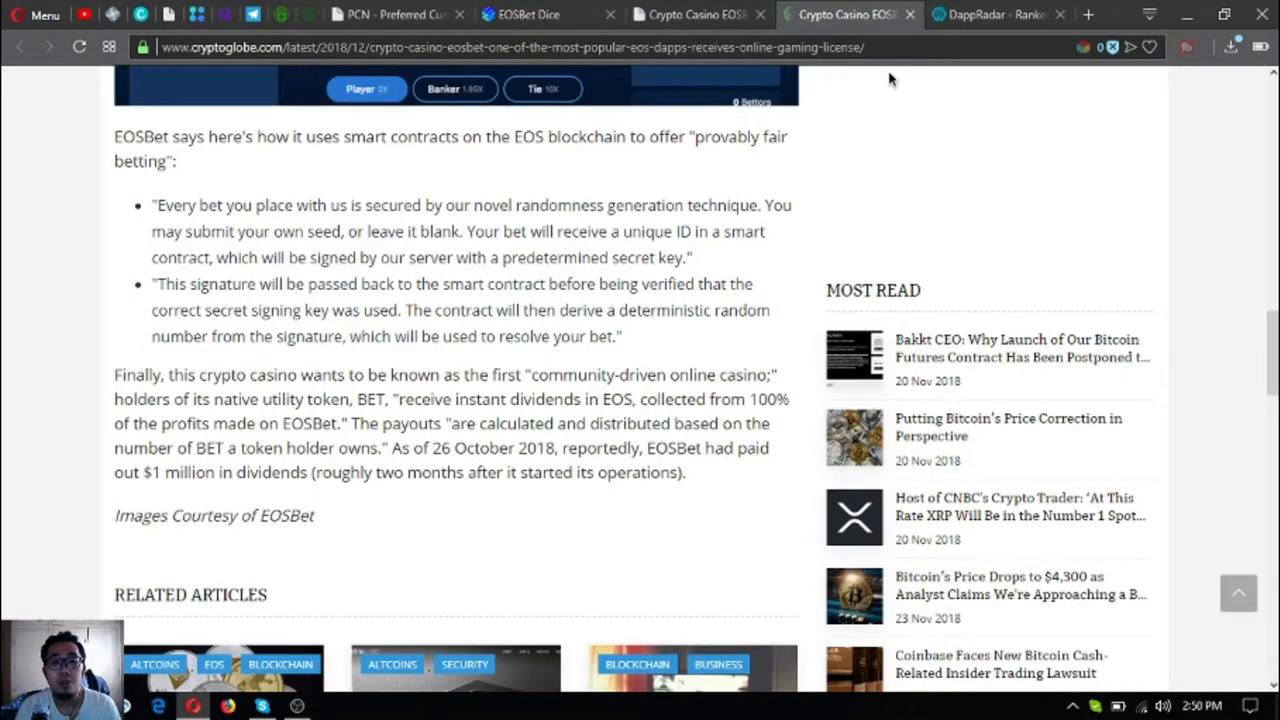
Step: Browse DappRadar's EOS dapps ranking, led by EOSBet with 10,889 daily users and 717,713 EOS volume
click(997, 14)
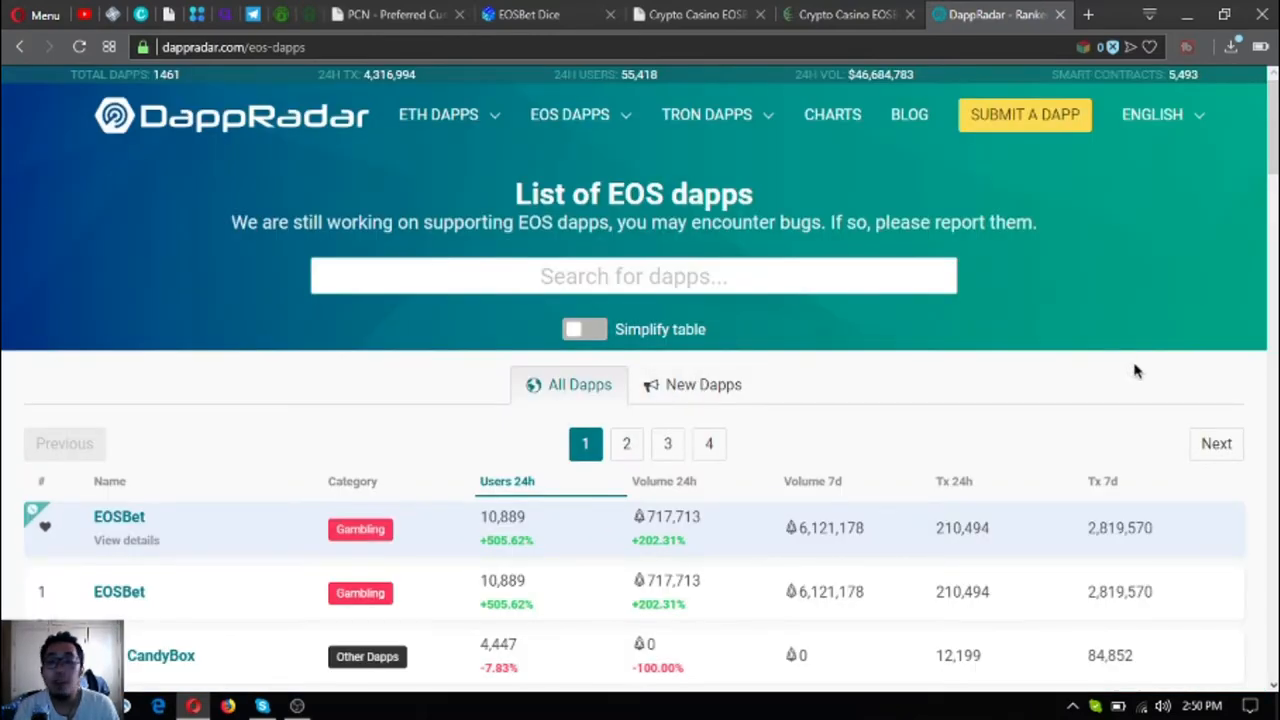
scroll(down, 3)
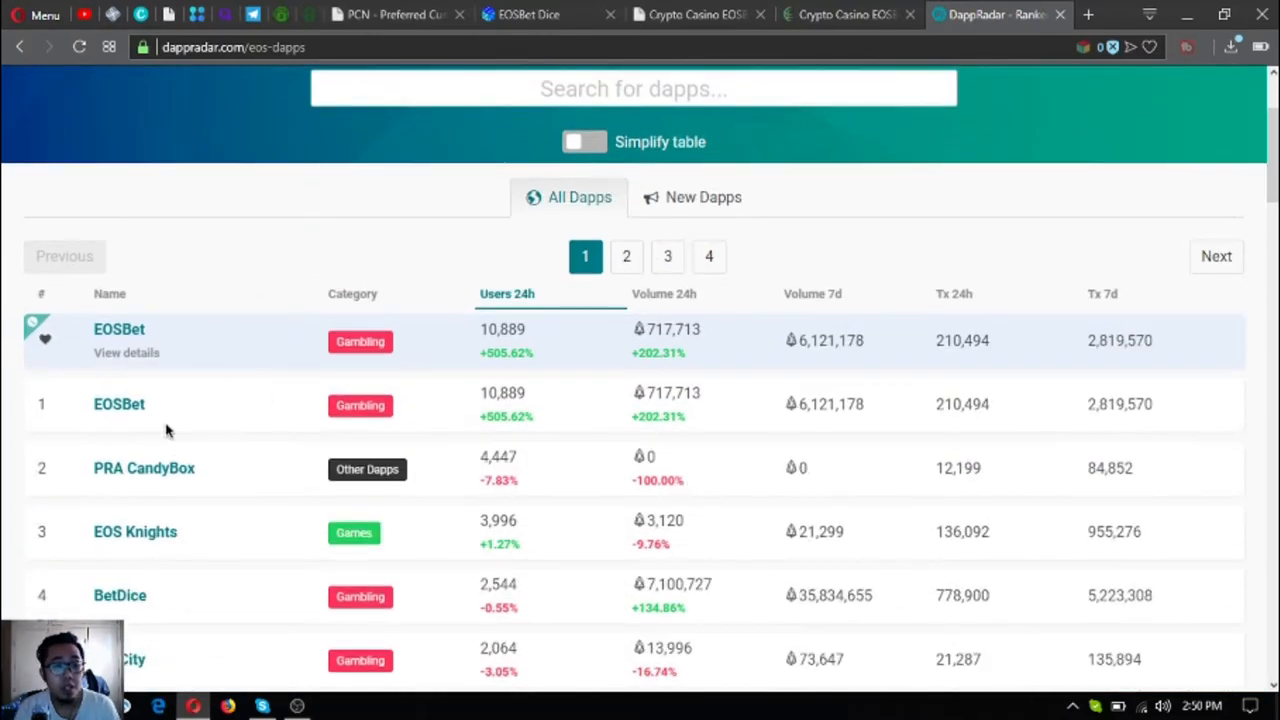
mouse_move(503, 392)
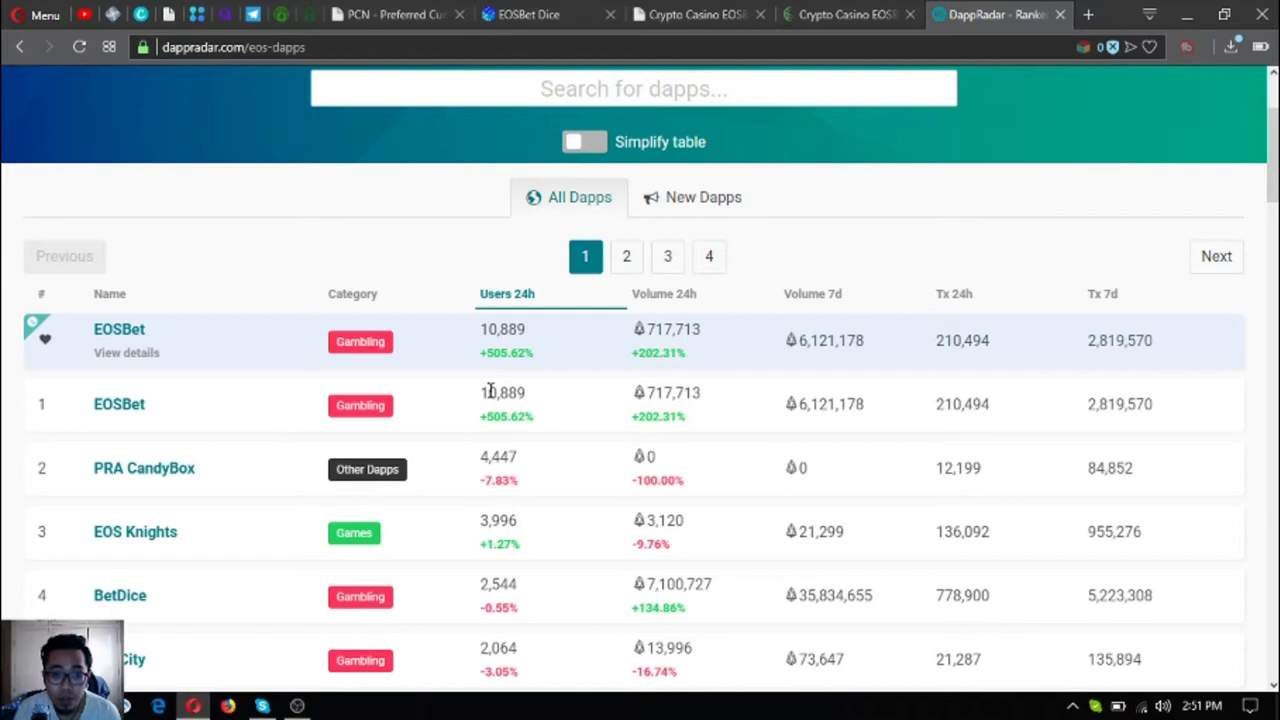
double_click(503, 392)
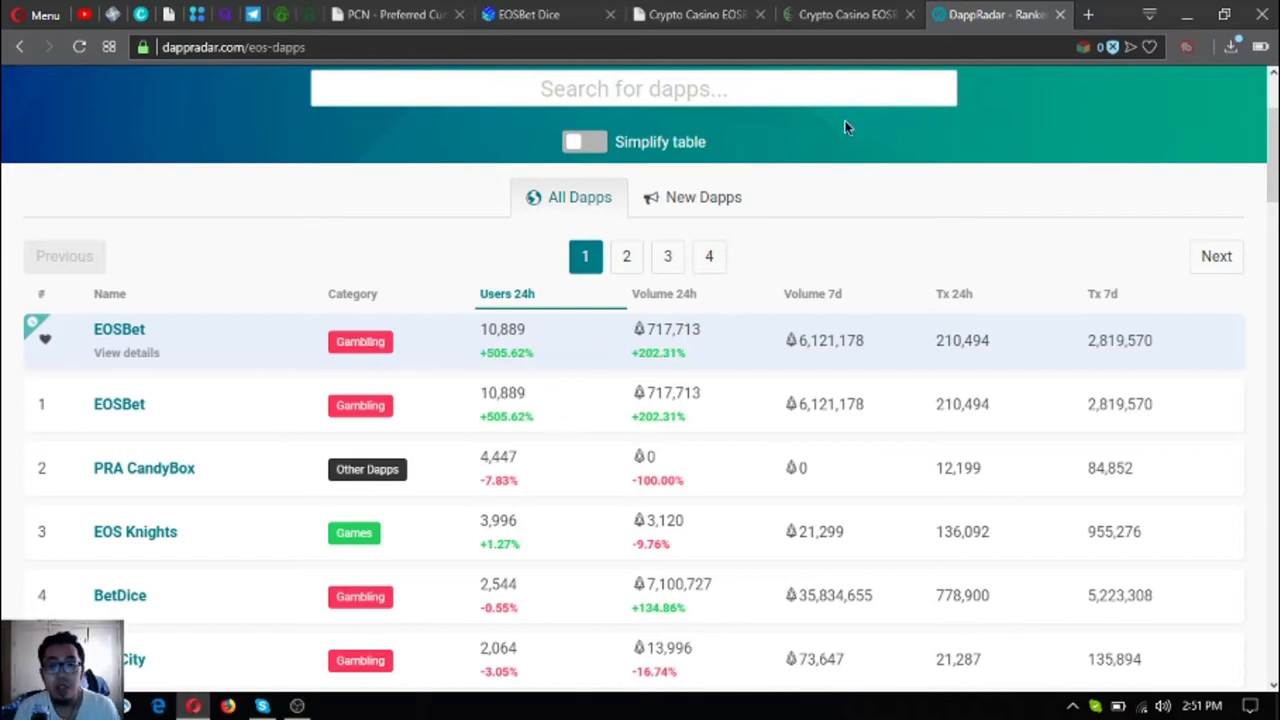
mouse_move(475, 397)
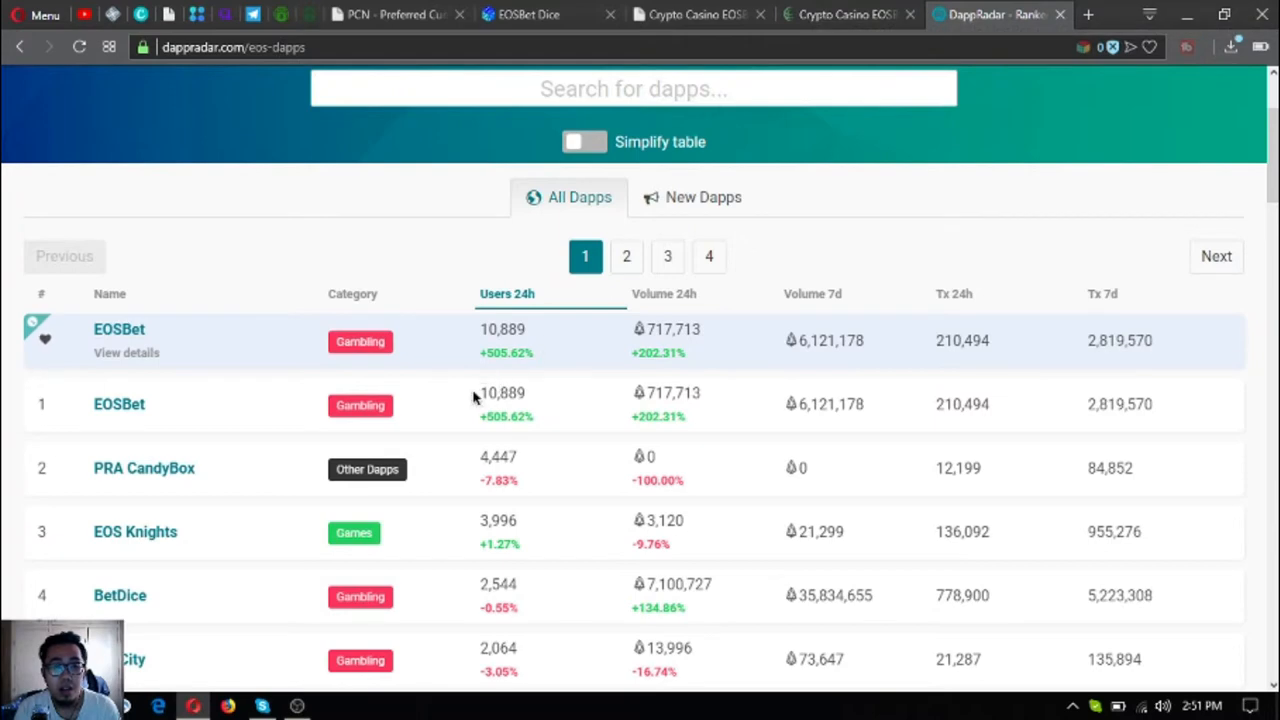
double_click(502, 392)
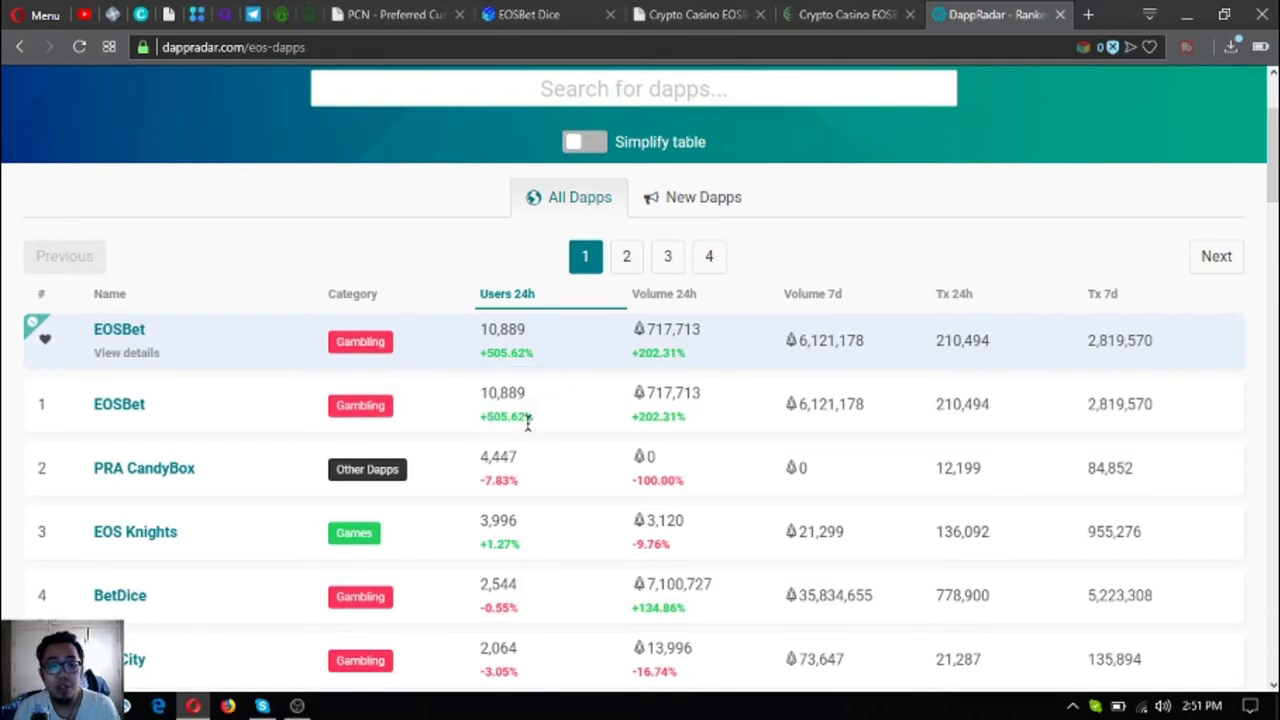
double_click(505, 416)
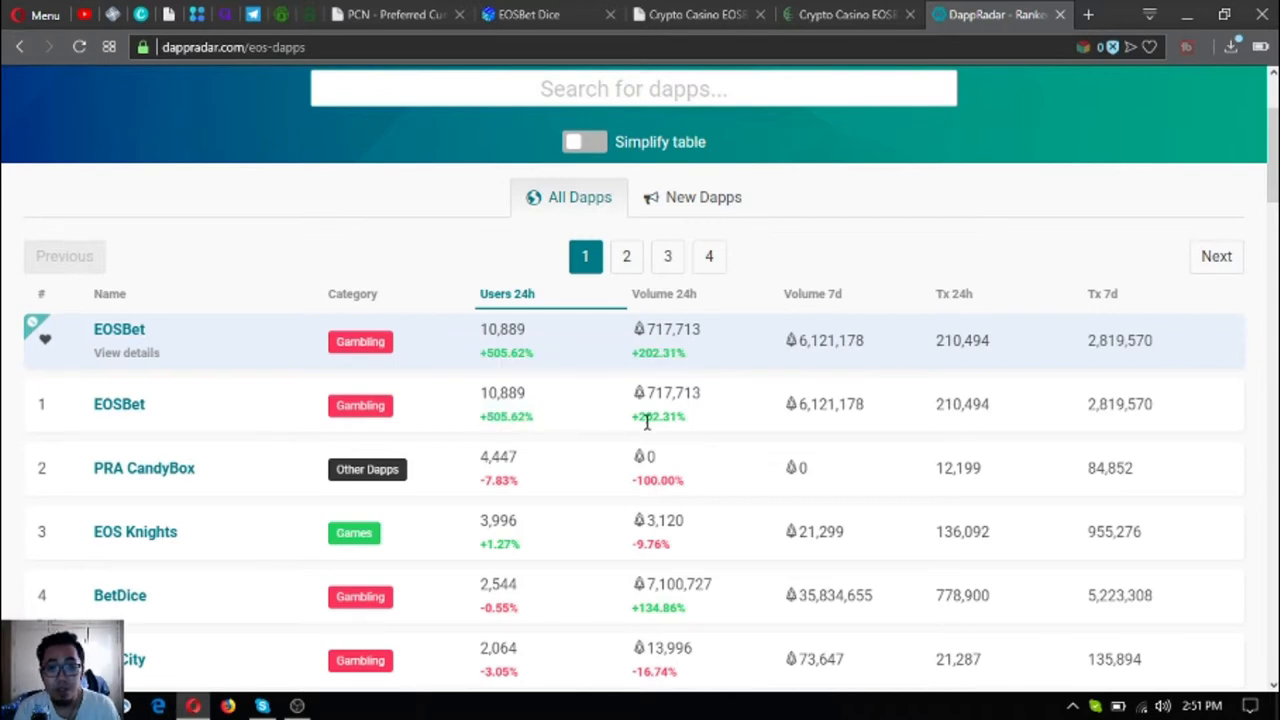
mouse_move(683, 440)
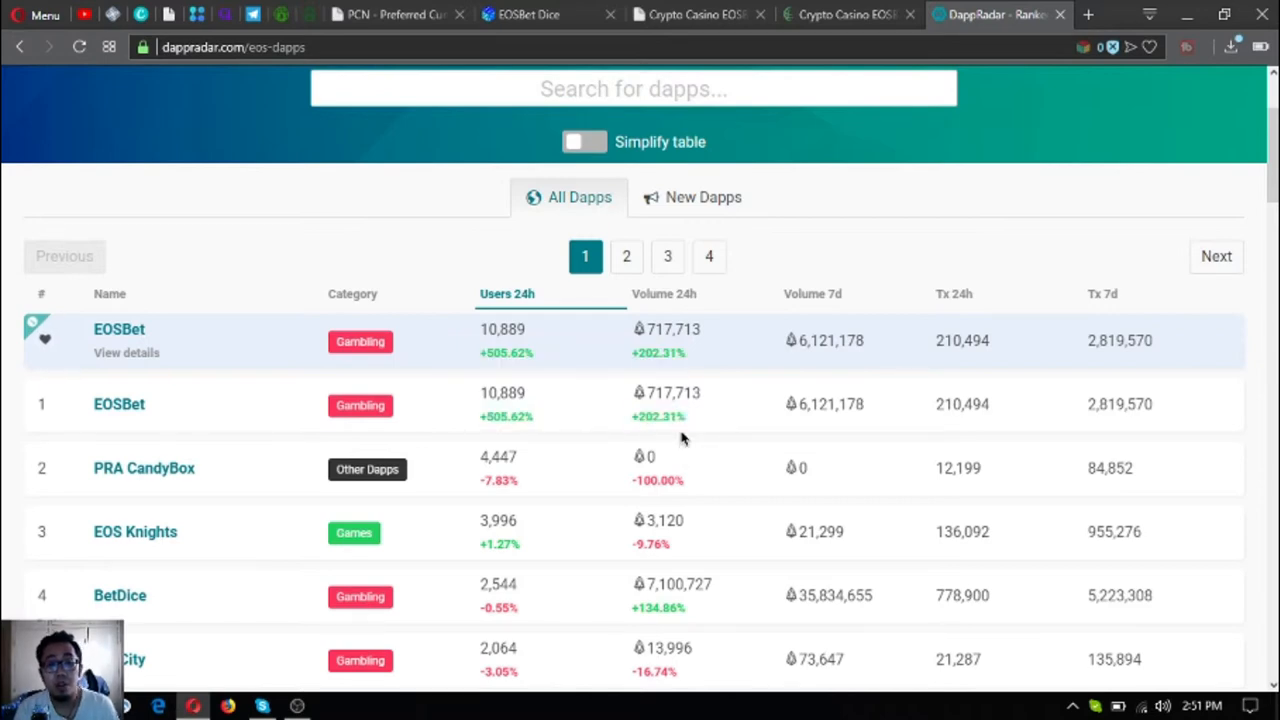
mouse_move(675, 425)
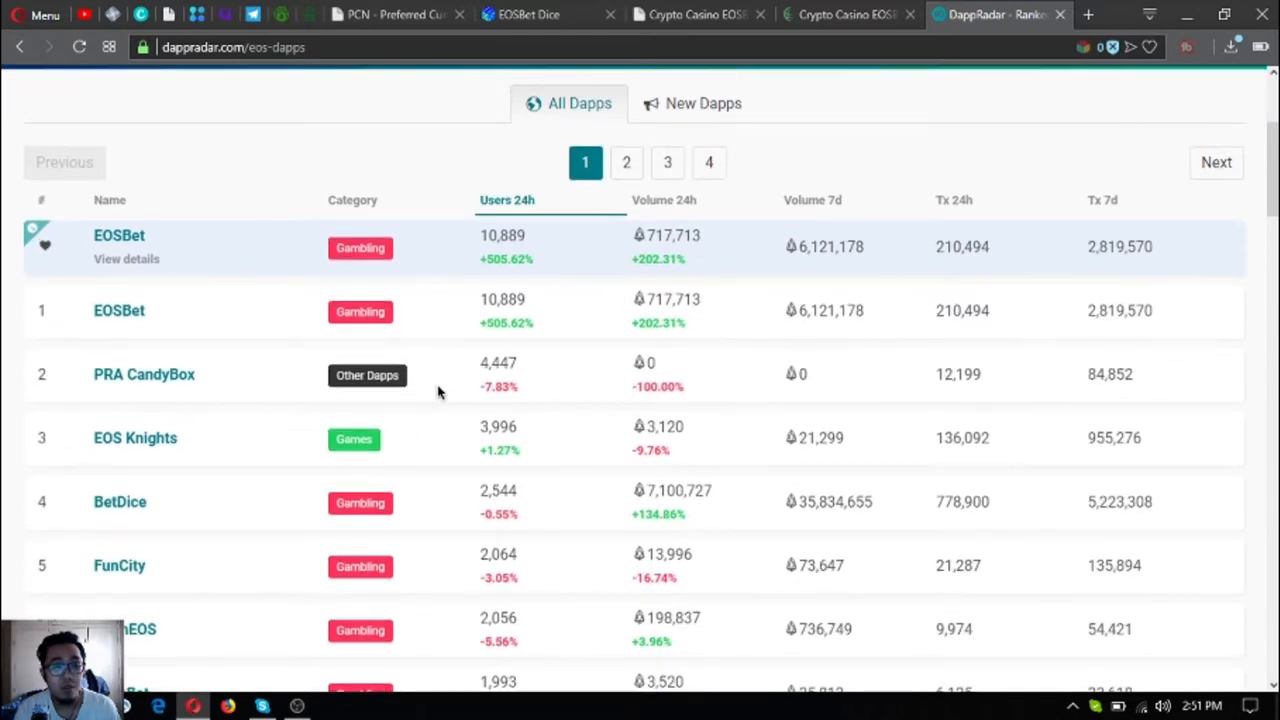
mouse_move(500, 340)
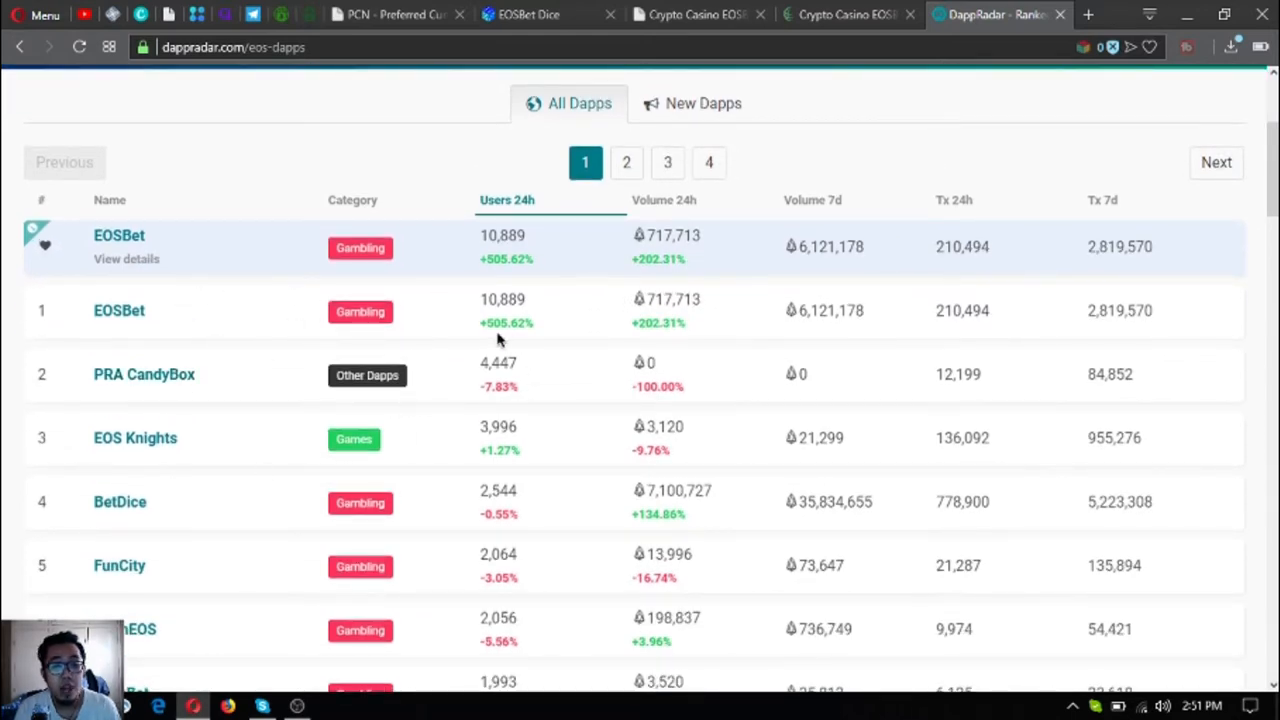
mouse_move(558, 422)
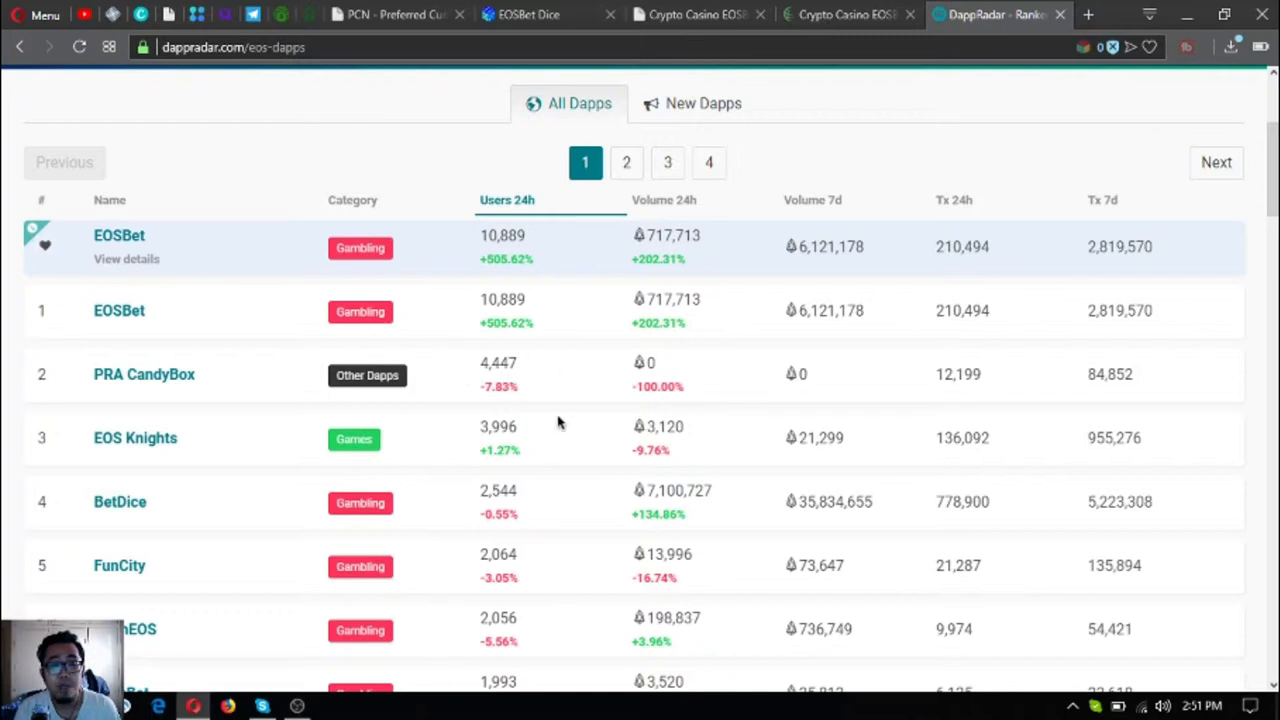
mouse_move(190, 380)
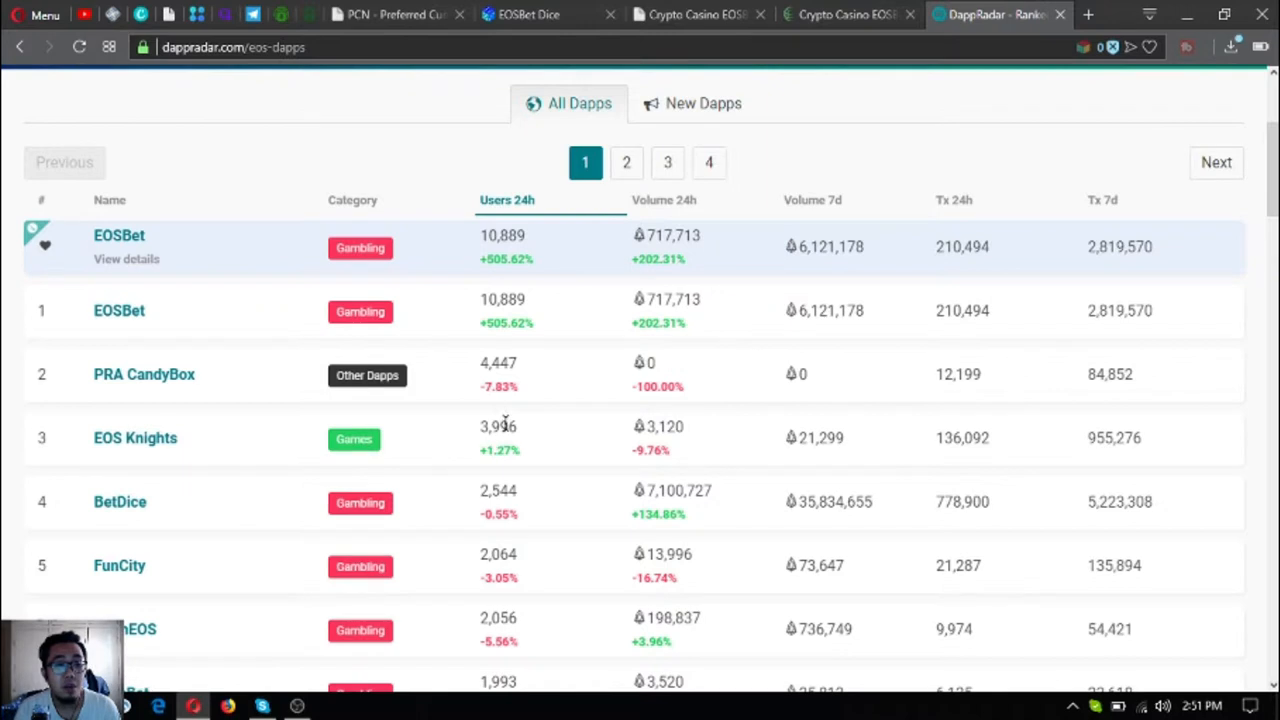
mouse_move(113, 415)
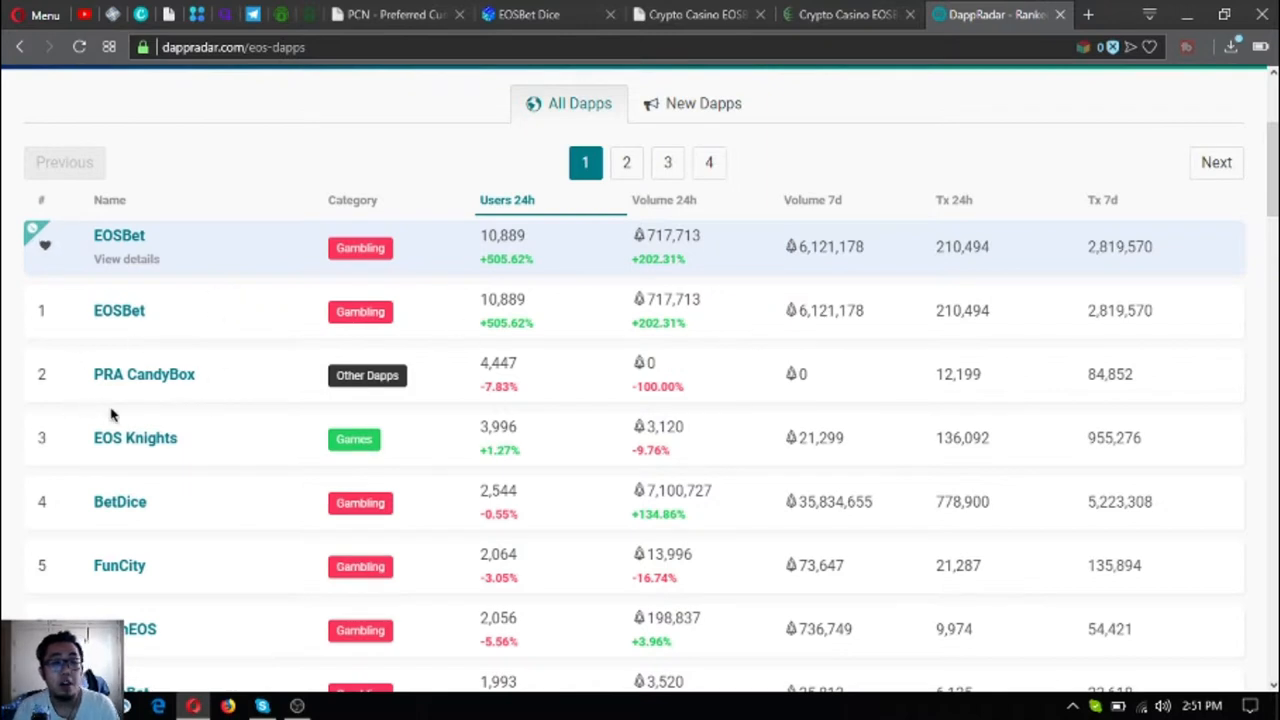
mouse_move(437, 262)
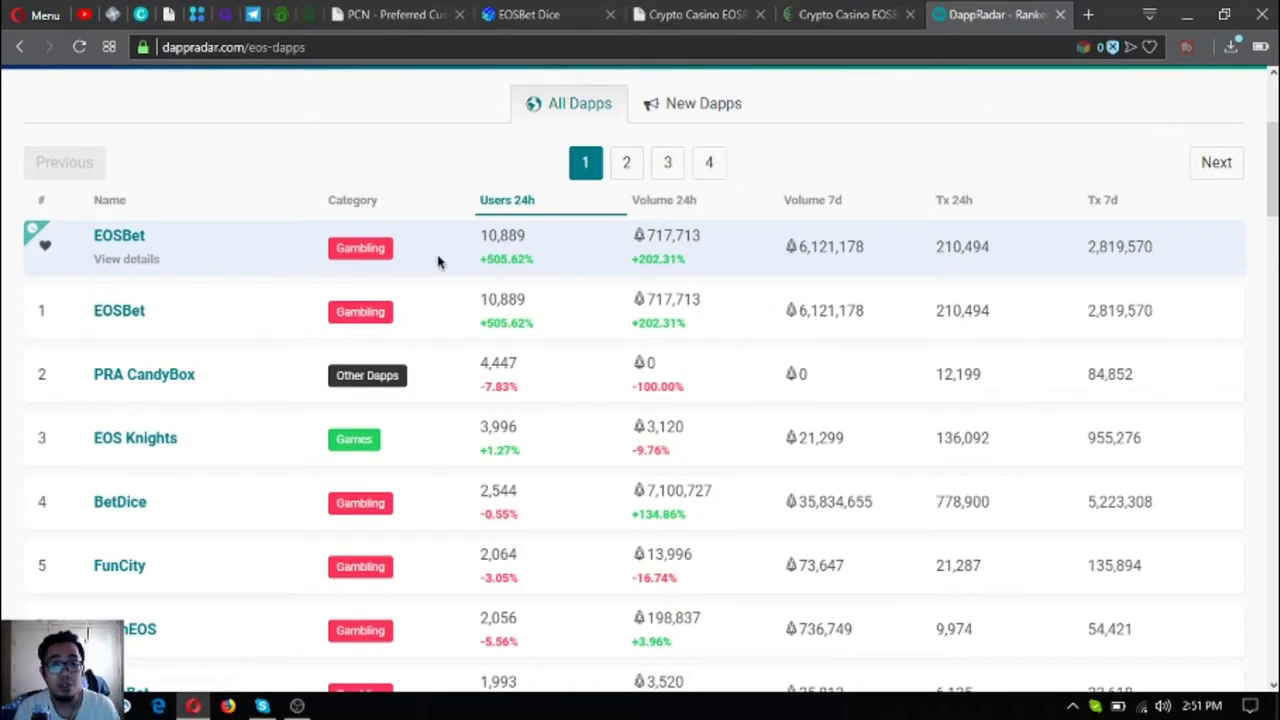
mouse_move(460, 332)
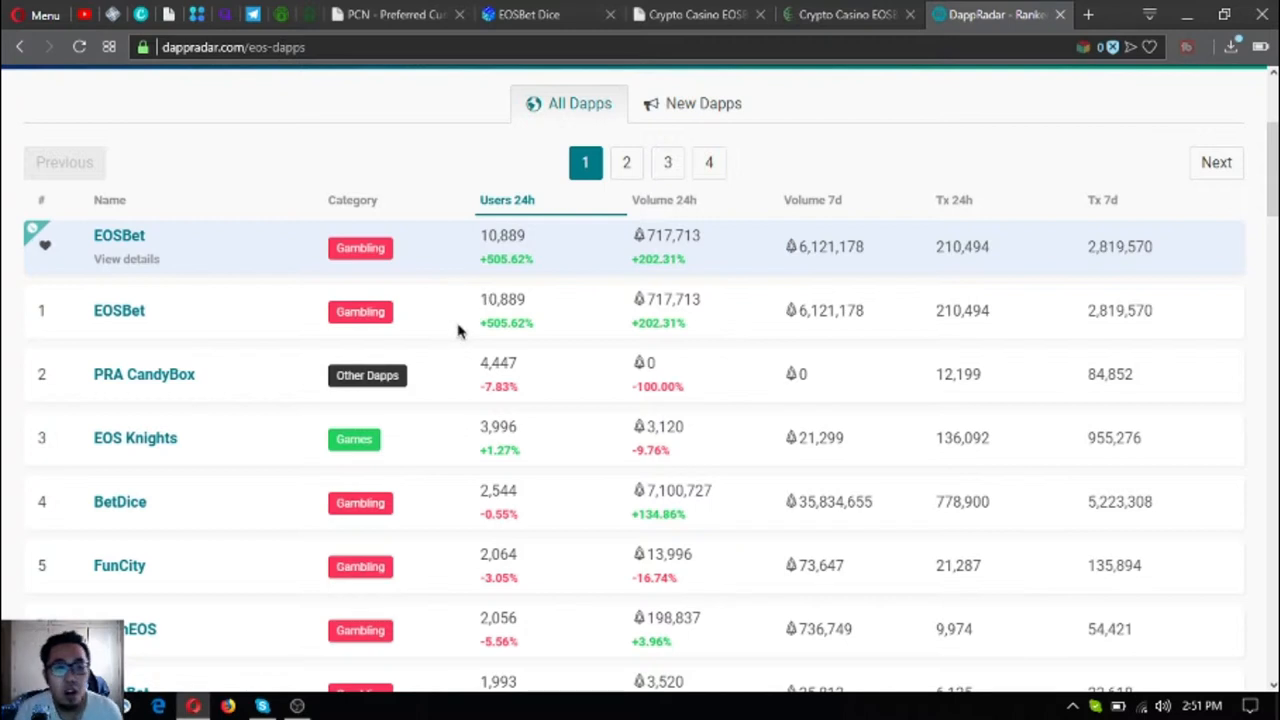
mouse_move(293, 340)
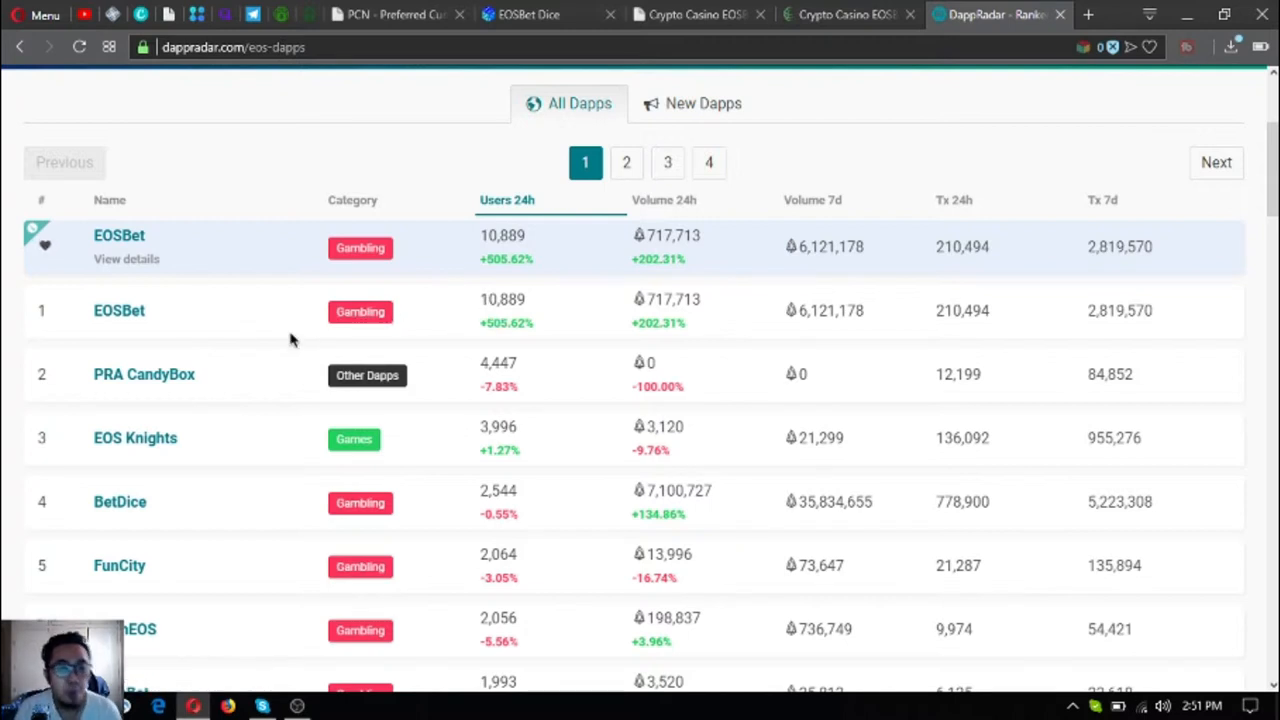
mouse_move(250, 350)
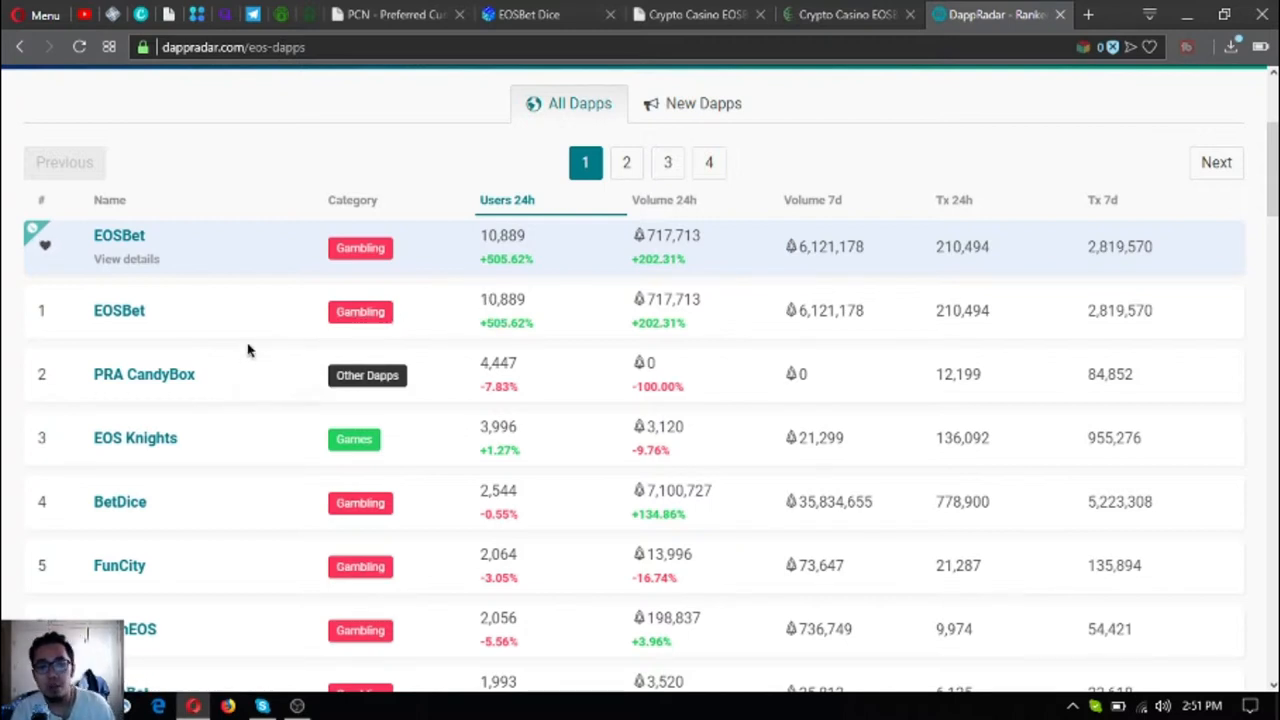
mouse_move(210, 318)
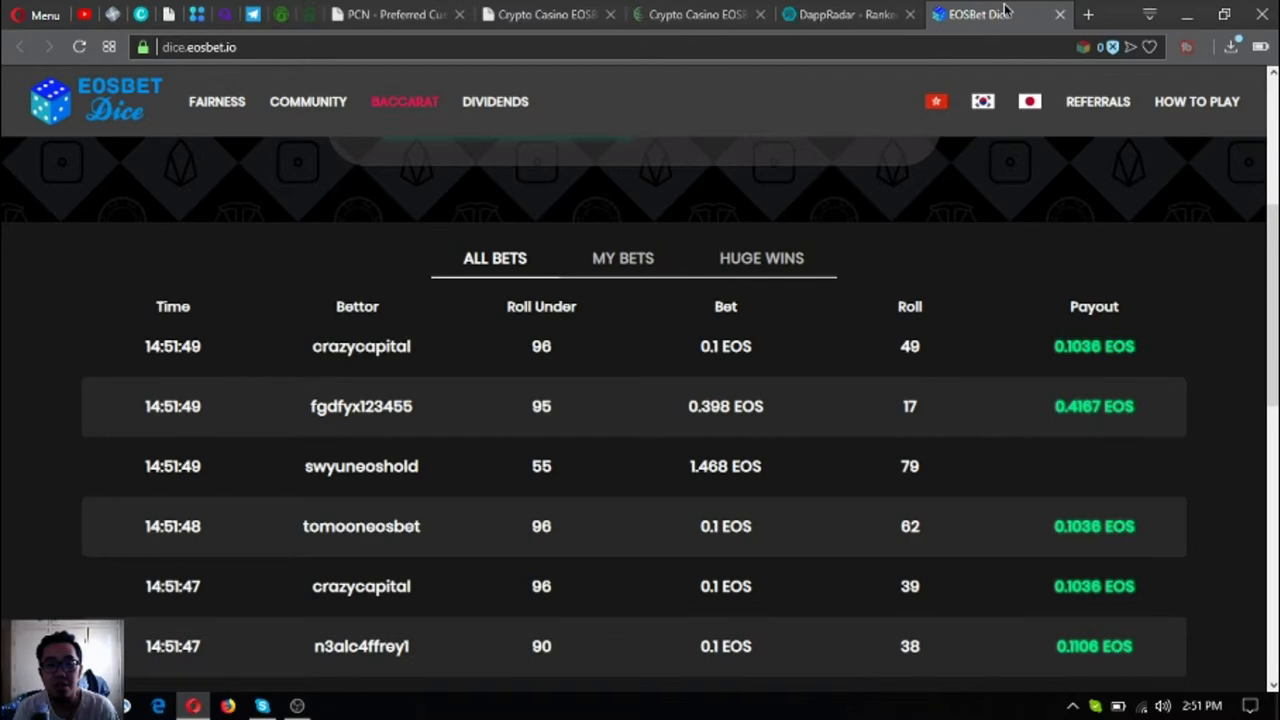
Step: Open PRA CandyBox's DappRadar page and Prabox website, then view its 4,447 daily users chart
click(845, 14)
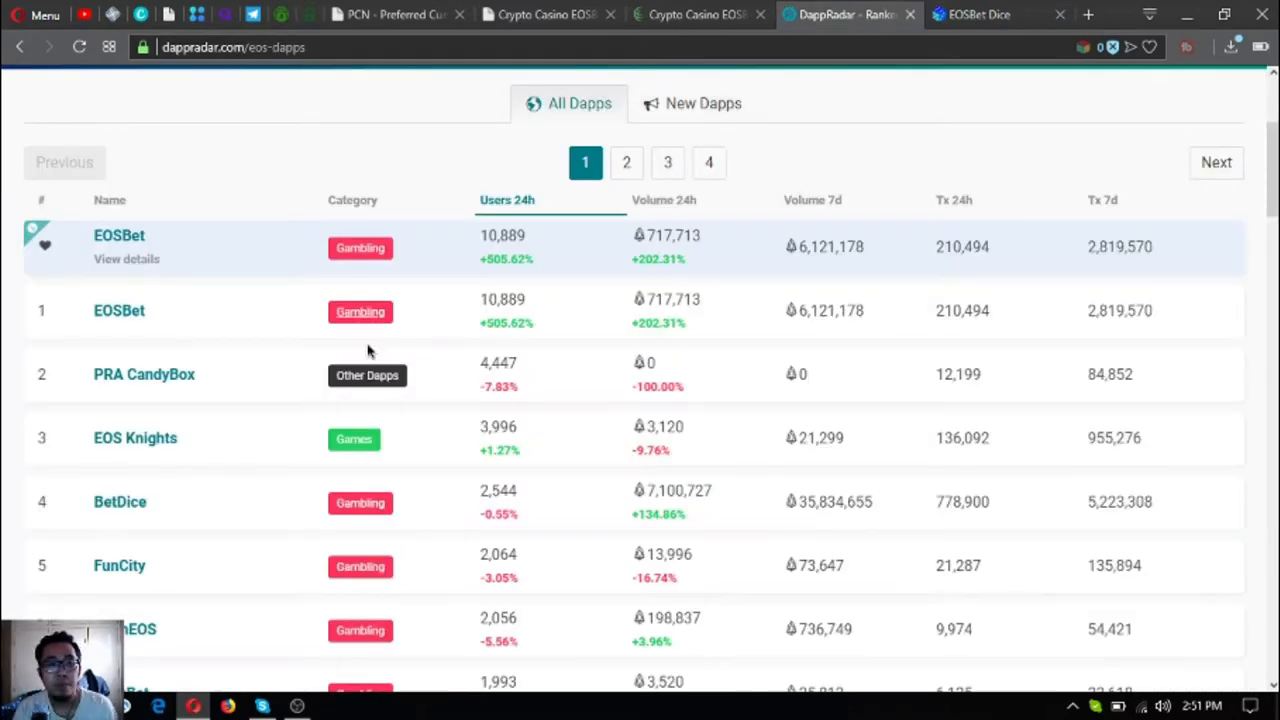
mouse_move(144, 374)
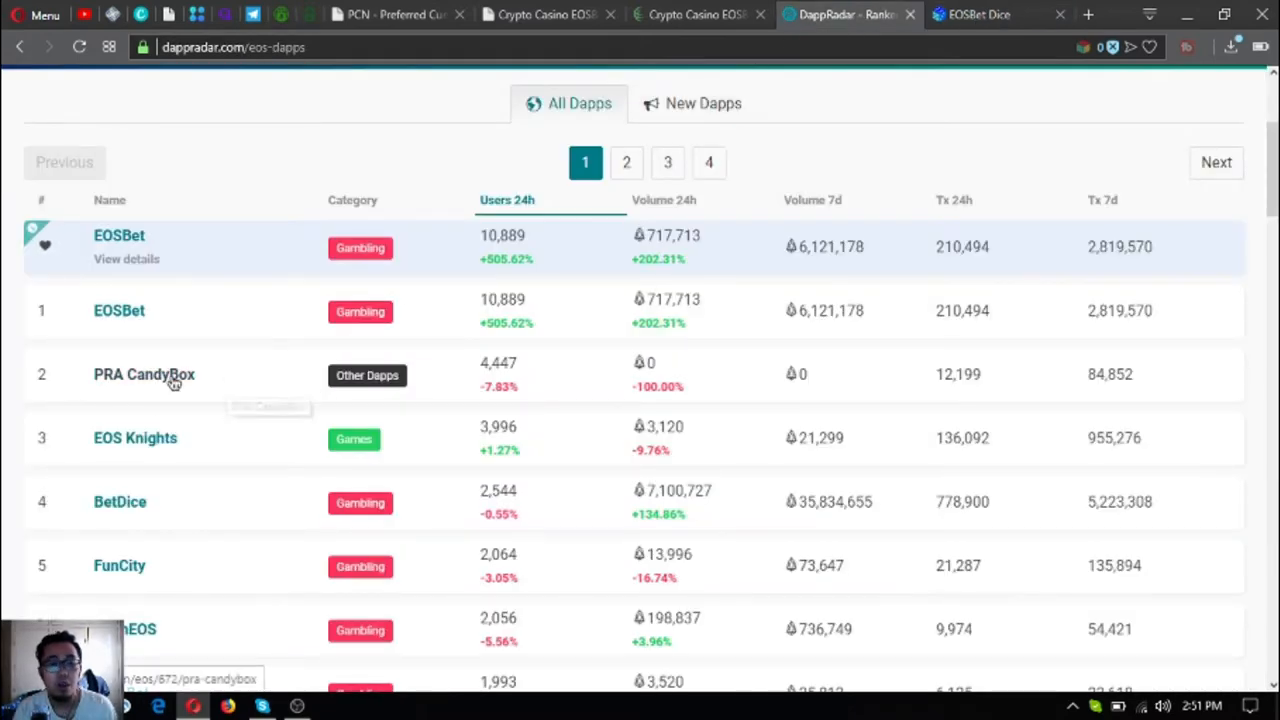
click(144, 374)
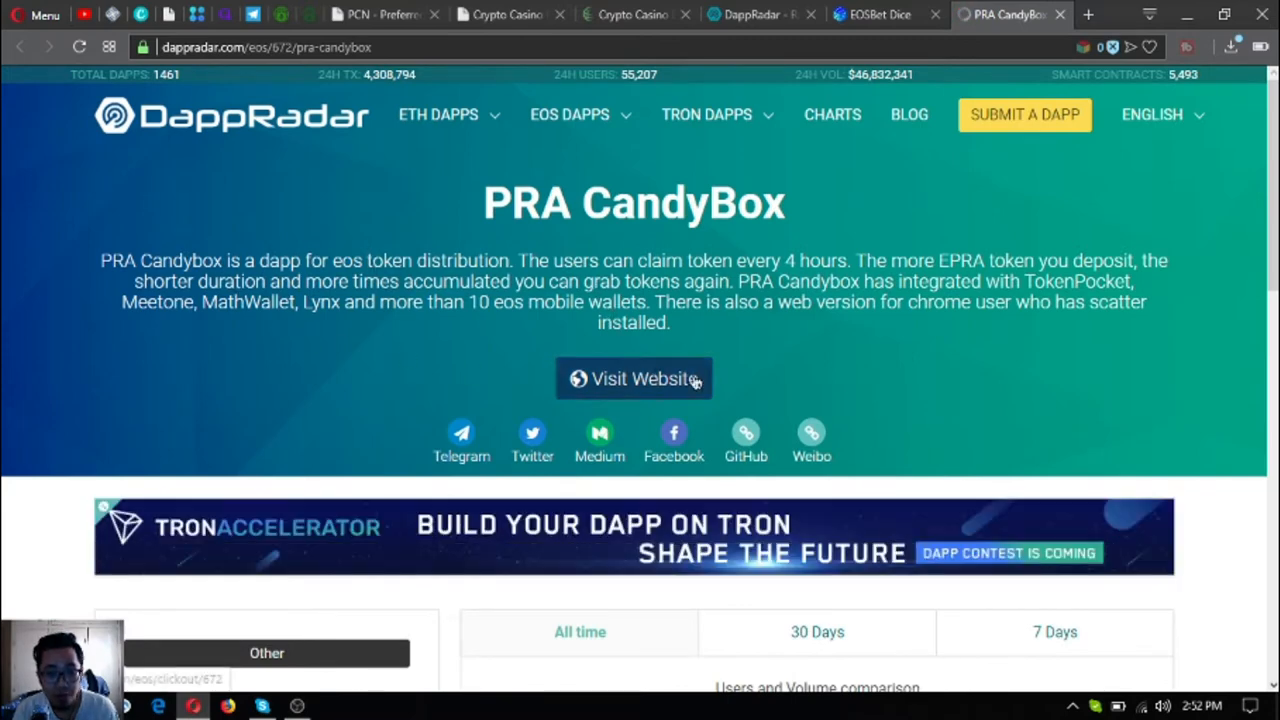
mouse_move(603, 393)
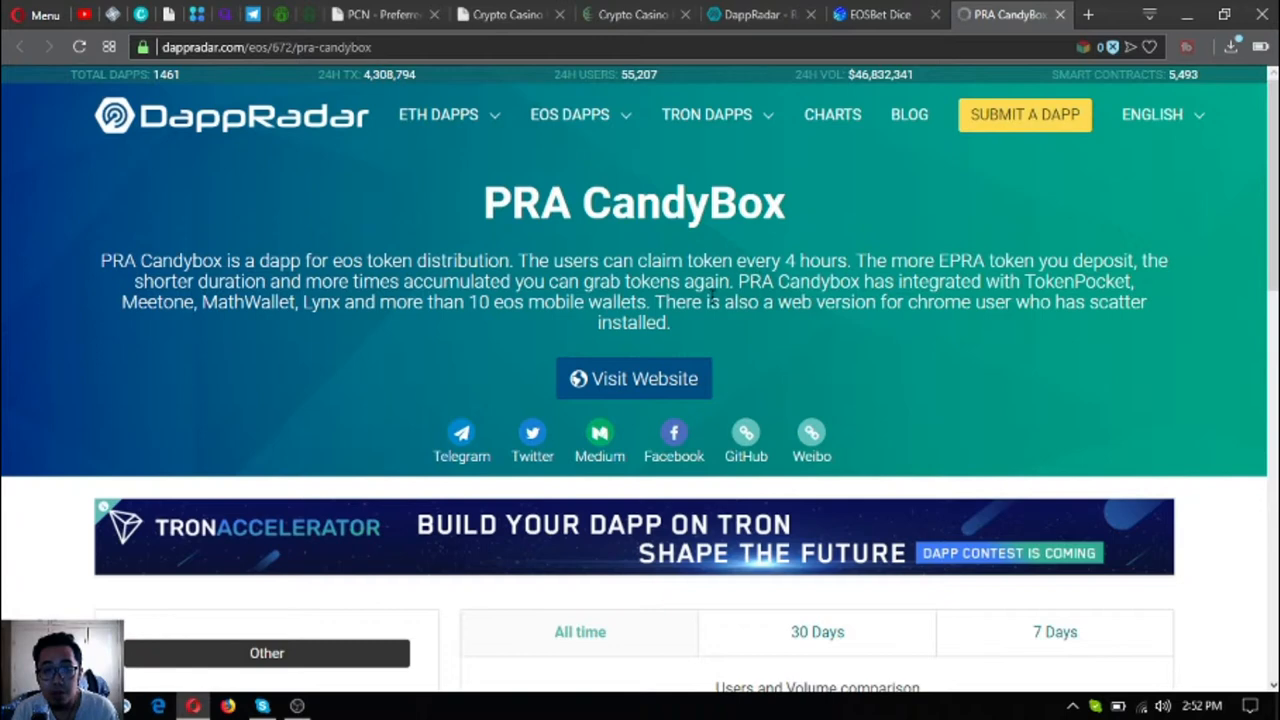
click(1087, 14)
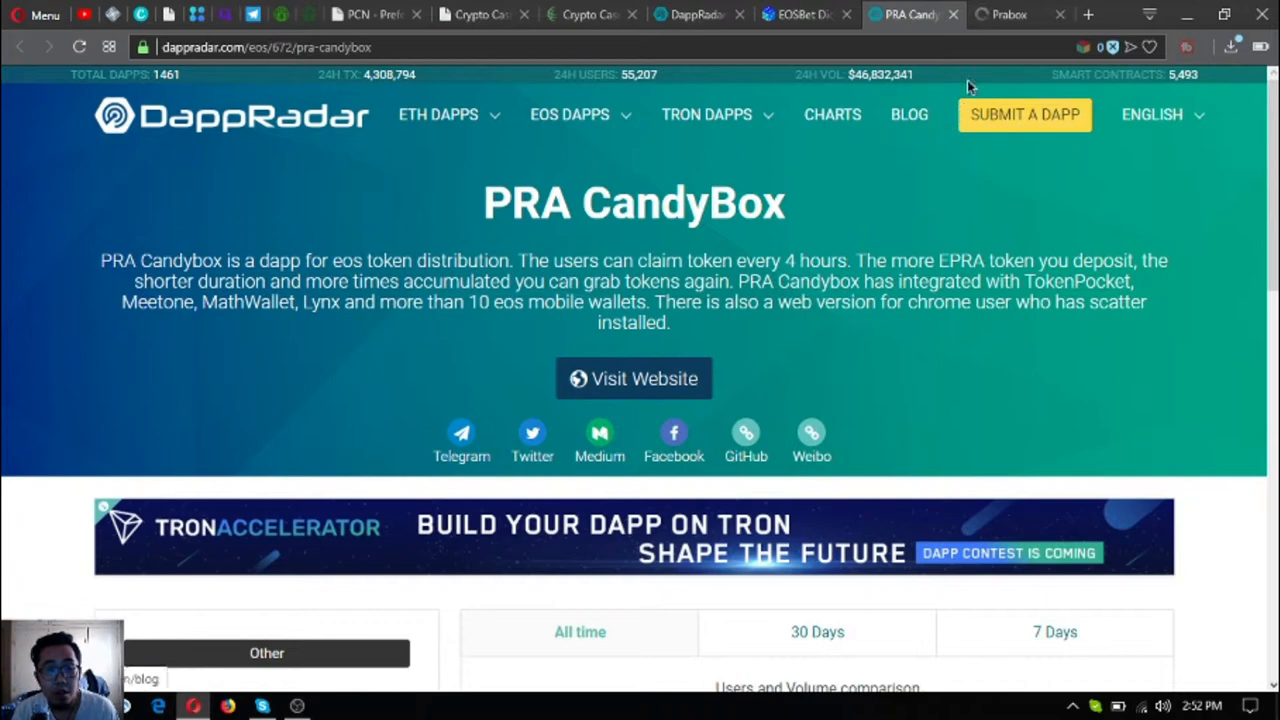
mouse_move(945, 275)
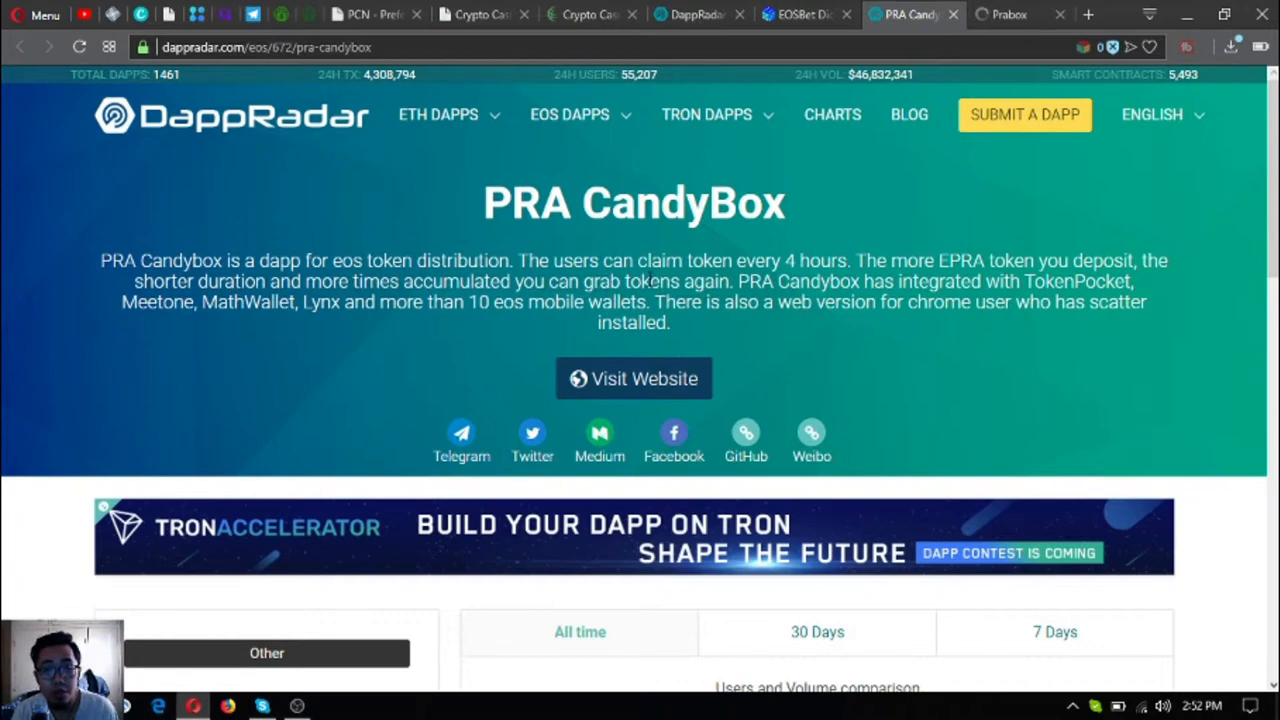
mouse_move(983, 12)
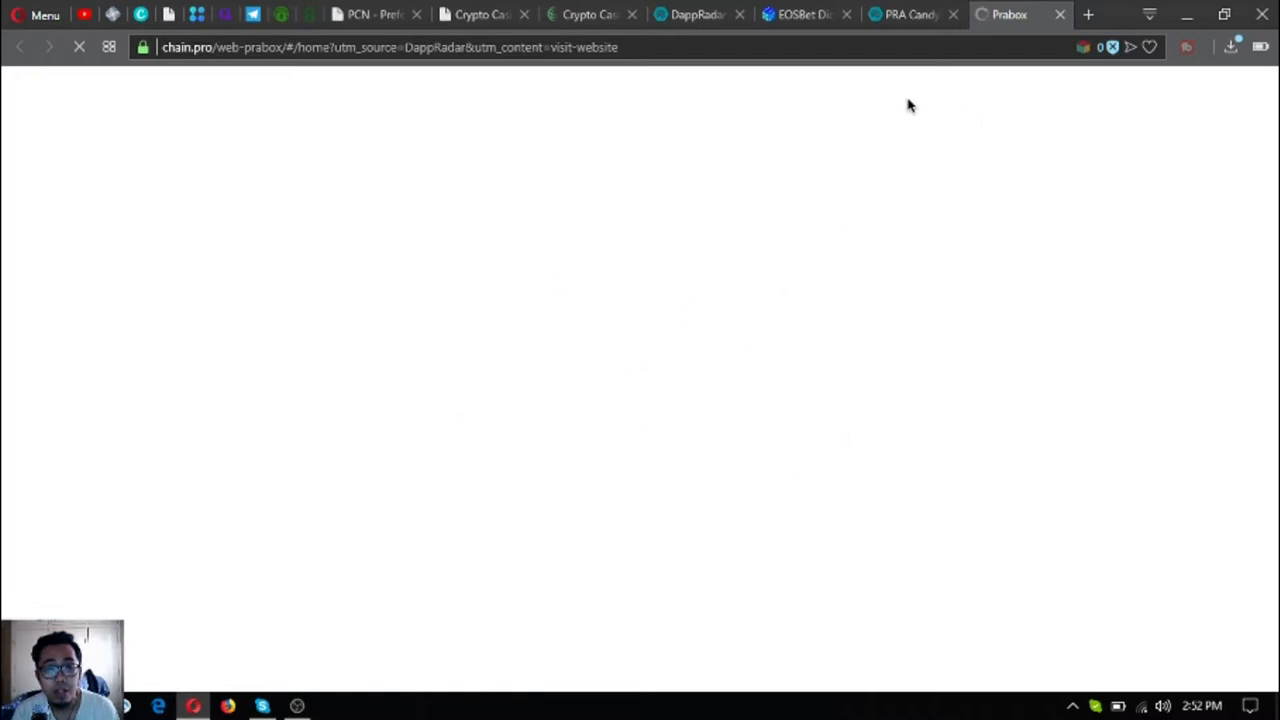
click(910, 14)
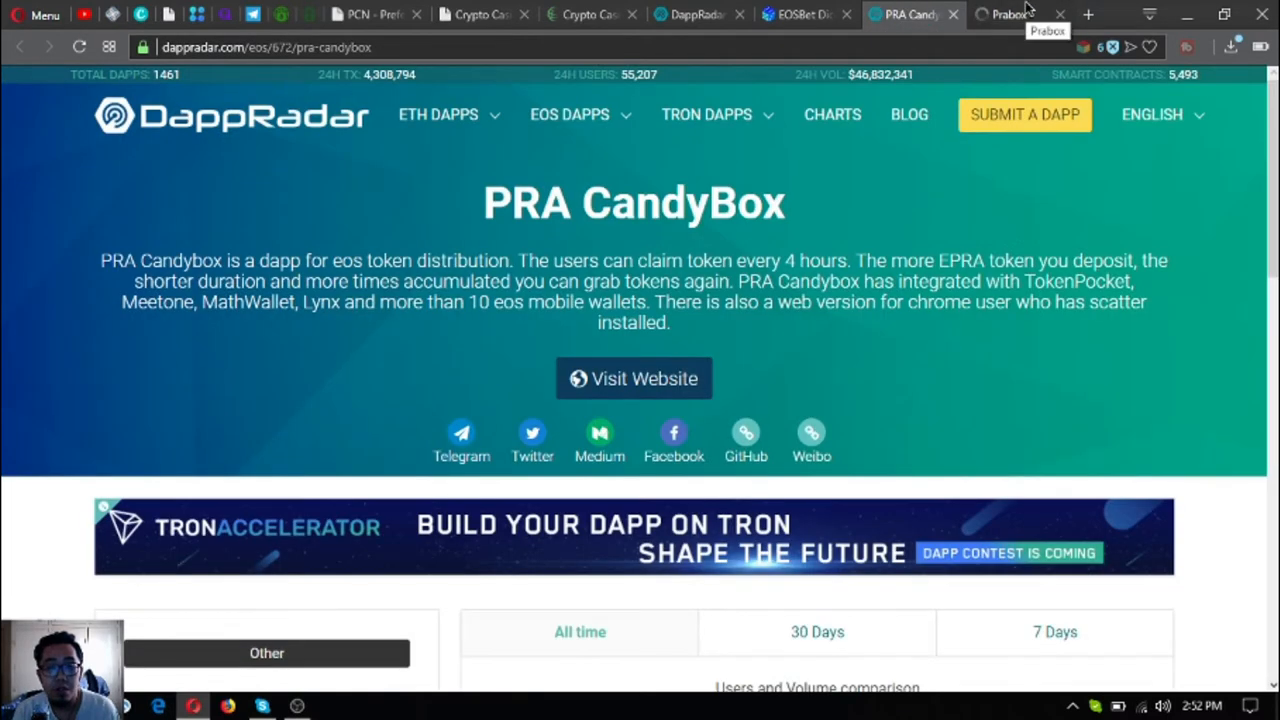
scroll(down, 3)
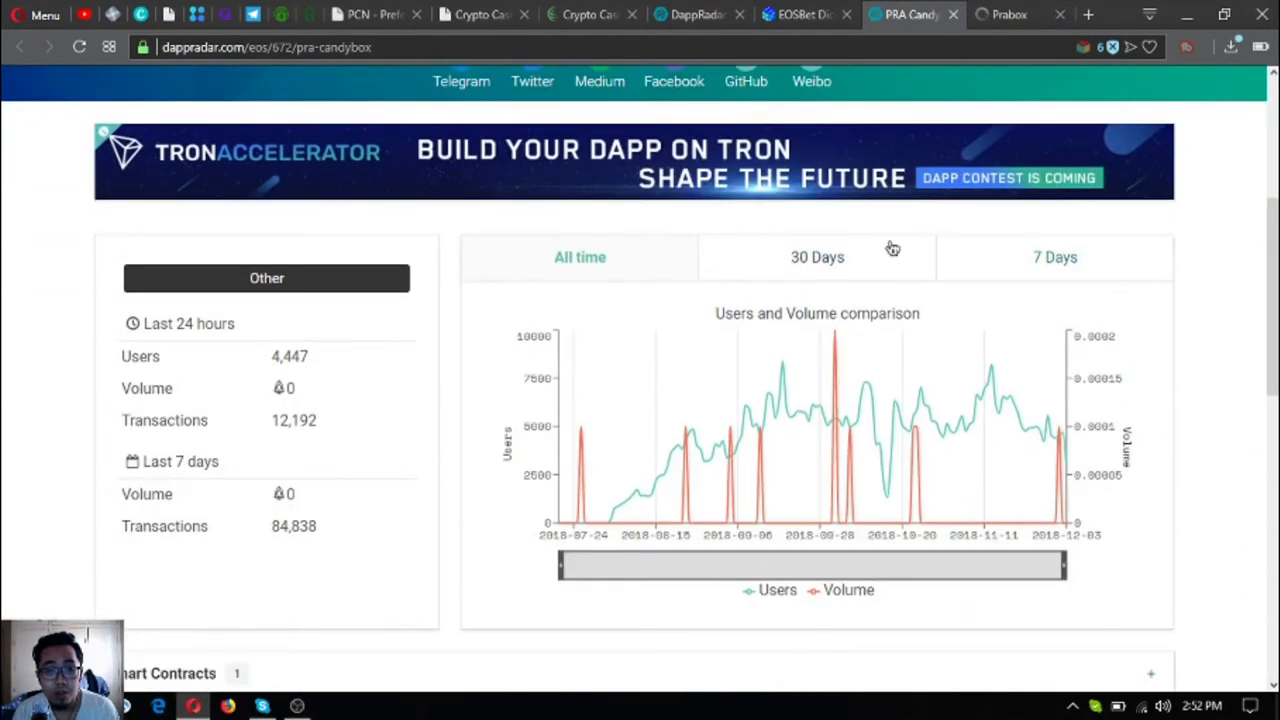
scroll(down, 3)
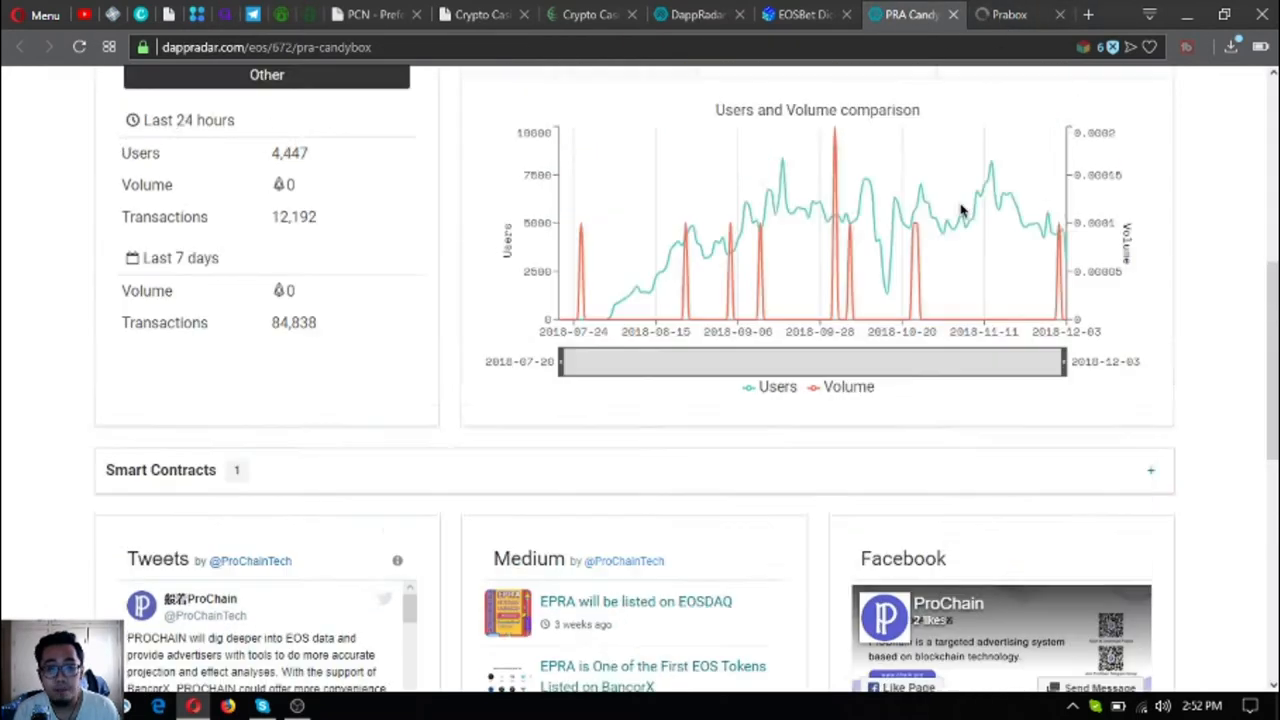
Step: Open EOS Knights in a new tab and scroll through the EOS dapps list down to ReliableBet
click(690, 14)
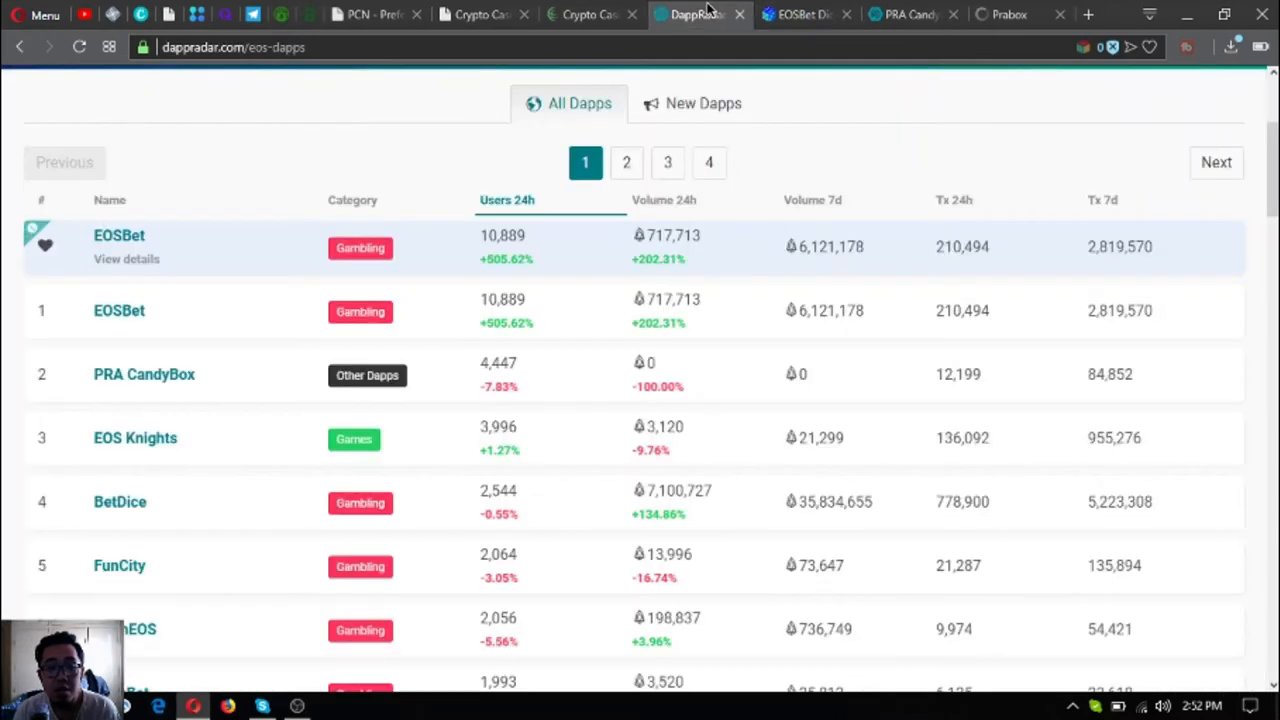
mouse_move(308, 448)
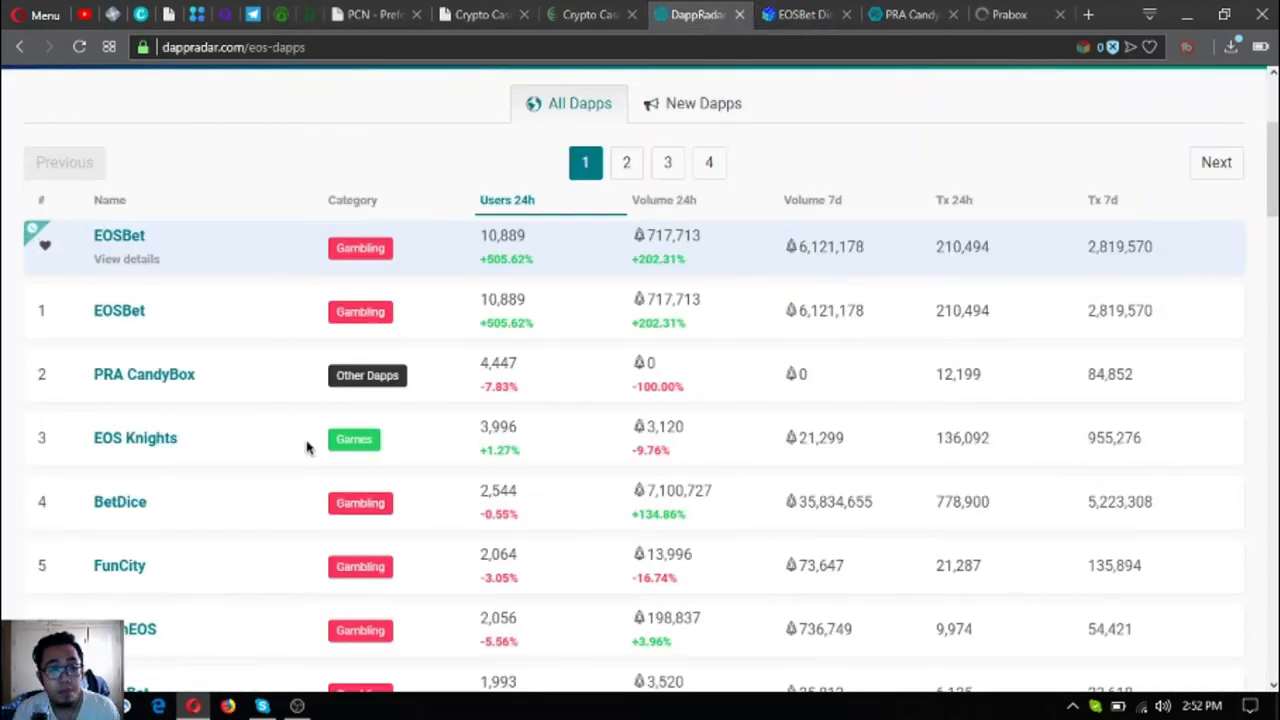
mouse_move(205, 460)
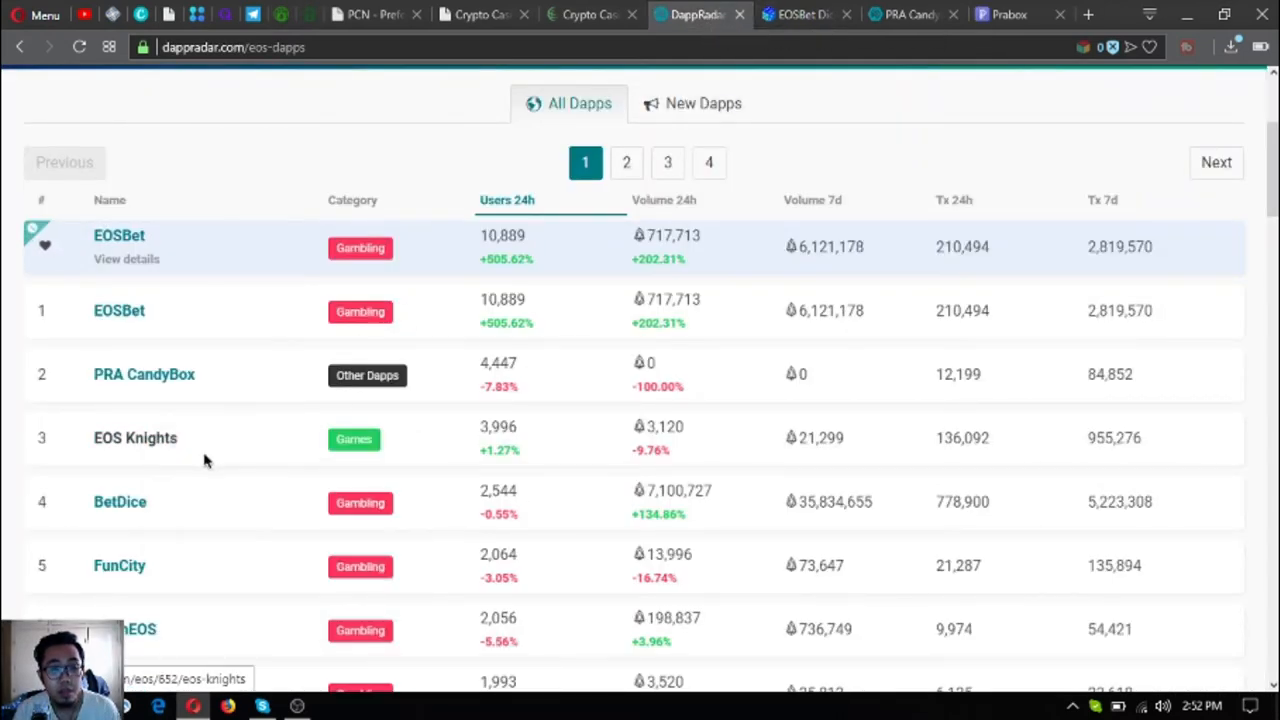
click(135, 438)
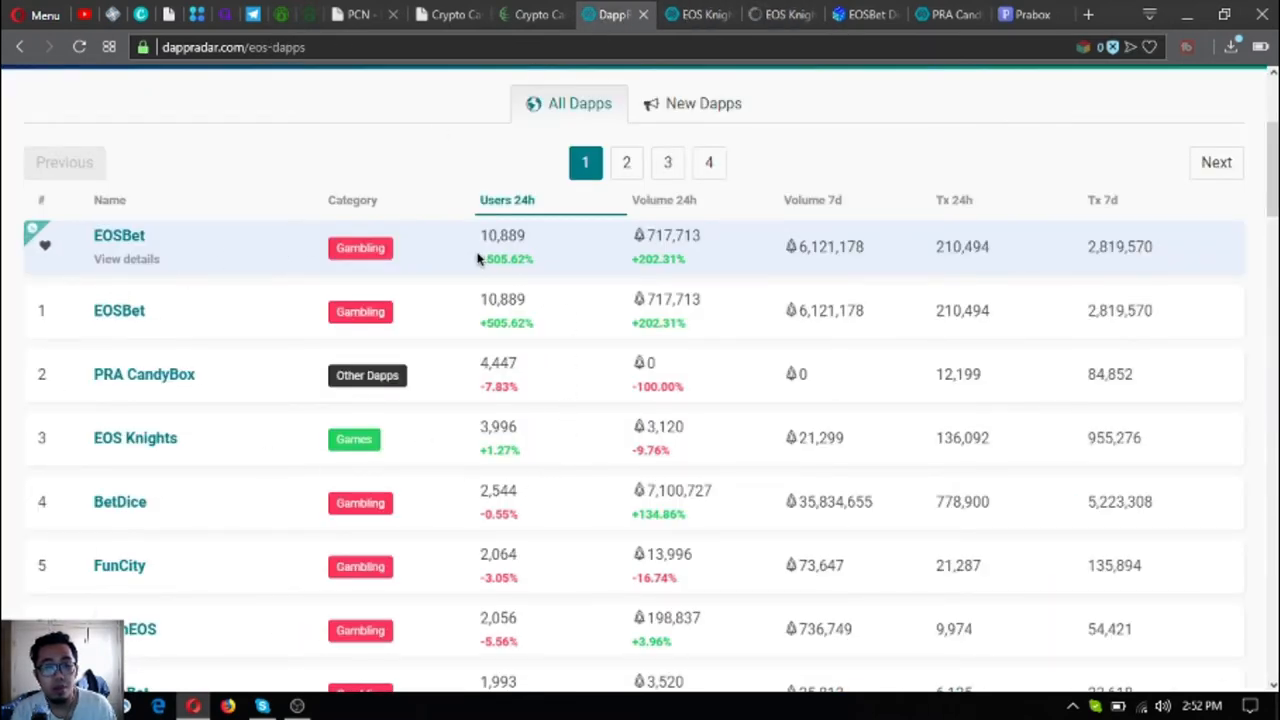
mouse_move(563, 421)
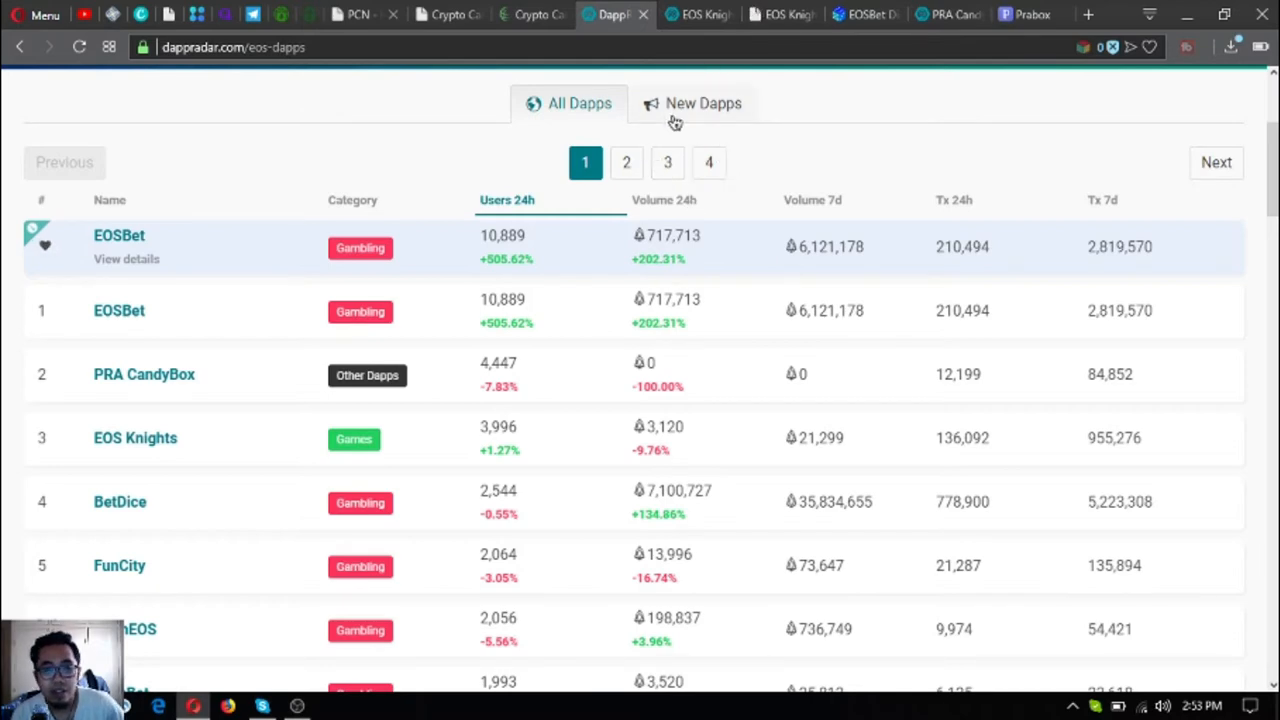
scroll(down, 3)
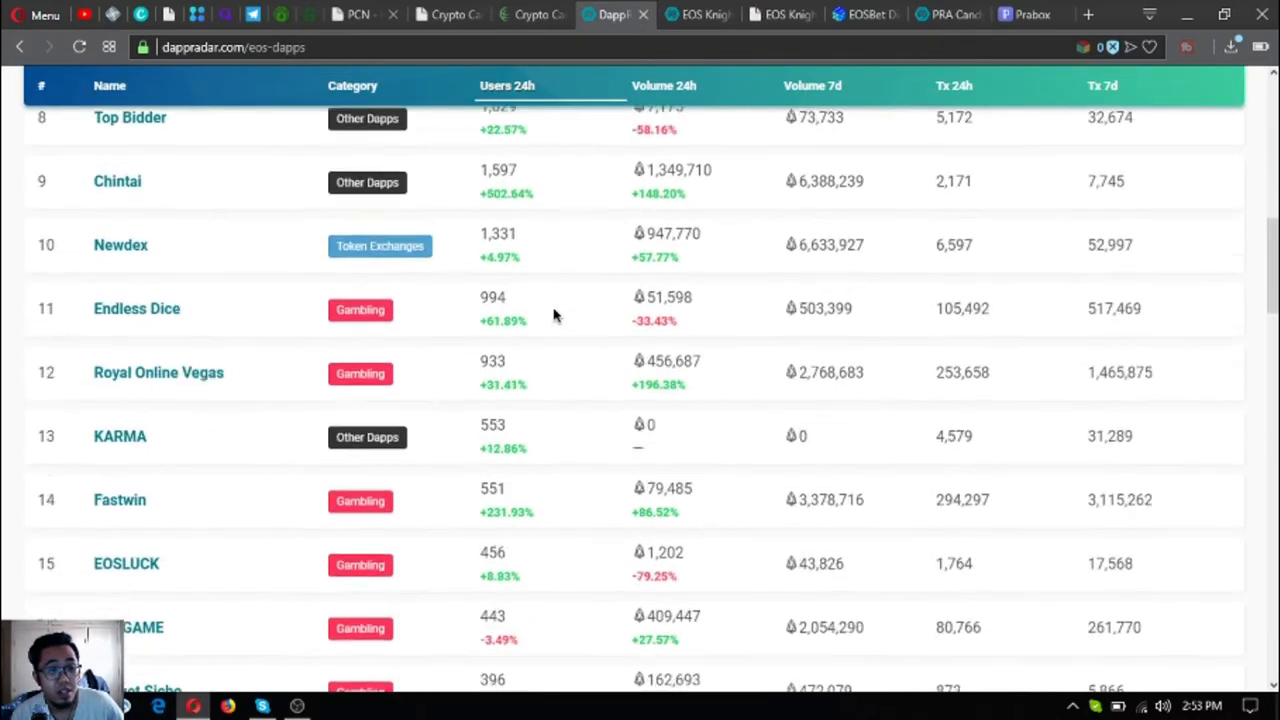
scroll(up, 3)
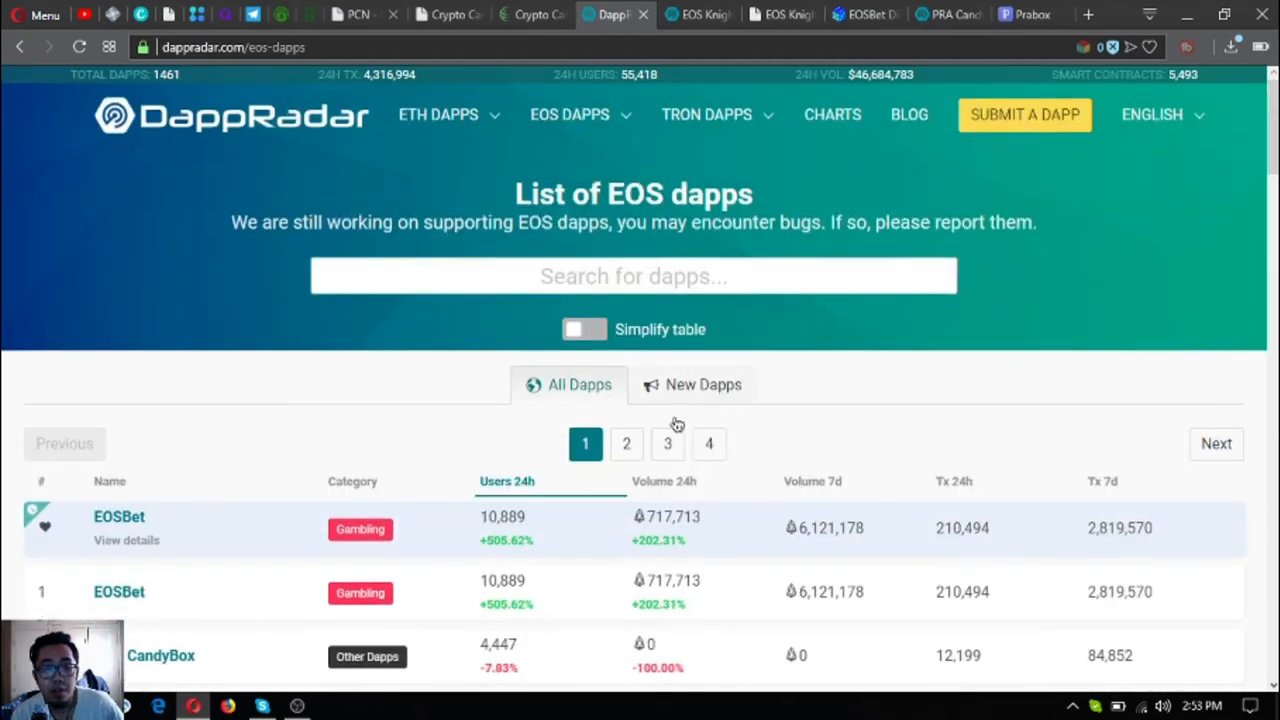
scroll(down, 3)
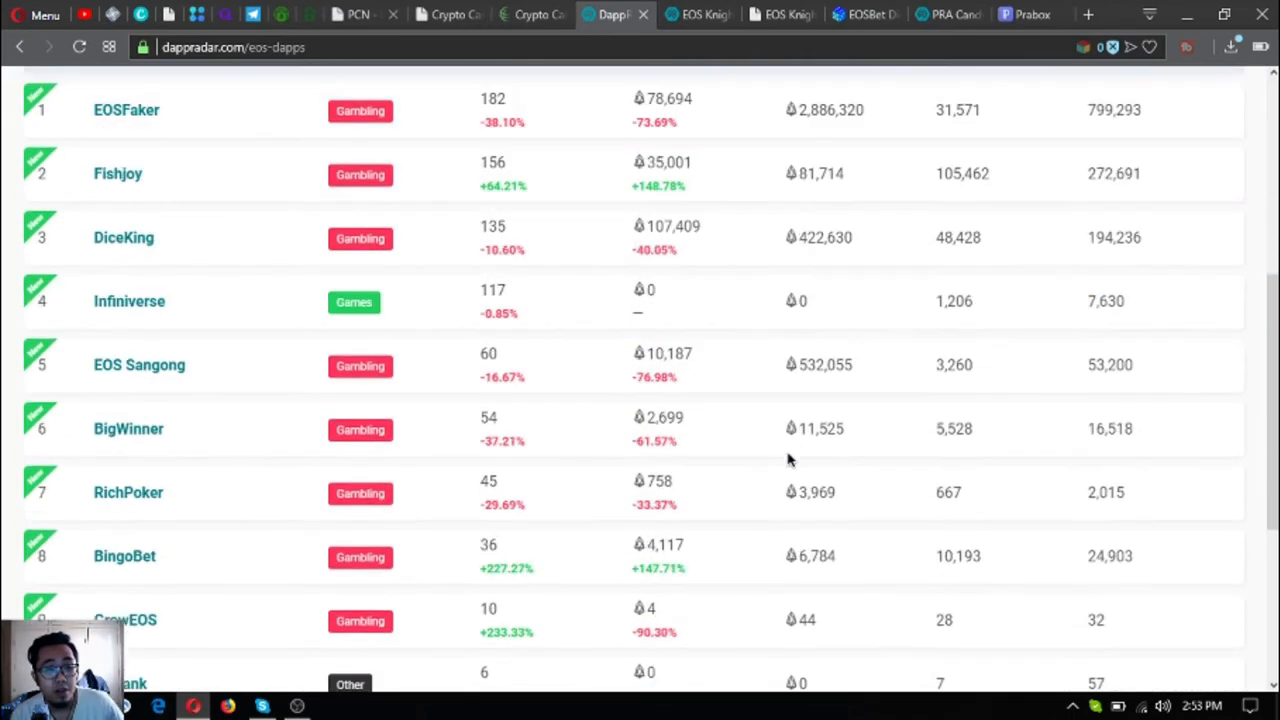
scroll(down, 3)
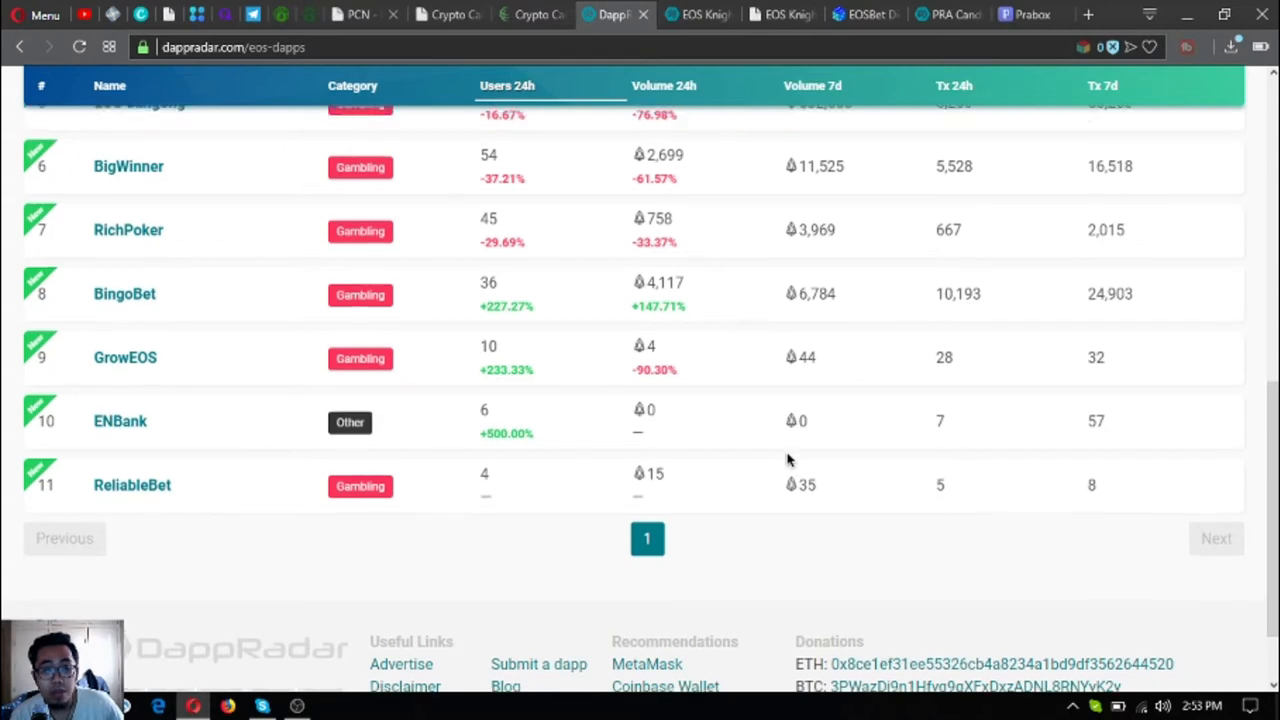
scroll(up, 3)
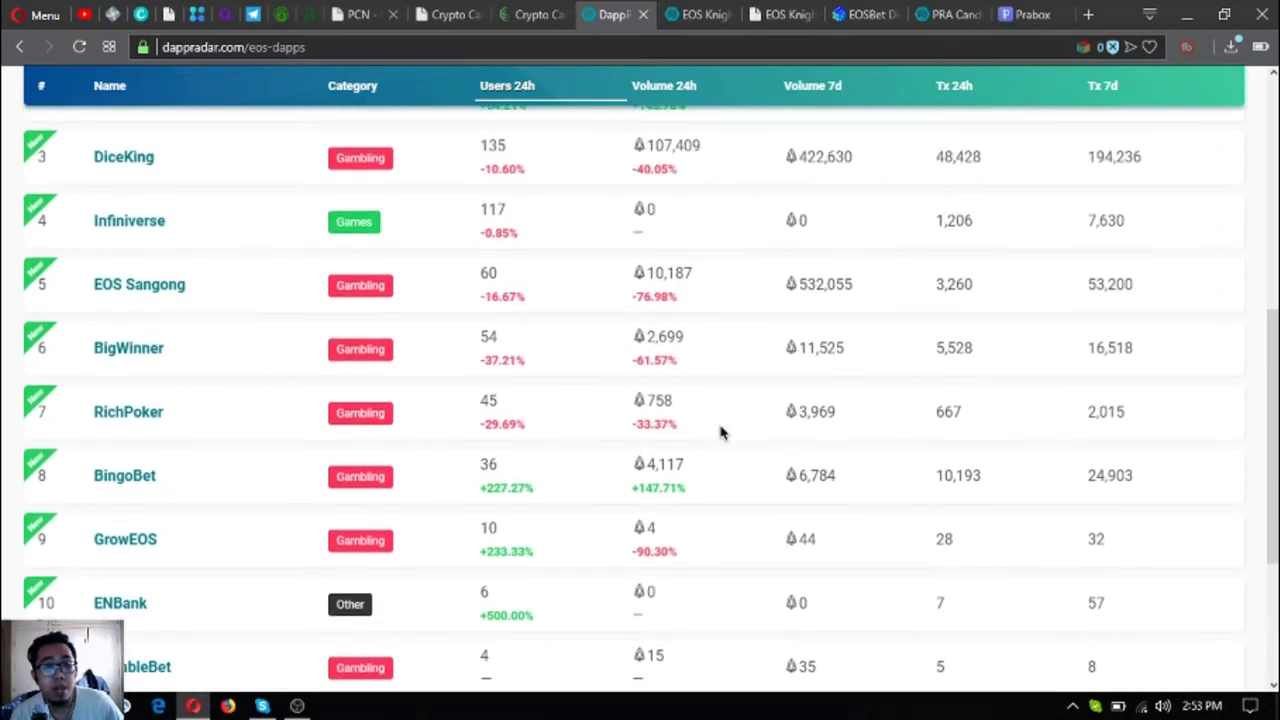
scroll(down, 3)
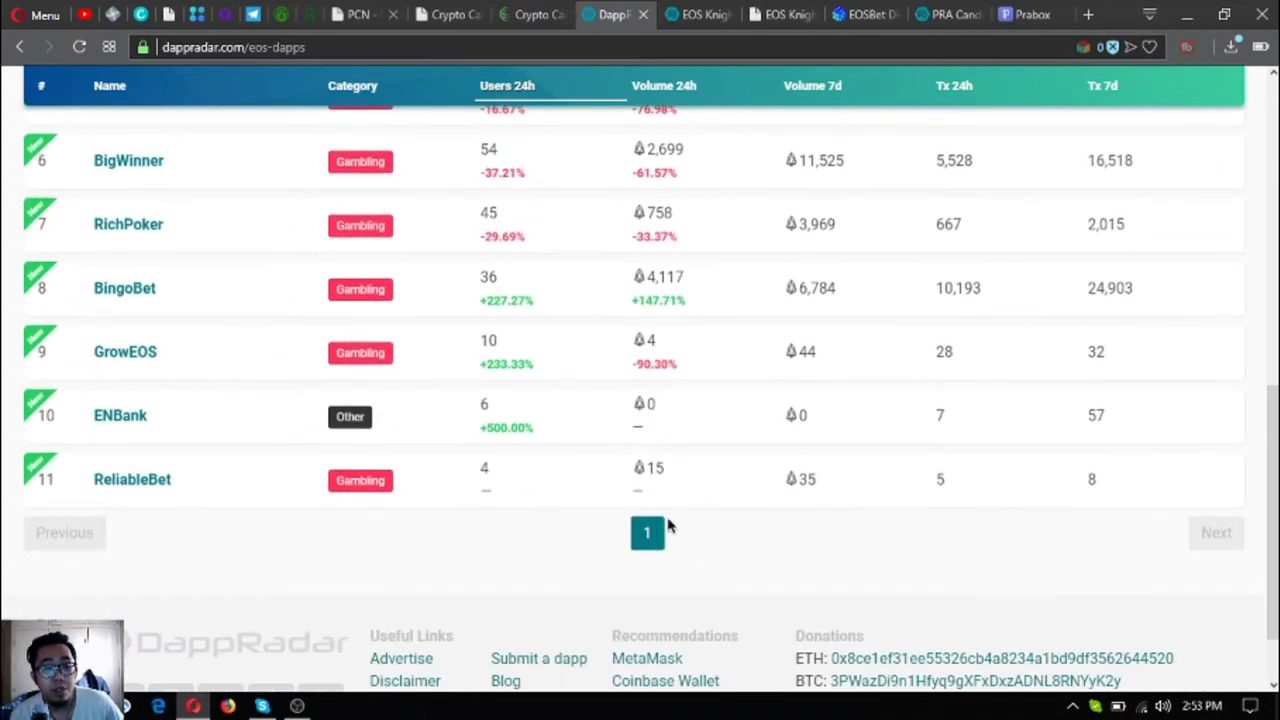
scroll(up, 3)
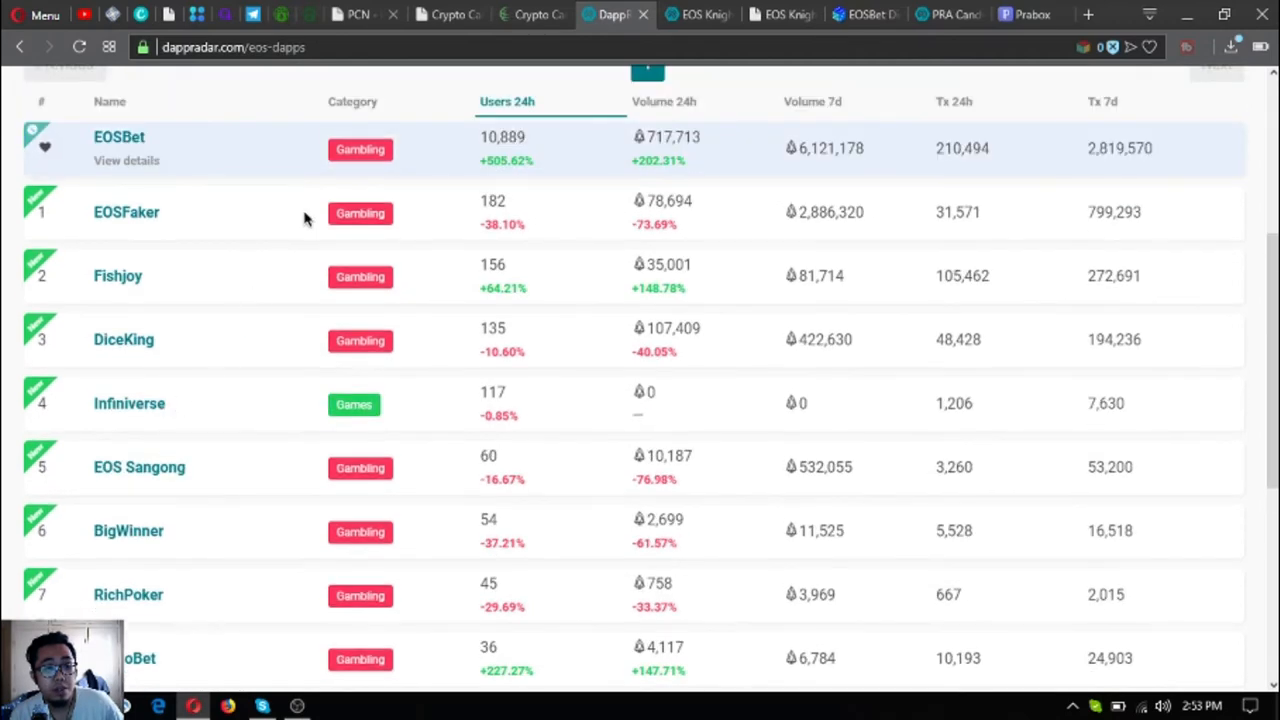
scroll(down, 3)
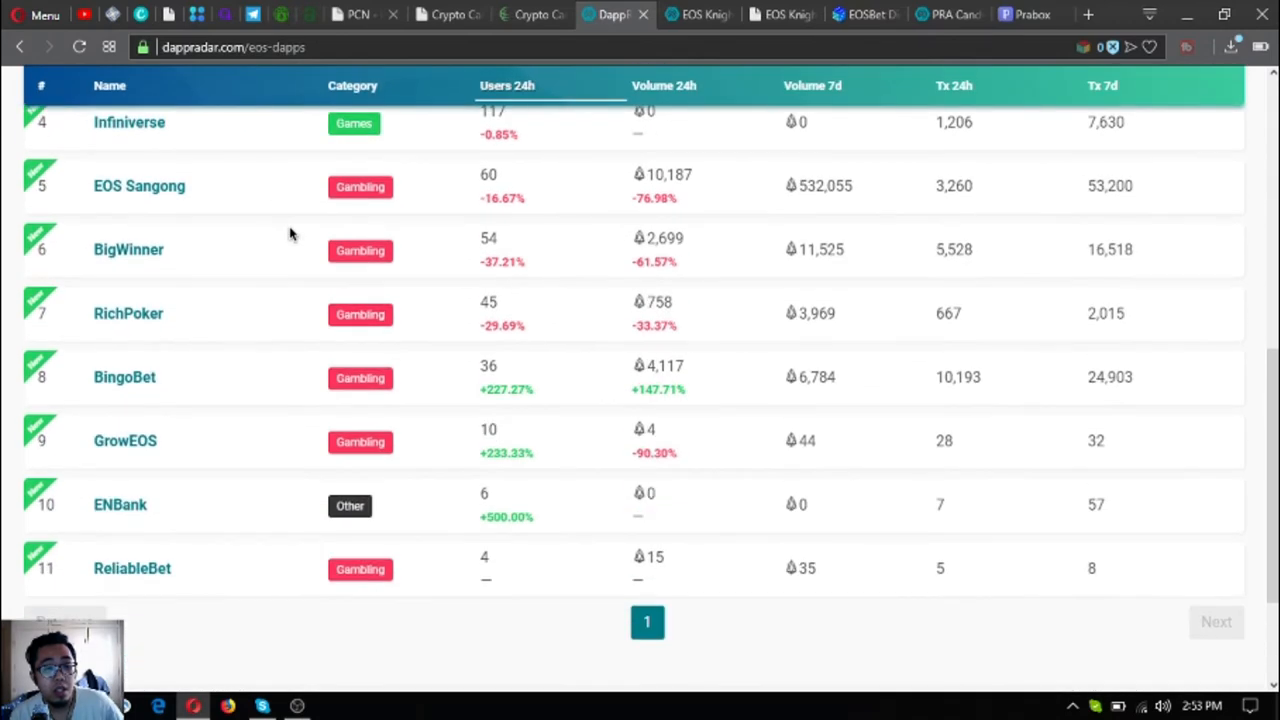
mouse_move(345, 310)
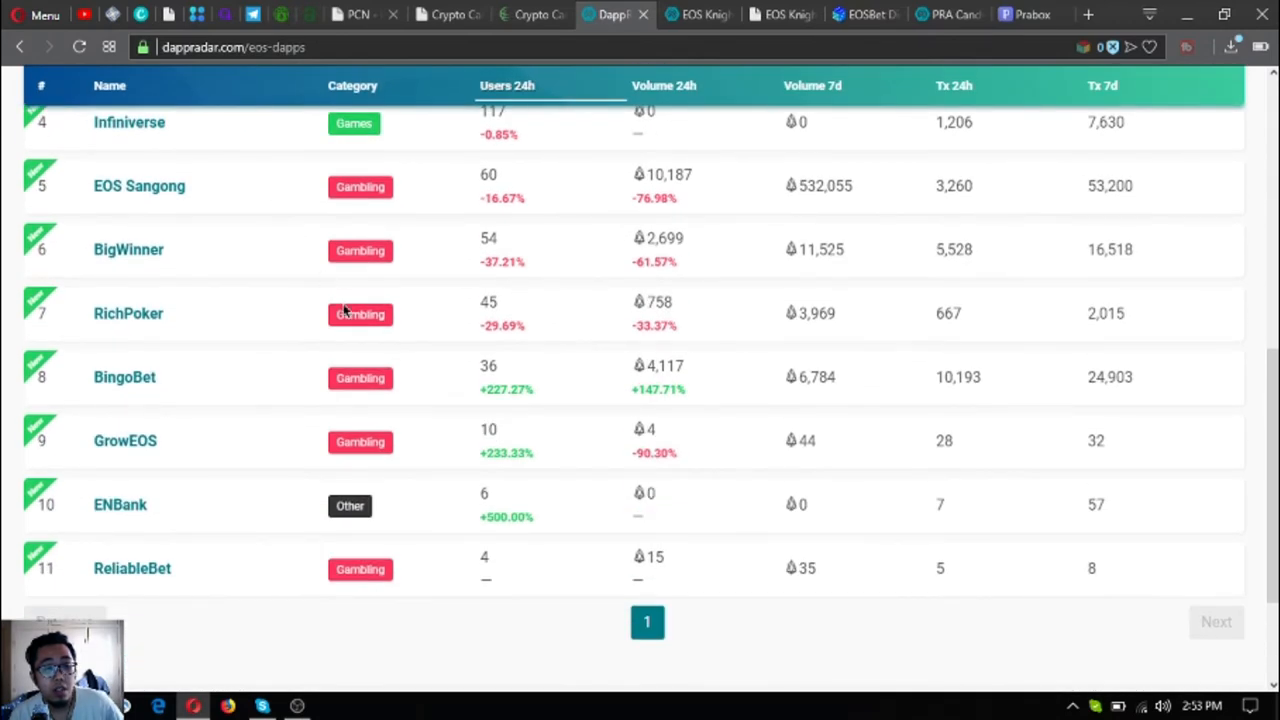
scroll(up, 3)
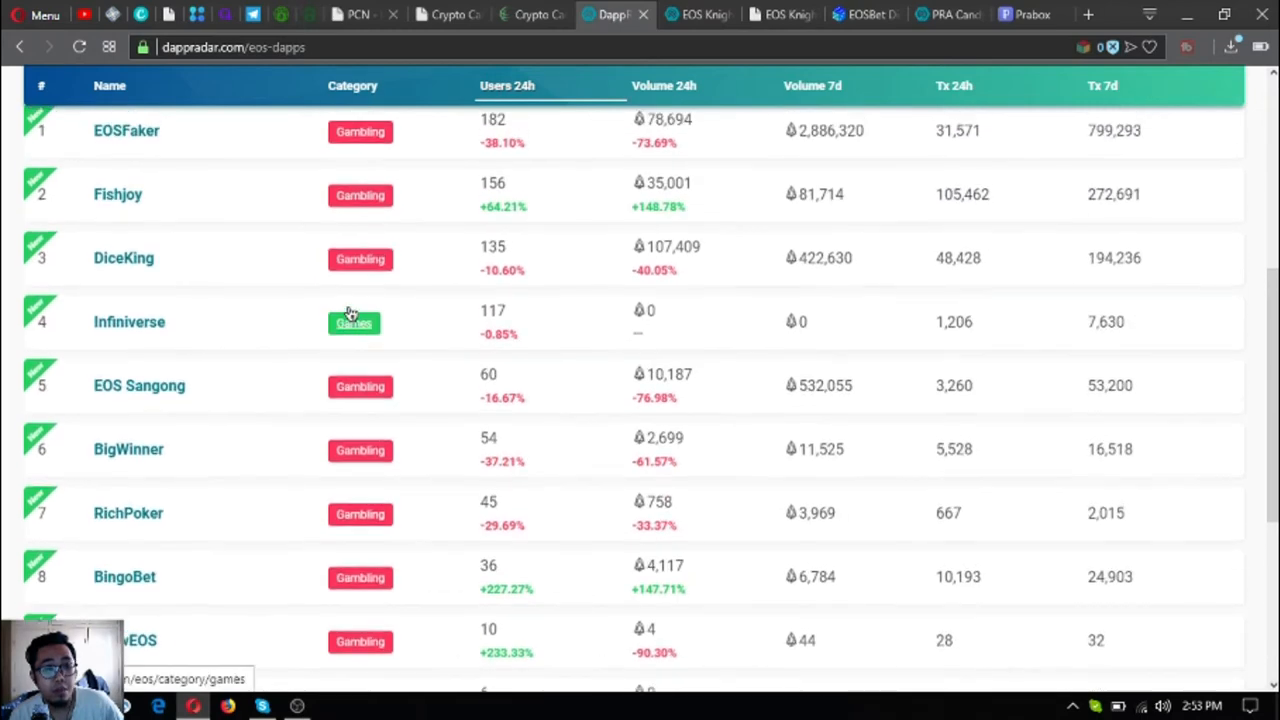
scroll(down, 3)
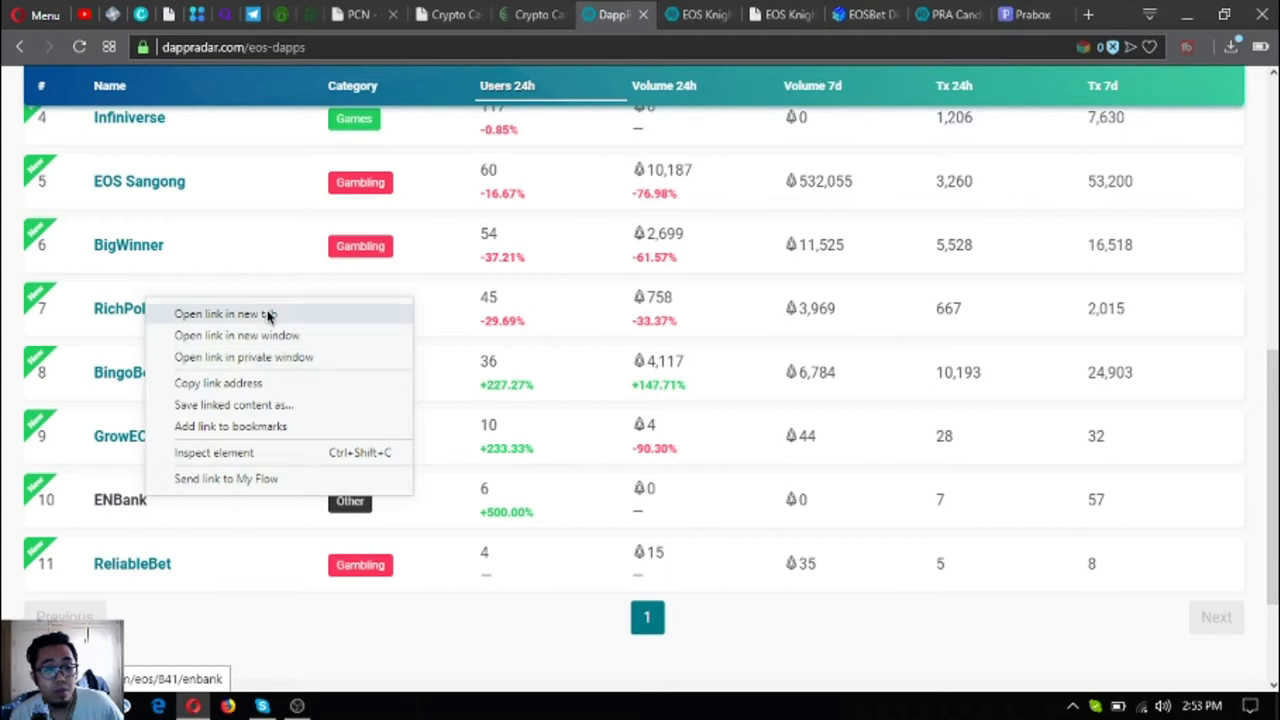
Step: View ENBank's DappRadar page and enbk.io staking site, then close it and scroll the ranking to the top
click(225, 313)
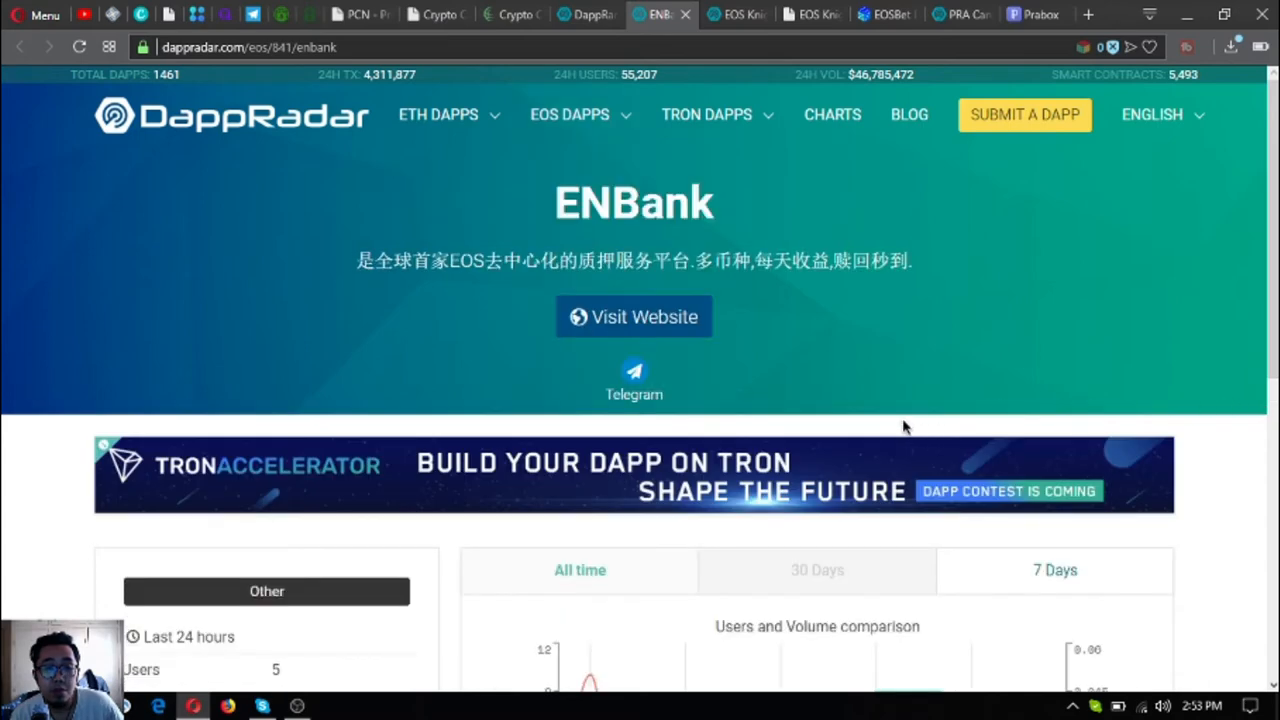
click(633, 316)
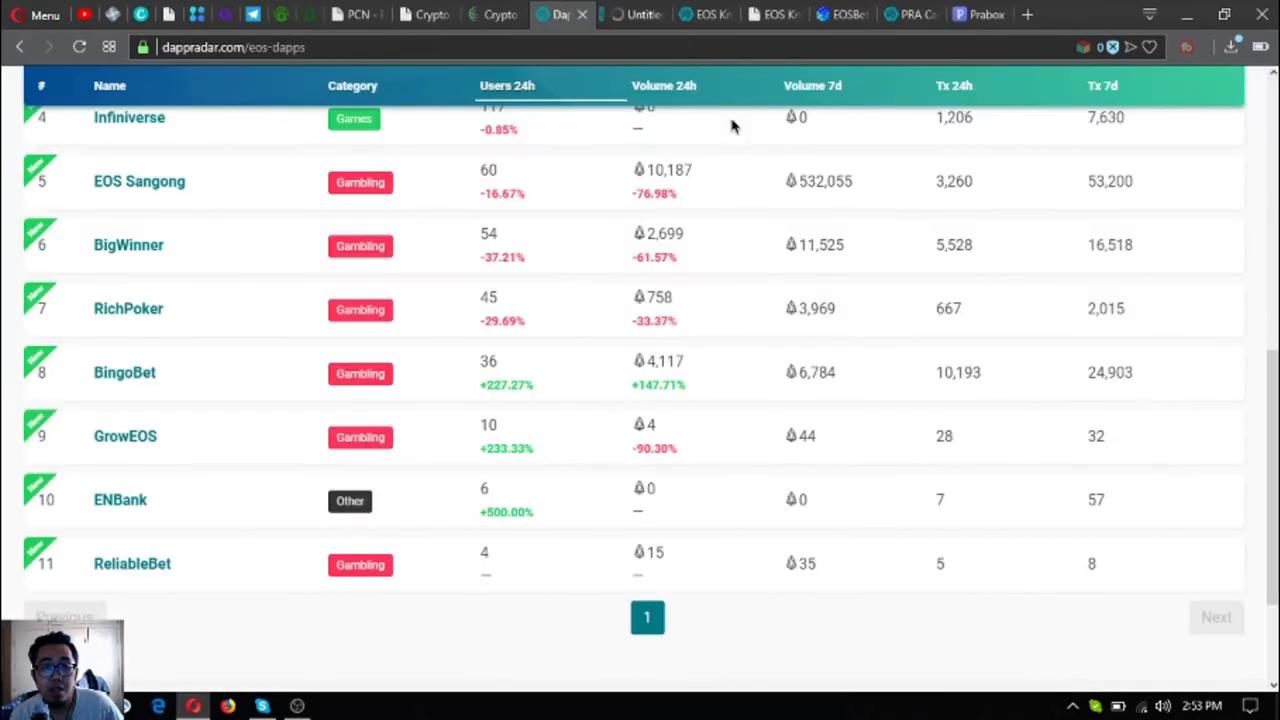
click(120, 499)
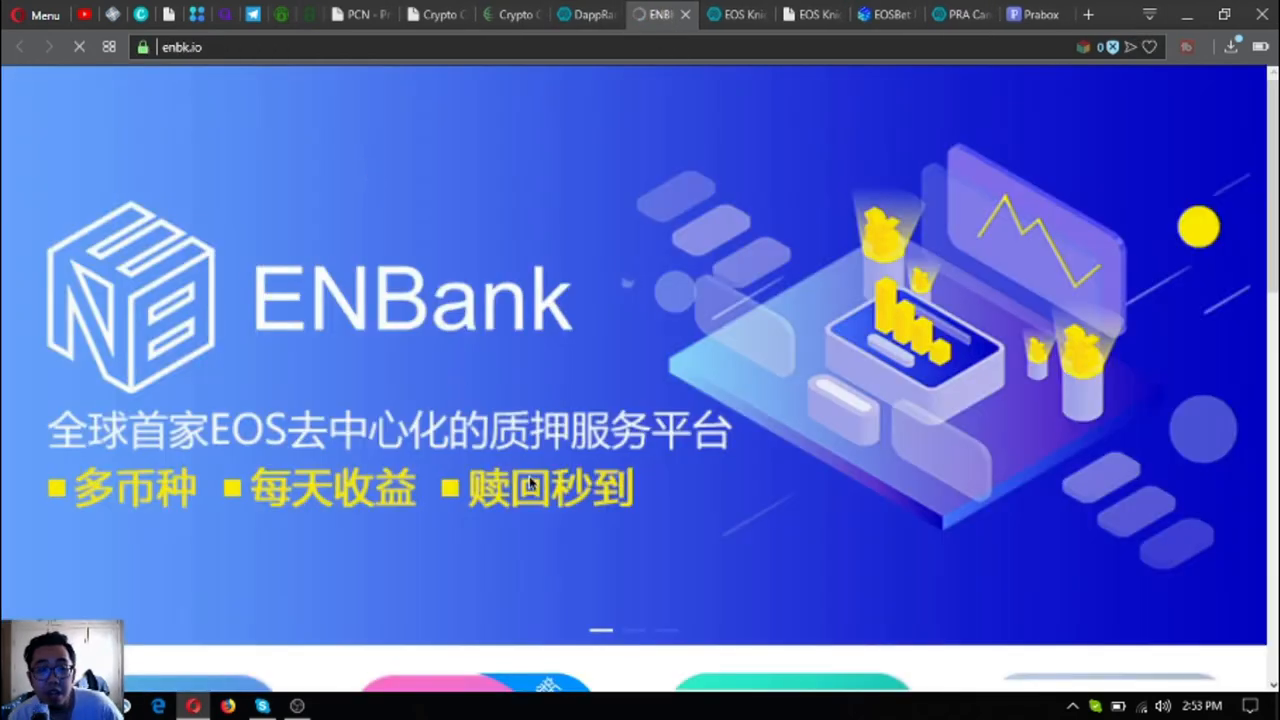
scroll(down, 3)
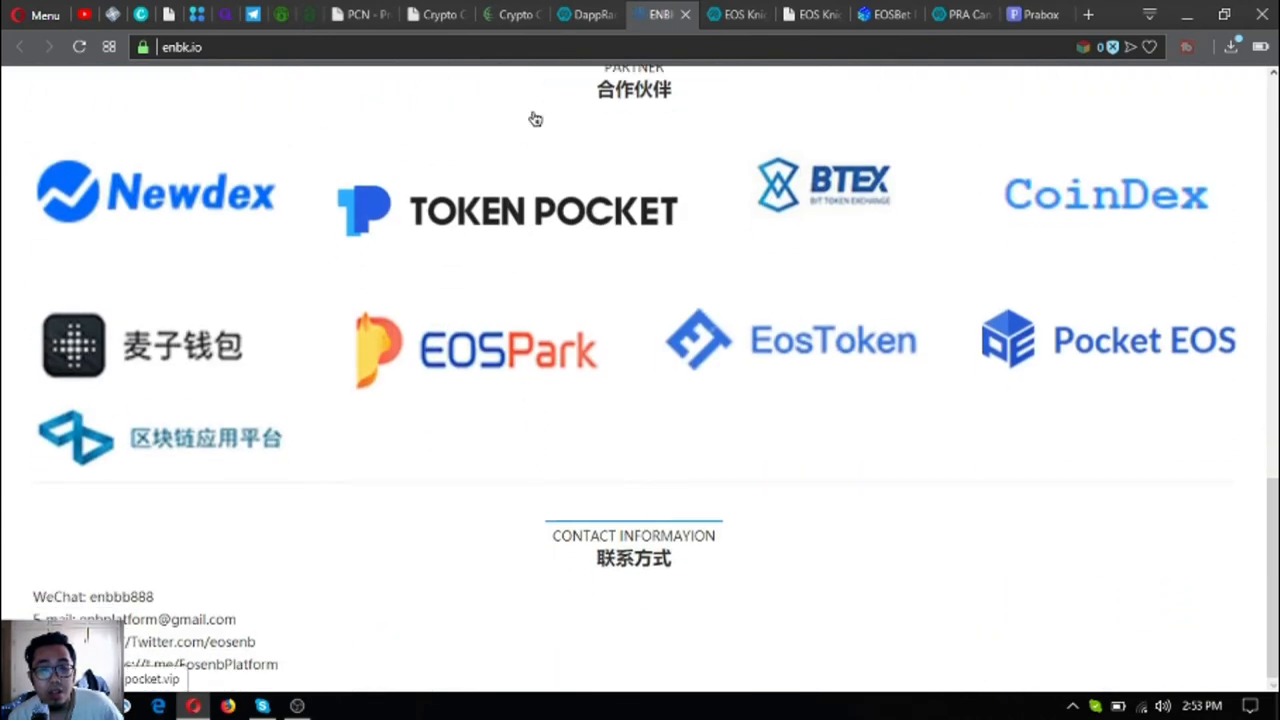
click(586, 14)
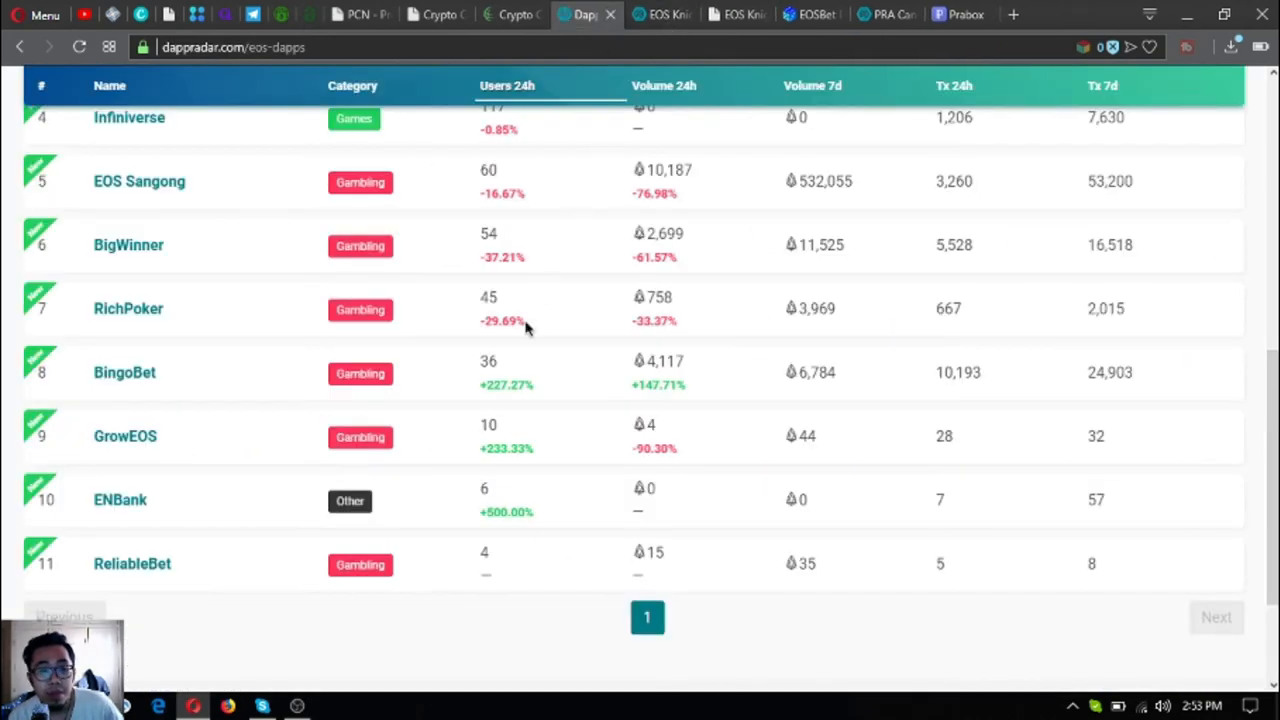
scroll(up, 3)
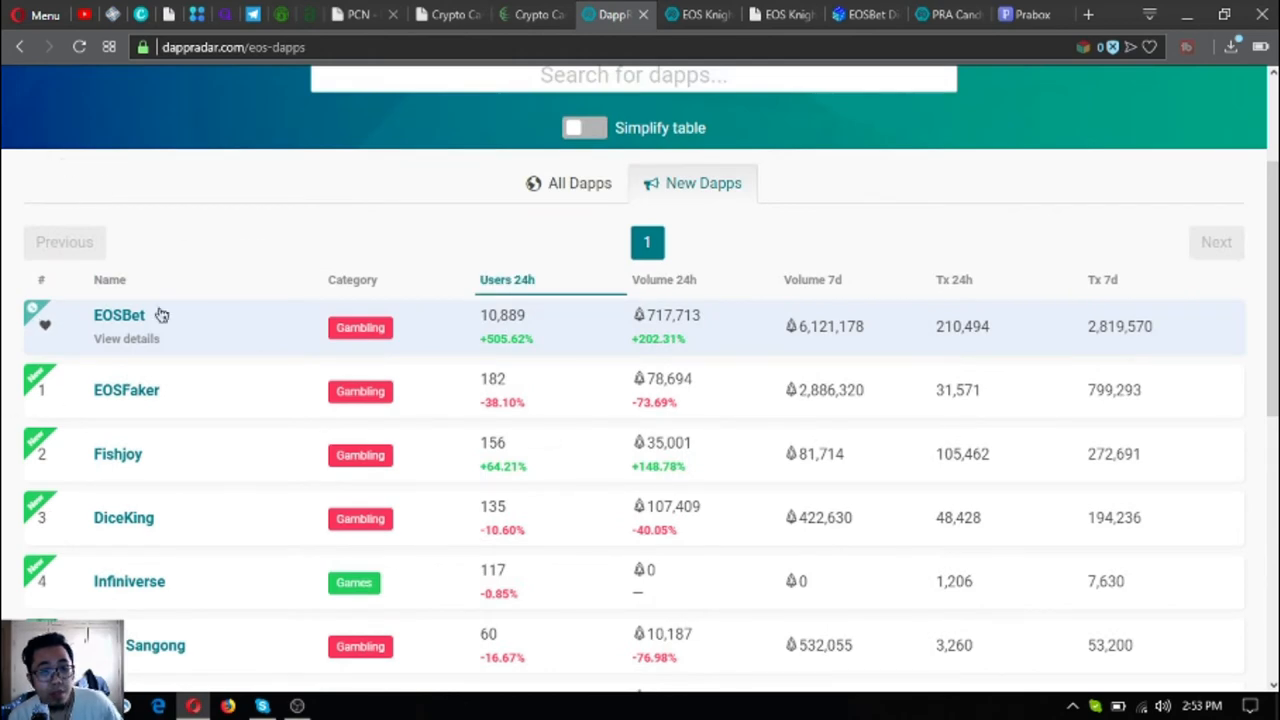
mouse_move(96, 343)
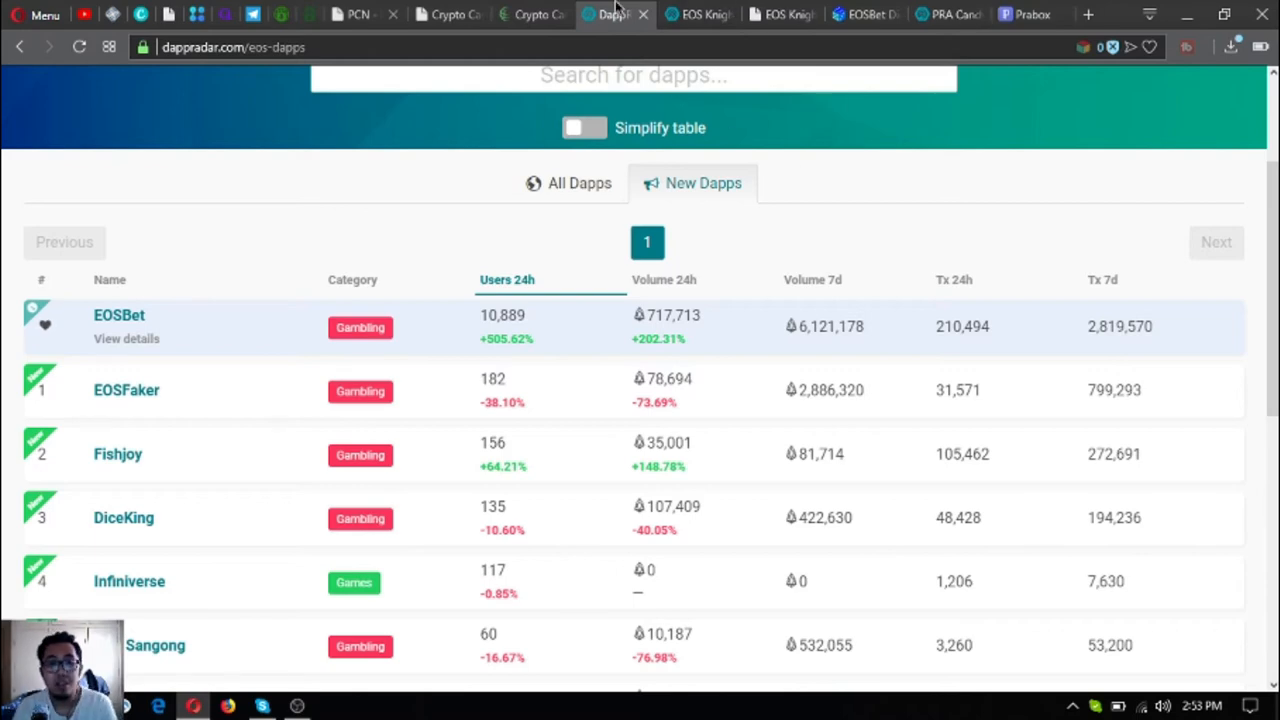
Step: Close the DappRadar, EOS Knights, EOSBet Dice and Prabox tabs, leaving the PCN.today homepage showing
click(610, 14)
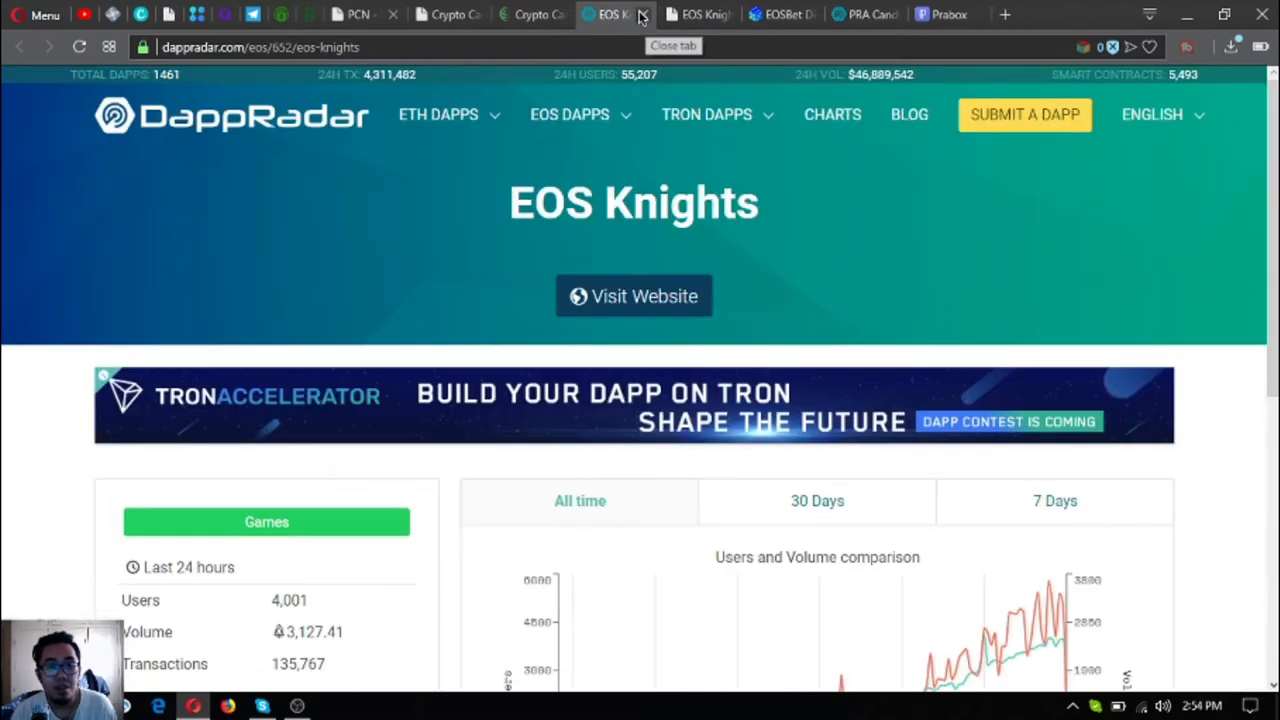
click(642, 14)
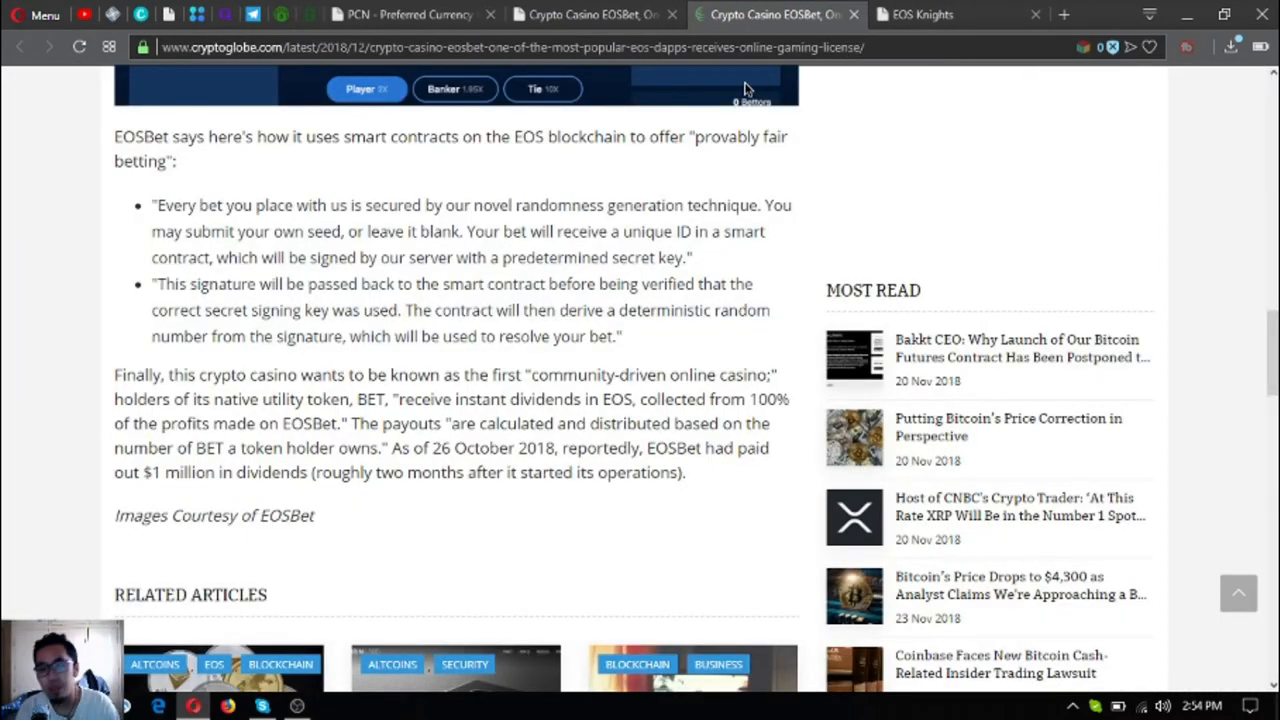
mouse_move(580, 288)
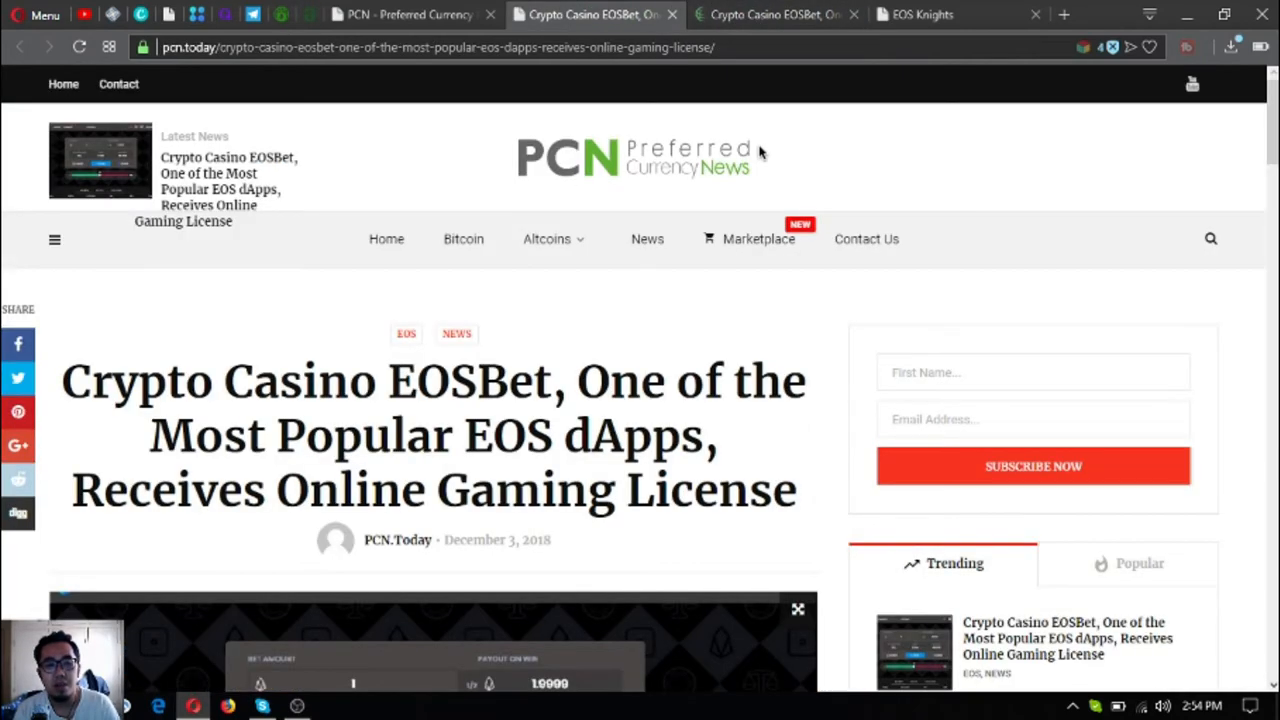
mouse_move(795, 28)
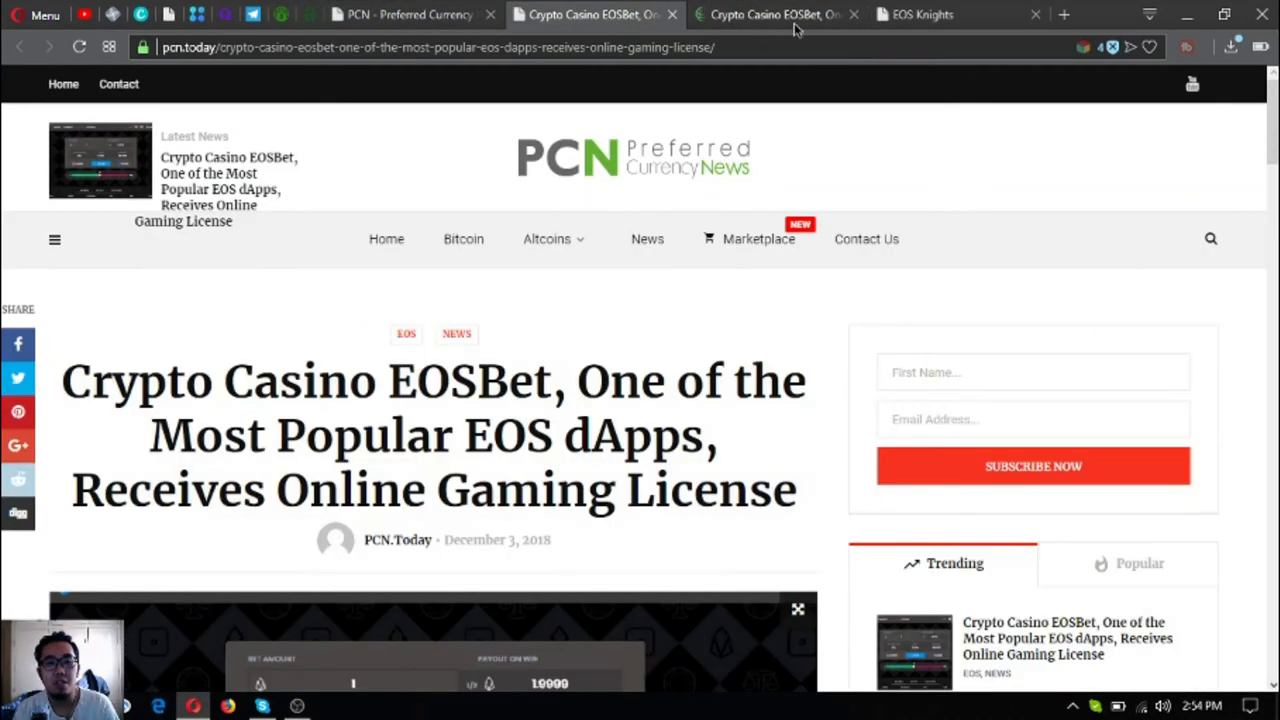
click(920, 14)
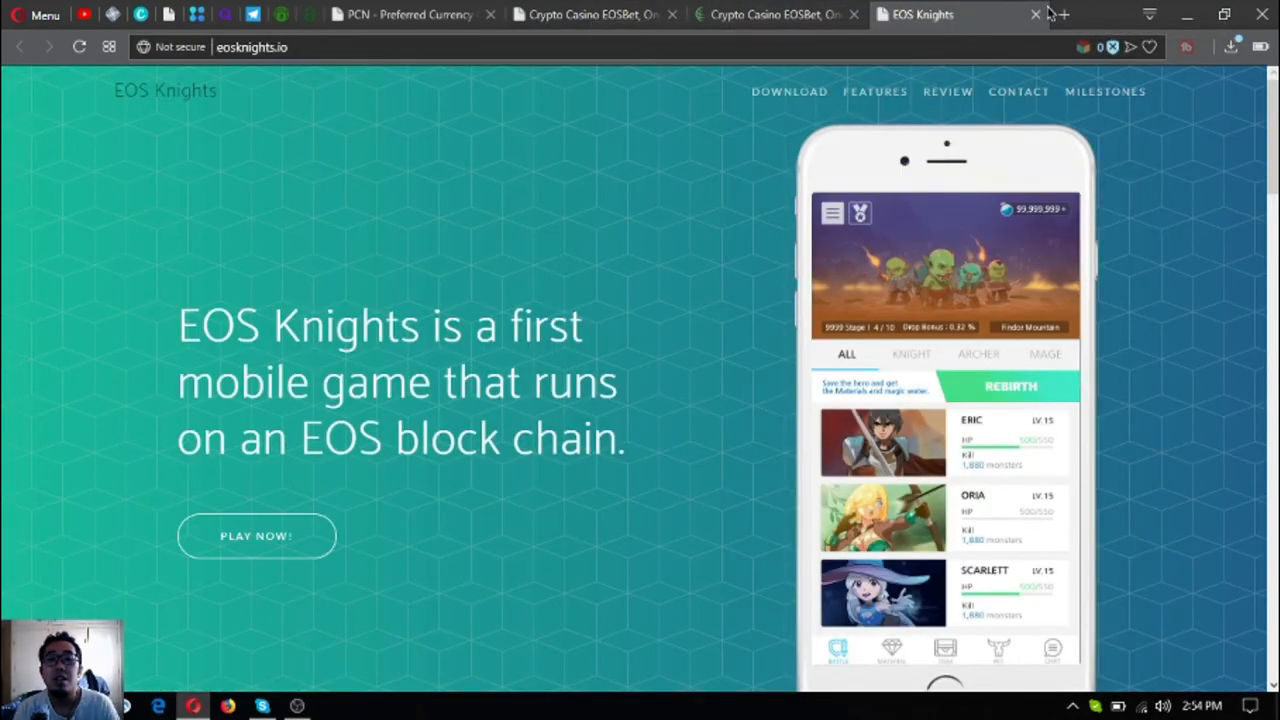
click(1035, 14)
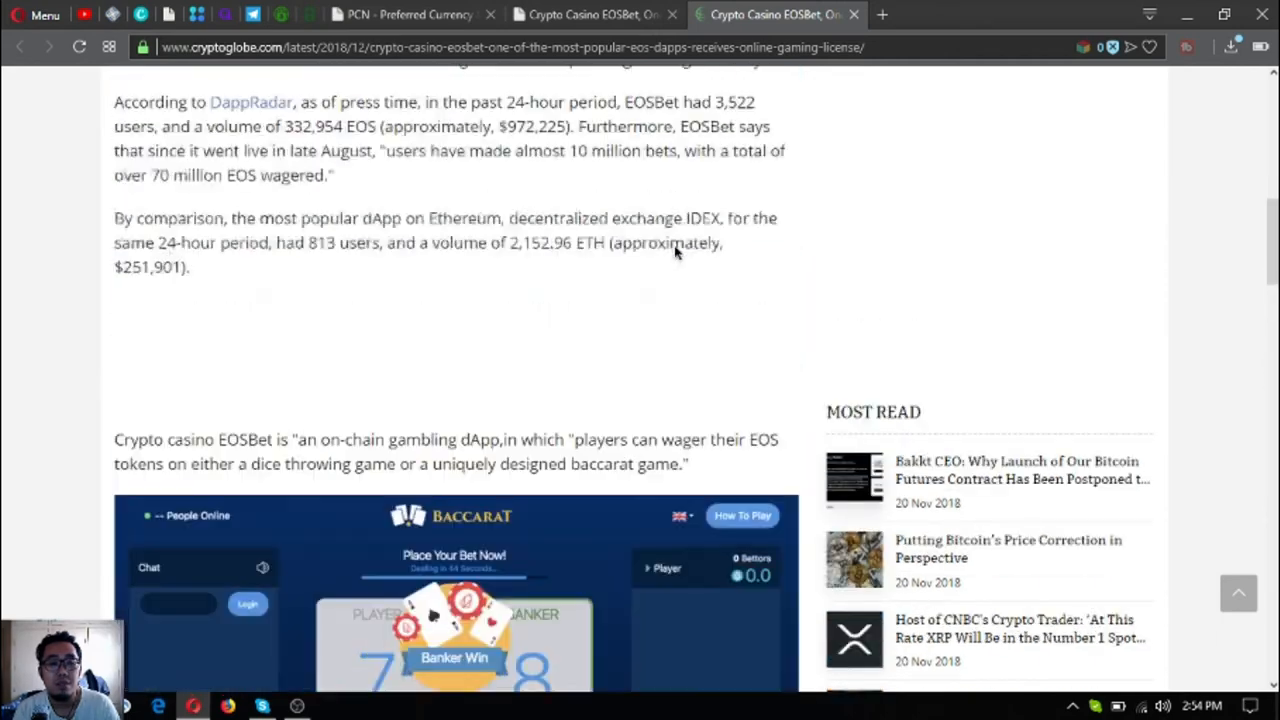
click(410, 14)
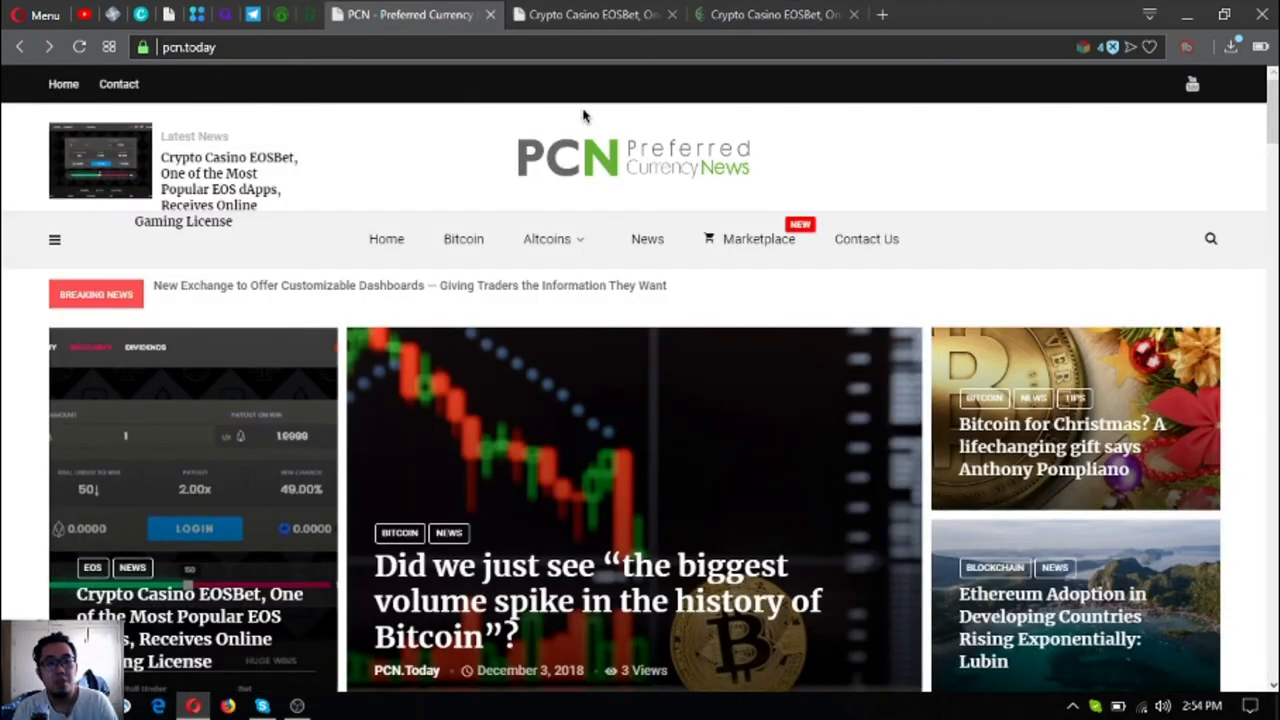
mouse_move(310, 12)
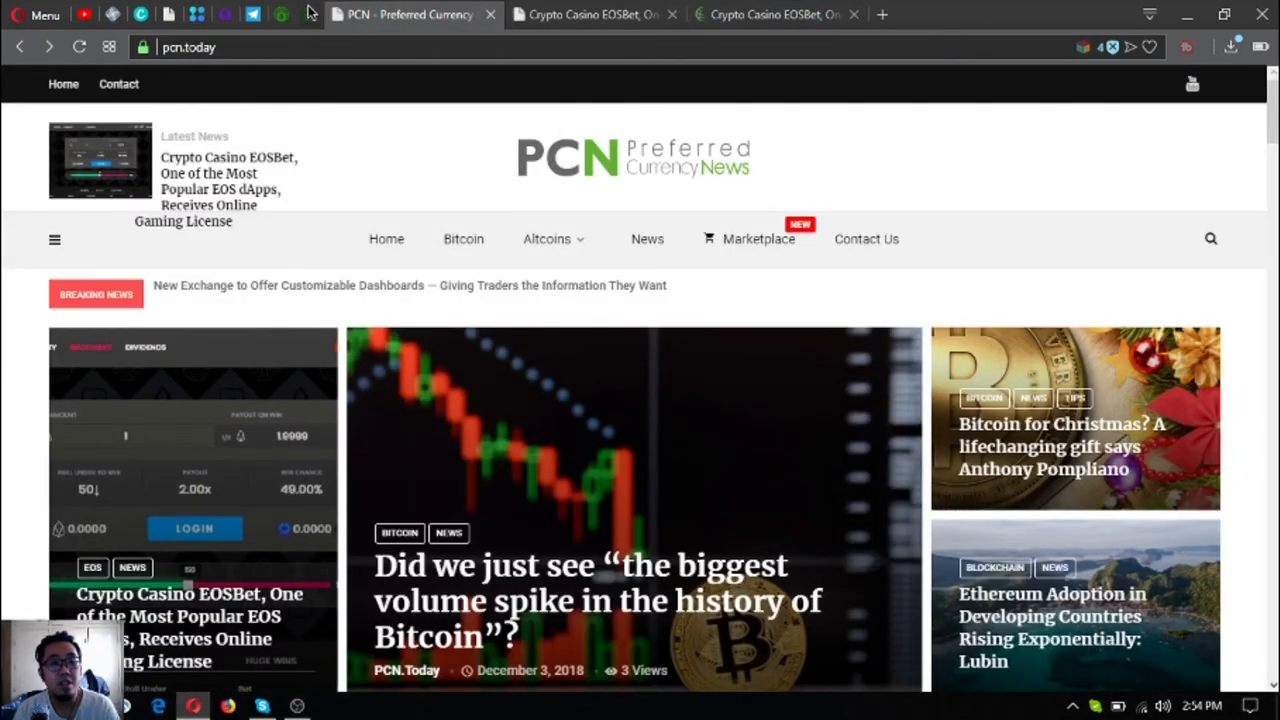
Step: Open t.me/EOS_Podcasts, the 308-member EOS Podcasts and Videos Telegram channel, from the bookmark bar
click(254, 14)
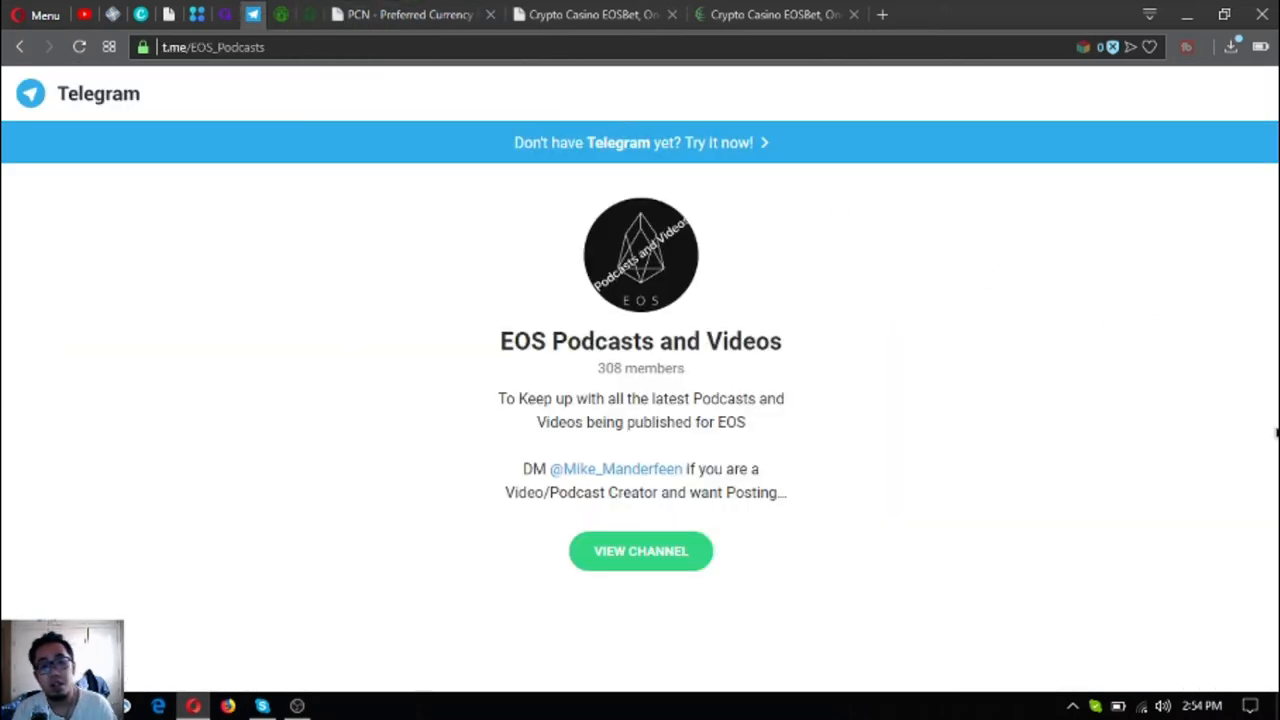
mouse_move(1067, 456)
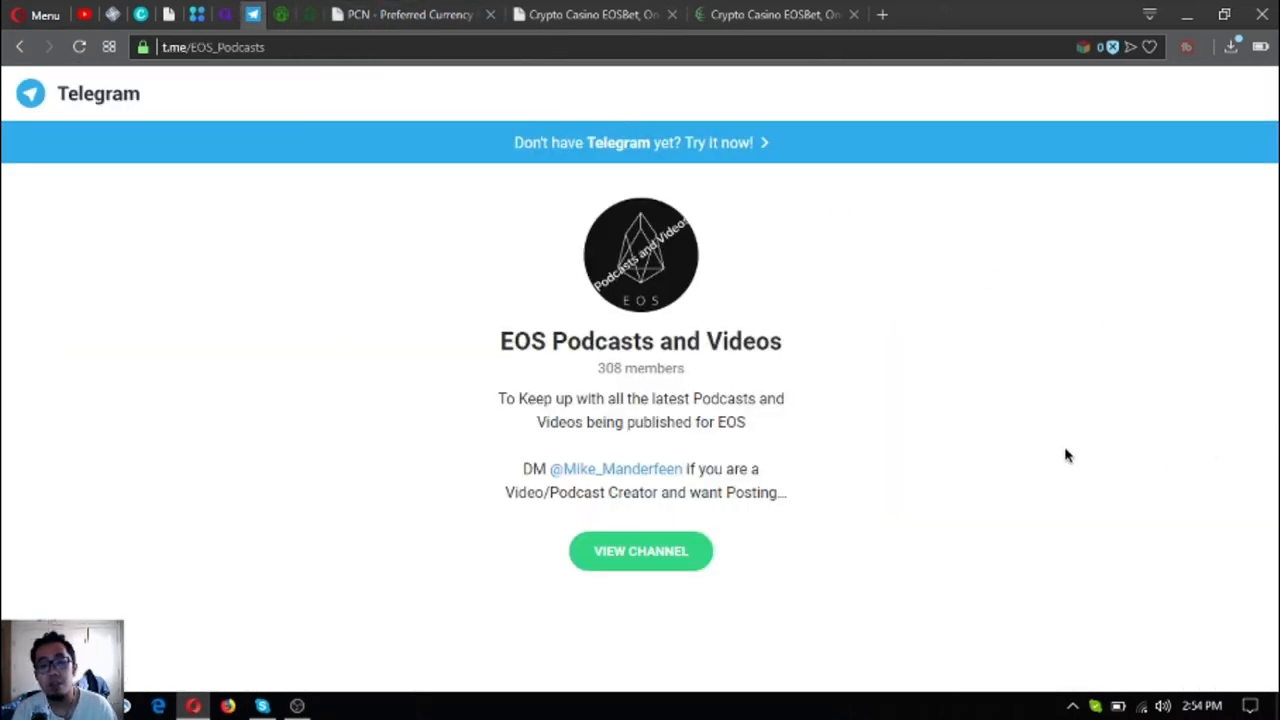
mouse_move(1056, 452)
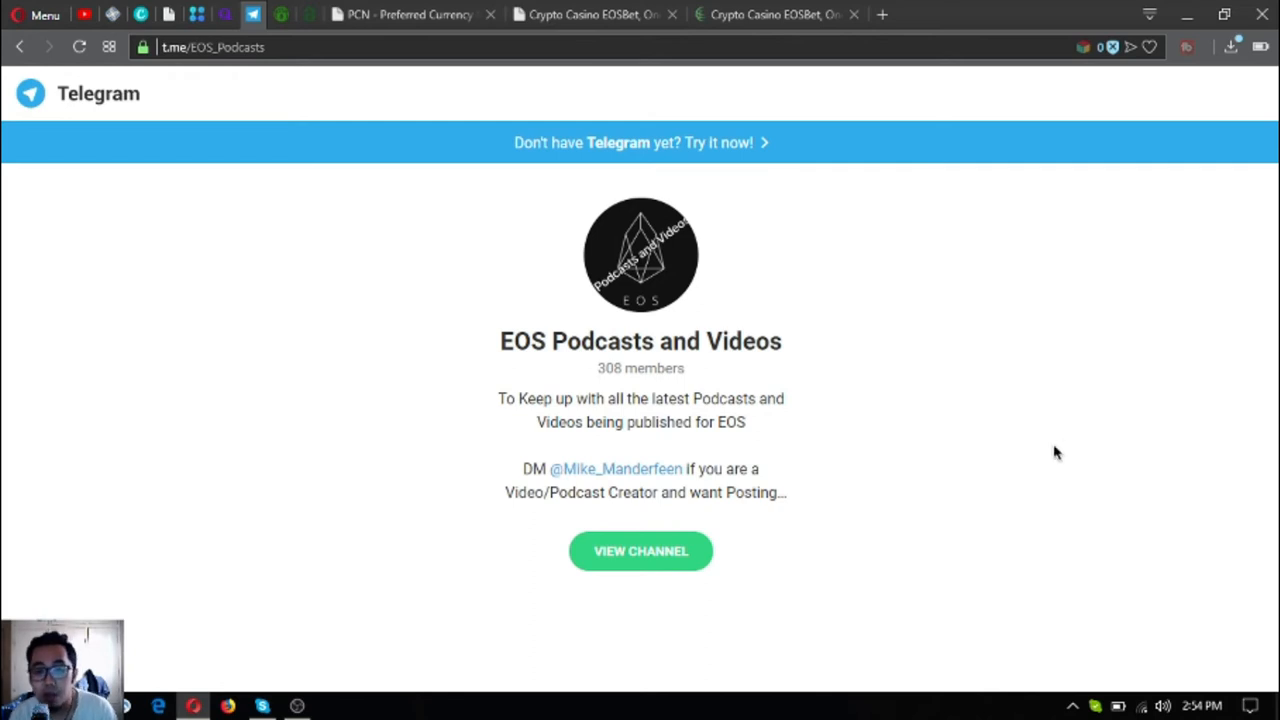
mouse_move(808, 390)
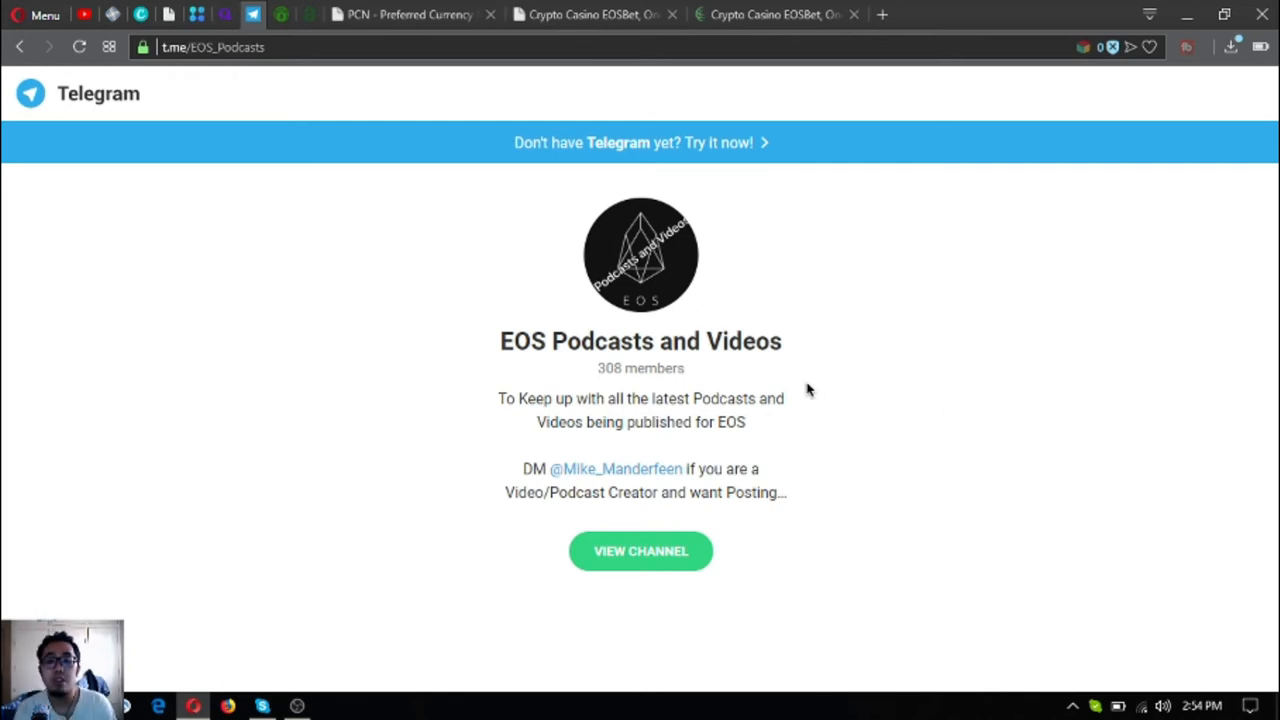
mouse_move(785, 388)
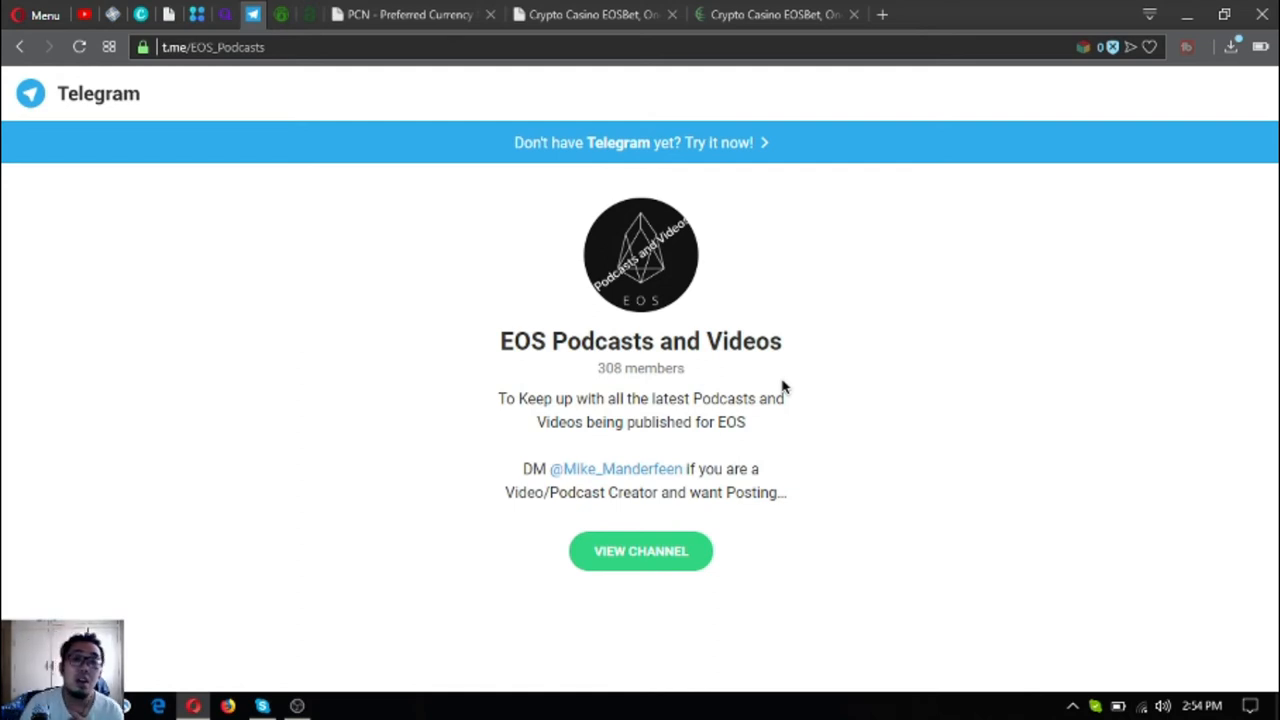
mouse_move(690, 428)
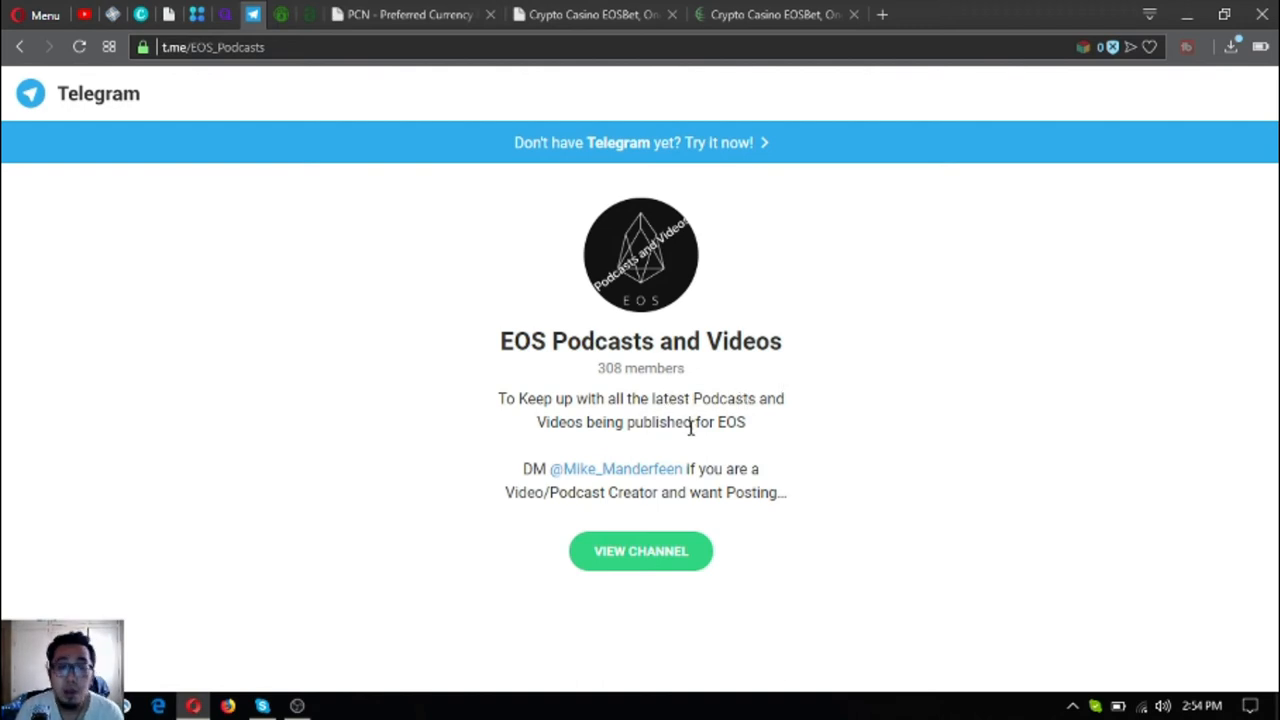
mouse_move(625, 245)
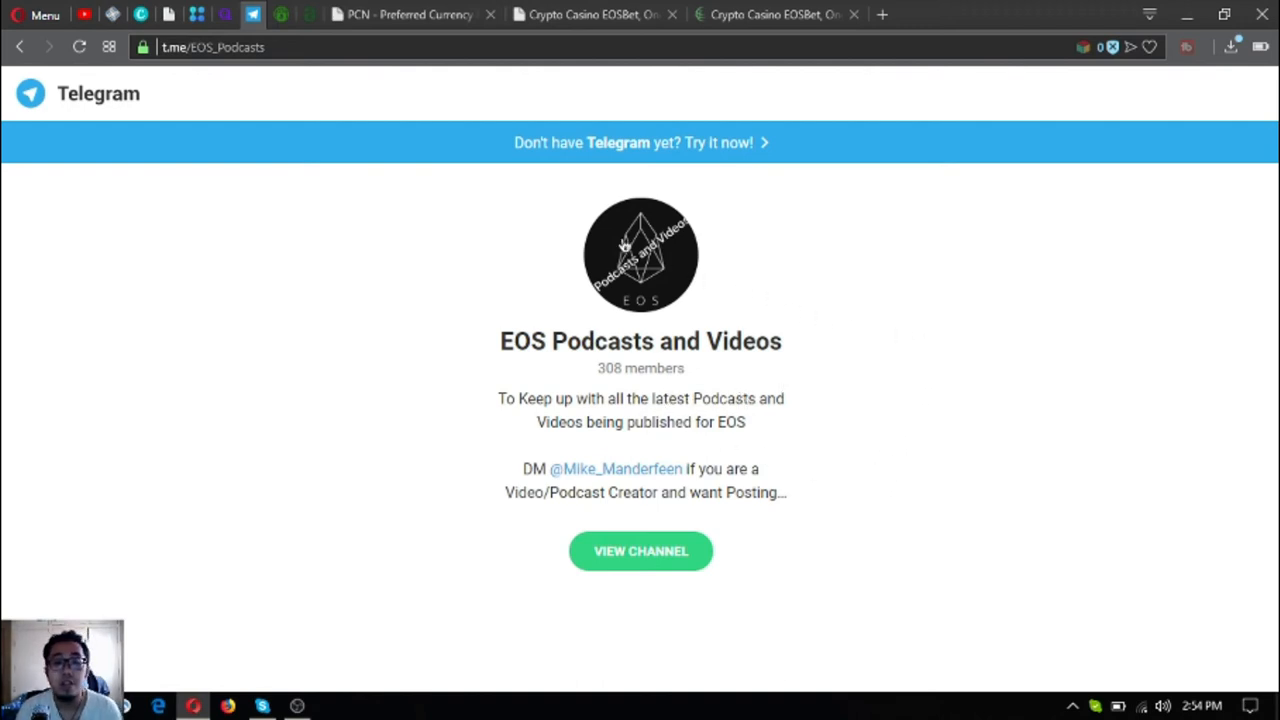
mouse_move(352, 82)
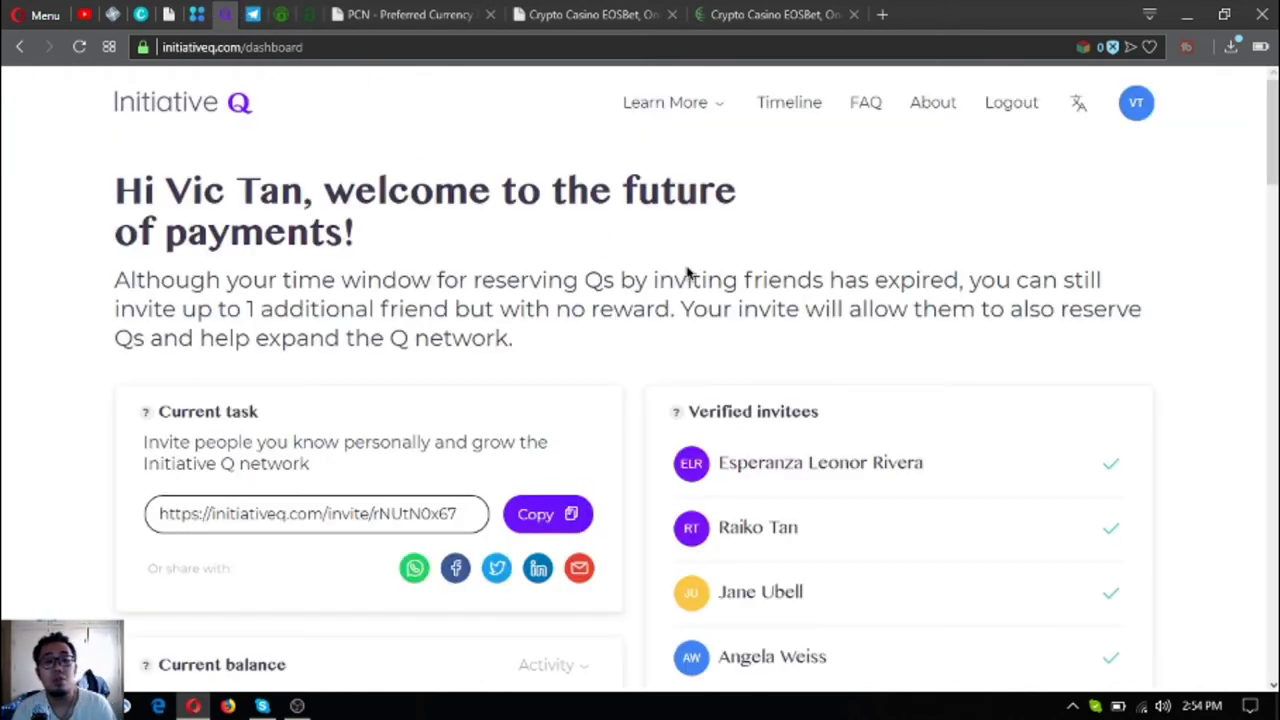
mouse_move(400, 544)
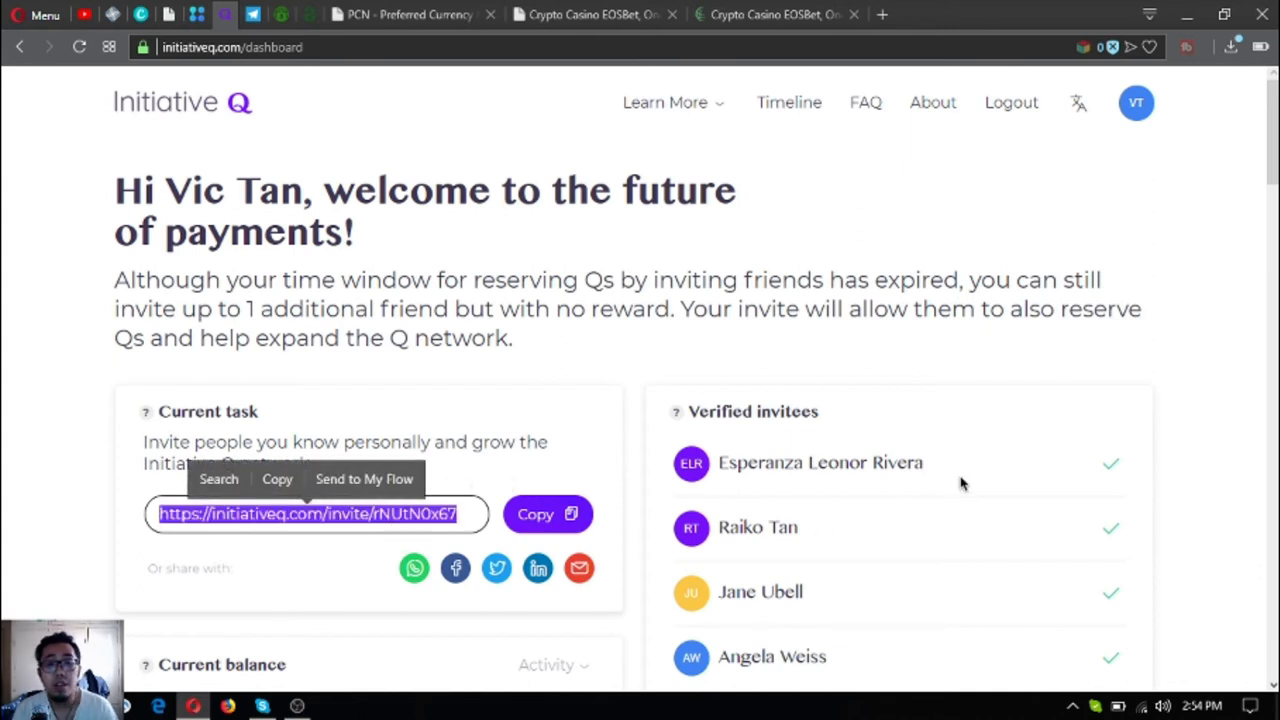
mouse_move(428, 81)
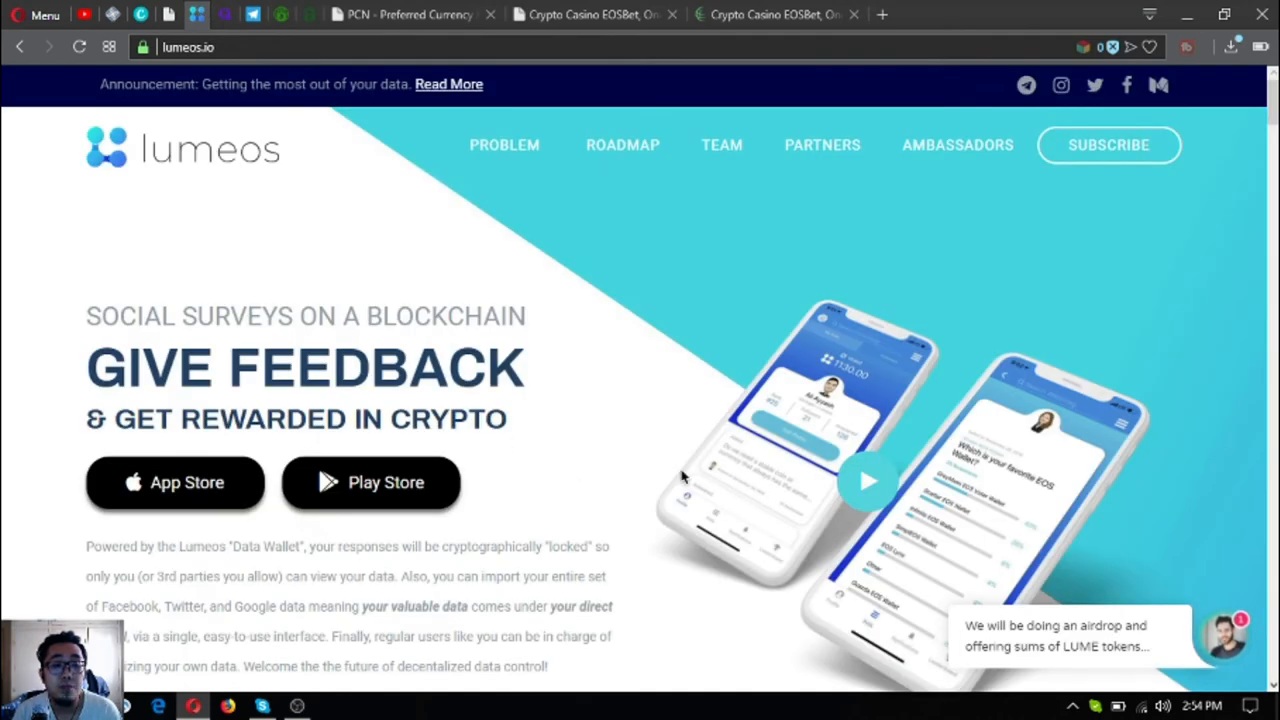
mouse_move(326, 370)
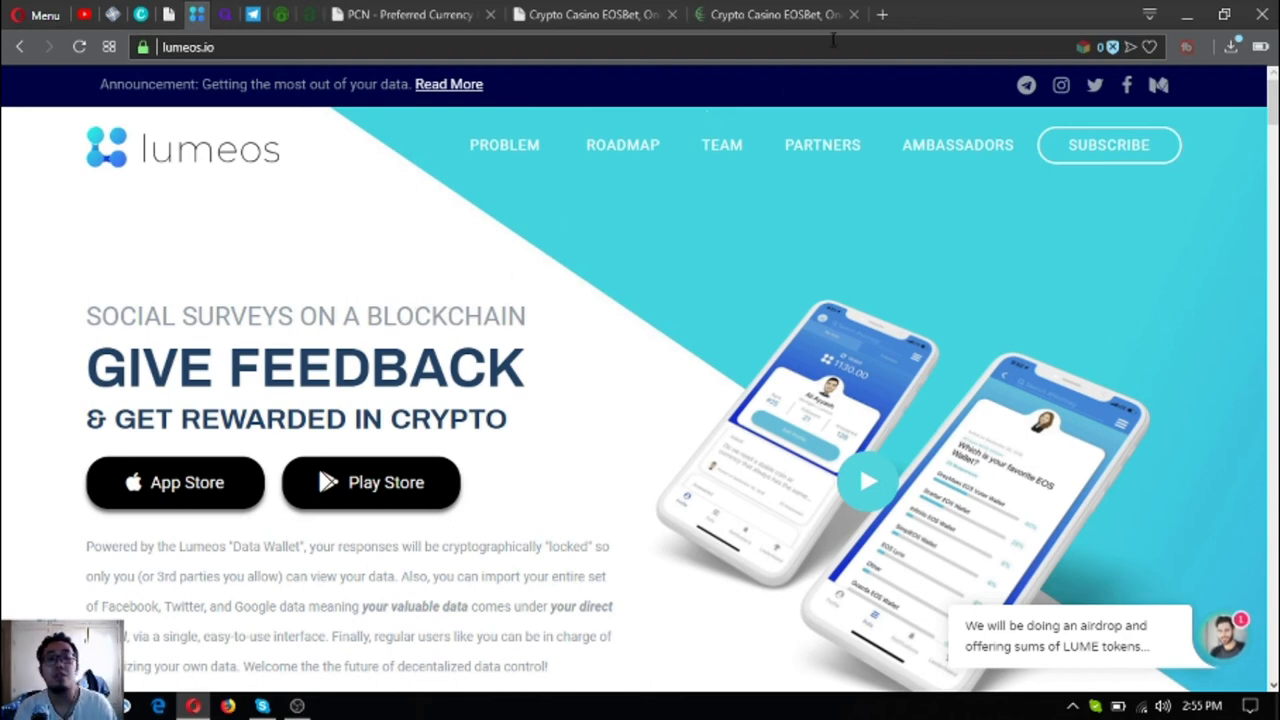
Step: Load eosmarket.biz, the EOS Market site, in a new tab
click(1063, 14)
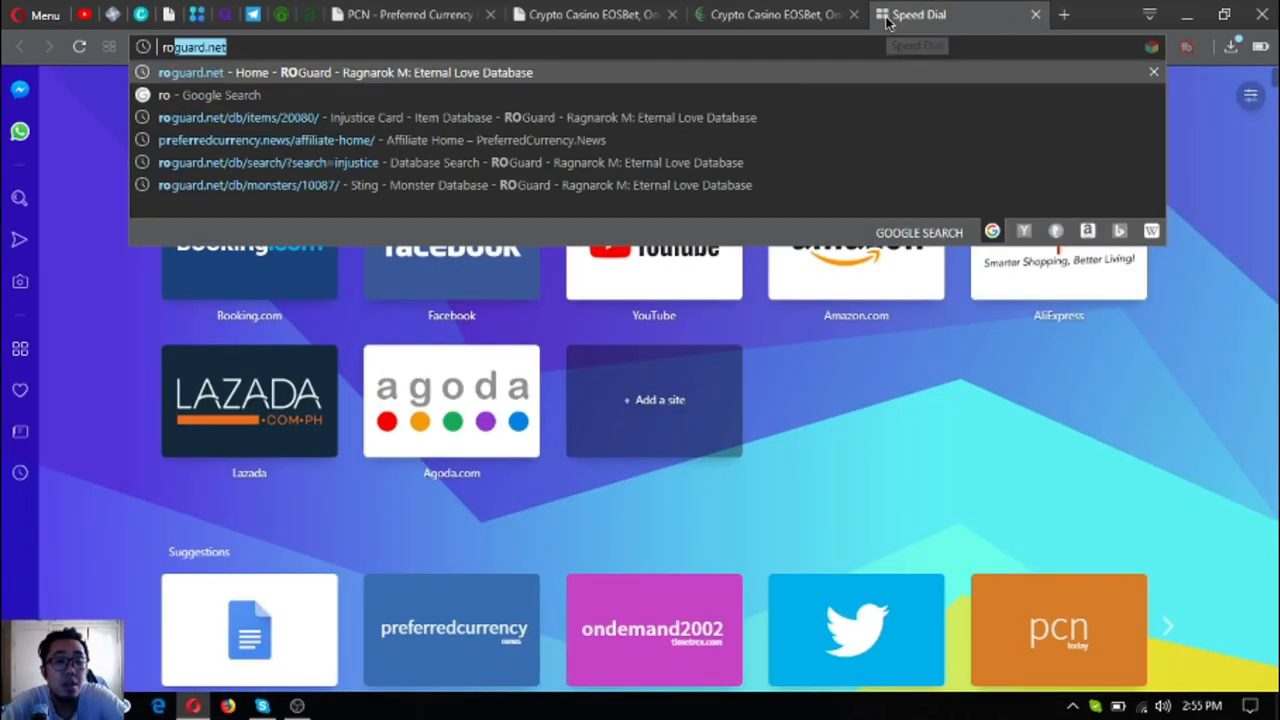
text(eosmarket.biz)
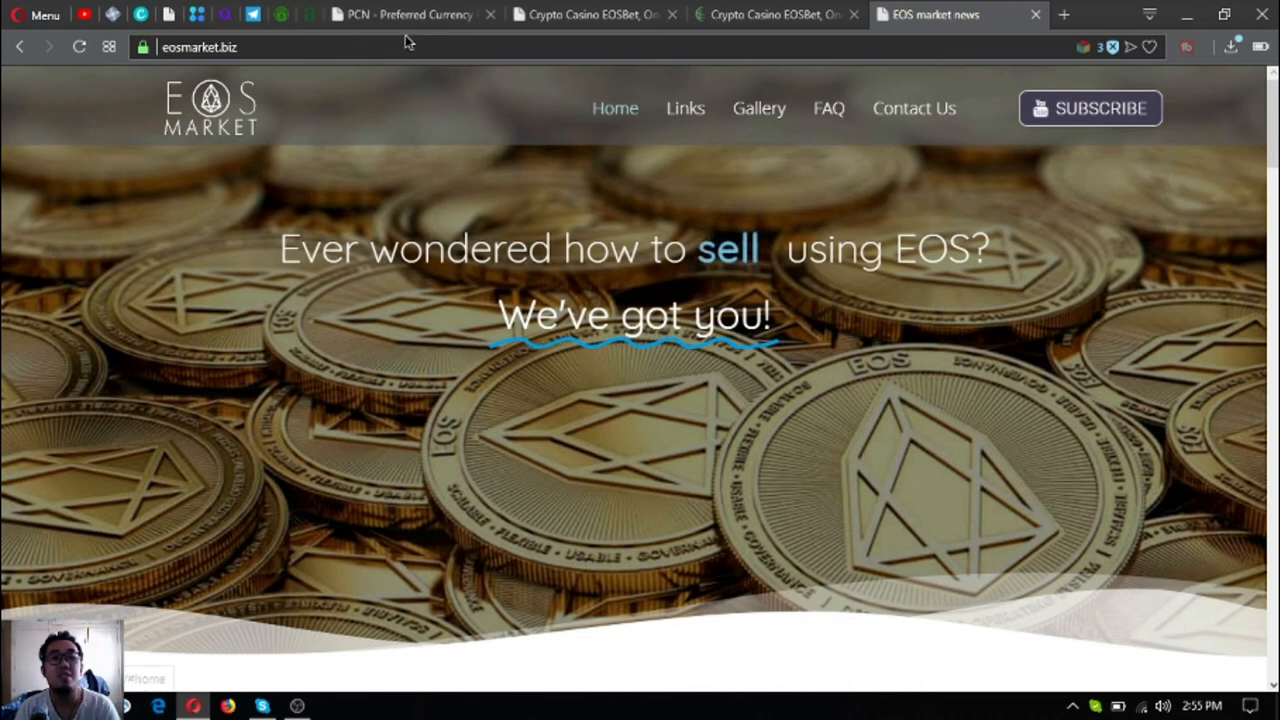
mouse_move(940, 14)
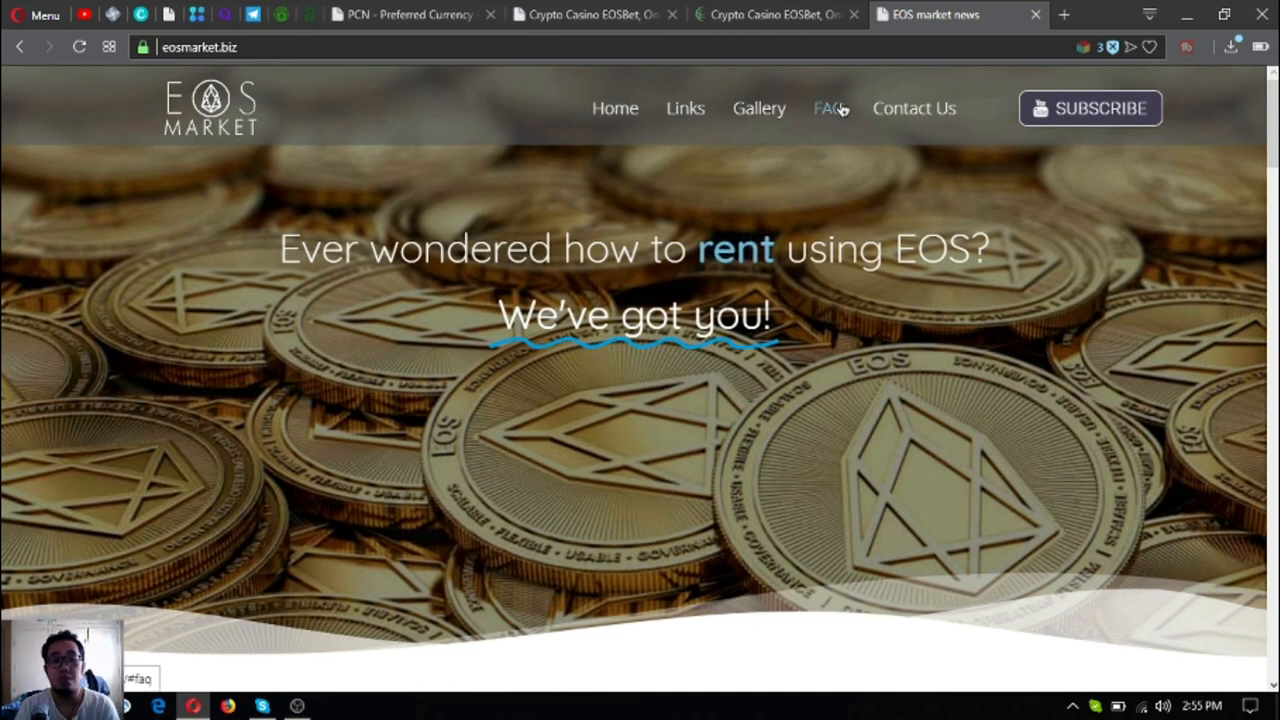
mouse_move(420, 530)
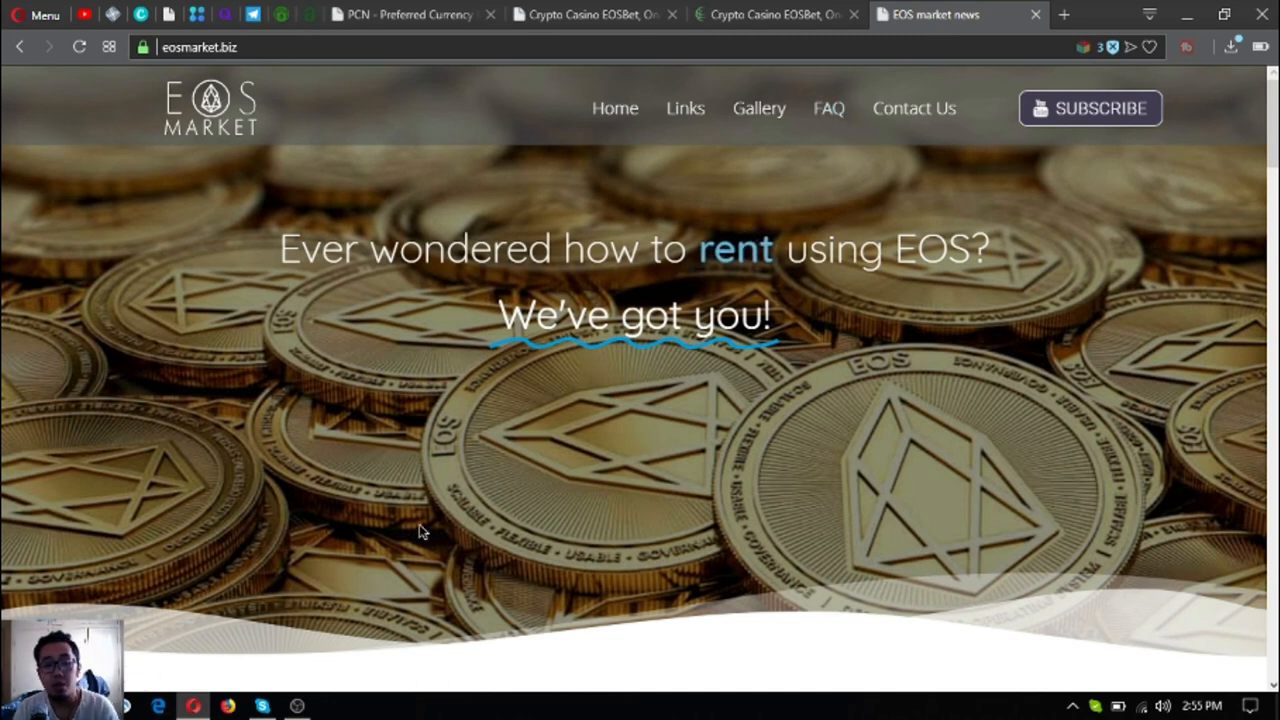